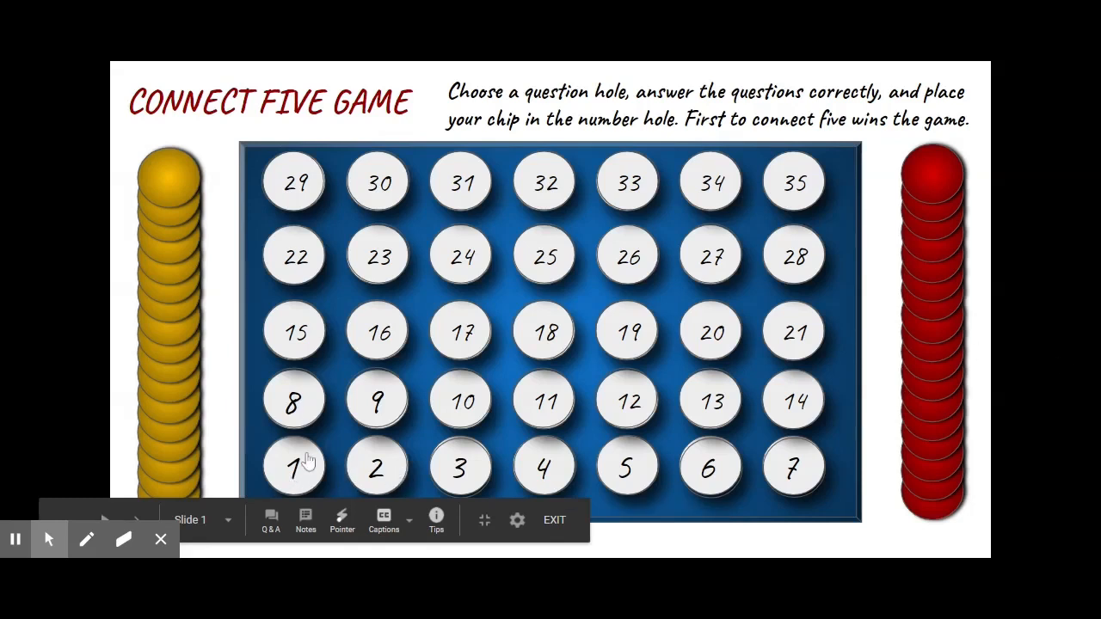
Test the linked question slides for holes 1, 7, 24 and another, then leave the slideshow
left_click(294, 466)
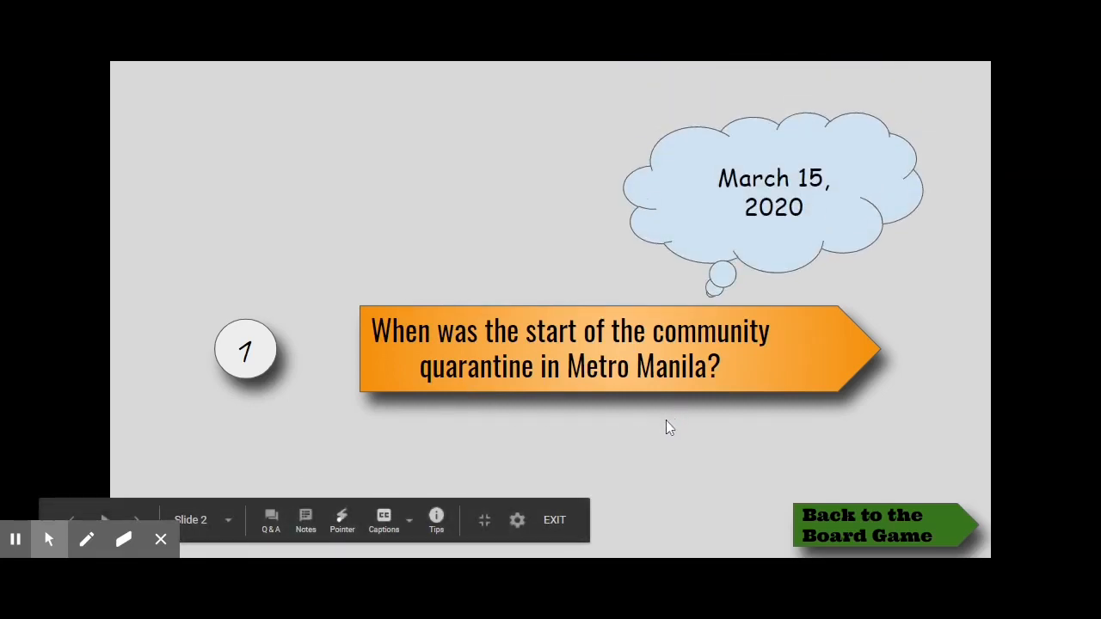
left_click(869, 525)
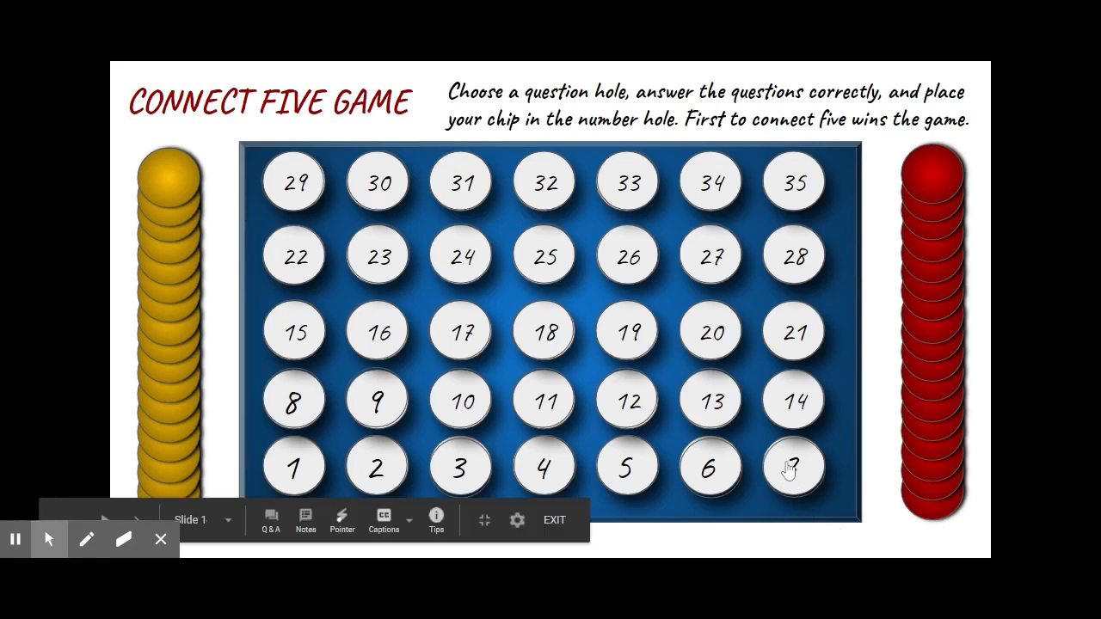
left_click(792, 466)
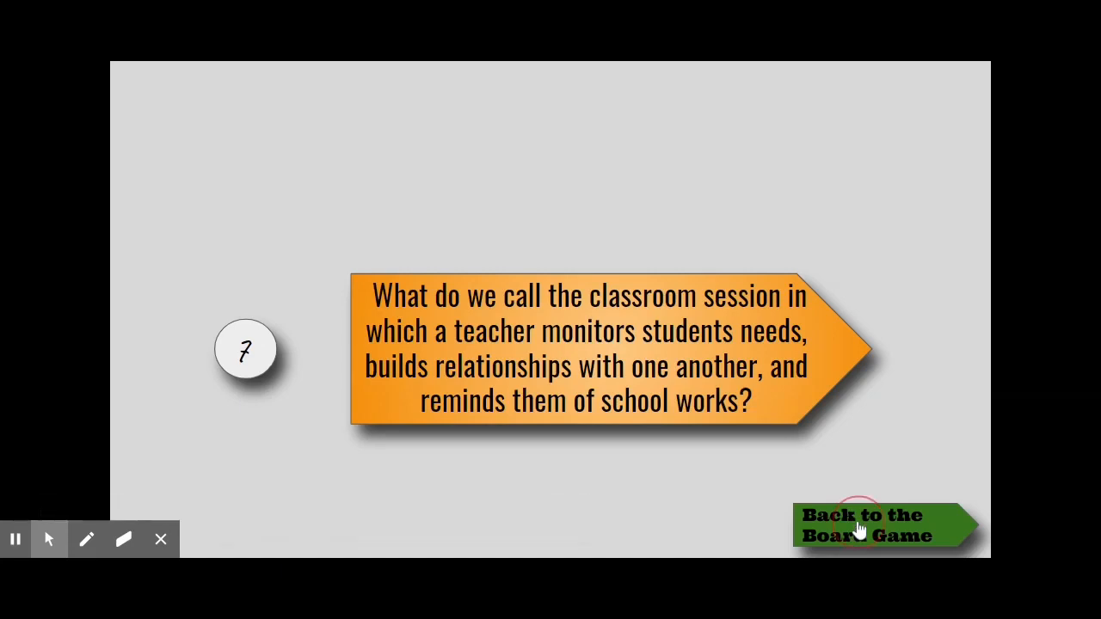
left_click(869, 525)
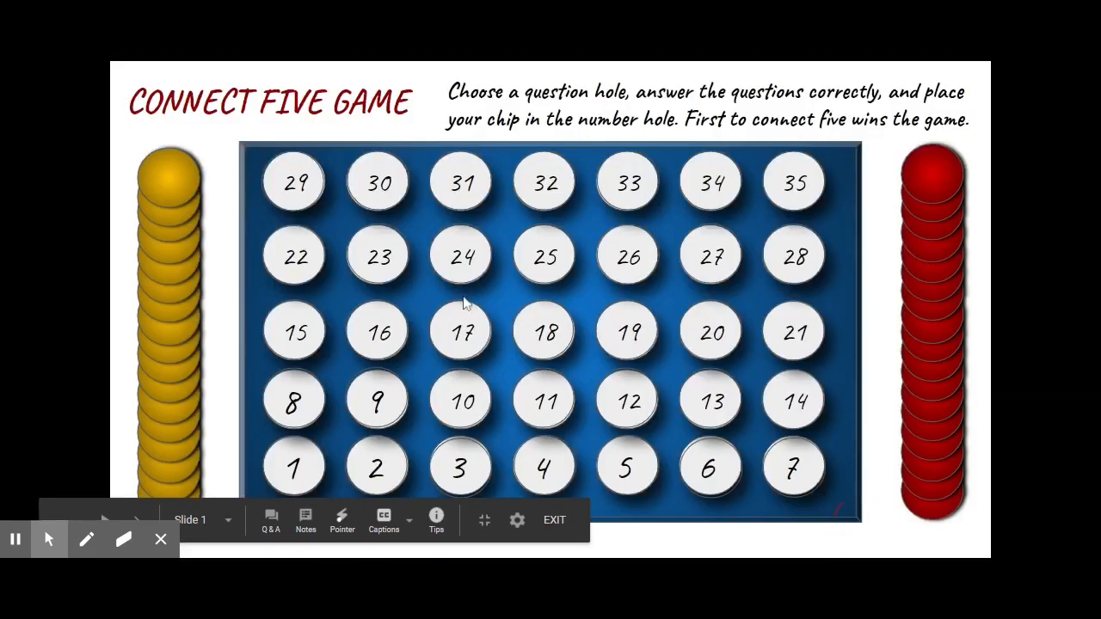
left_click(461, 254)
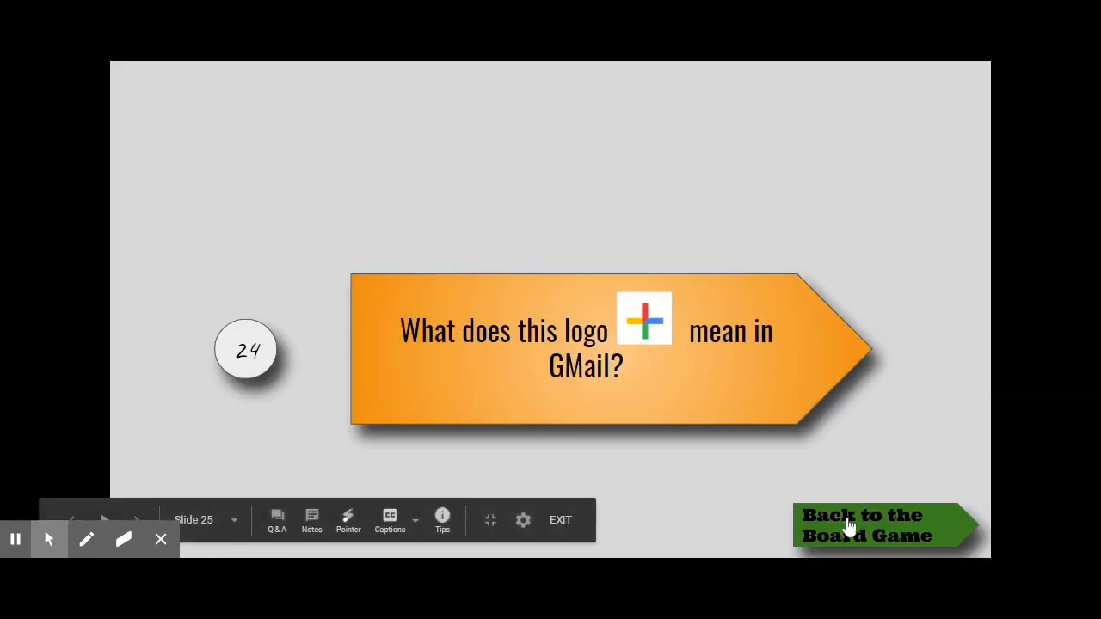
left_click(867, 525)
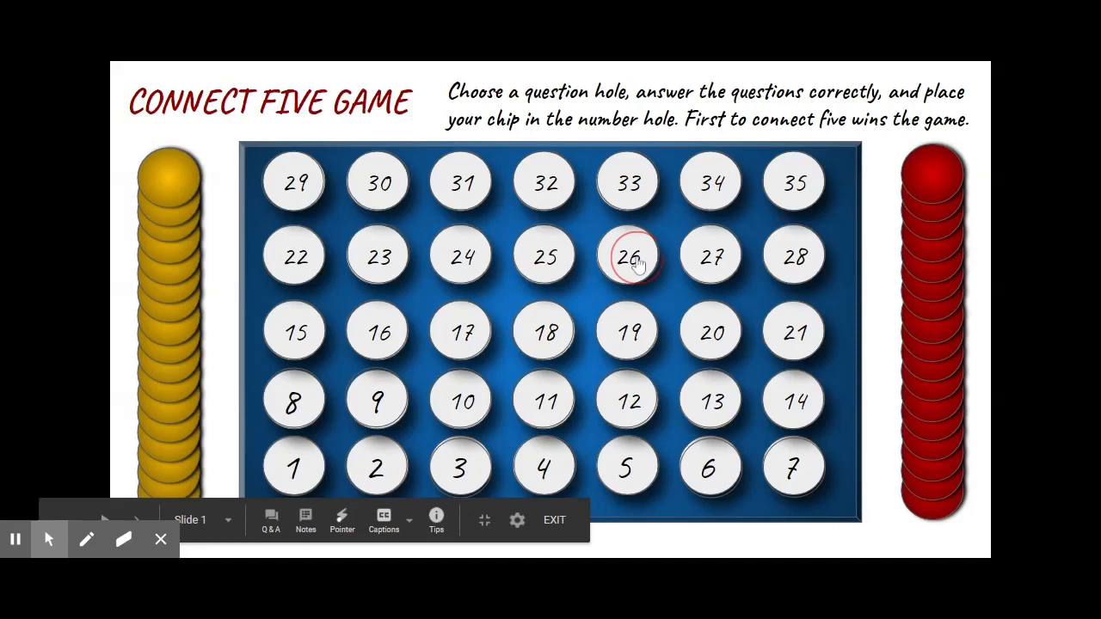
left_click(630, 257)
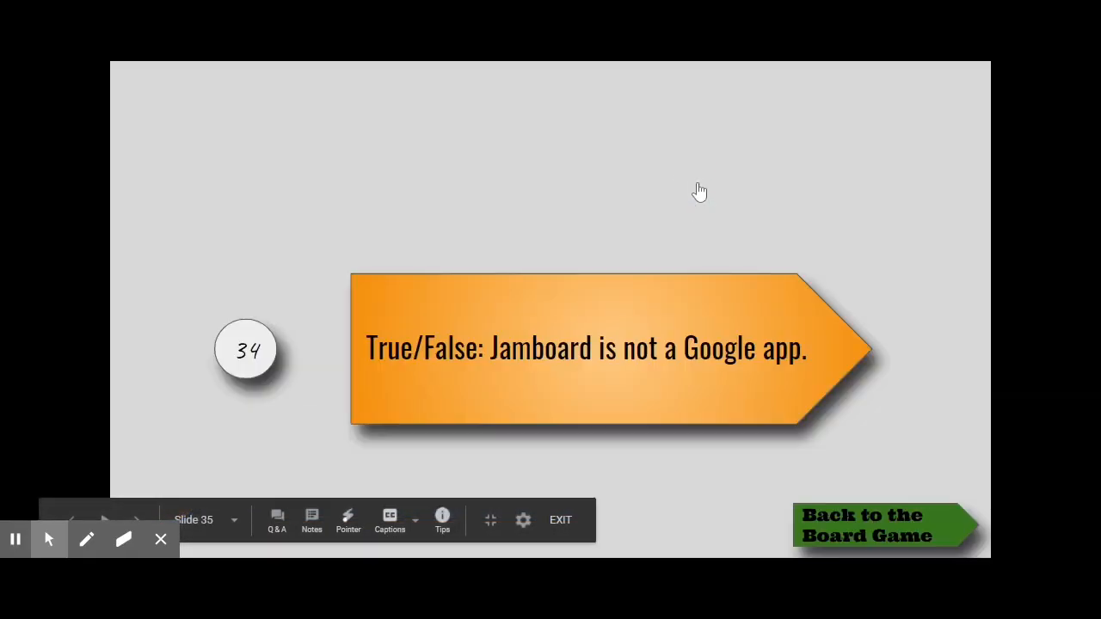
left_click(867, 524)
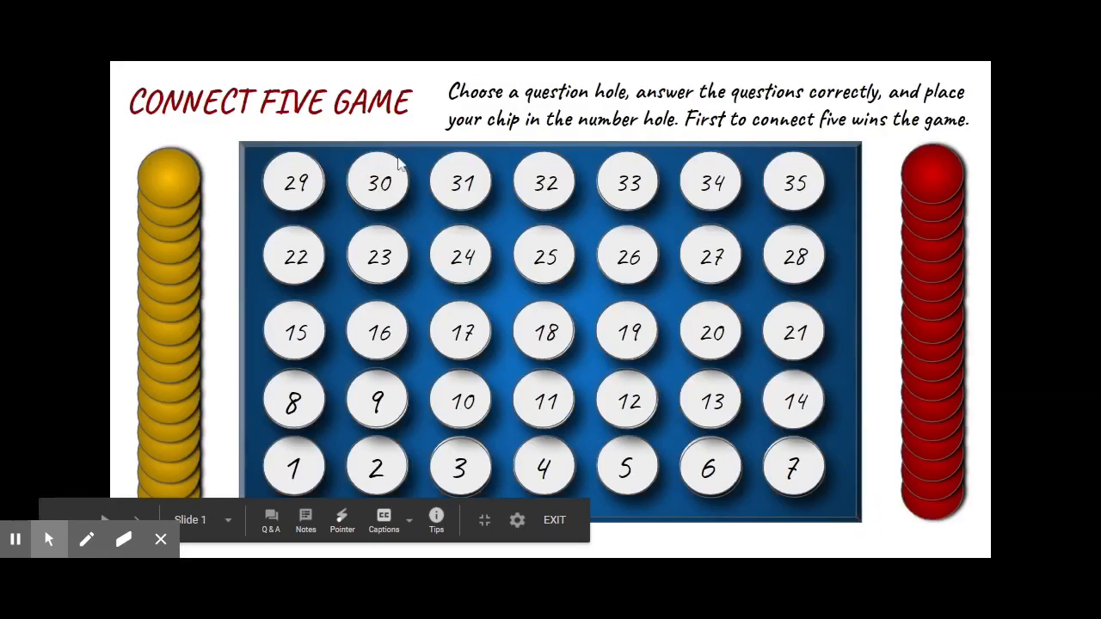
left_click(379, 182)
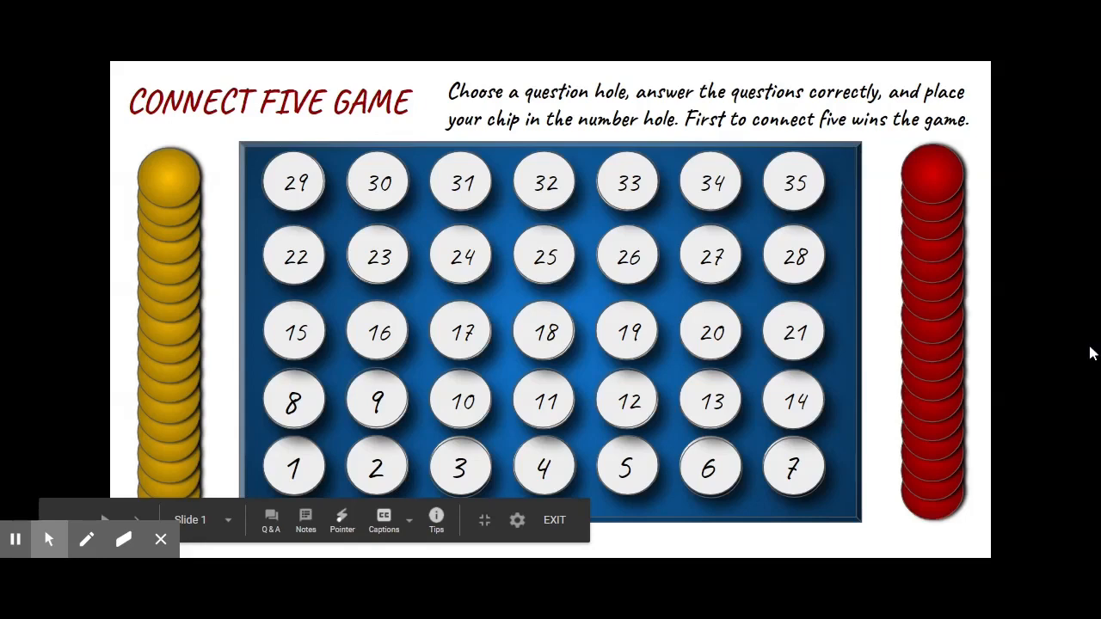
left_click(554, 520)
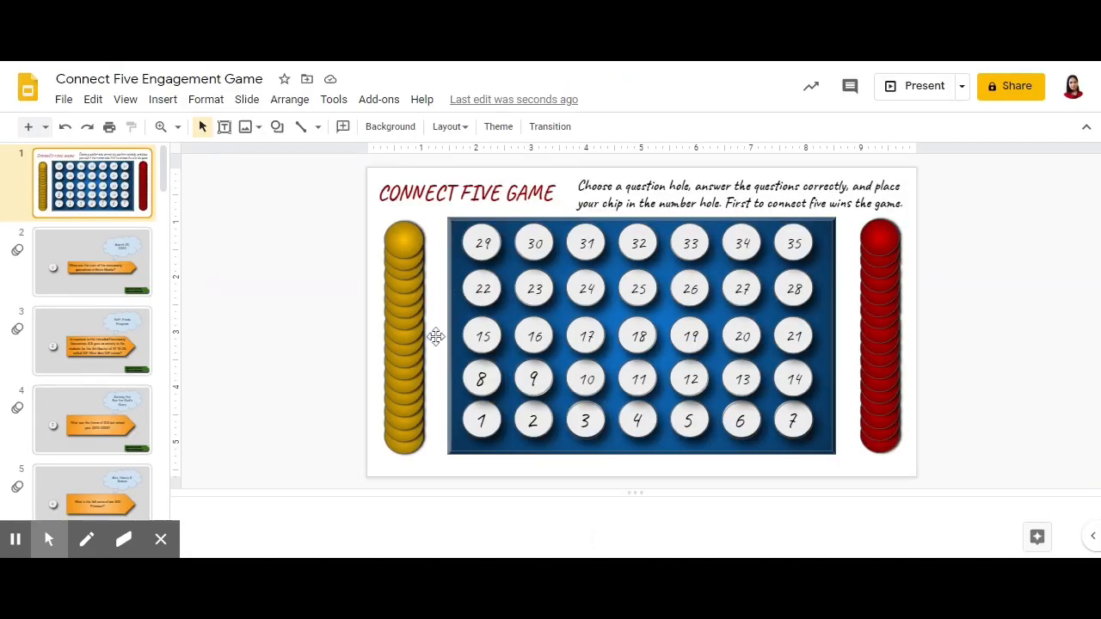
Place yellow chips on holes 1 and 3 and red chips on holes 2 and 10
left_click(404, 241)
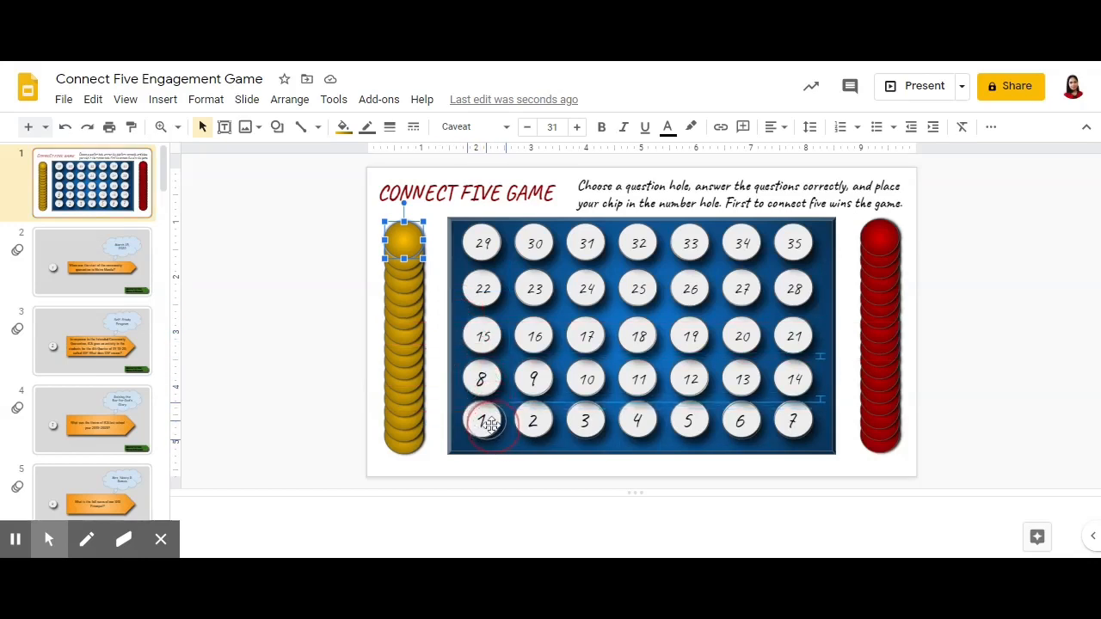
left_click_drag(404, 241, 482, 420)
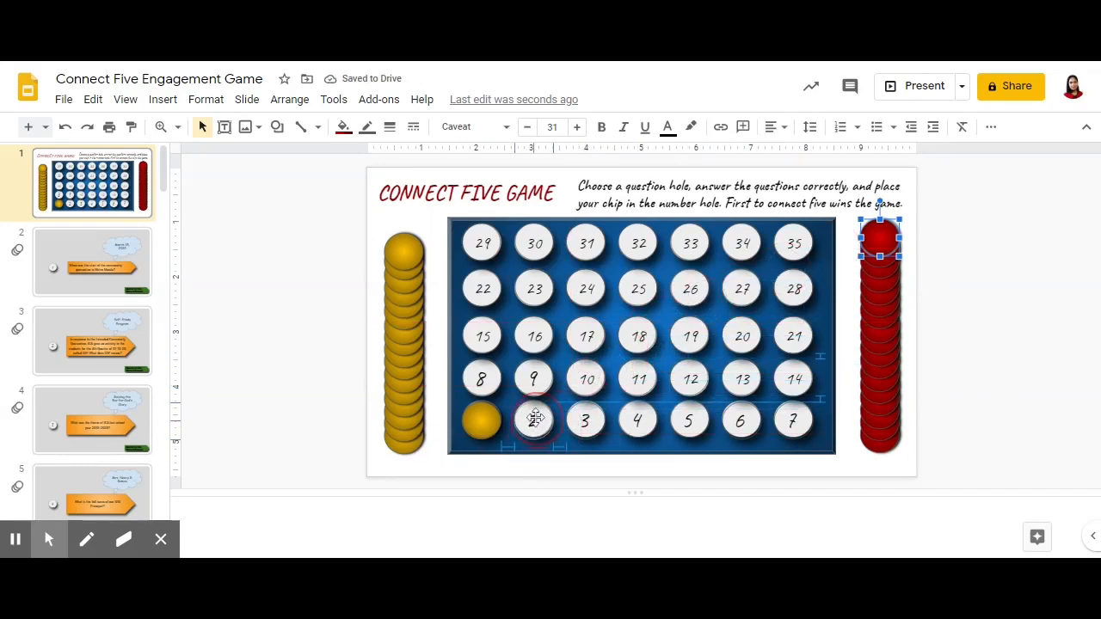
left_click_drag(878, 245, 534, 420)
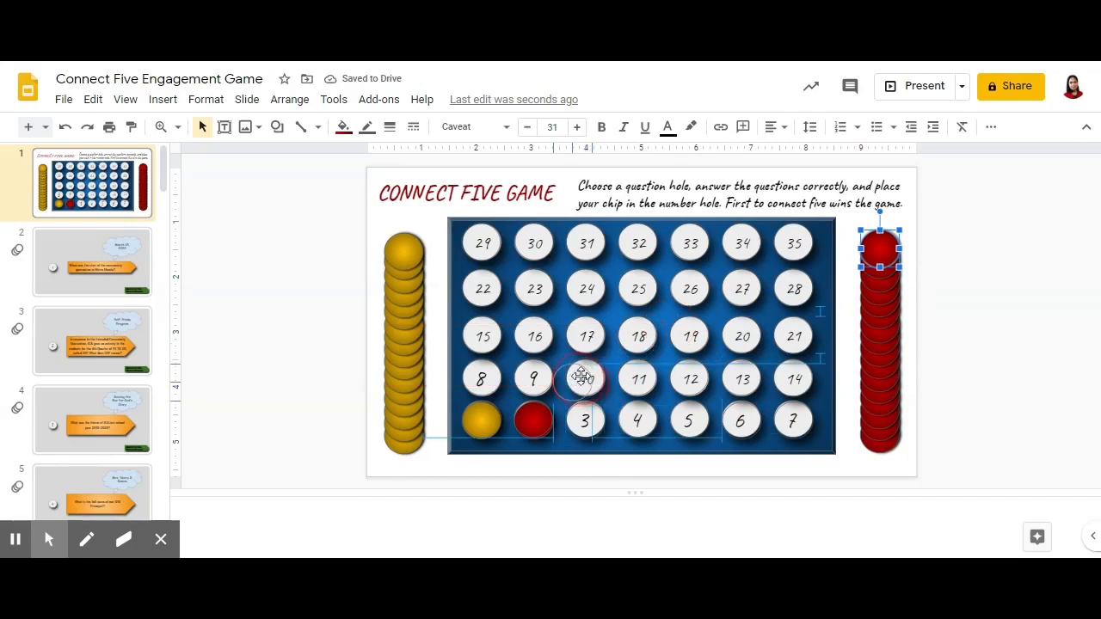
left_click_drag(881, 250, 585, 378)
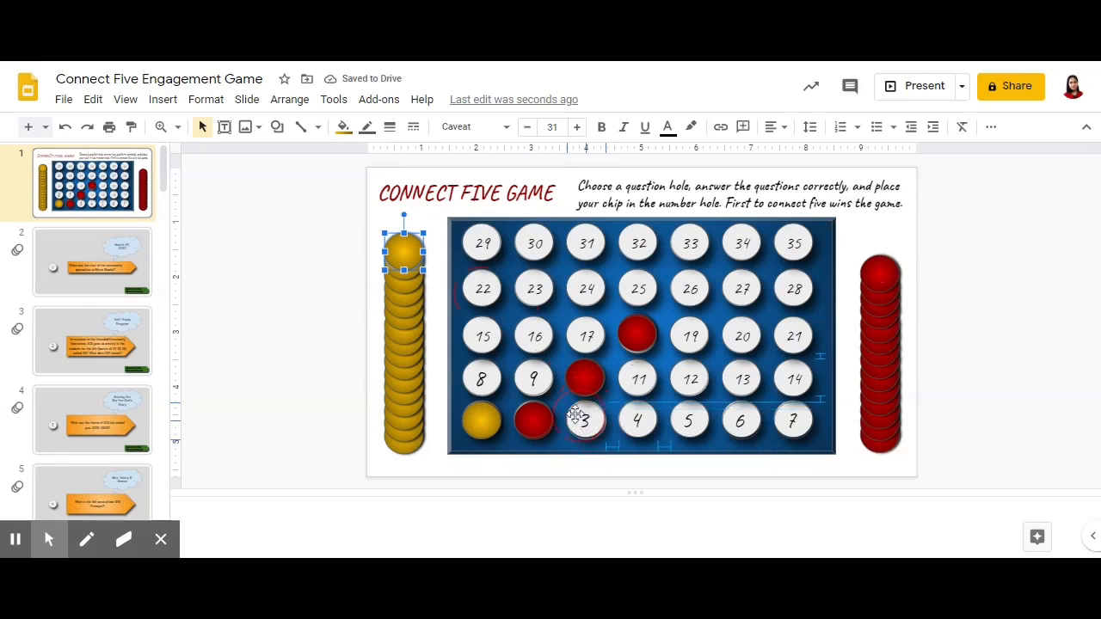
left_click_drag(402, 250, 585, 420)
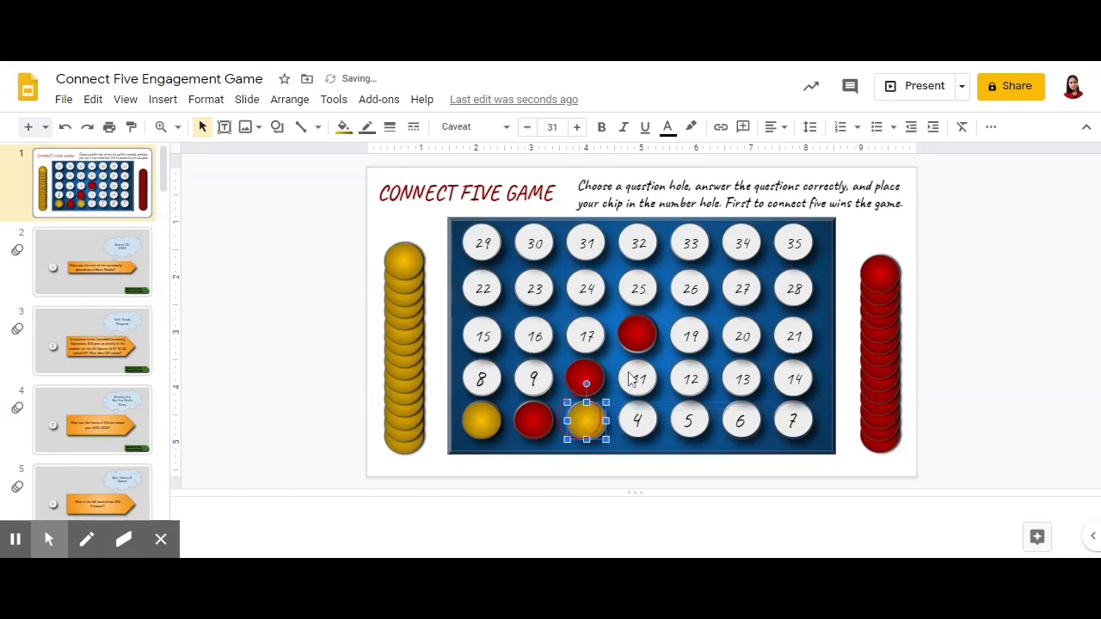
left_click_drag(585, 420, 402, 259)
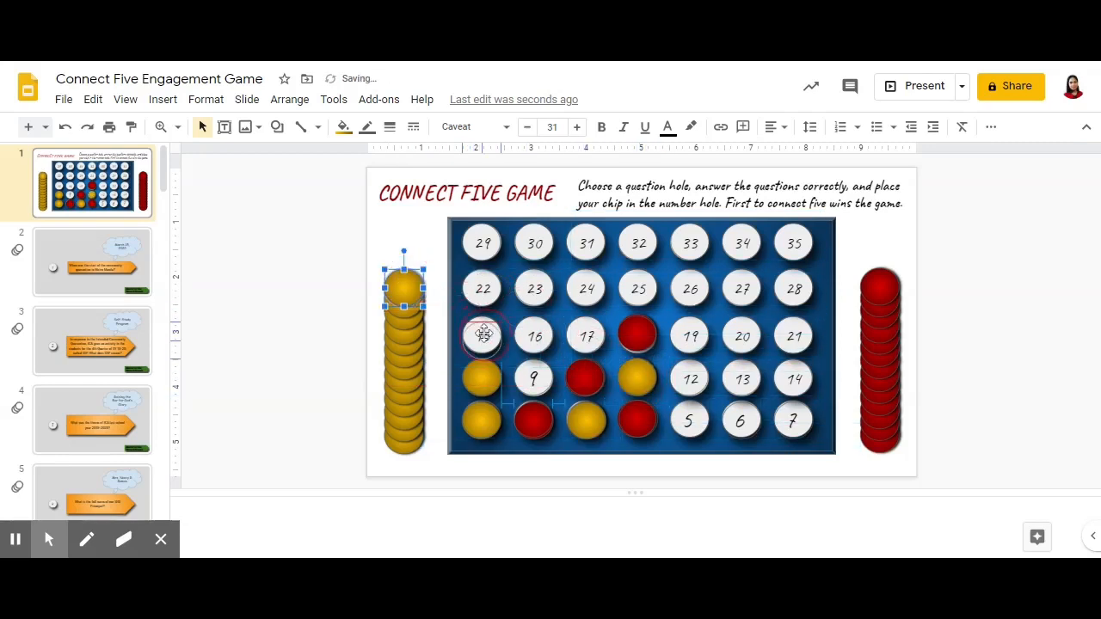
Place yellow chips on holes 15 and 22 and red chips on holes 17 and 25
left_click_drag(403, 289, 482, 335)
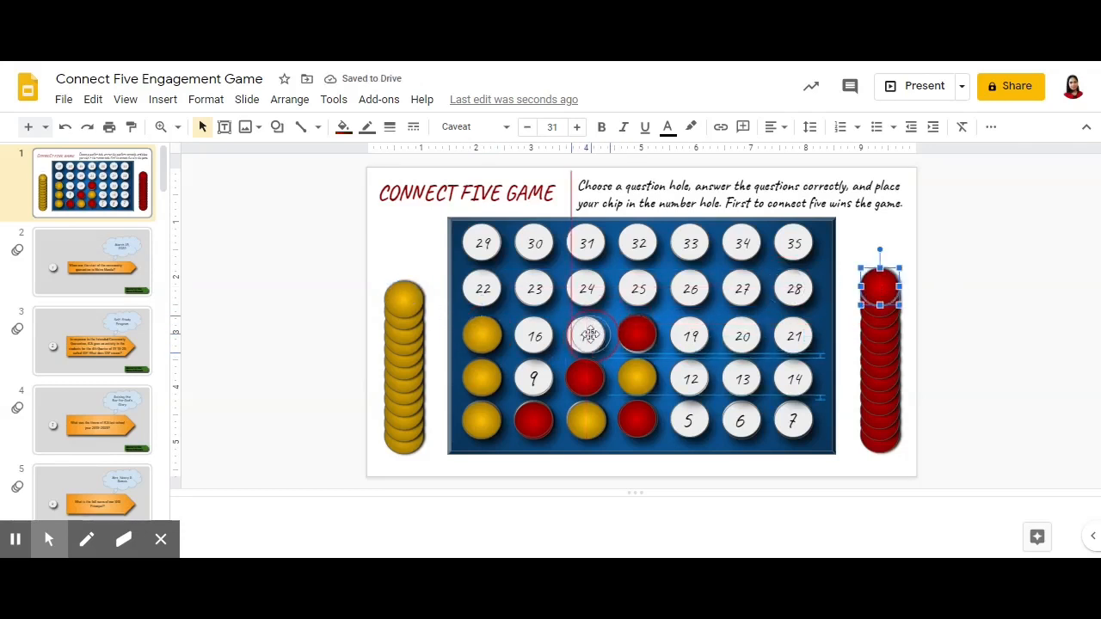
left_click_drag(879, 290, 585, 336)
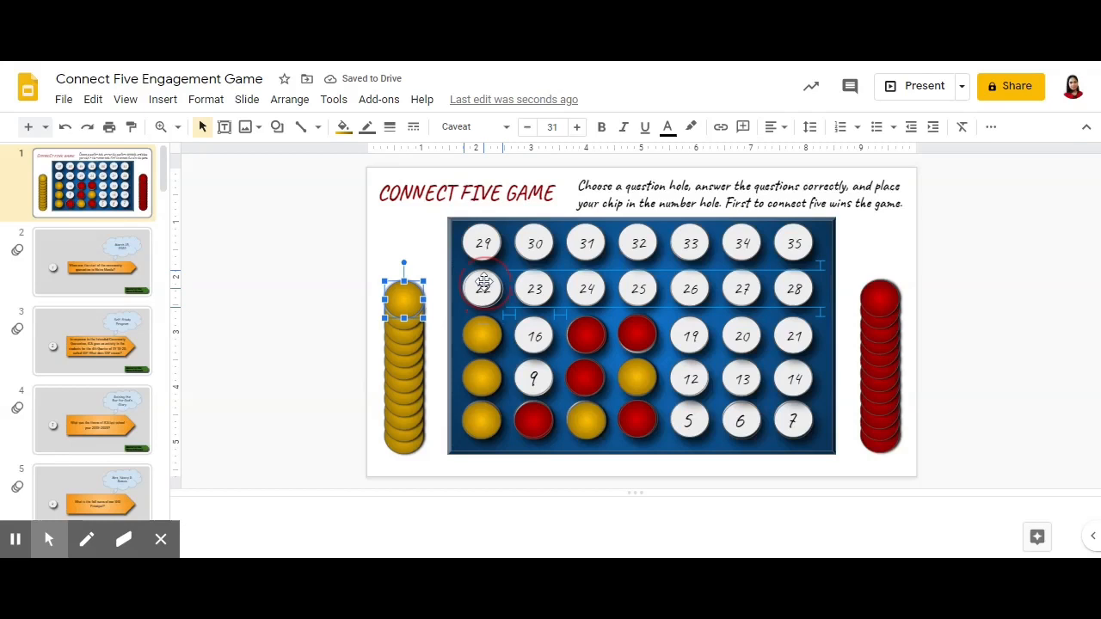
left_click_drag(482, 289, 482, 289)
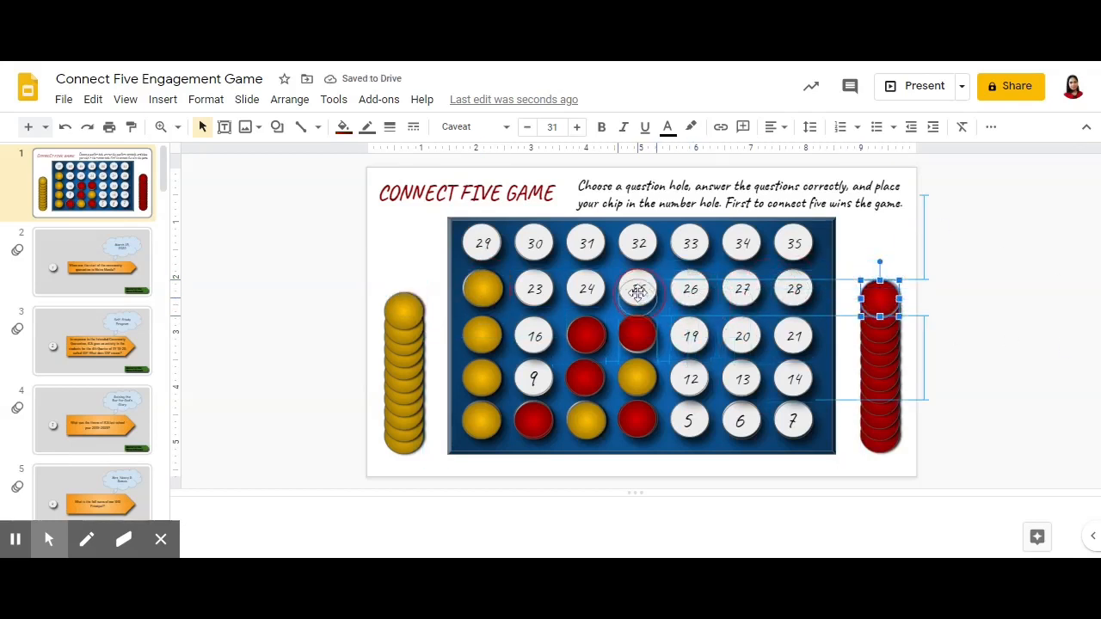
left_click_drag(879, 296, 636, 289)
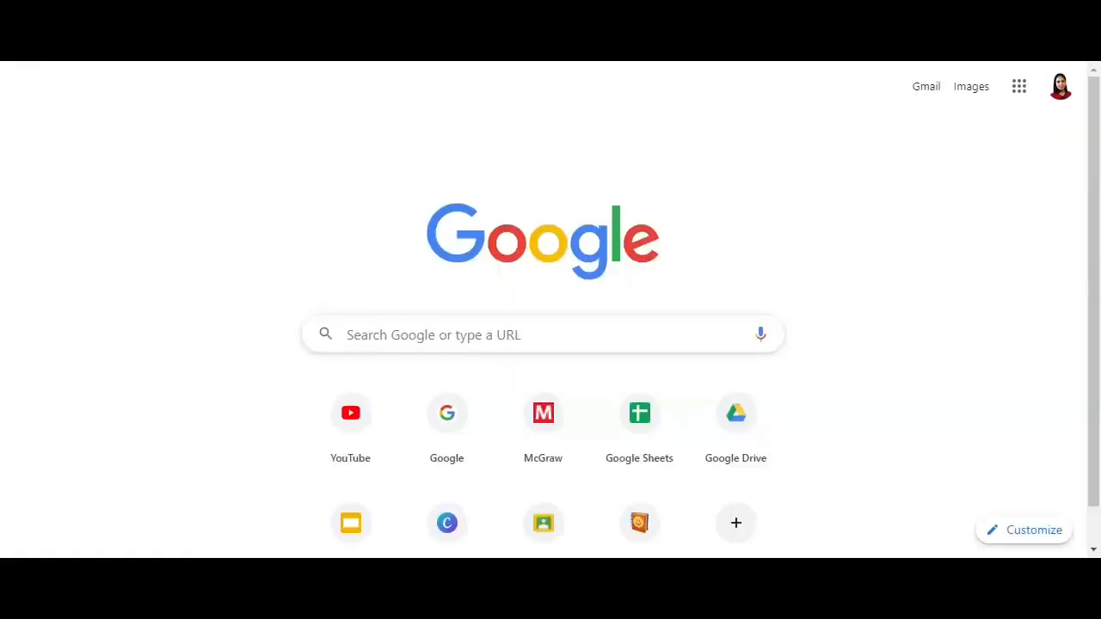
mouse_move(707, 65)
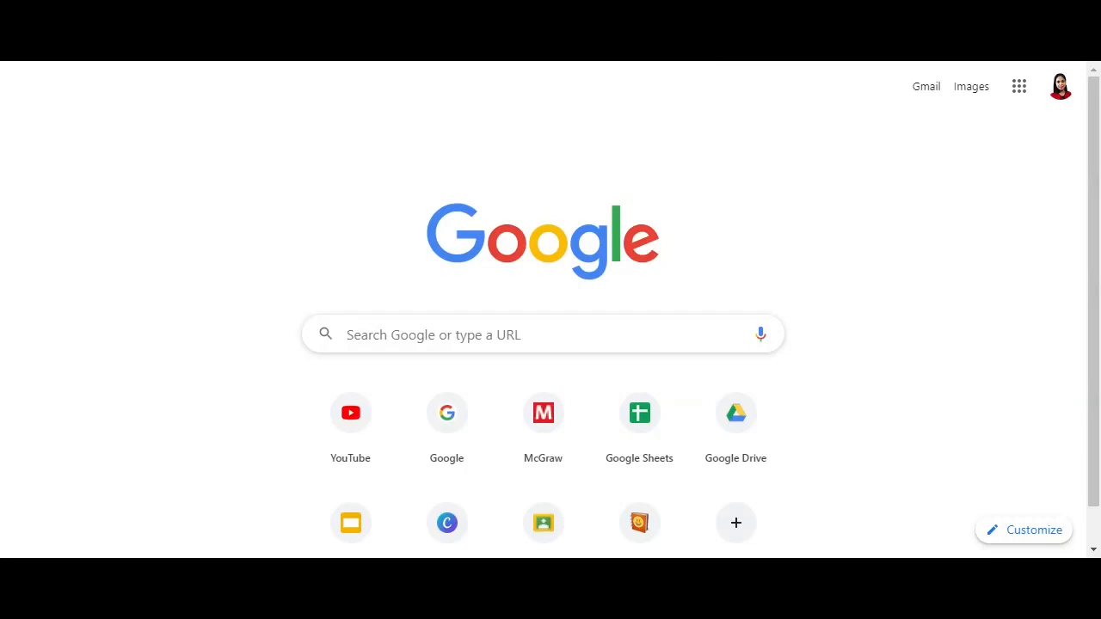
Search 'google slides' and reach the Slides home page listing recent presentations
left_click(516, 334)
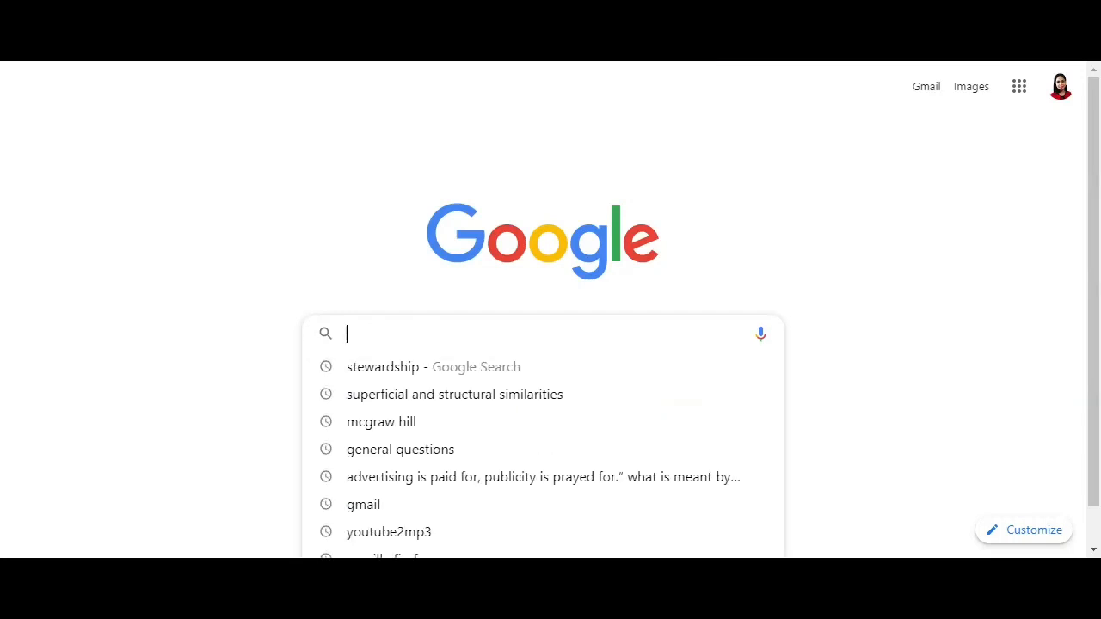
type("google slides")
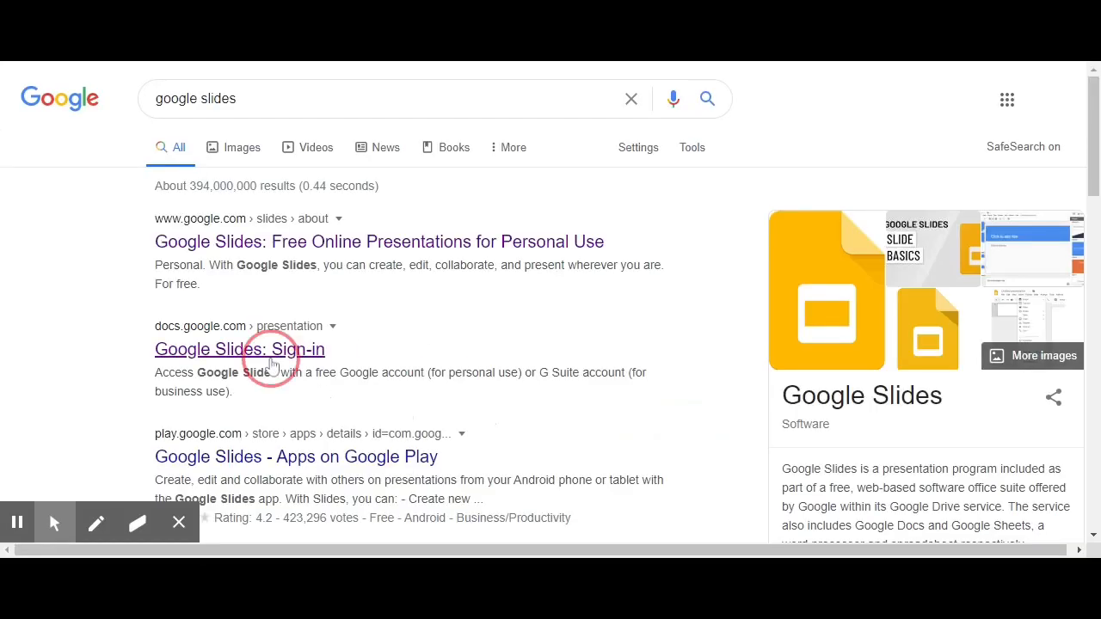
left_click(241, 349)
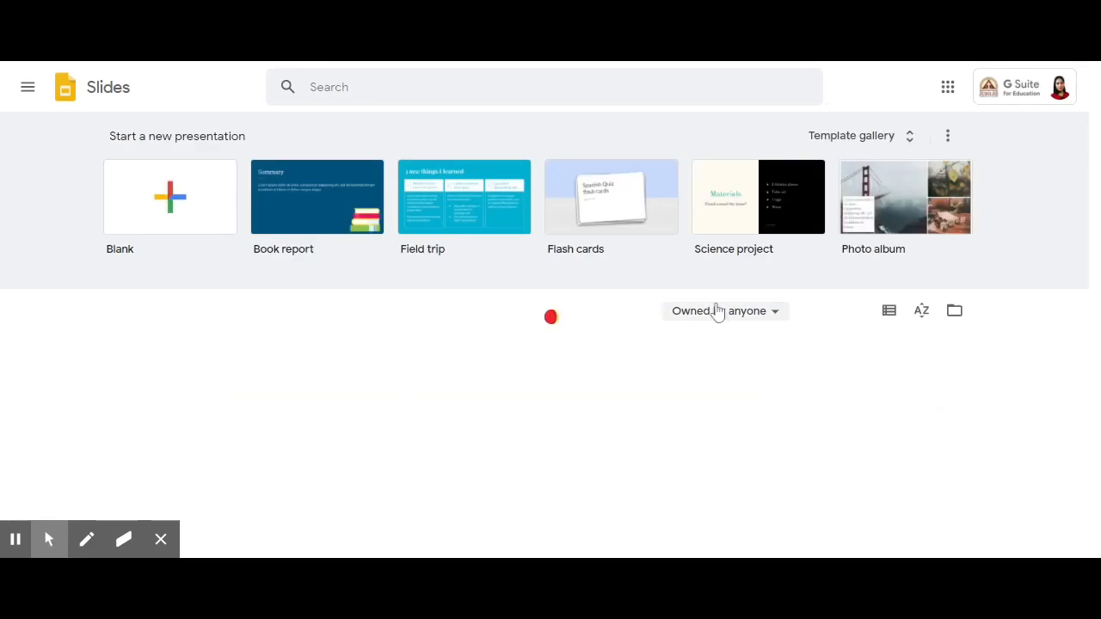
scroll("down", 3)
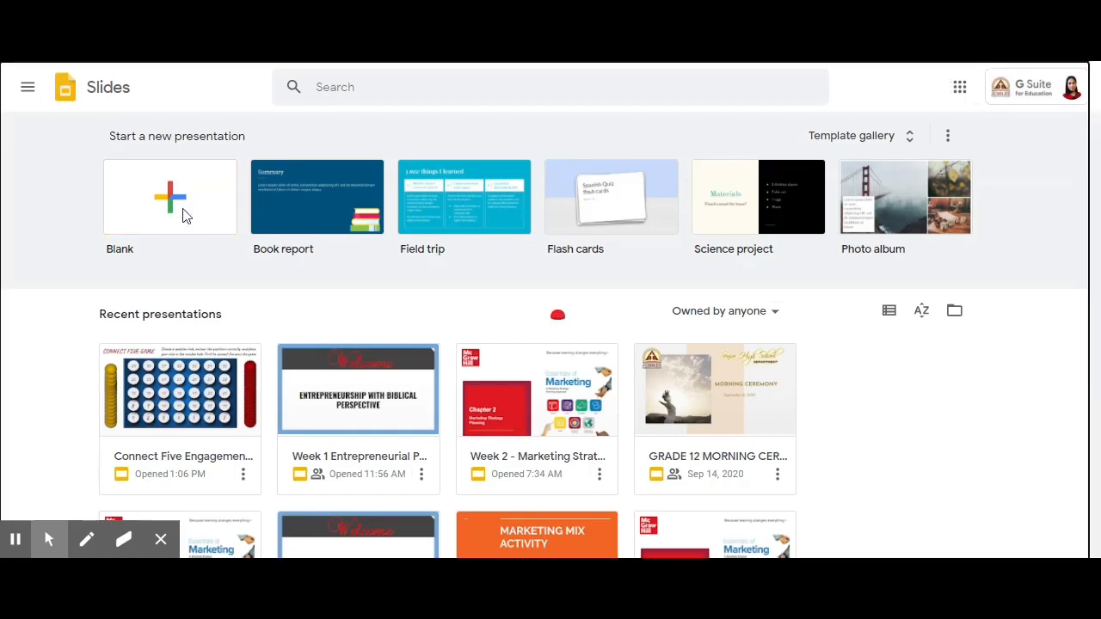
left_click(168, 196)
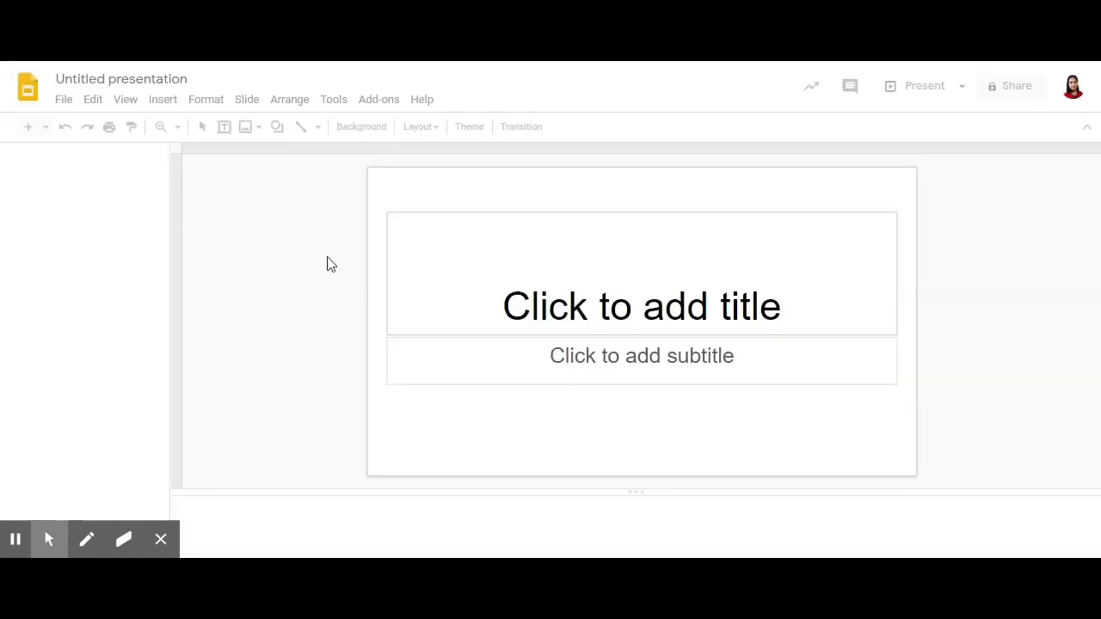
mouse_move(351, 296)
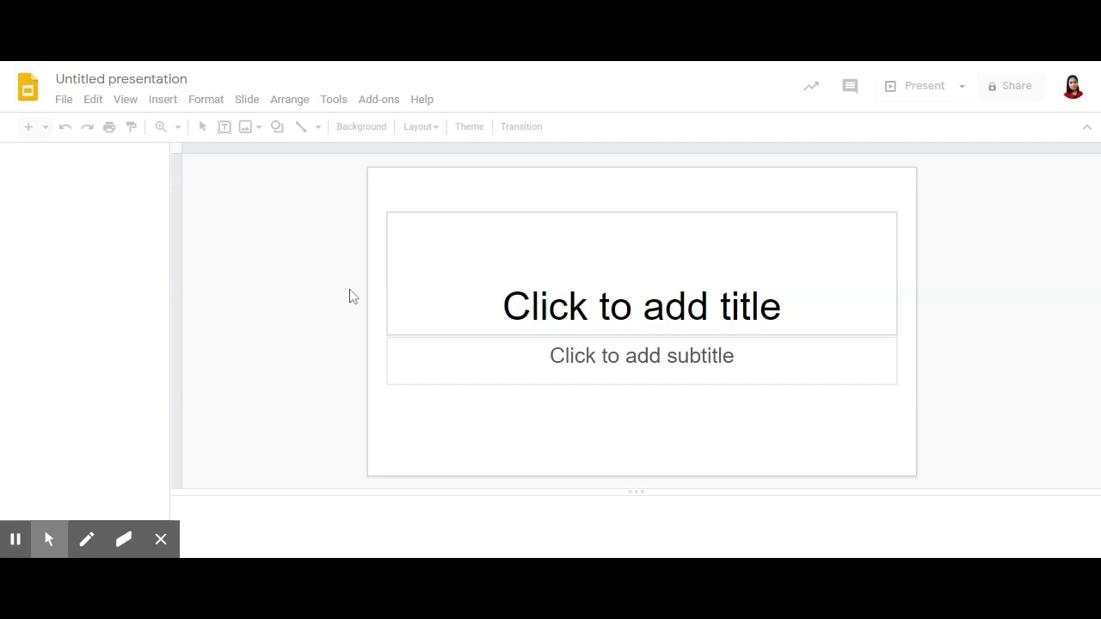
left_click(468, 127)
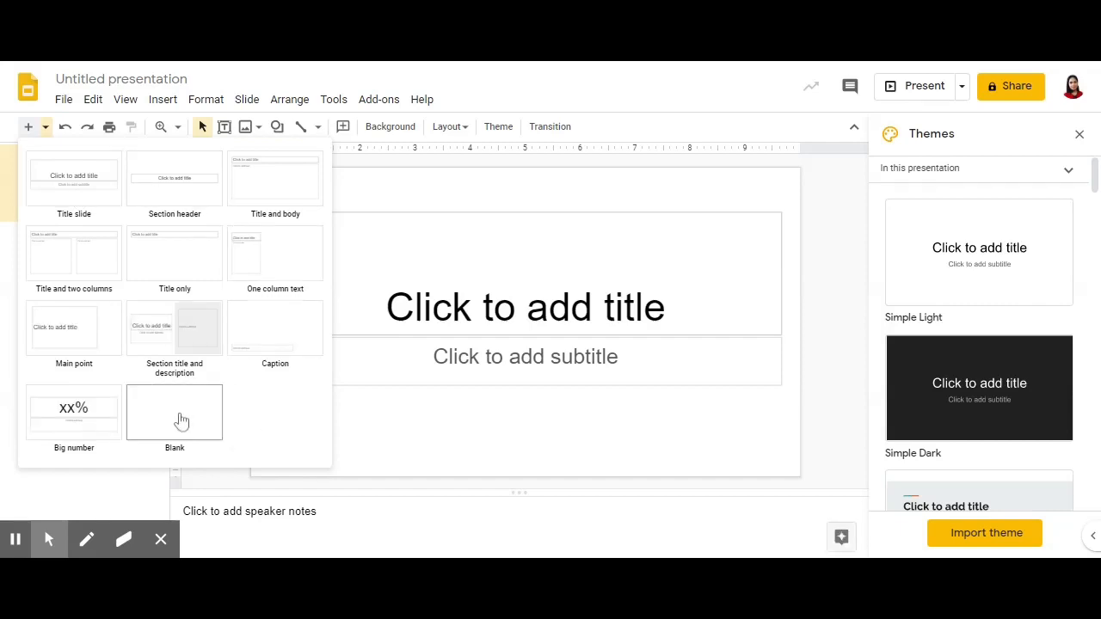
left_click(173, 413)
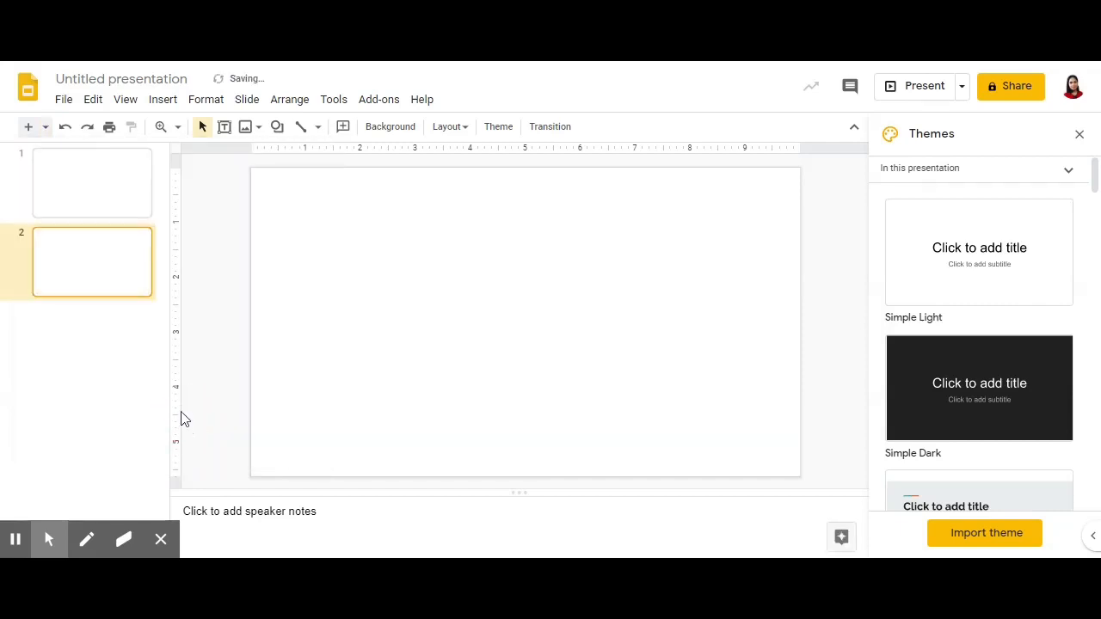
left_click(62, 98)
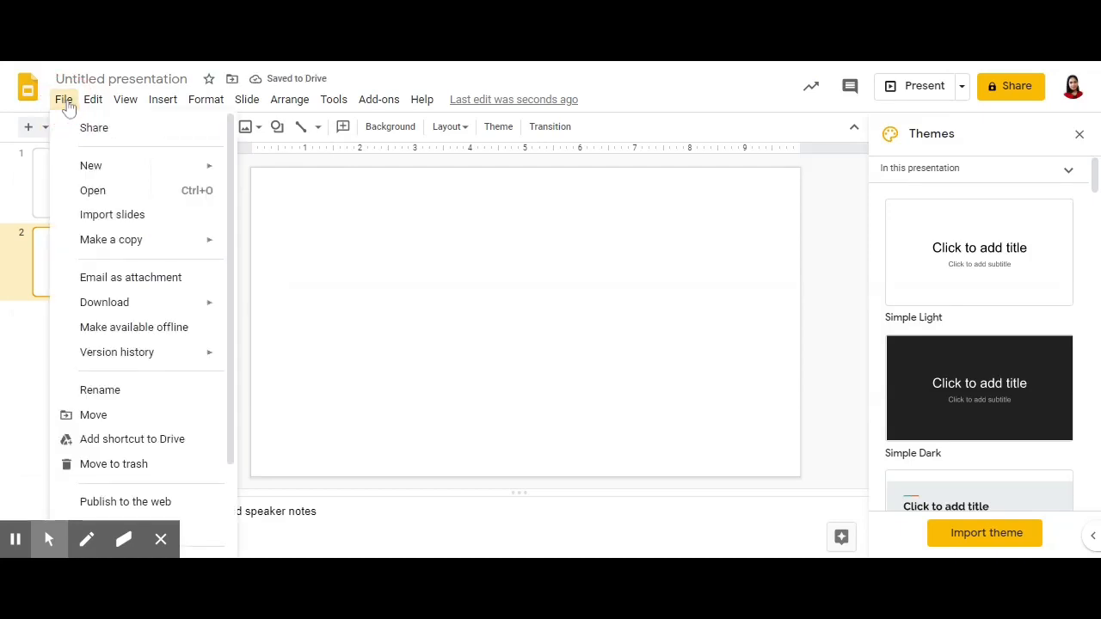
left_click(124, 98)
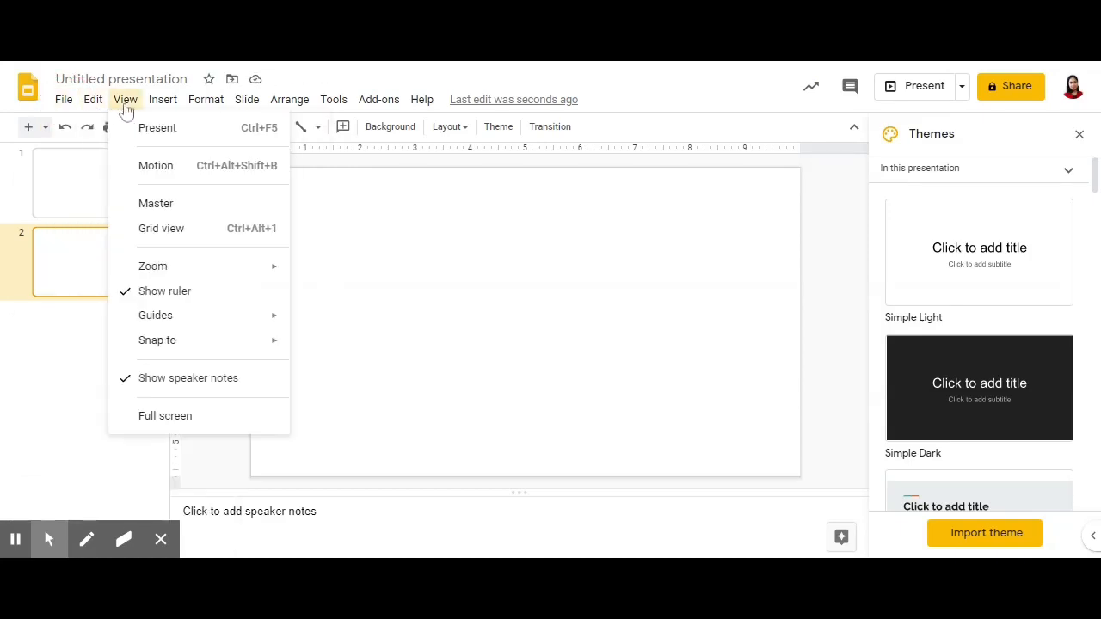
left_click(162, 98)
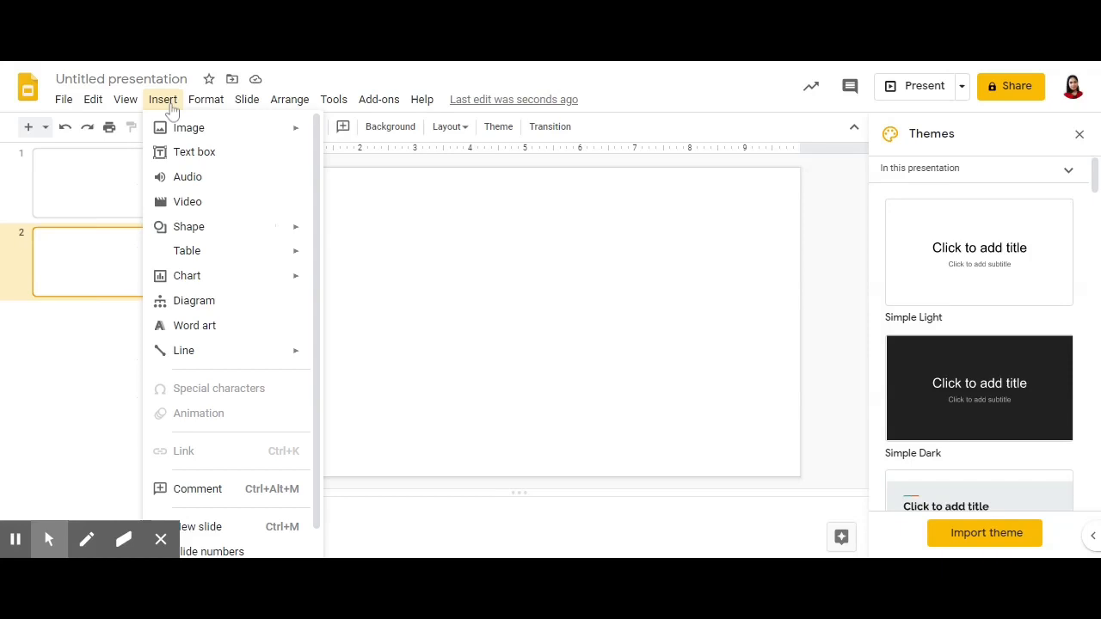
left_click(289, 98)
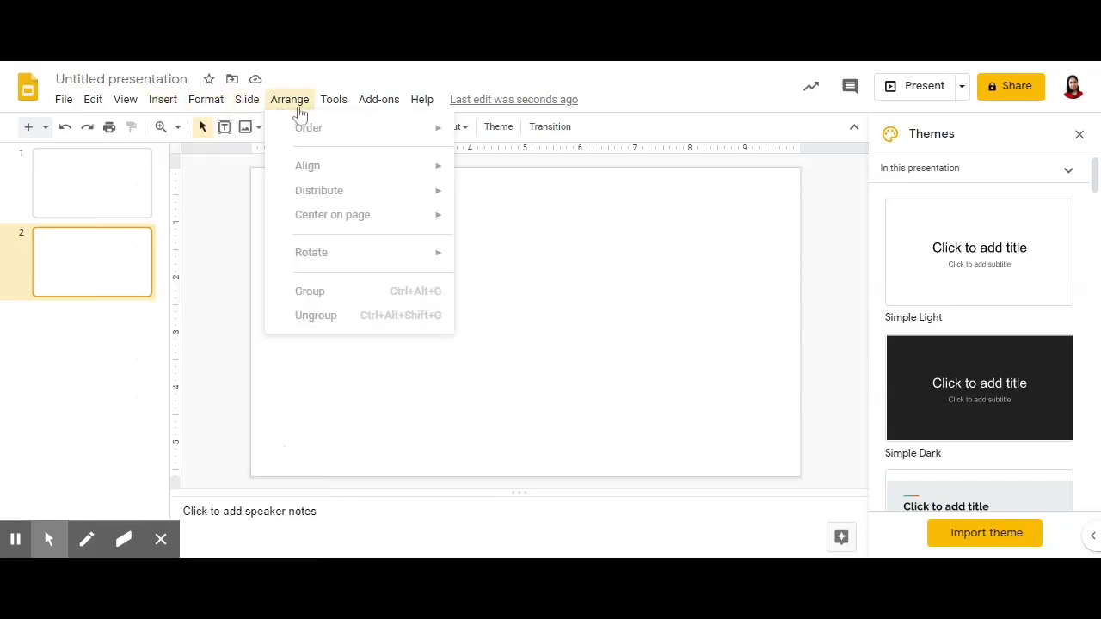
left_click(422, 98)
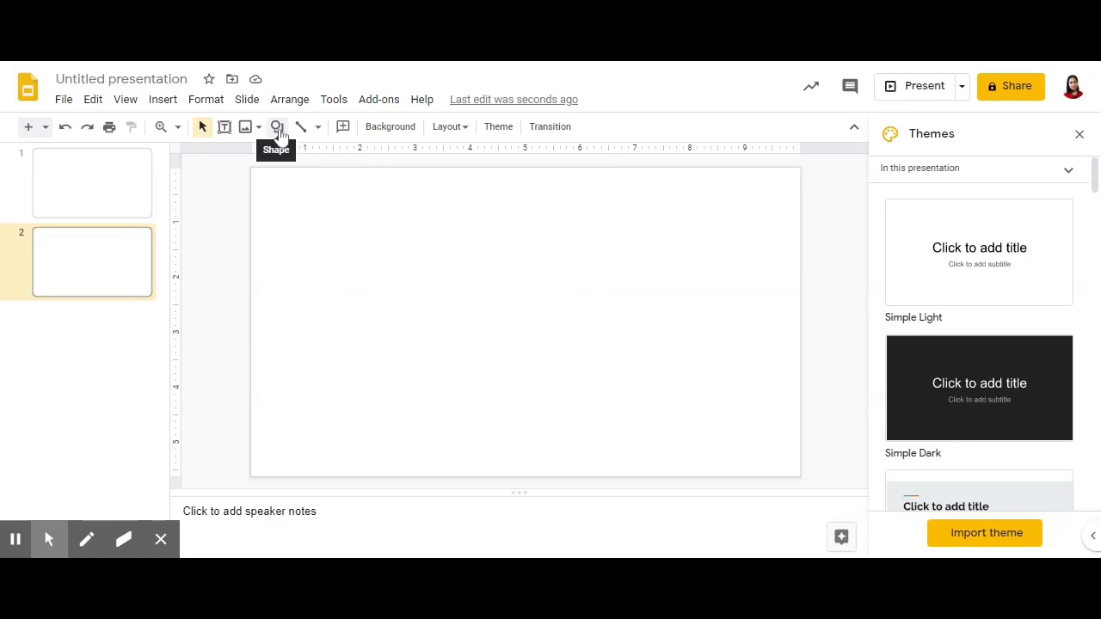
left_click(277, 128)
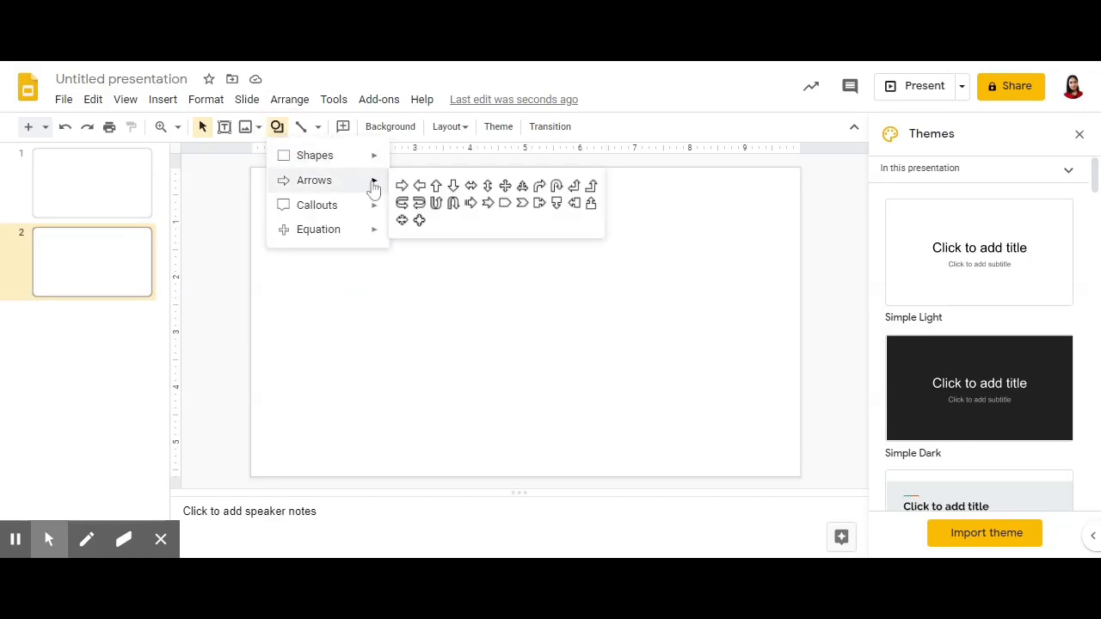
mouse_move(224, 128)
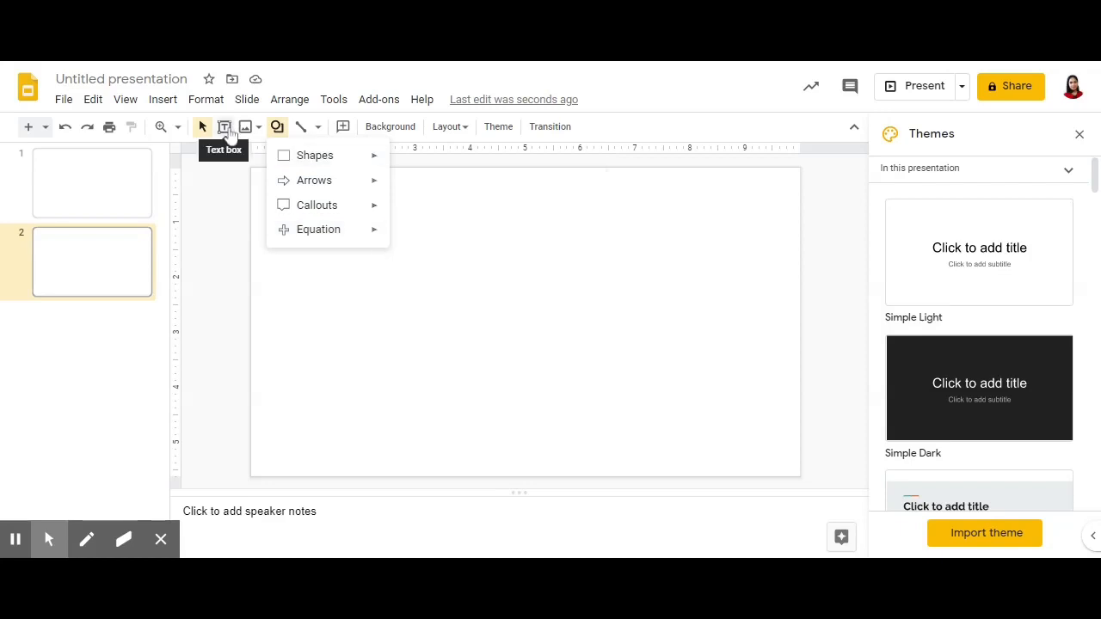
mouse_move(421, 128)
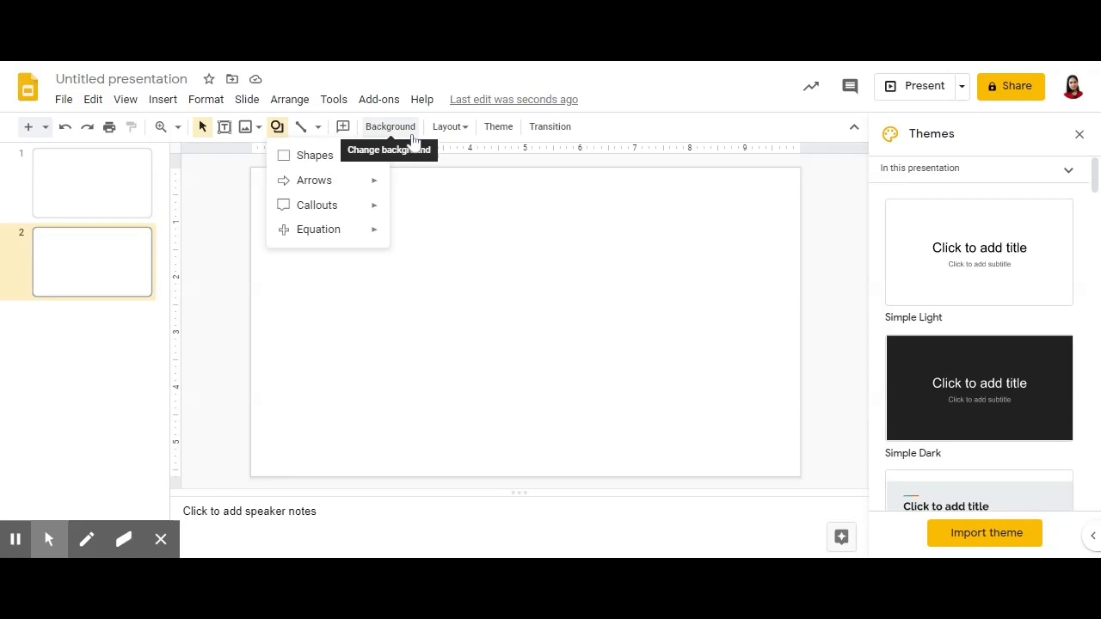
left_click(389, 128)
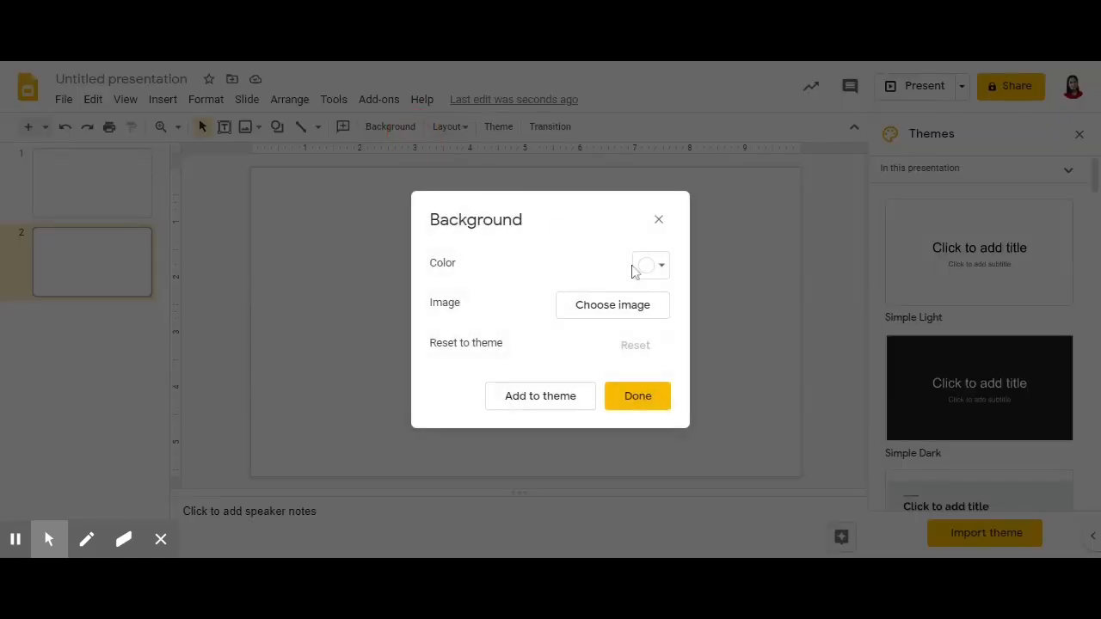
left_click(647, 265)
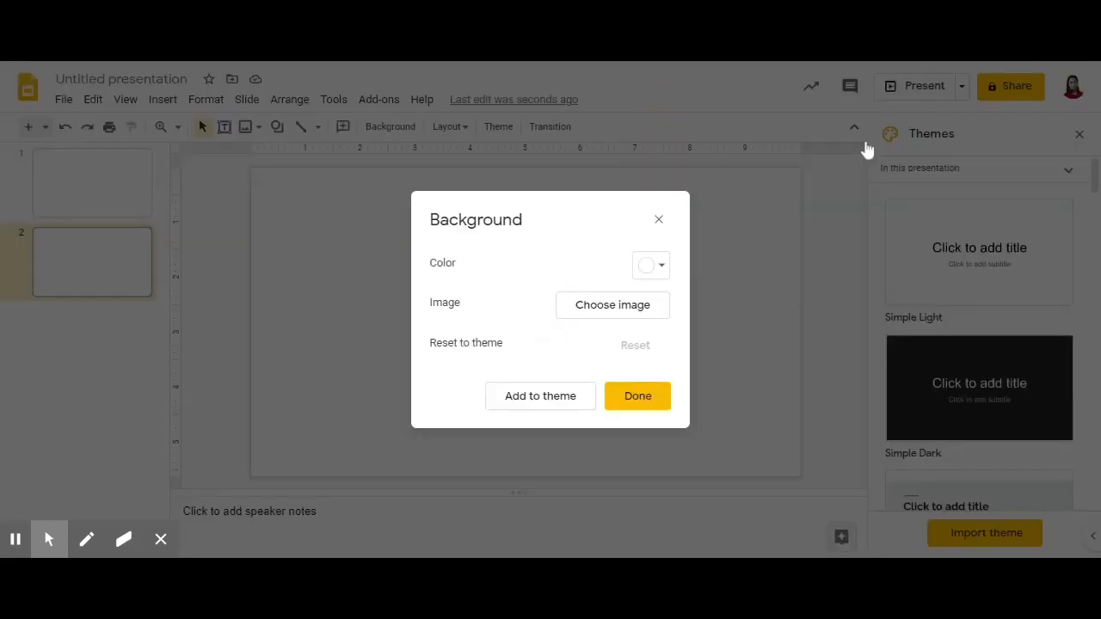
left_click(637, 396)
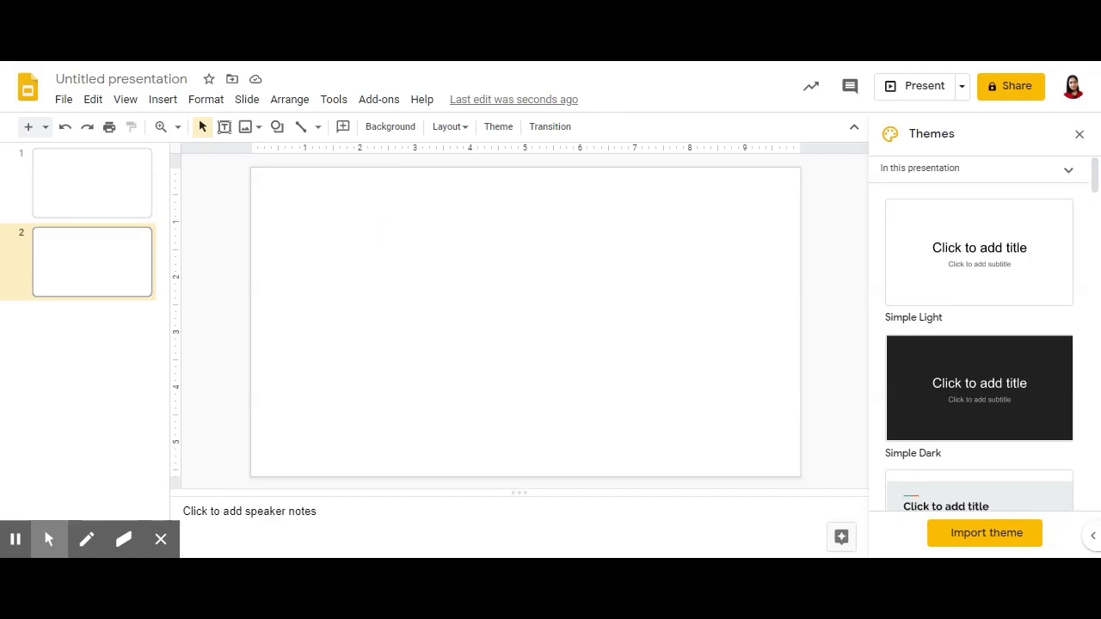
mouse_move(834, 222)
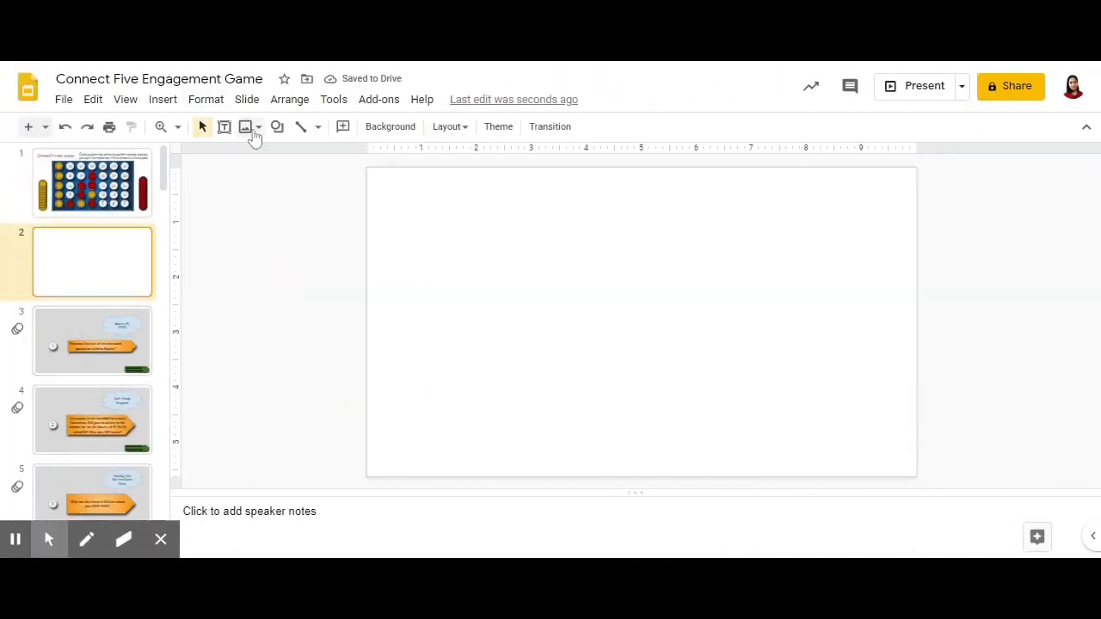
Draw a large rectangle covering most of the blank second slide
left_click(277, 127)
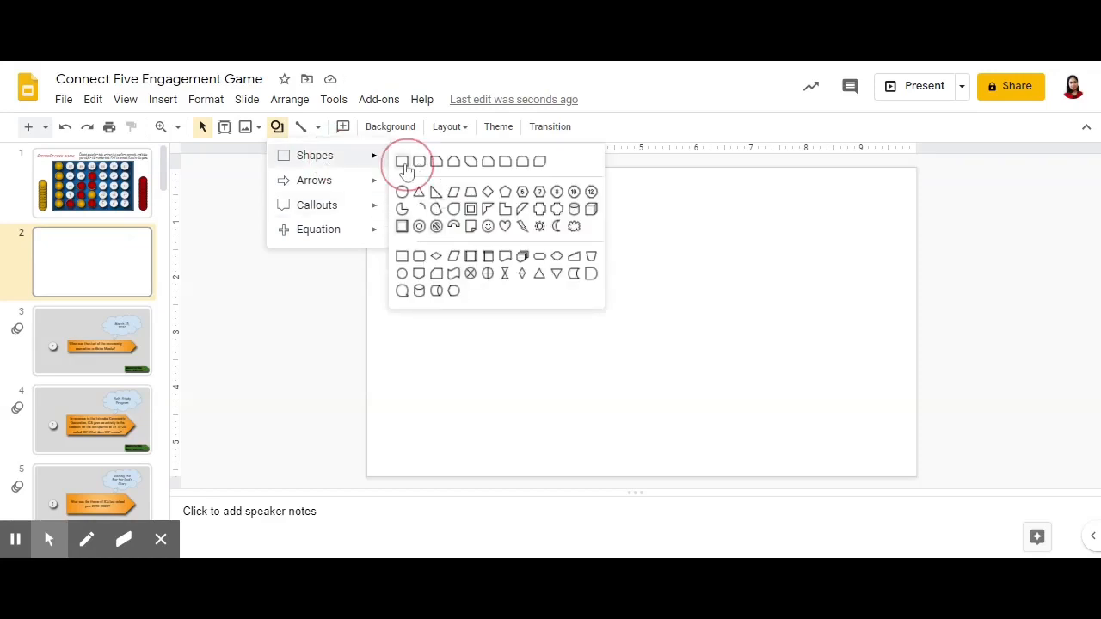
left_click_drag(426, 251, 702, 319)
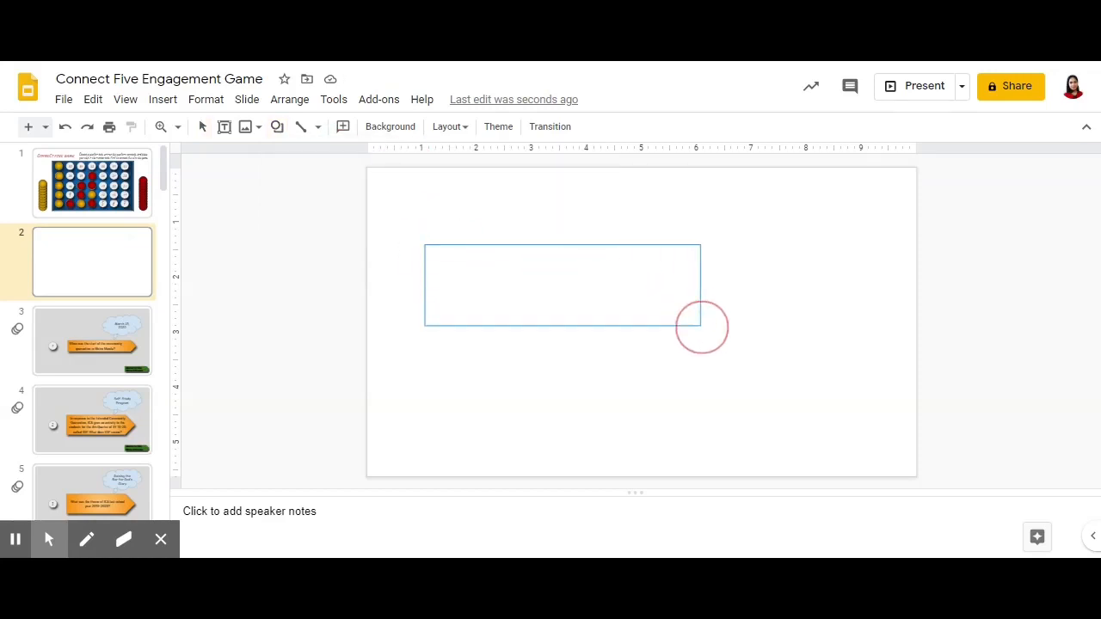
left_click_drag(702, 327, 884, 454)
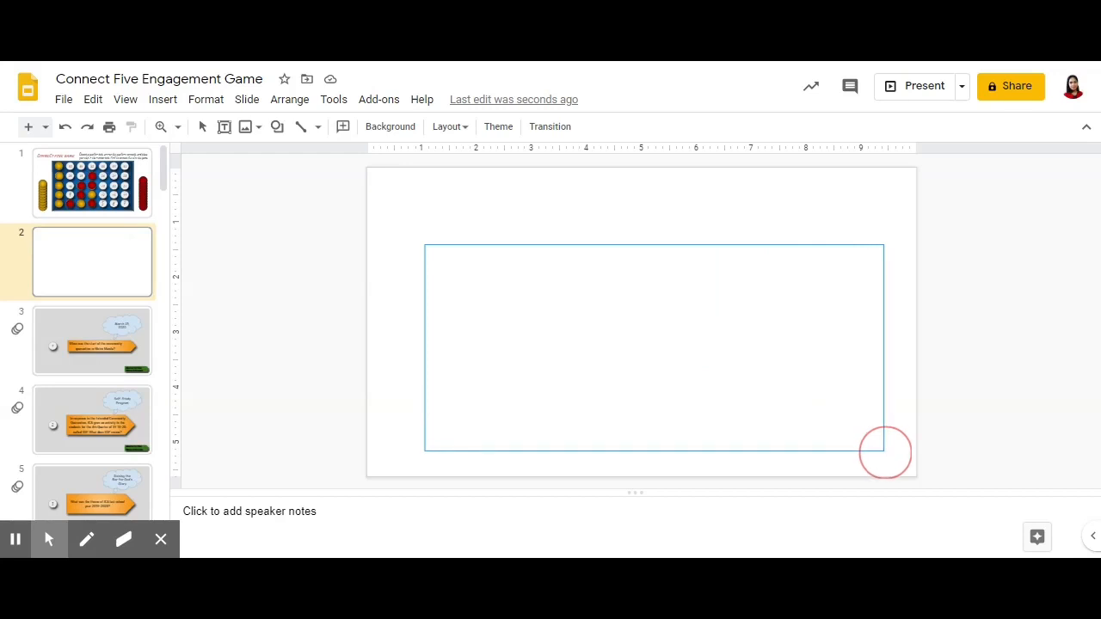
left_click(653, 348)
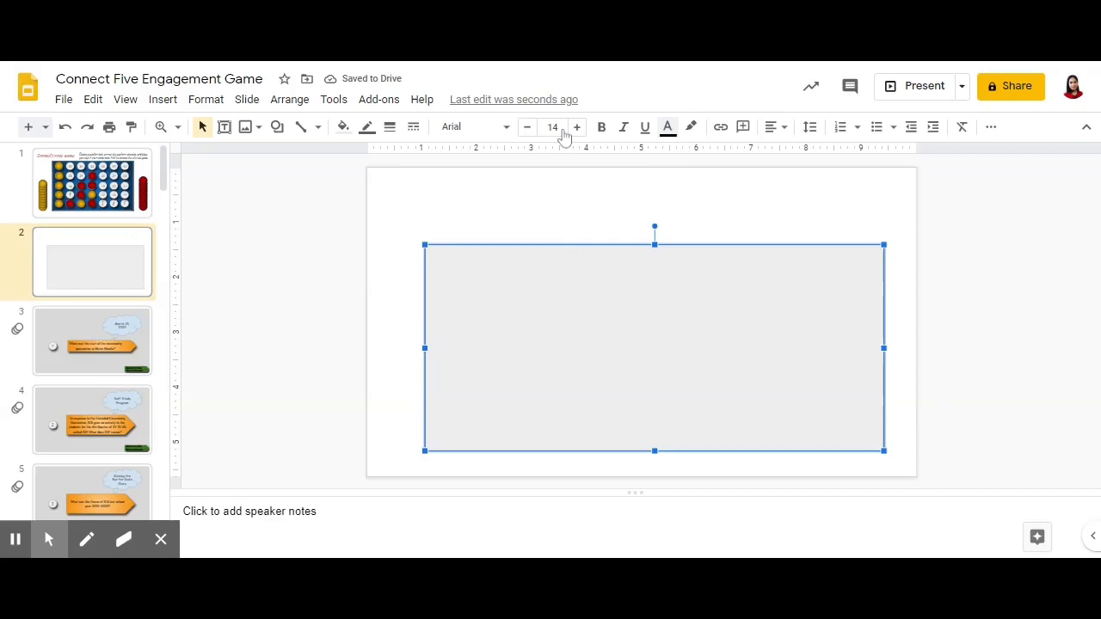
Fill the rectangle dark green, then switch it to a green radial gradient
left_click(342, 128)
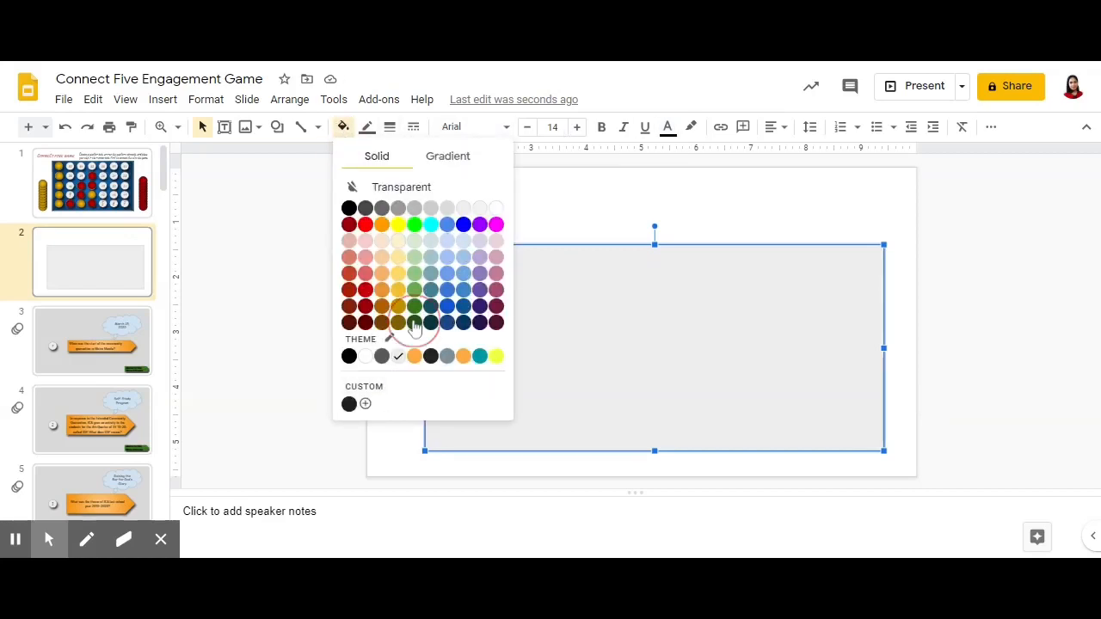
left_click(413, 323)
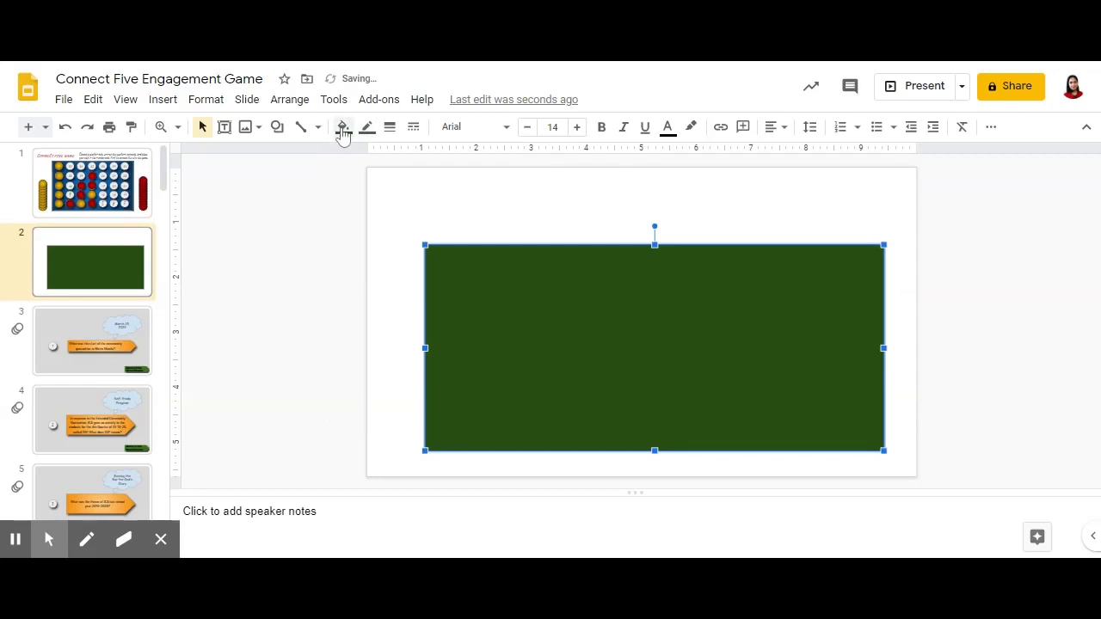
left_click(342, 128)
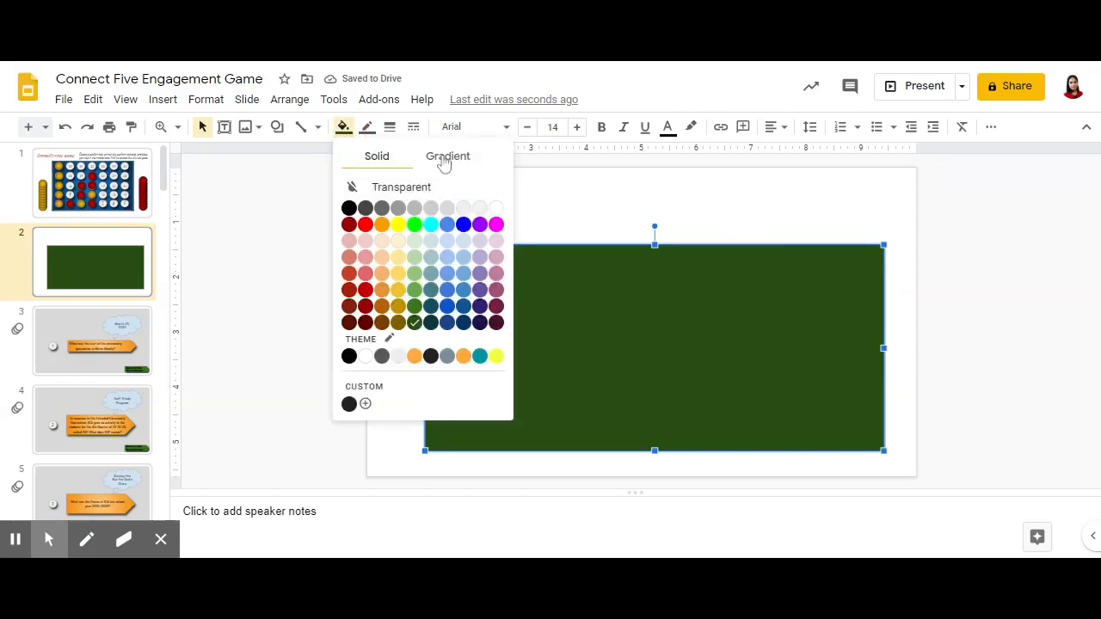
left_click(447, 155)
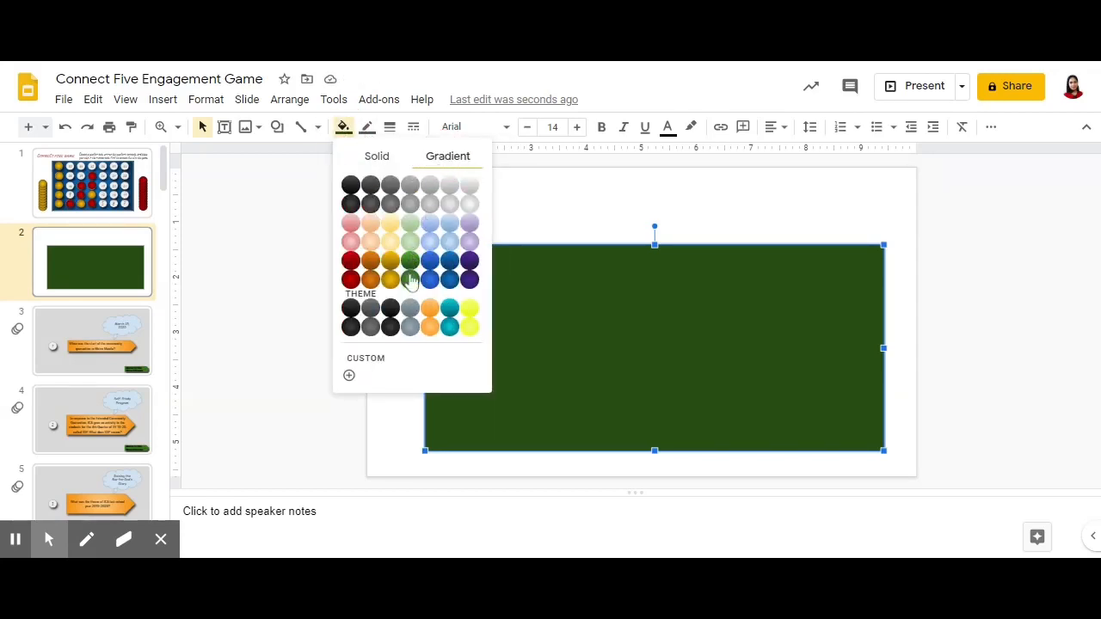
left_click(409, 279)
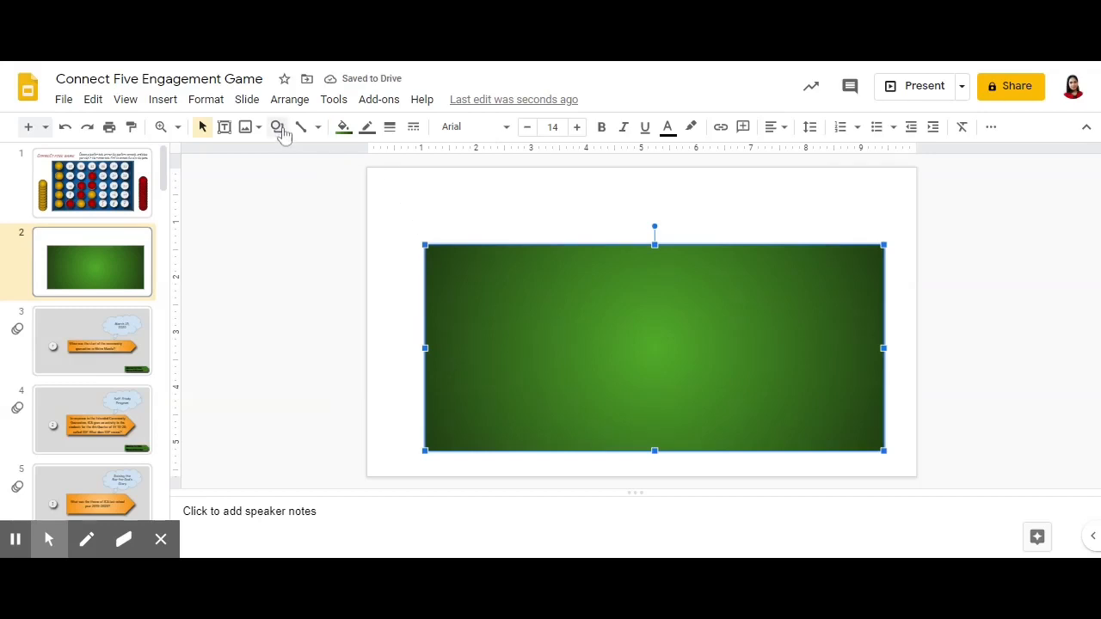
left_click(275, 127)
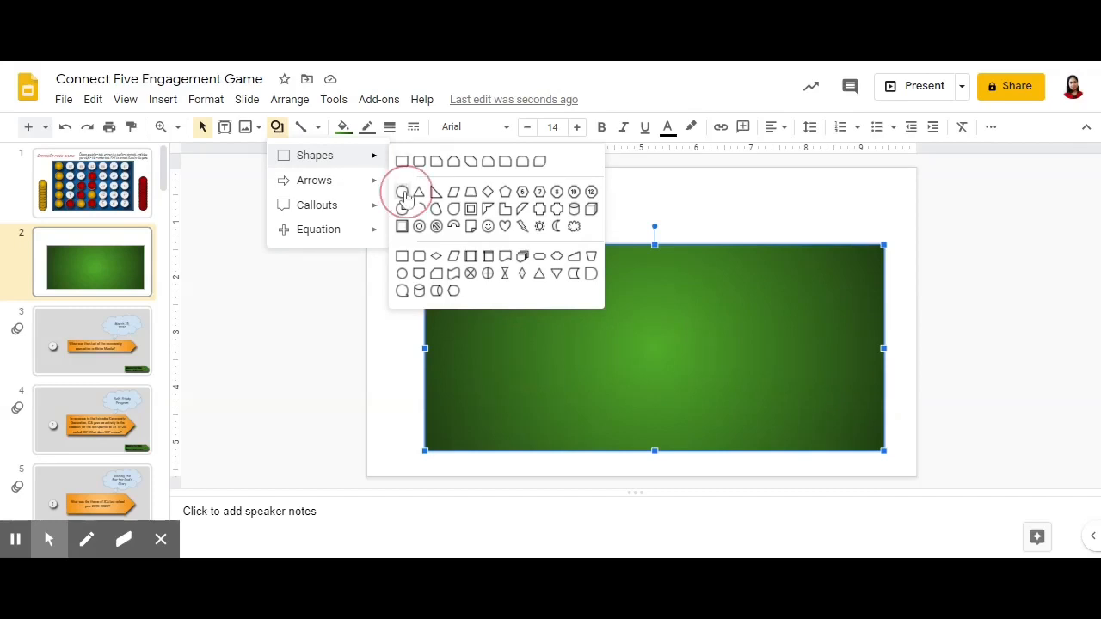
mouse_move(420, 190)
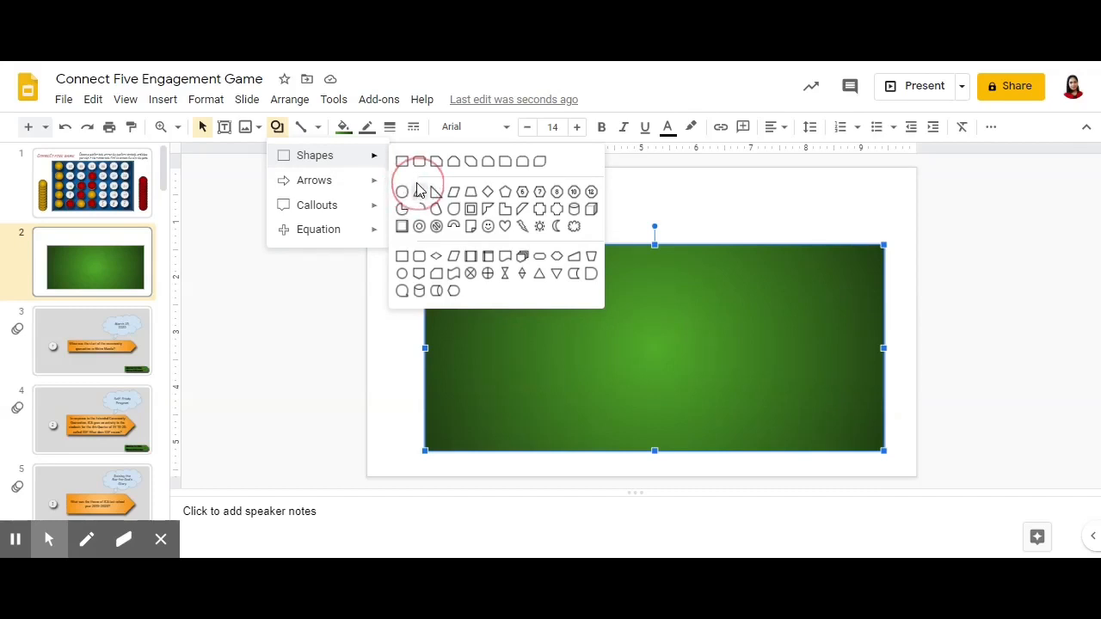
Draw a small oval on the board and move it to the bottom-left corner
left_click(403, 191)
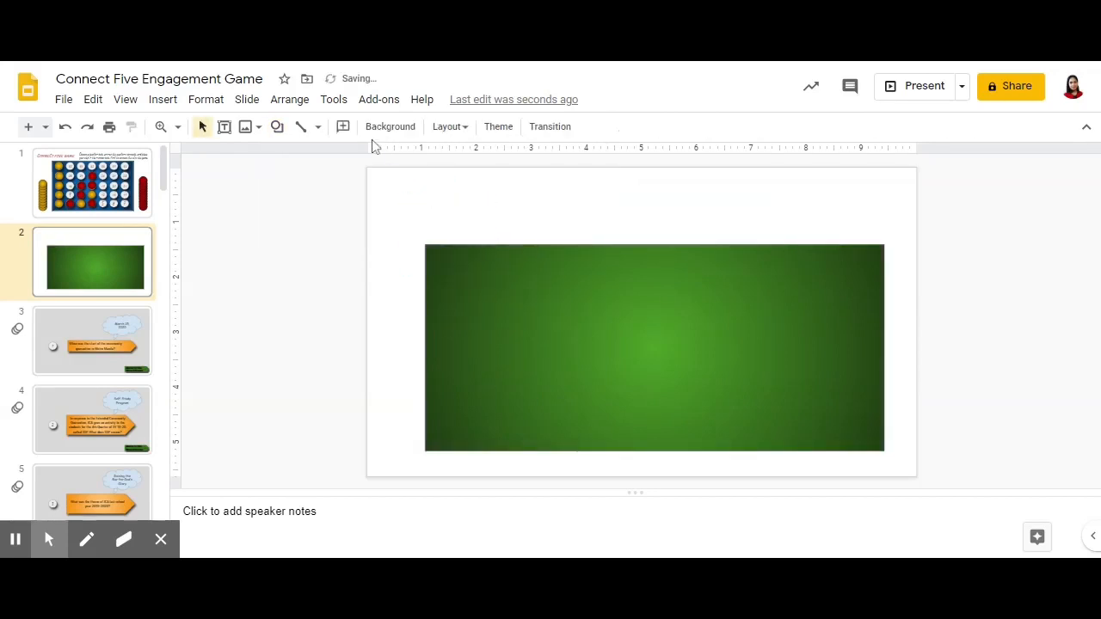
left_click(277, 127)
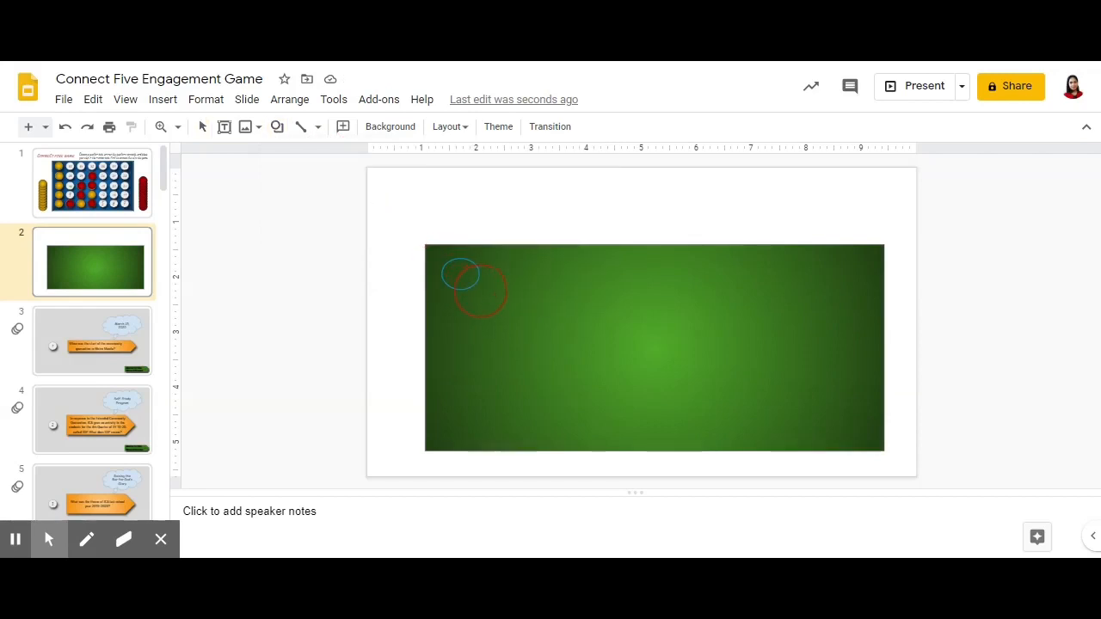
left_click(461, 276)
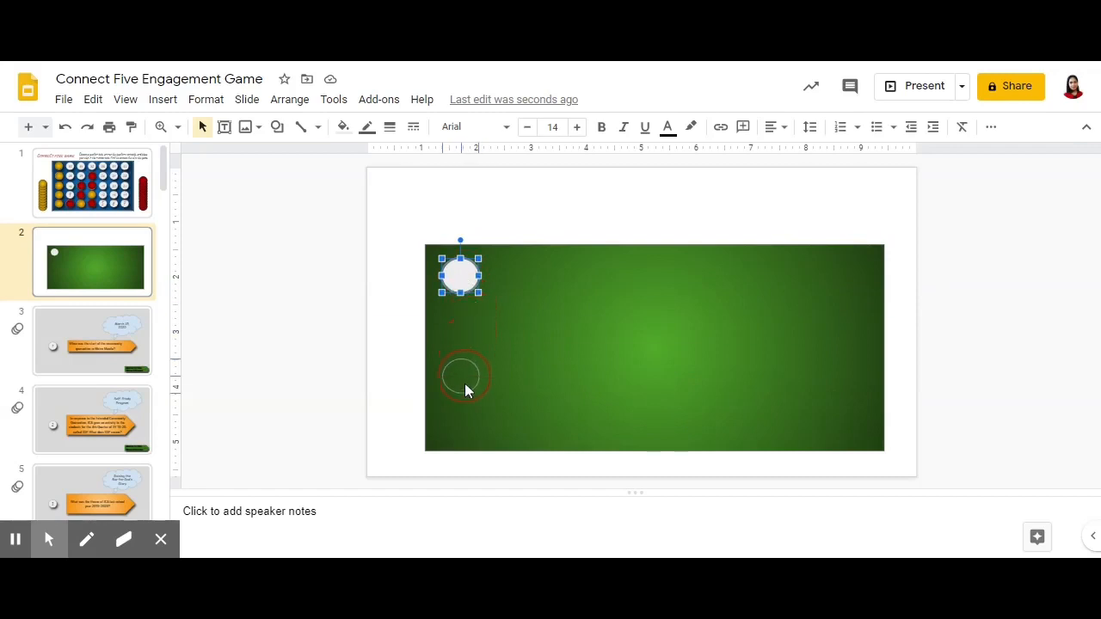
left_click_drag(461, 276, 456, 427)
type("1")
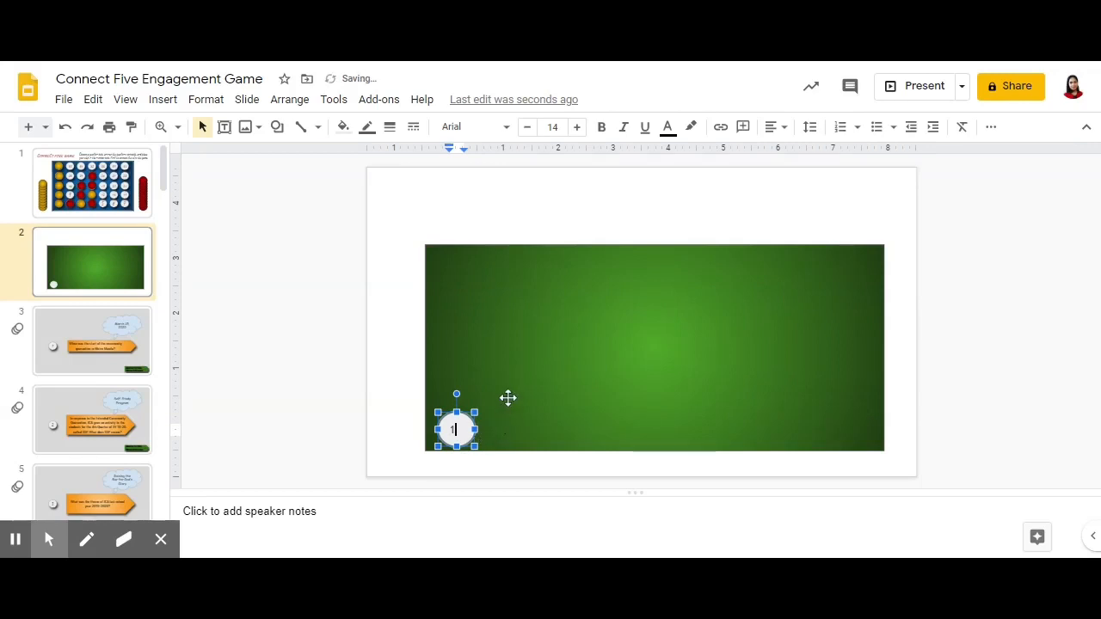
Enlarge the number 1 inside the first circle with several font-size increases
left_click(472, 128)
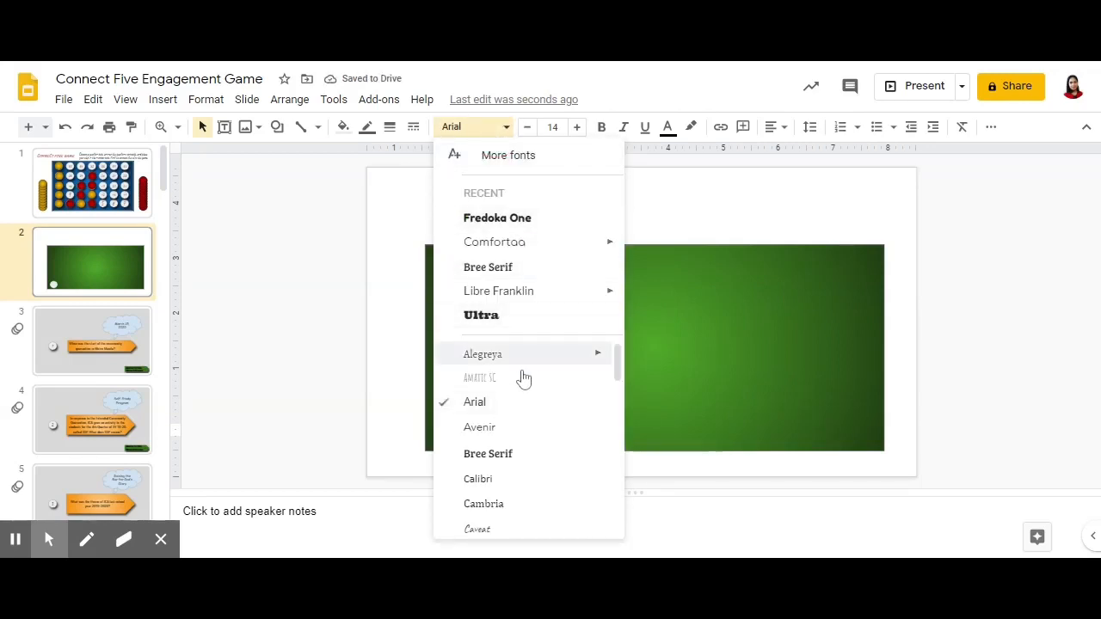
left_click(496, 241)
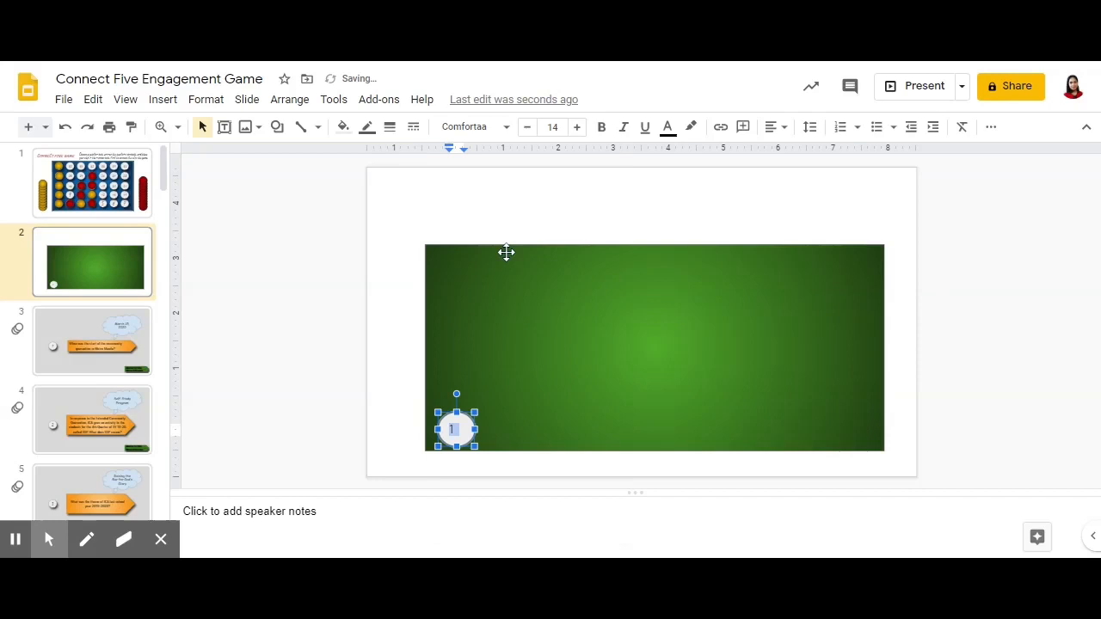
left_click(576, 128)
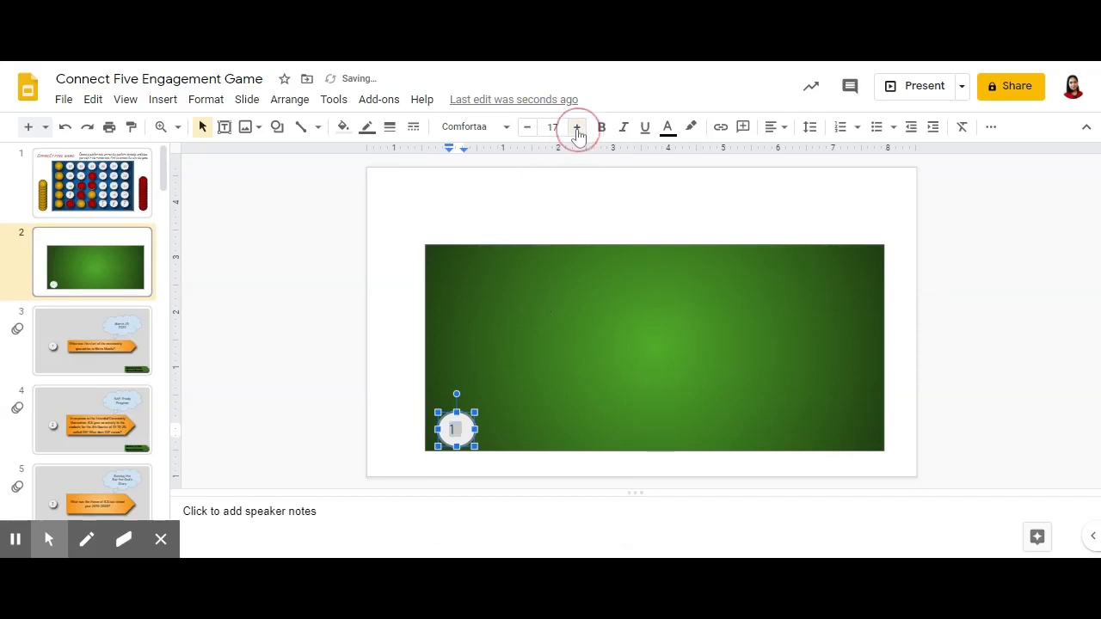
left_click(579, 127)
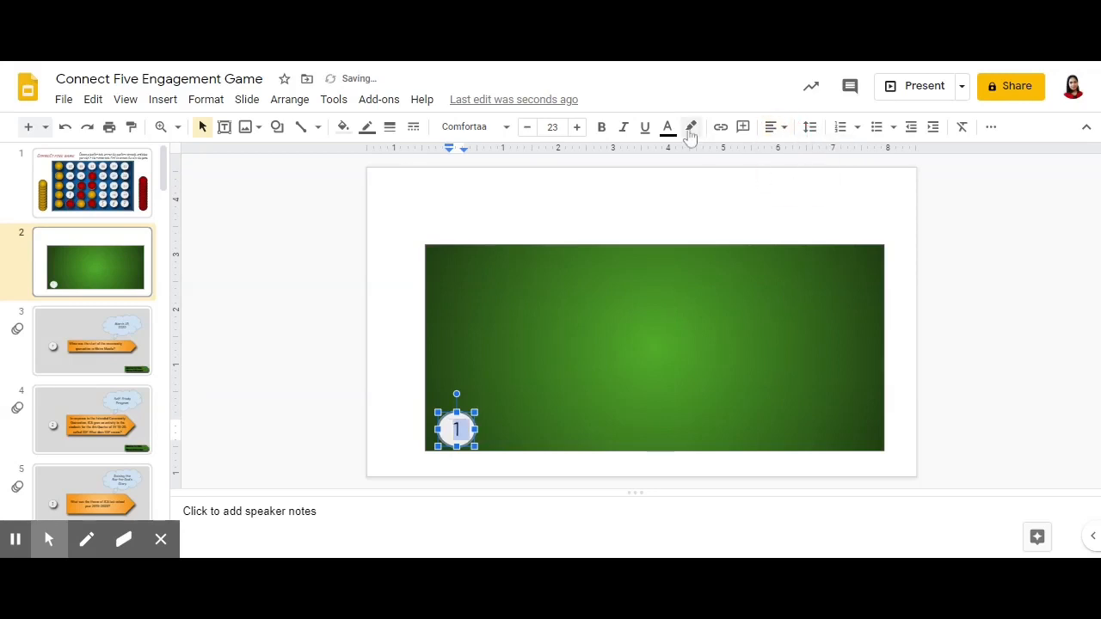
left_click(576, 127)
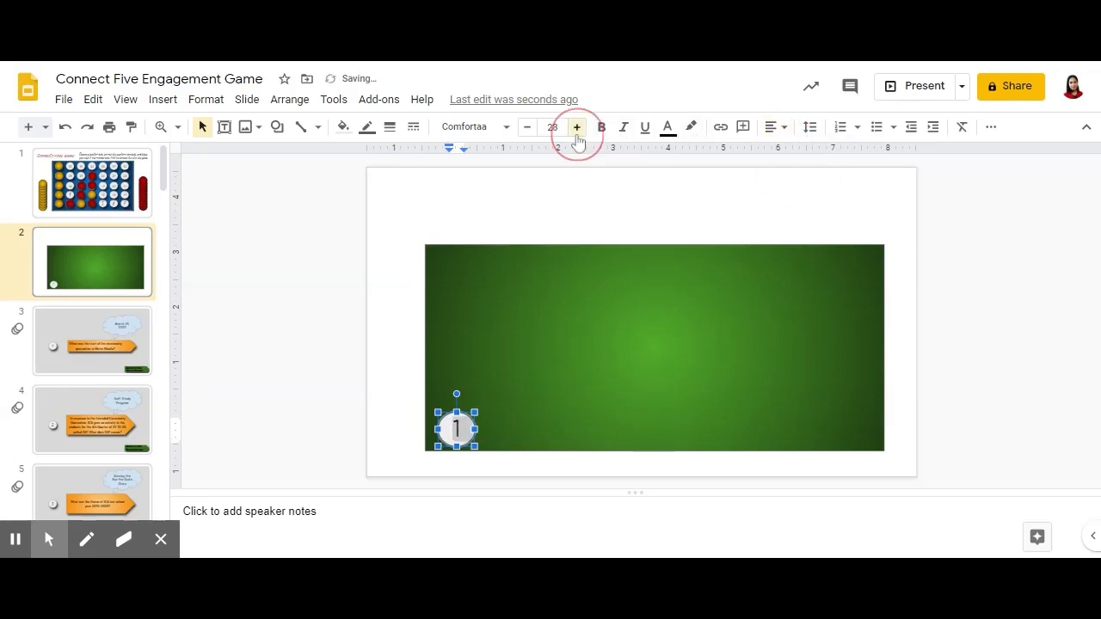
left_click(576, 128)
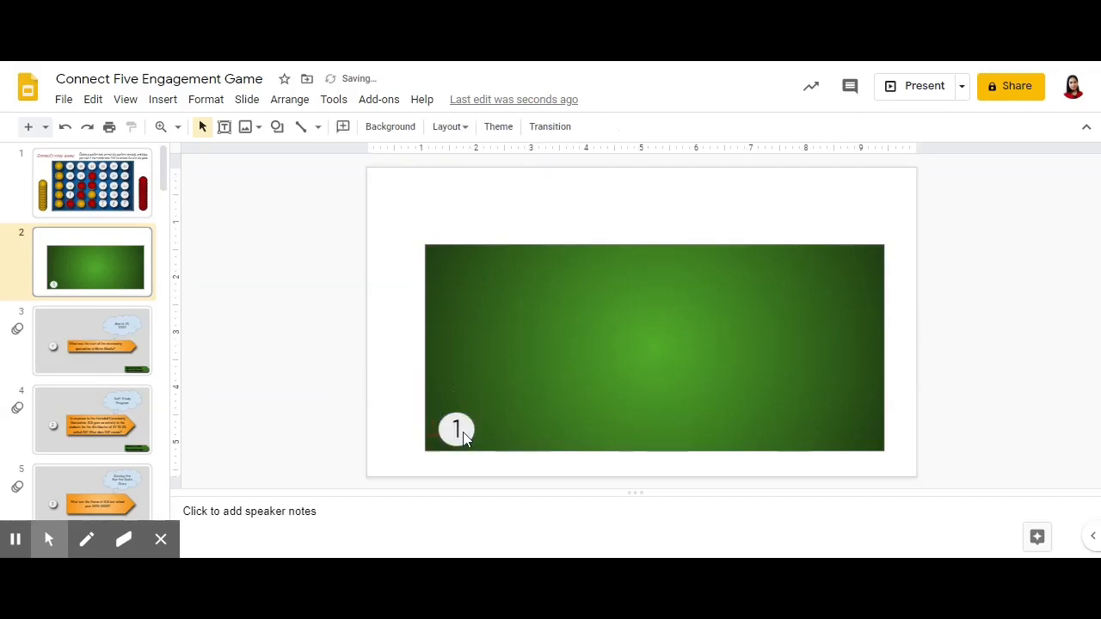
Select the number 1 circle ready to duplicate it for circles 2 and 3
left_click(456, 429)
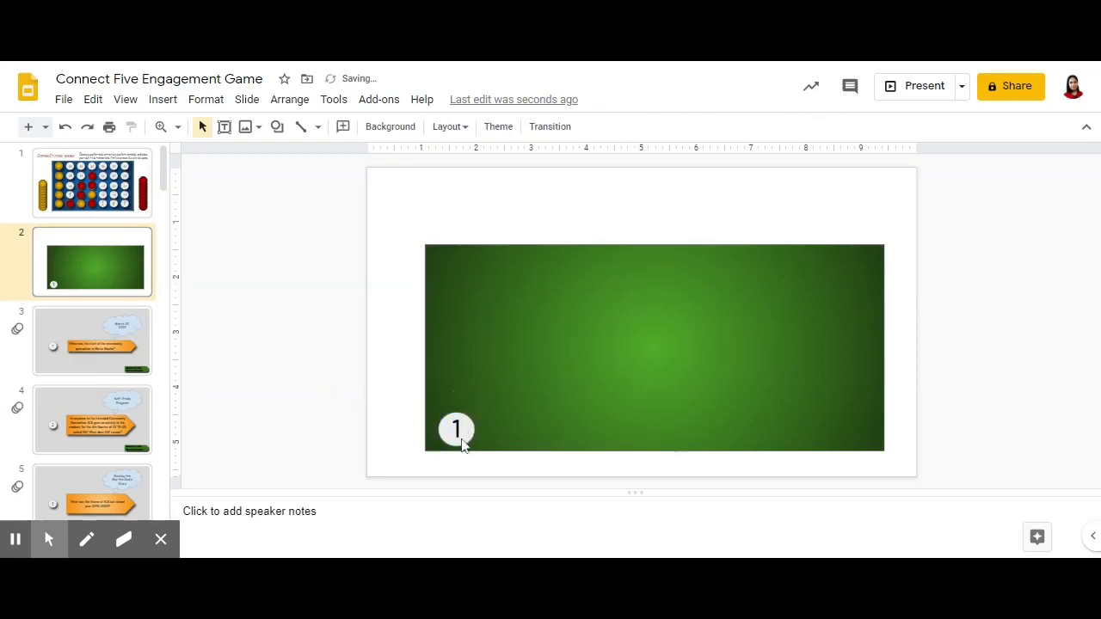
left_click(456, 430)
type("3")
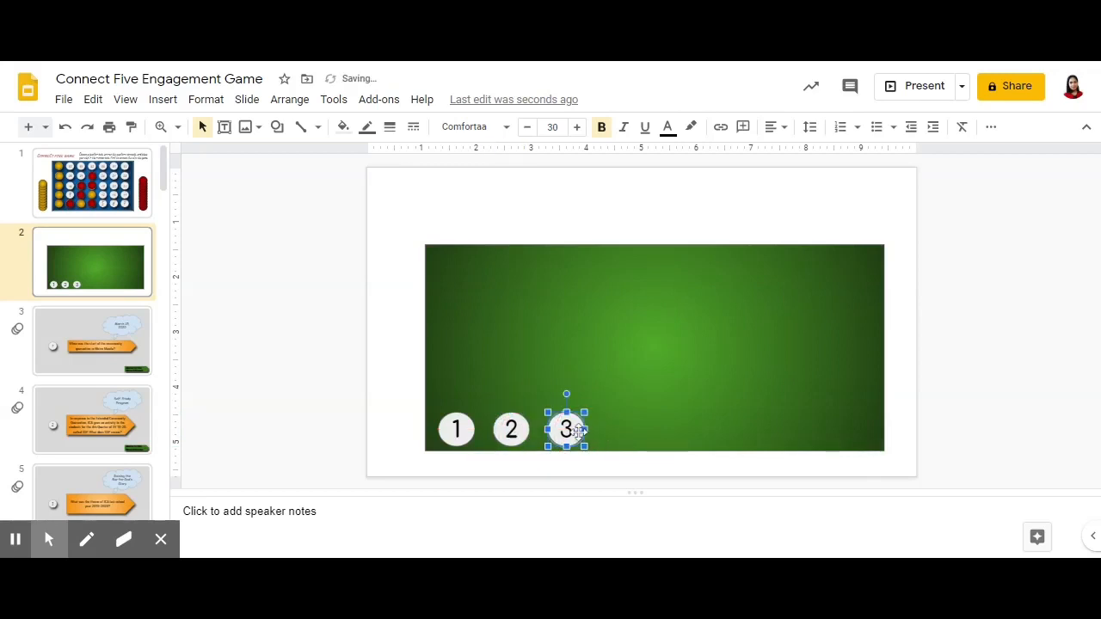
Duplicate circles to add 4 and 5, lined up with the bottom row
left_click_drag(566, 429, 575, 437)
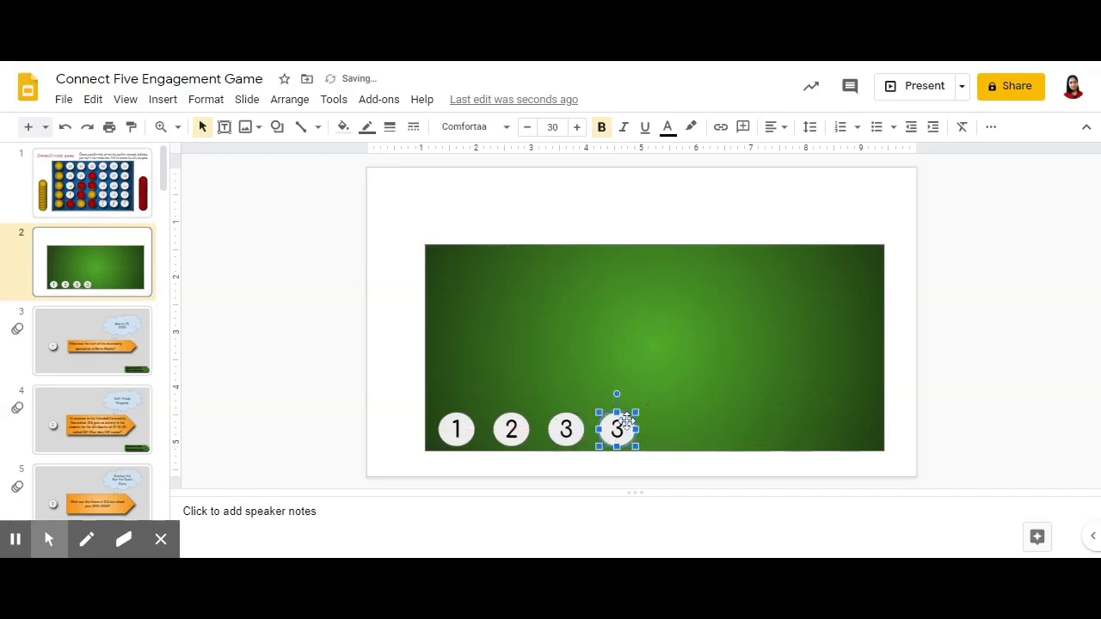
type("4")
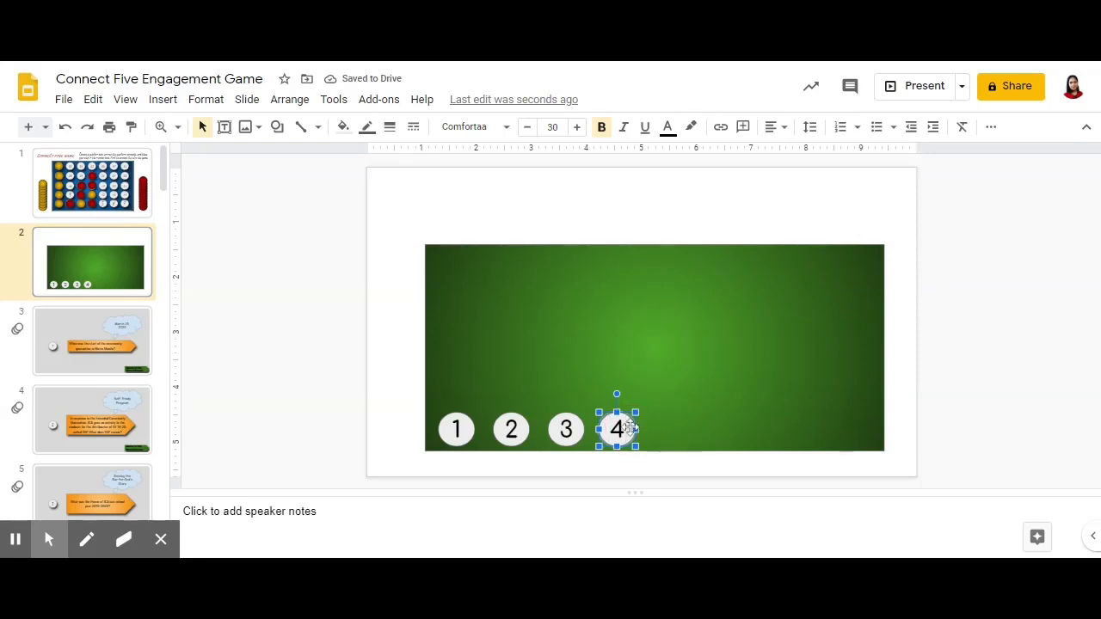
left_click_drag(616, 428, 627, 439)
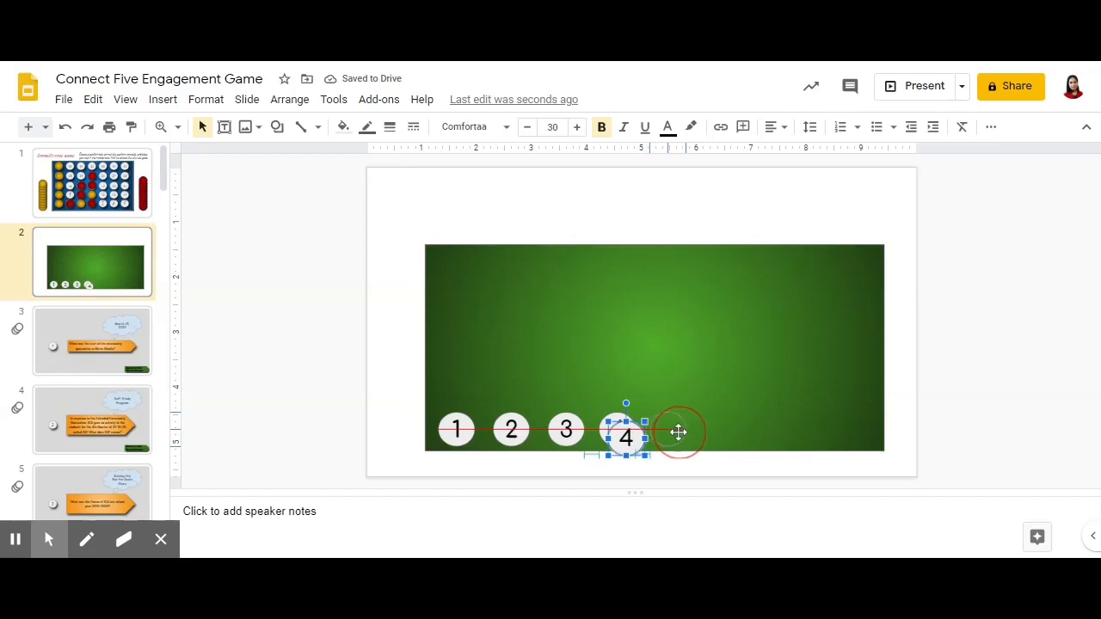
left_click_drag(627, 437, 668, 428)
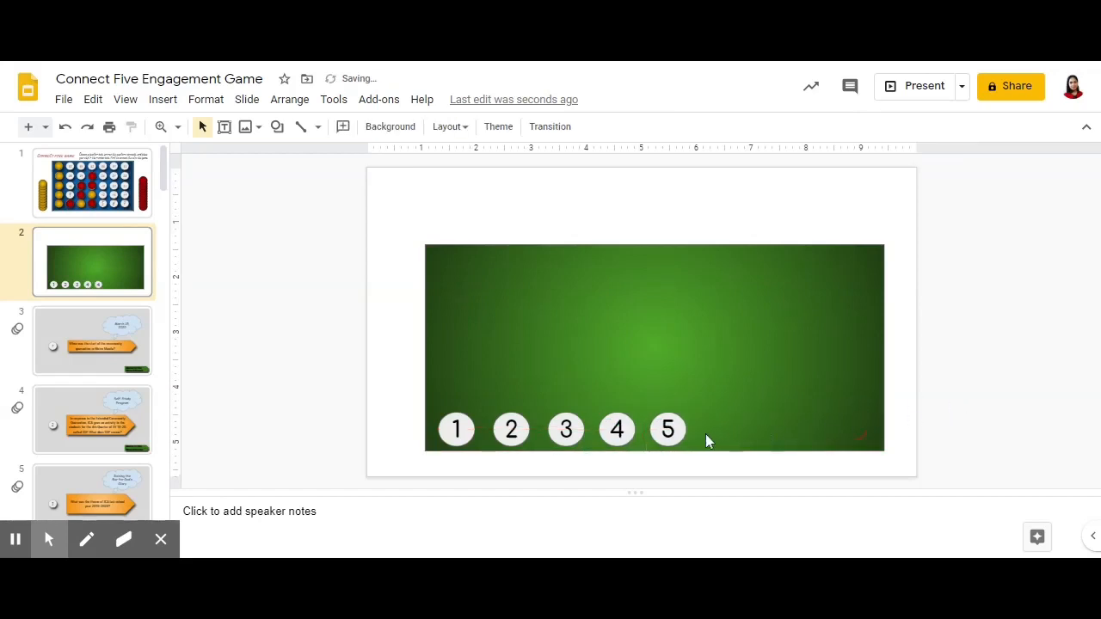
left_click(668, 430)
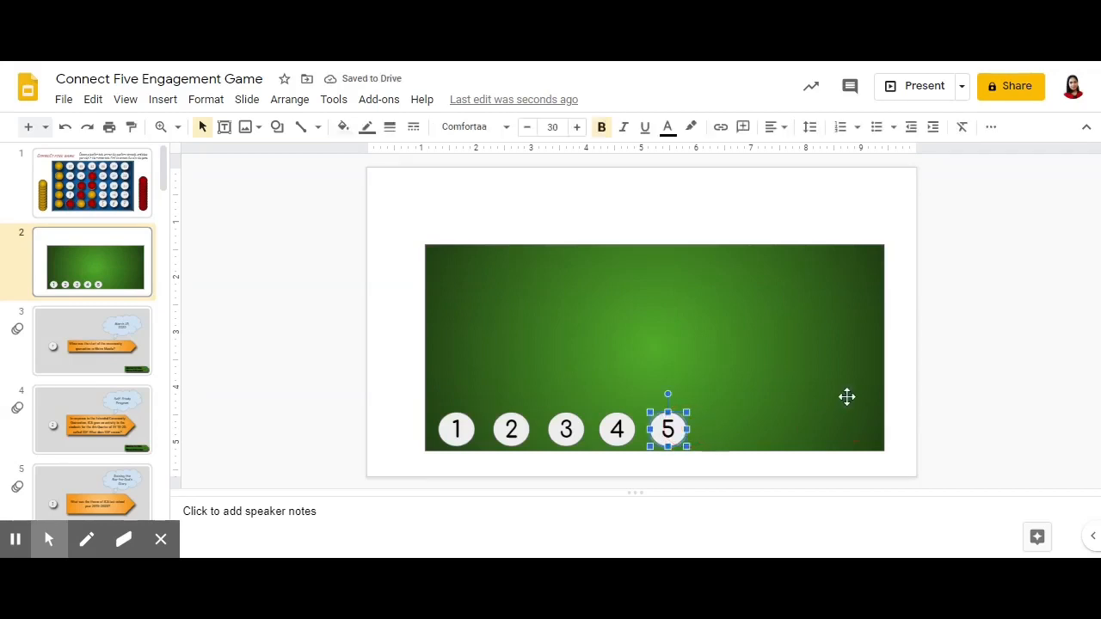
Add circles 6 and 7 to complete the bottom row of seven
left_click_drag(668, 429, 678, 437)
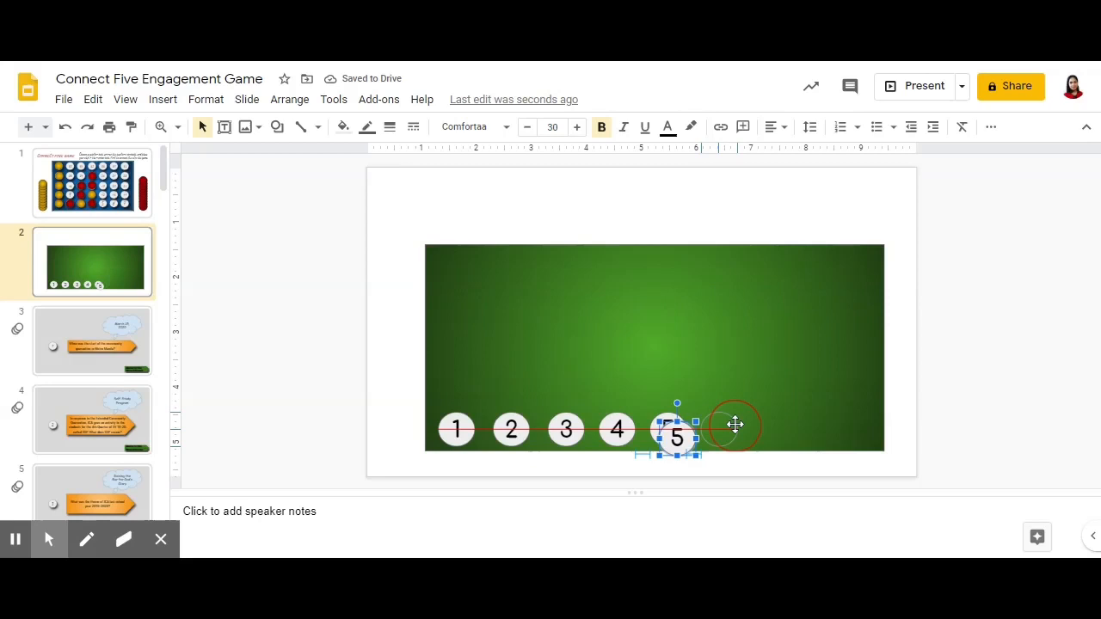
left_click_drag(675, 439, 719, 430)
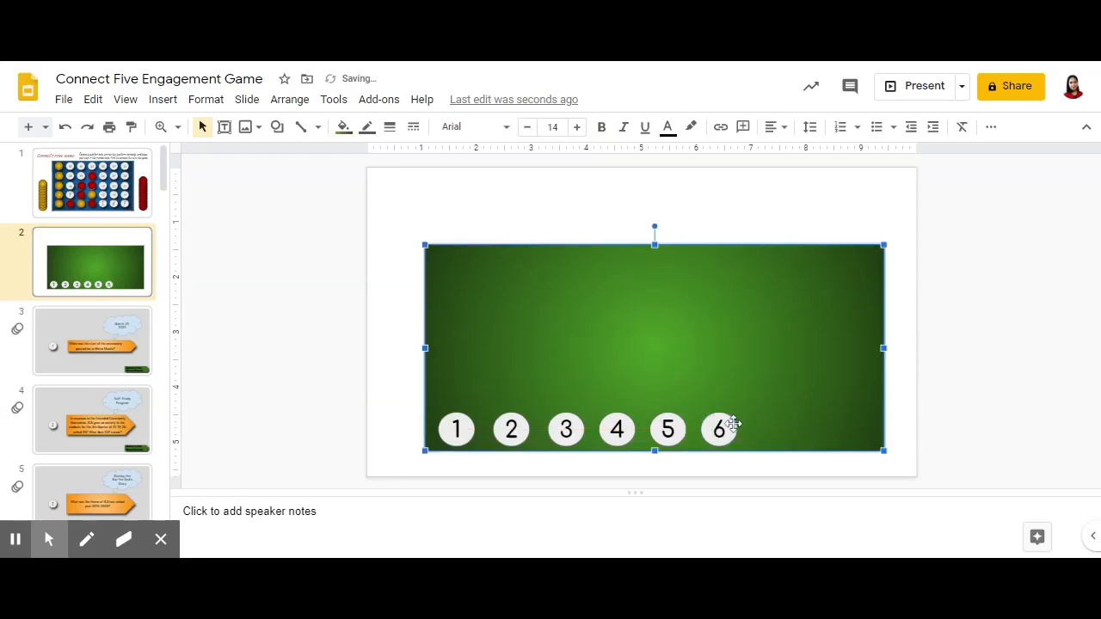
left_click(719, 429)
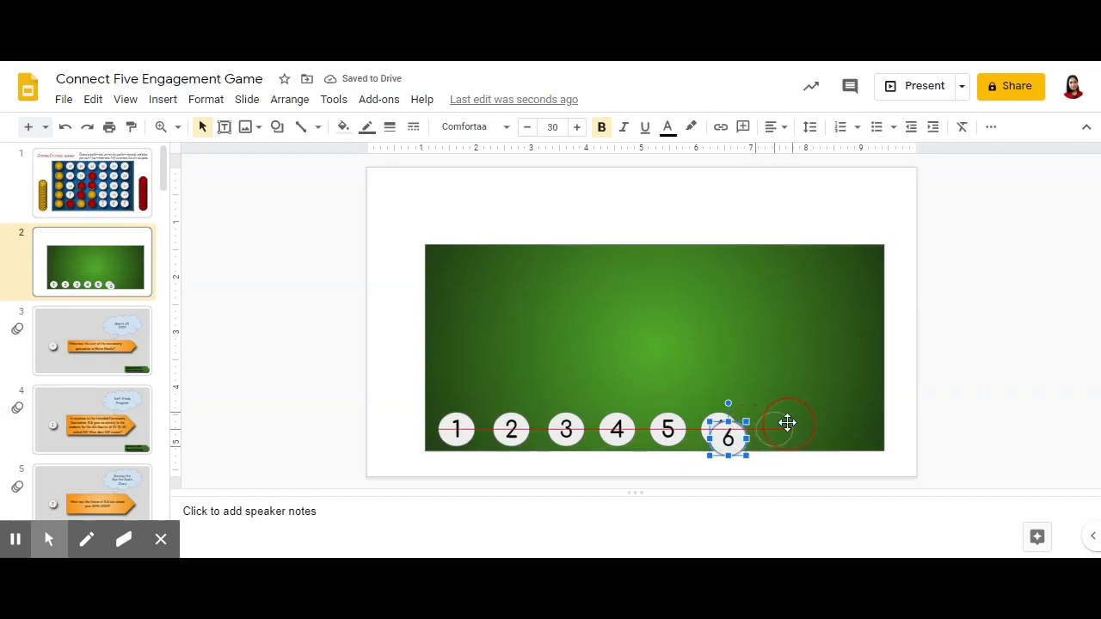
left_click_drag(729, 440, 774, 431)
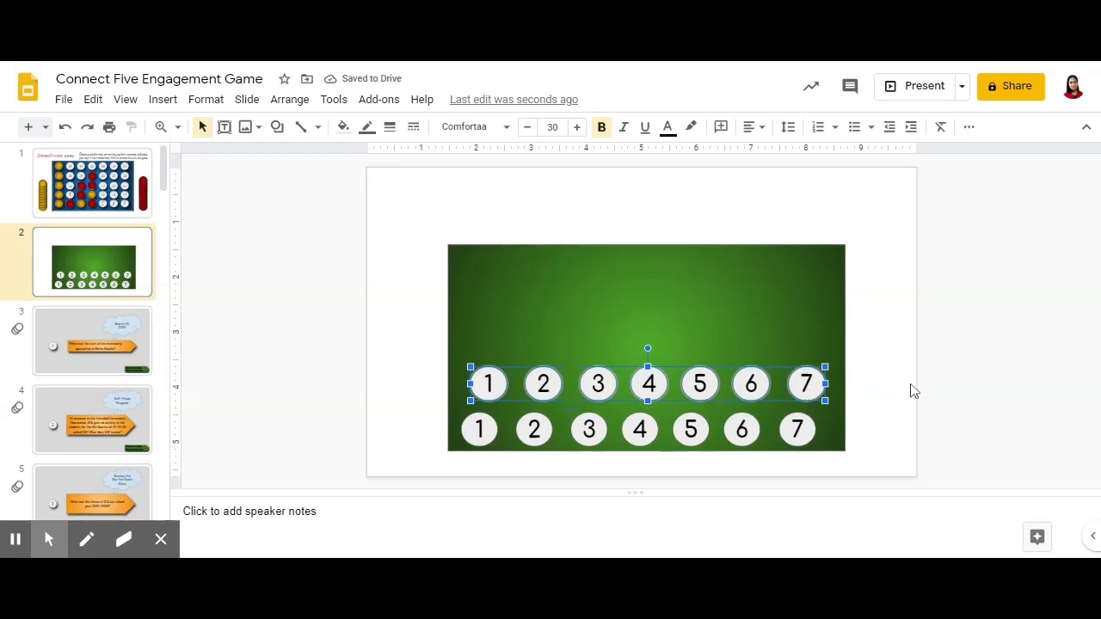
Position the copied row above the first and begin renumbering its first circle as 8
left_click_drag(647, 384, 633, 384)
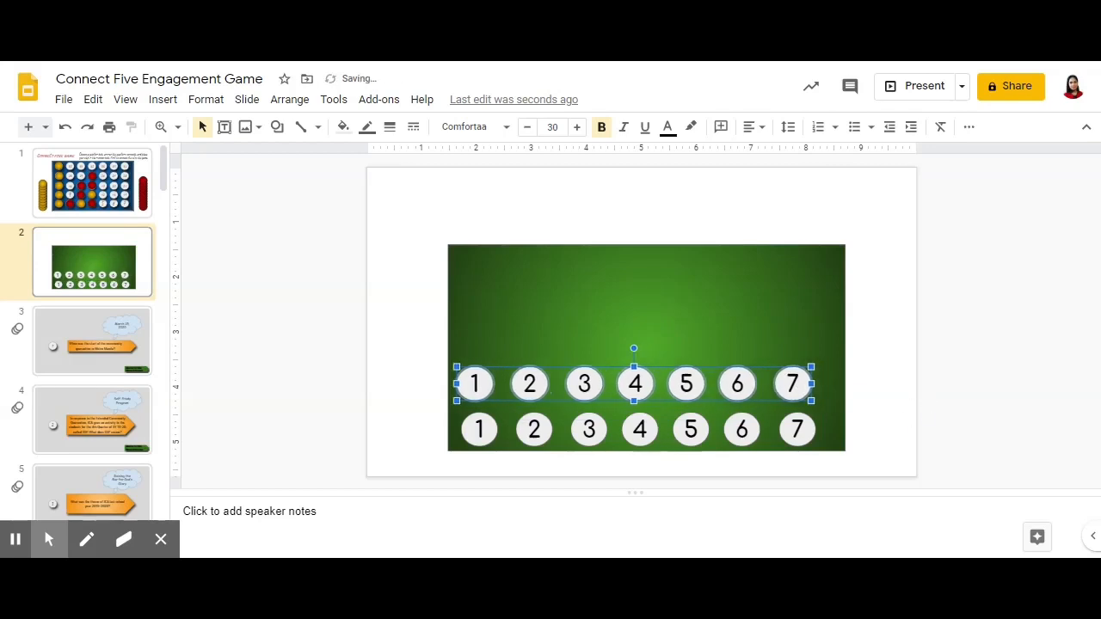
left_click(957, 385)
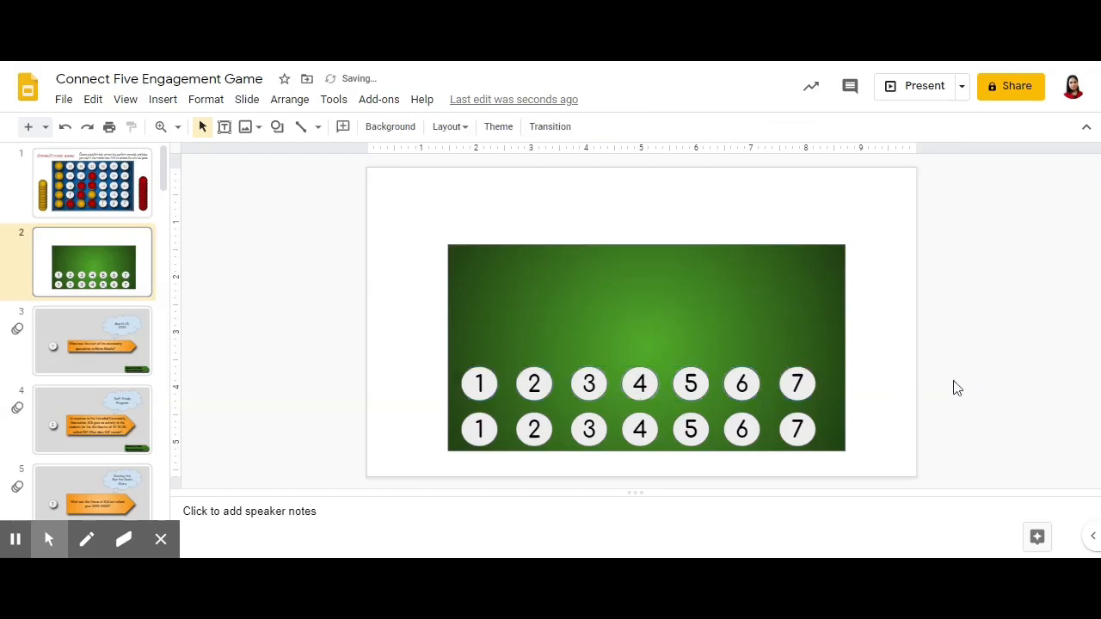
left_click(478, 384)
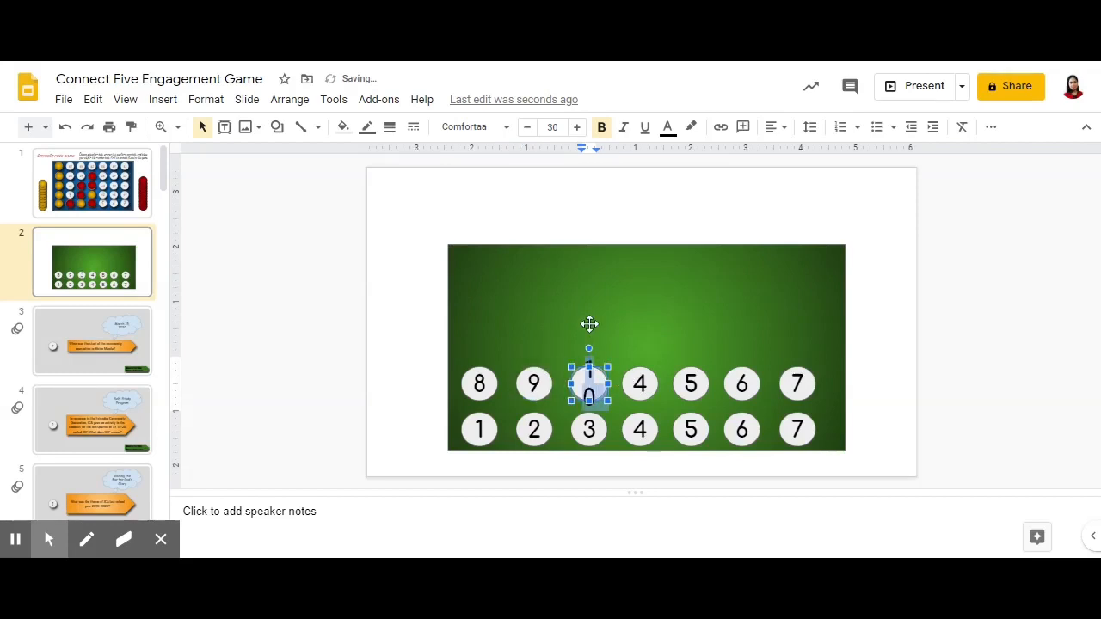
Renumber upper-row circles and shrink the two-digit numbers to font size 19
left_click(527, 128)
type("11")
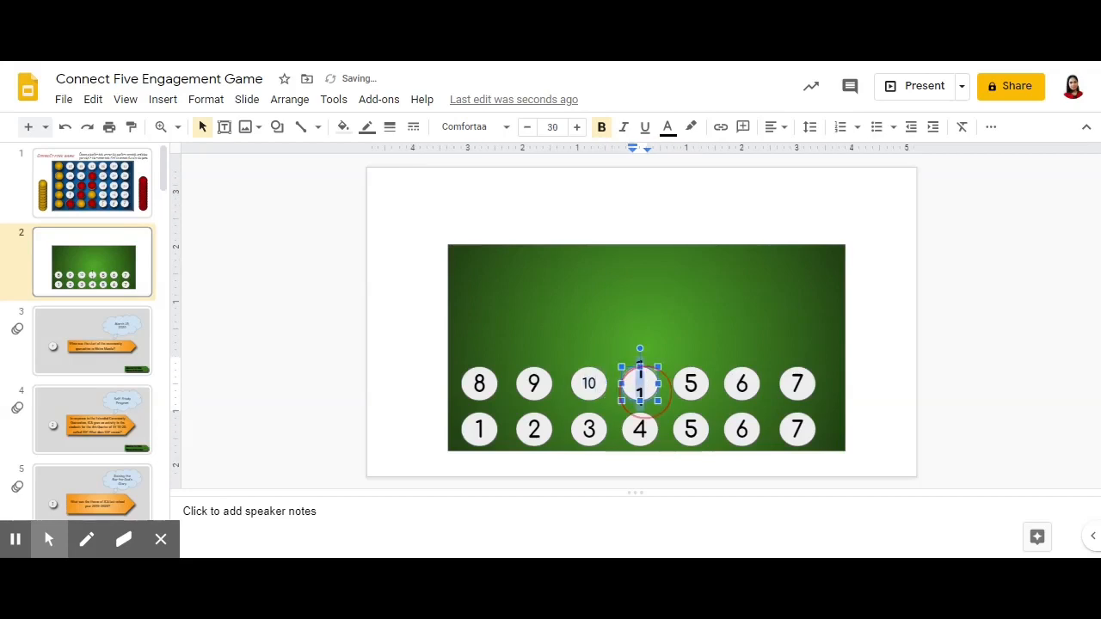
left_click(550, 127)
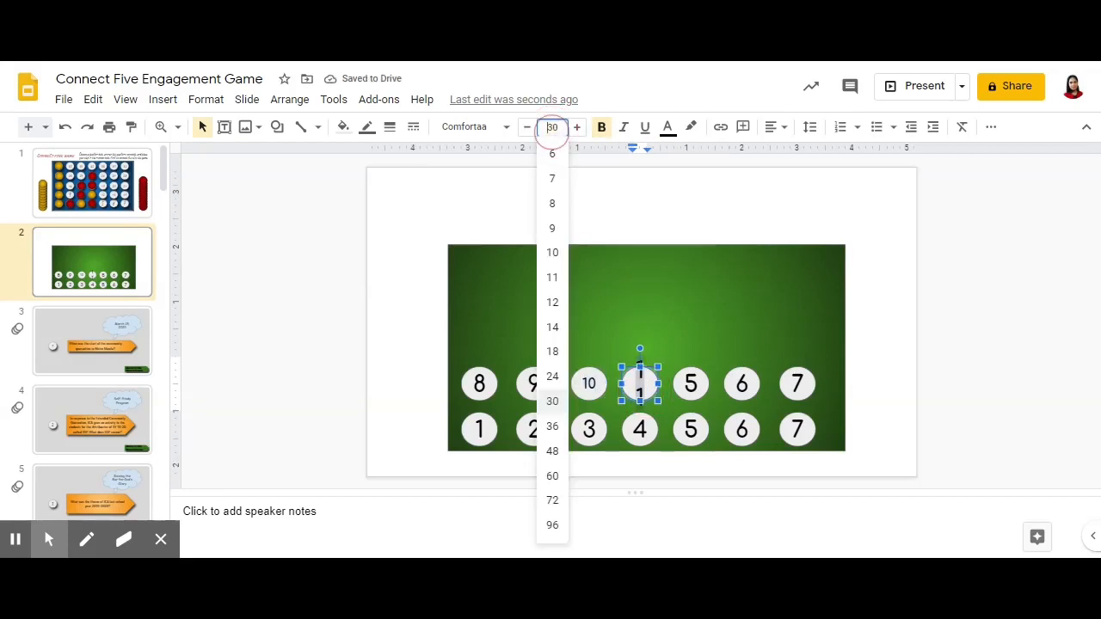
type("4")
left_click(690, 383)
type("12")
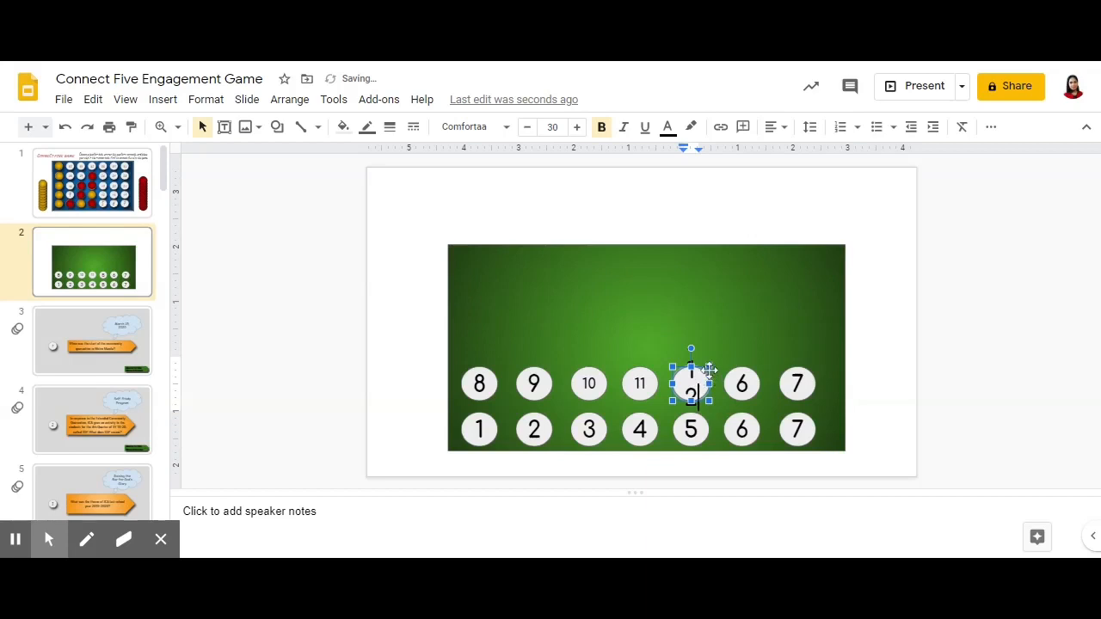
left_click(550, 128)
type("13")
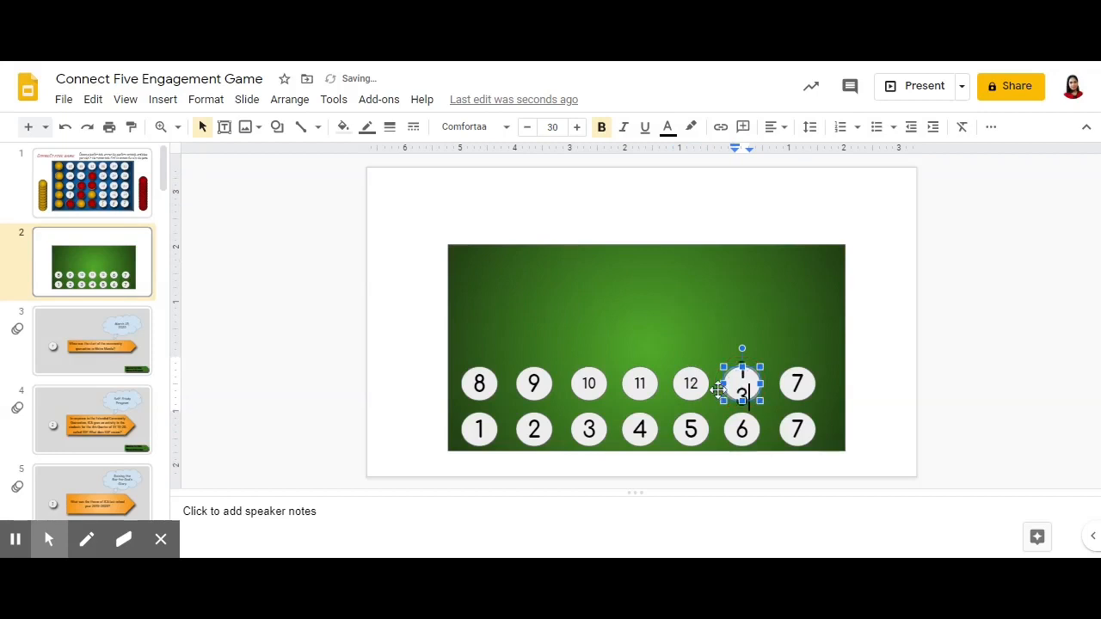
left_click(551, 127)
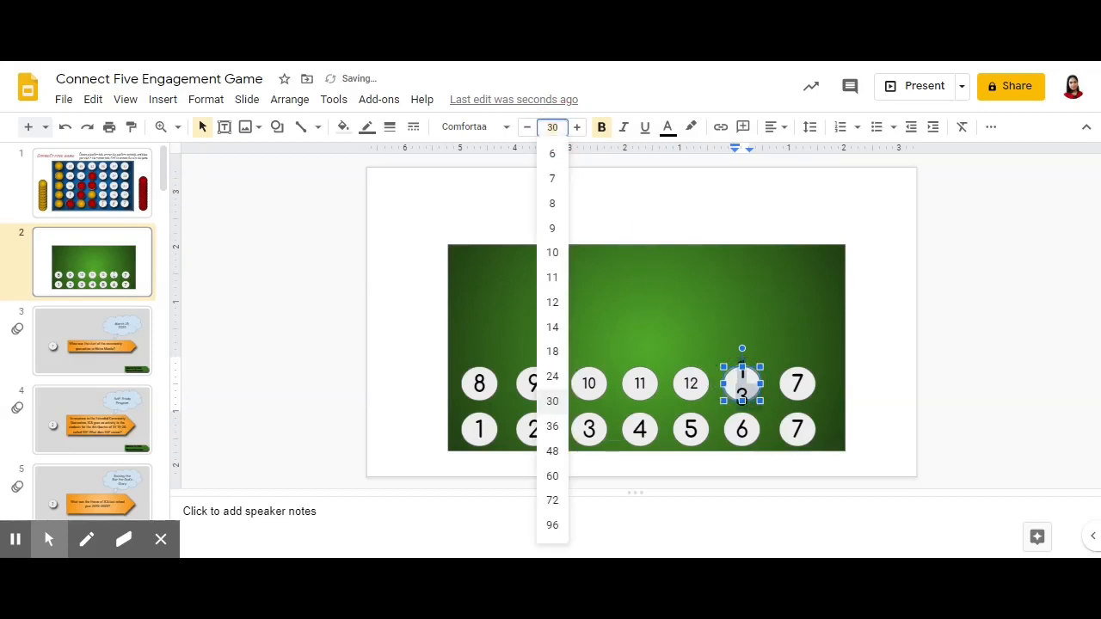
type("19")
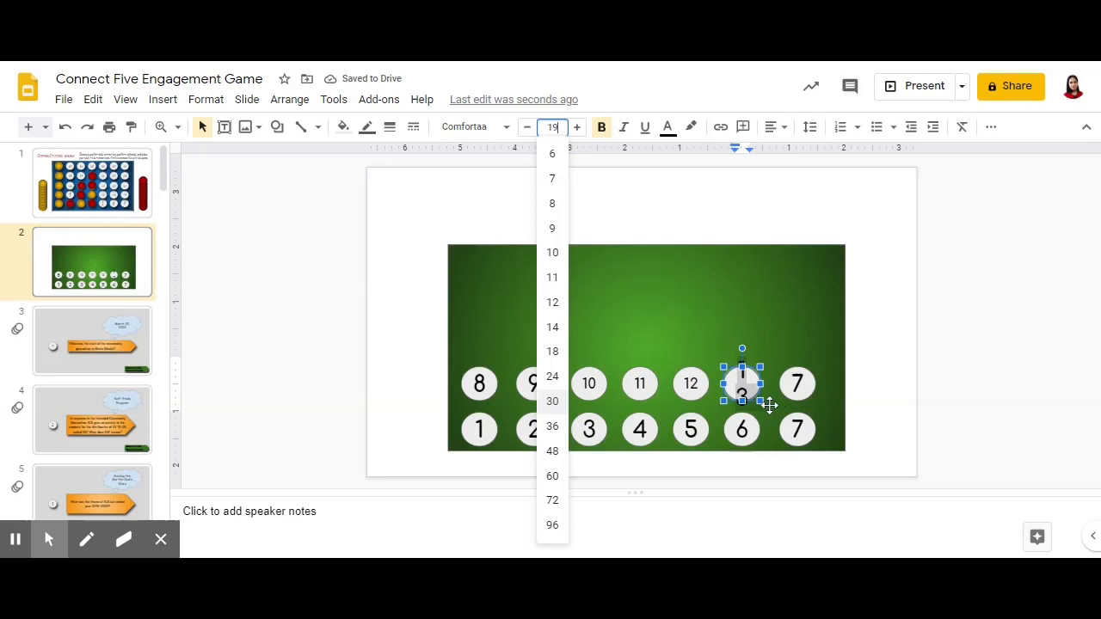
left_click(553, 401)
type("14")
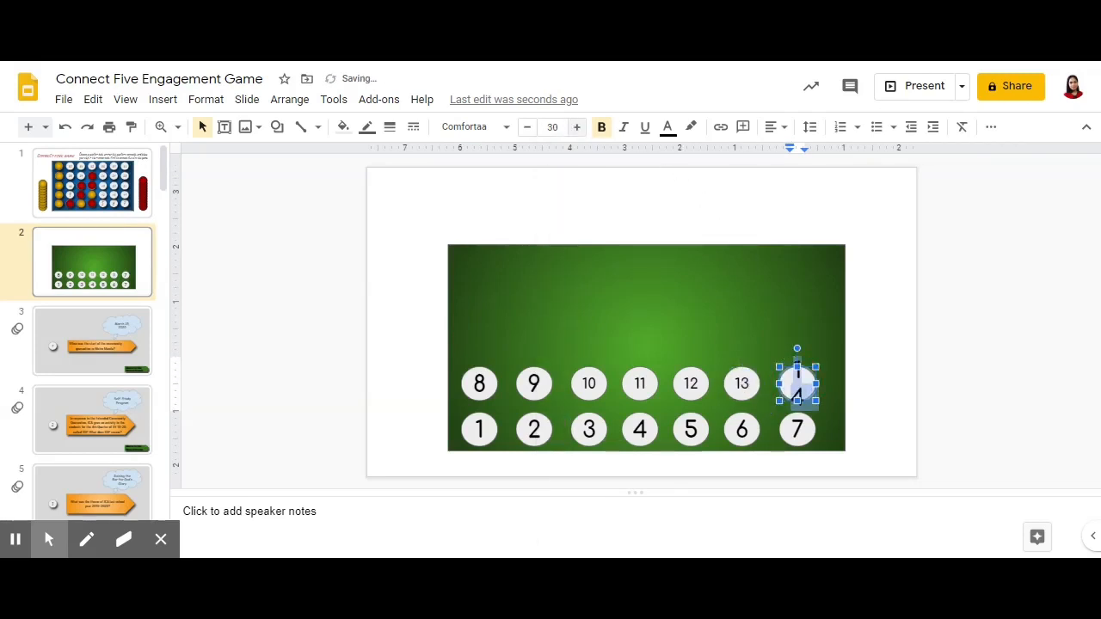
Resize and finish the last upper-row circle as 14, then deselect
left_click(553, 127)
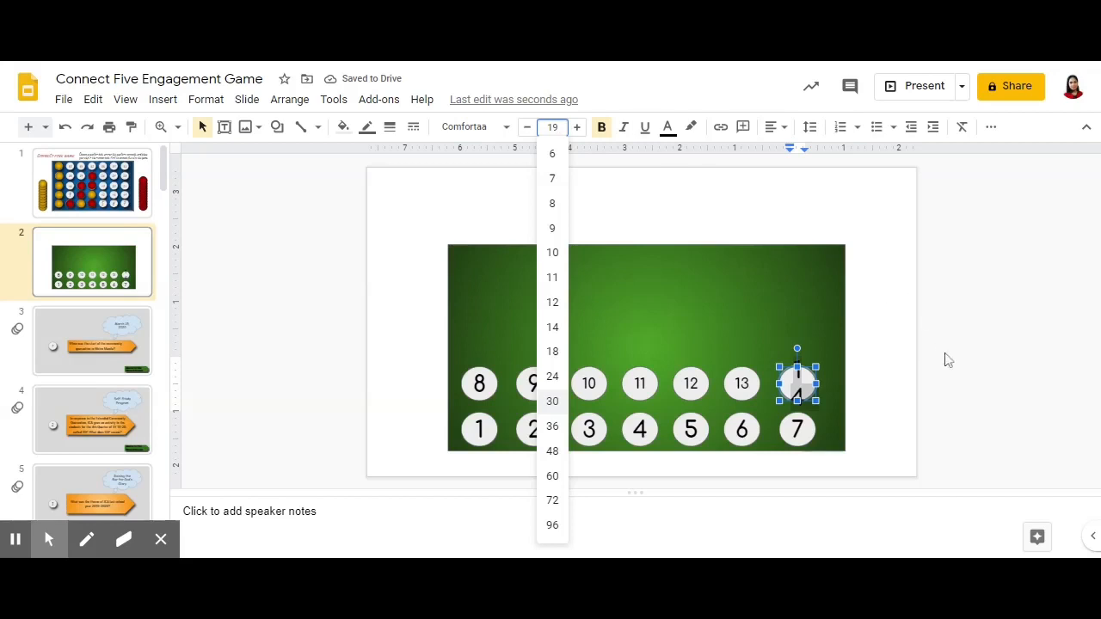
left_click(550, 401)
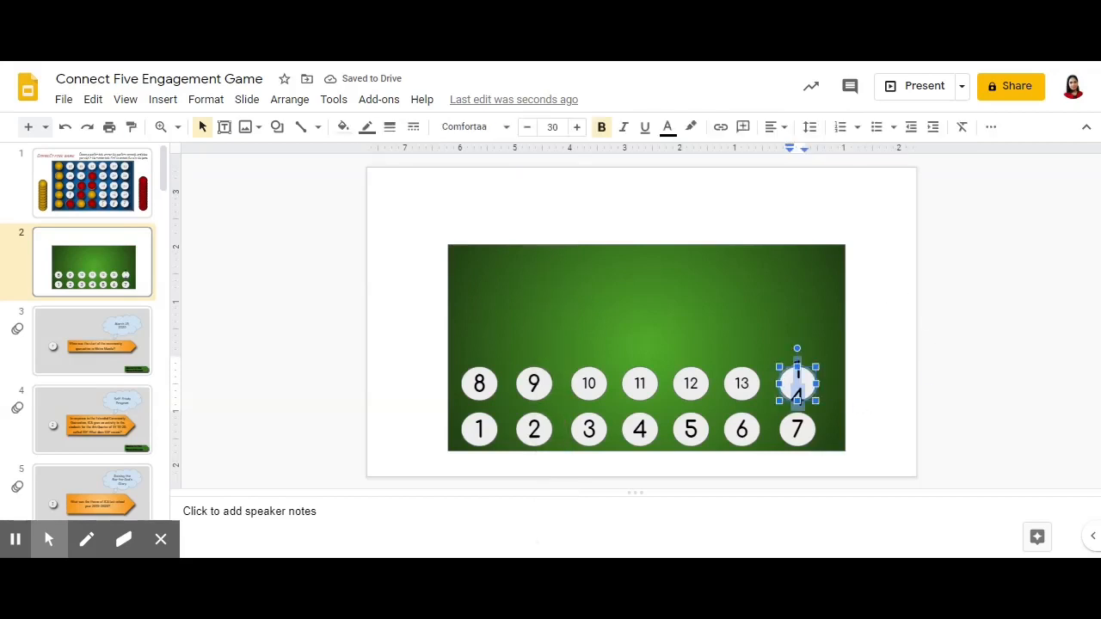
left_click(550, 128)
type("19")
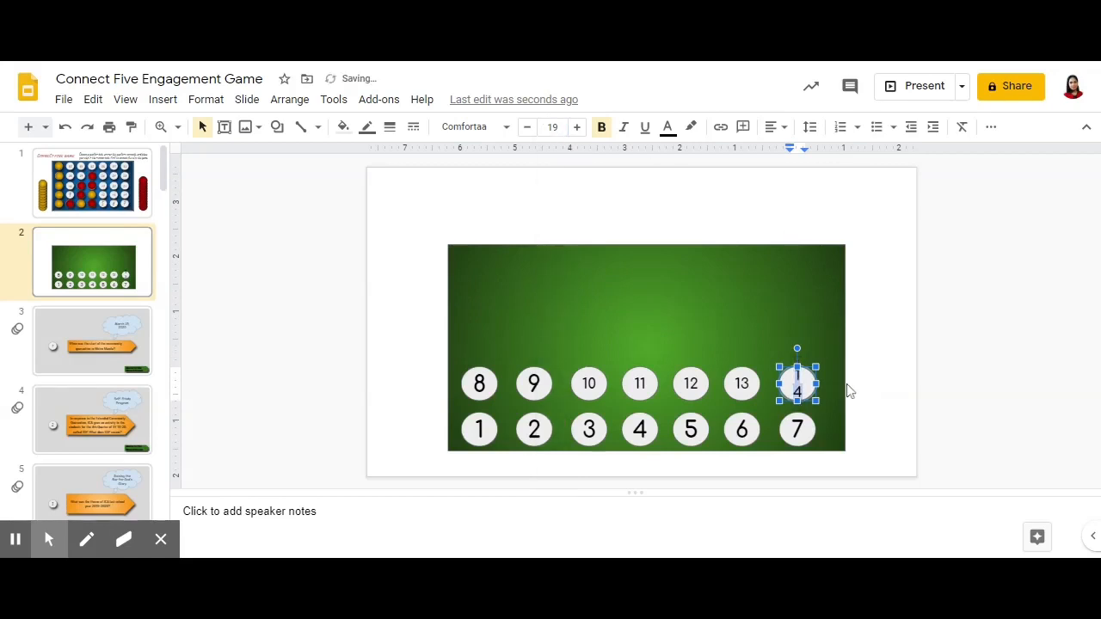
type("1")
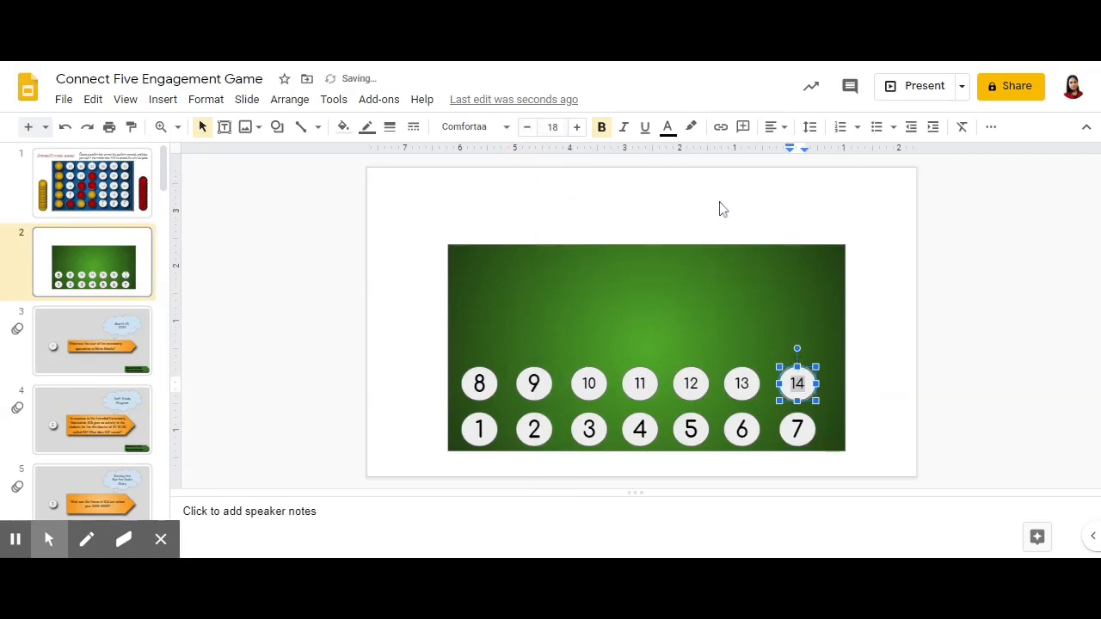
left_click(943, 447)
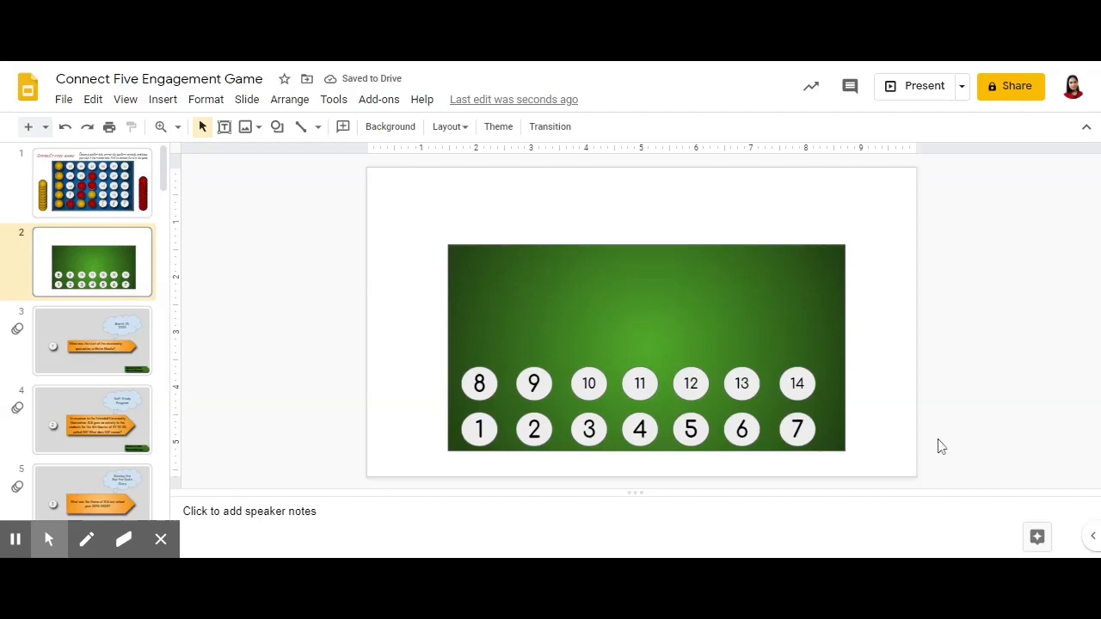
mouse_move(325, 363)
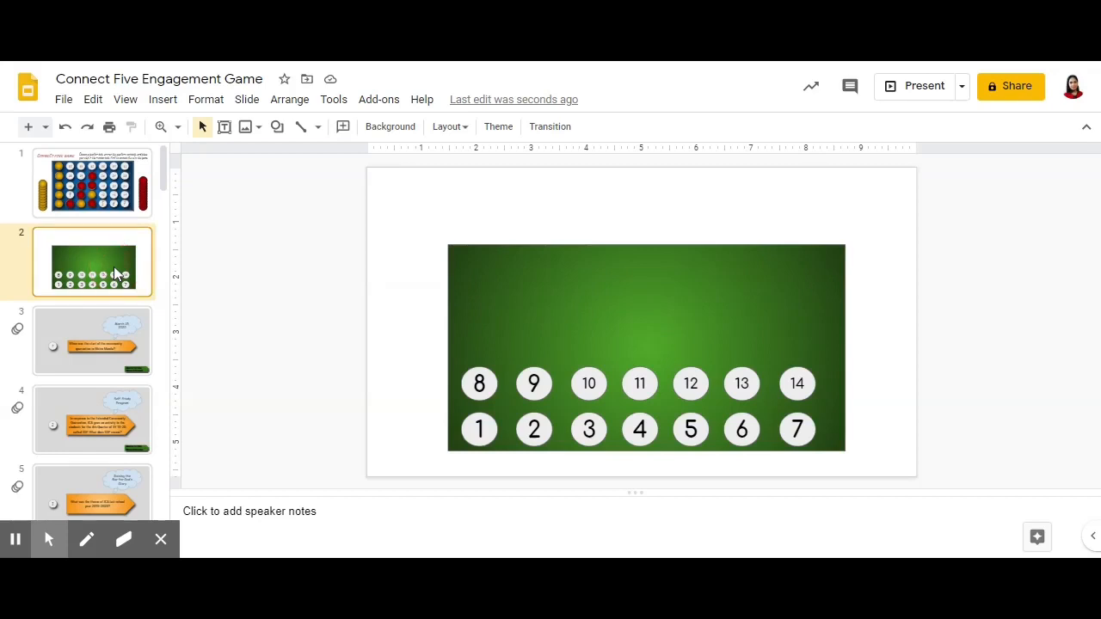
Copy the number 1 circle to a blank chip left of the board
left_click(277, 127)
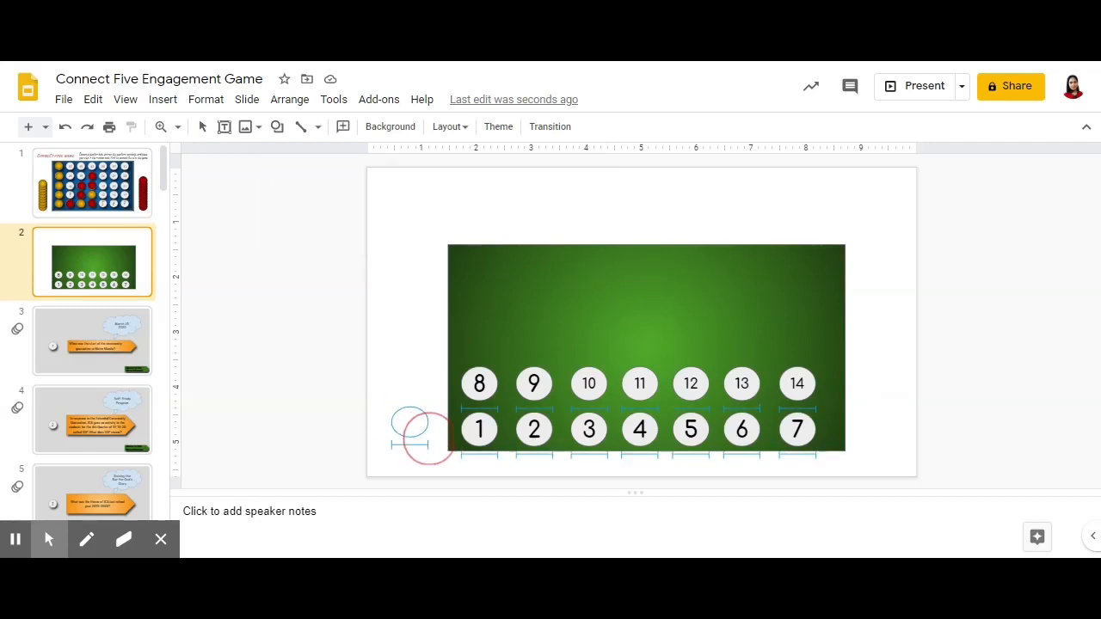
left_click(409, 431)
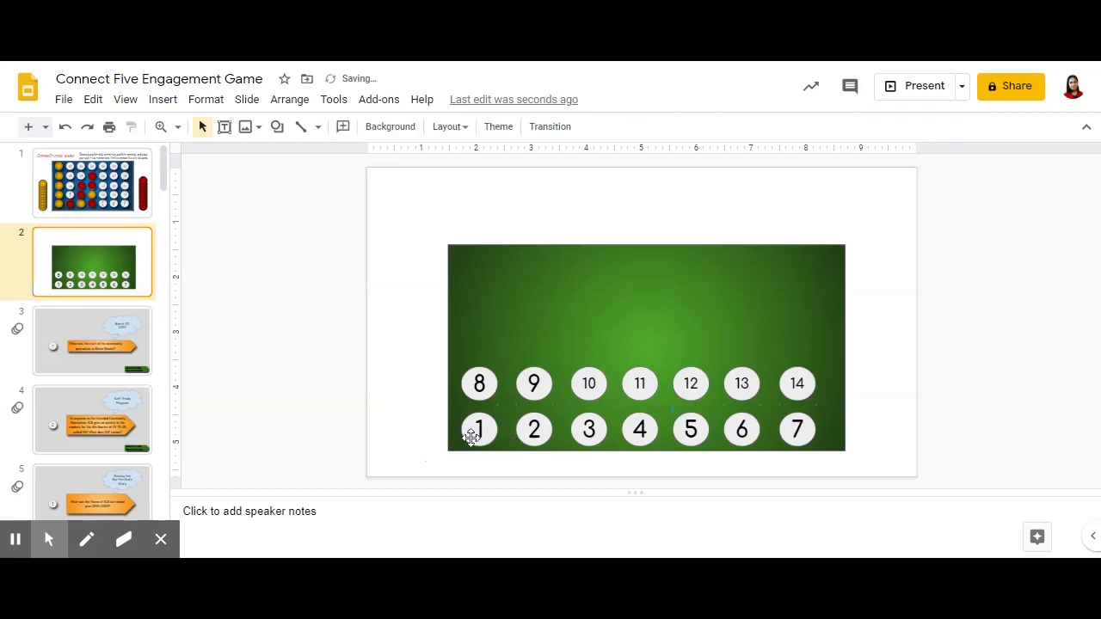
left_click(478, 430)
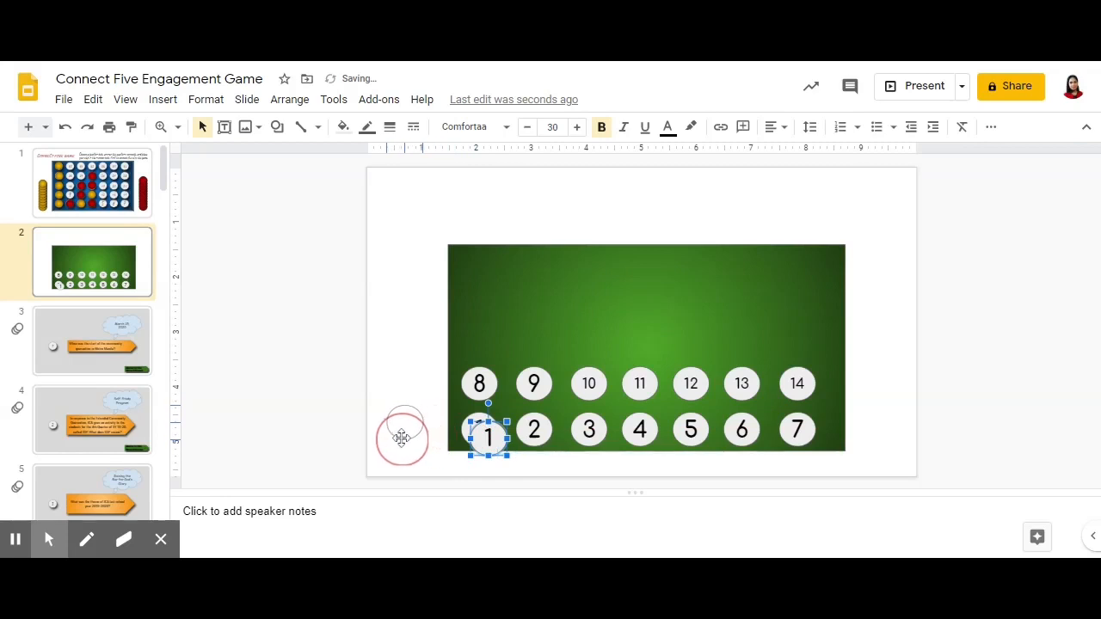
left_click_drag(489, 437, 404, 421)
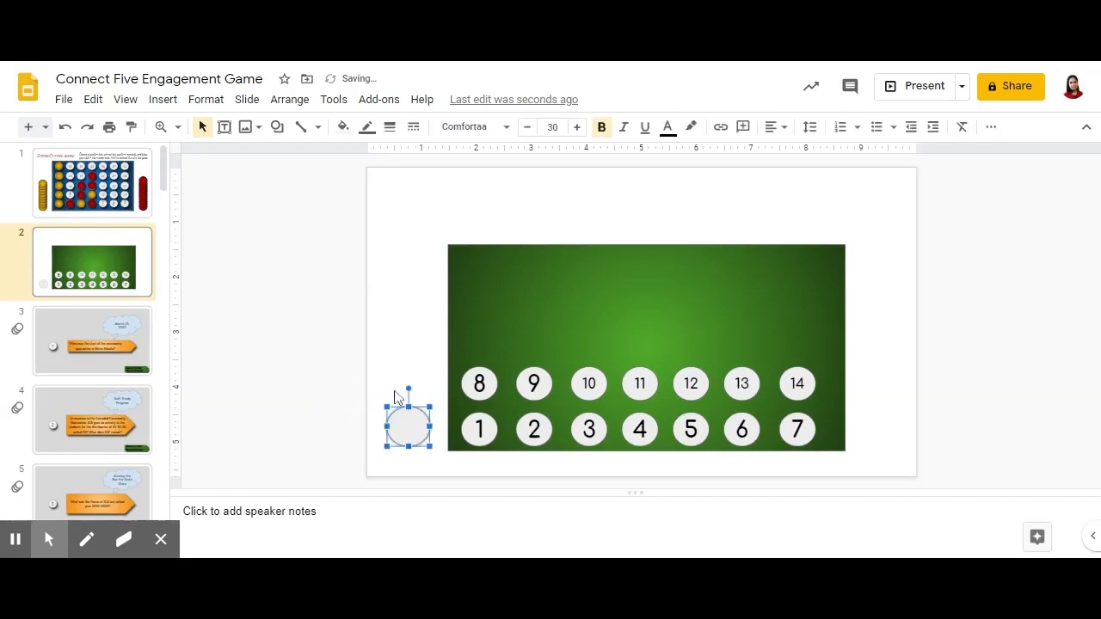
Give the blank chip a gold gradient fill
left_click(342, 127)
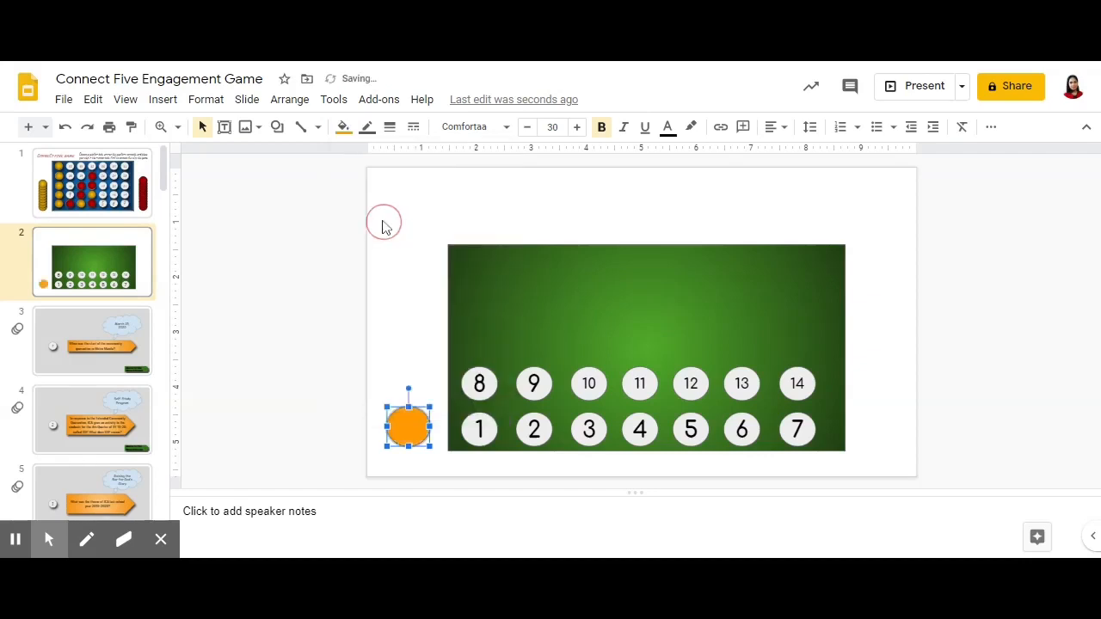
left_click(344, 128)
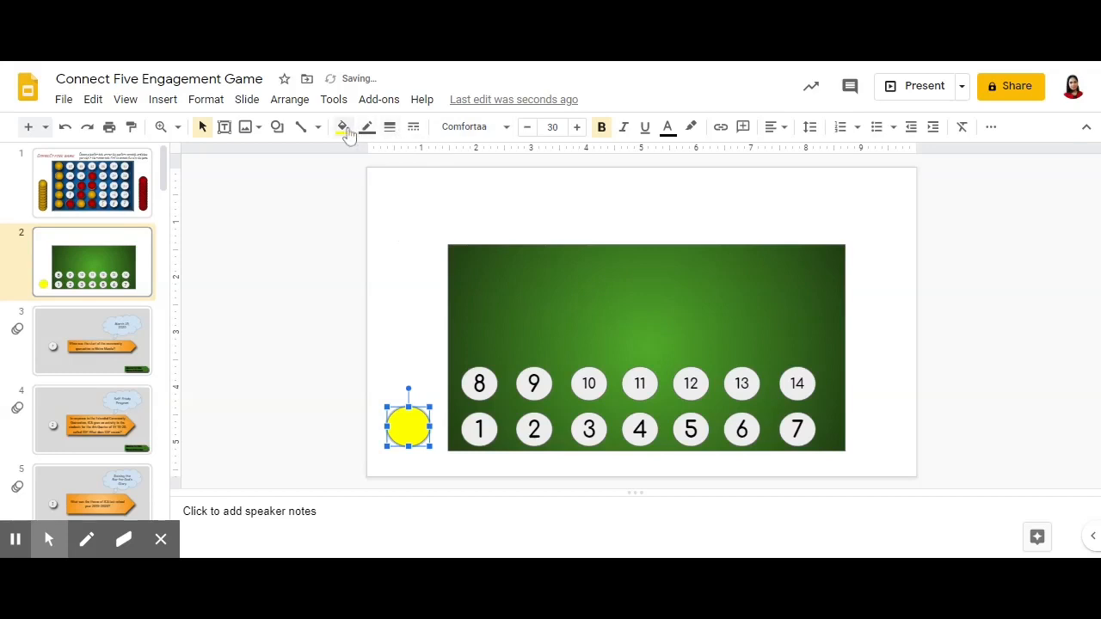
left_click(343, 127)
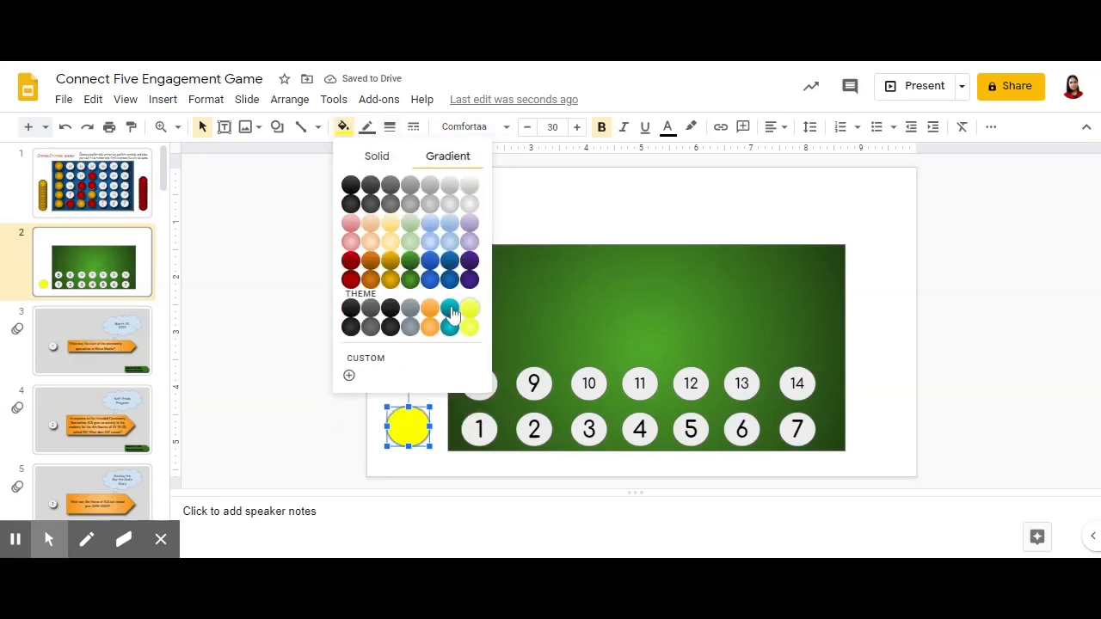
left_click(451, 306)
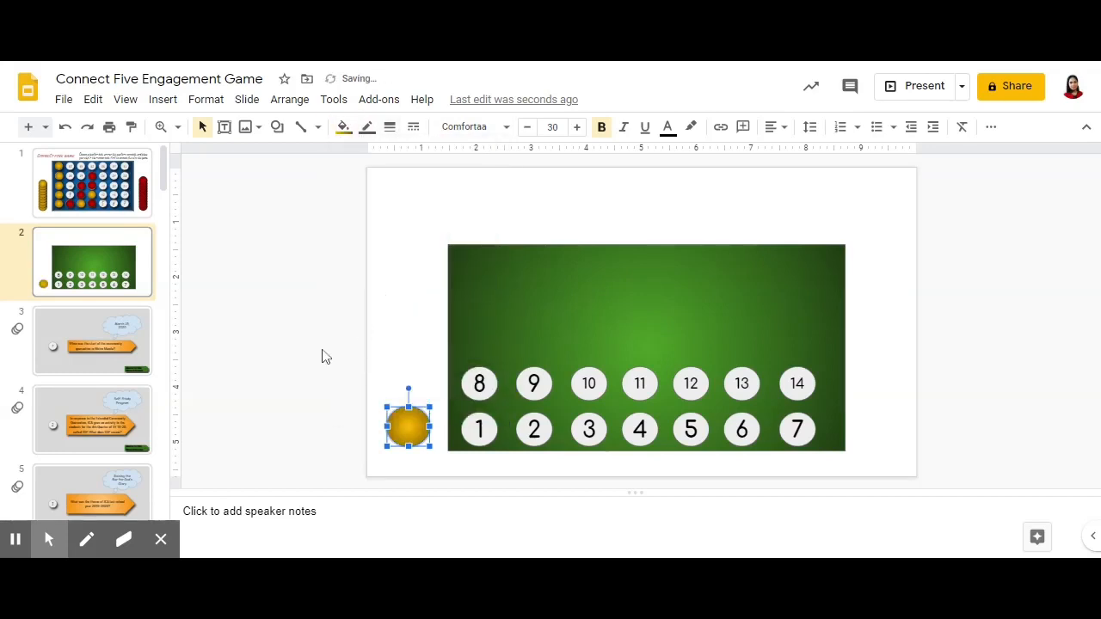
left_click(343, 128)
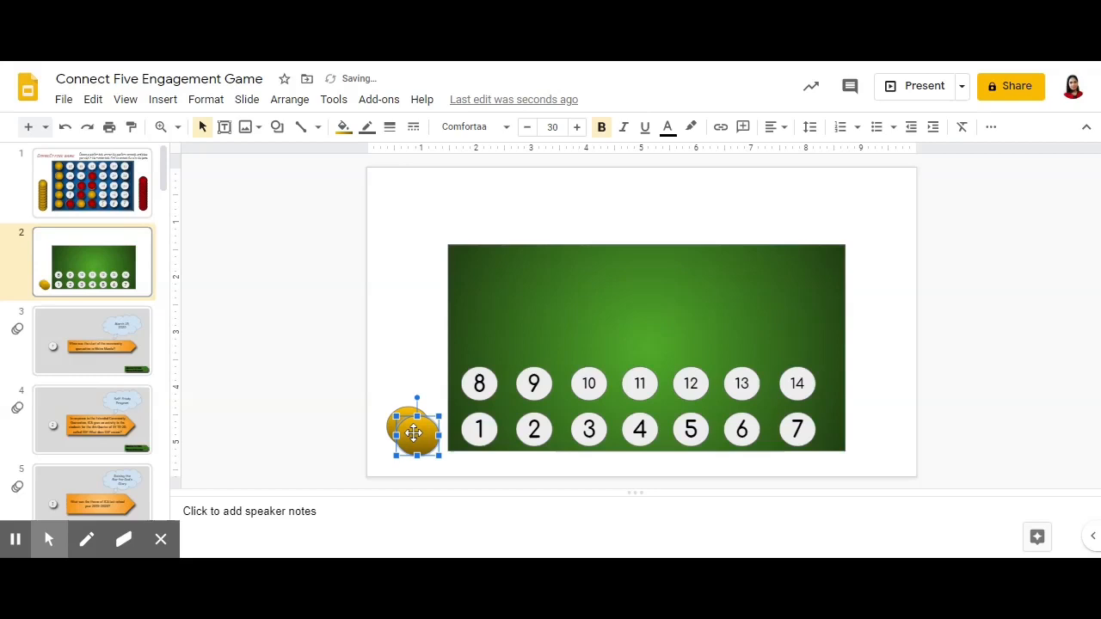
Stack gold chip copies on the left and place one copy right of the board
left_click_drag(416, 430, 409, 411)
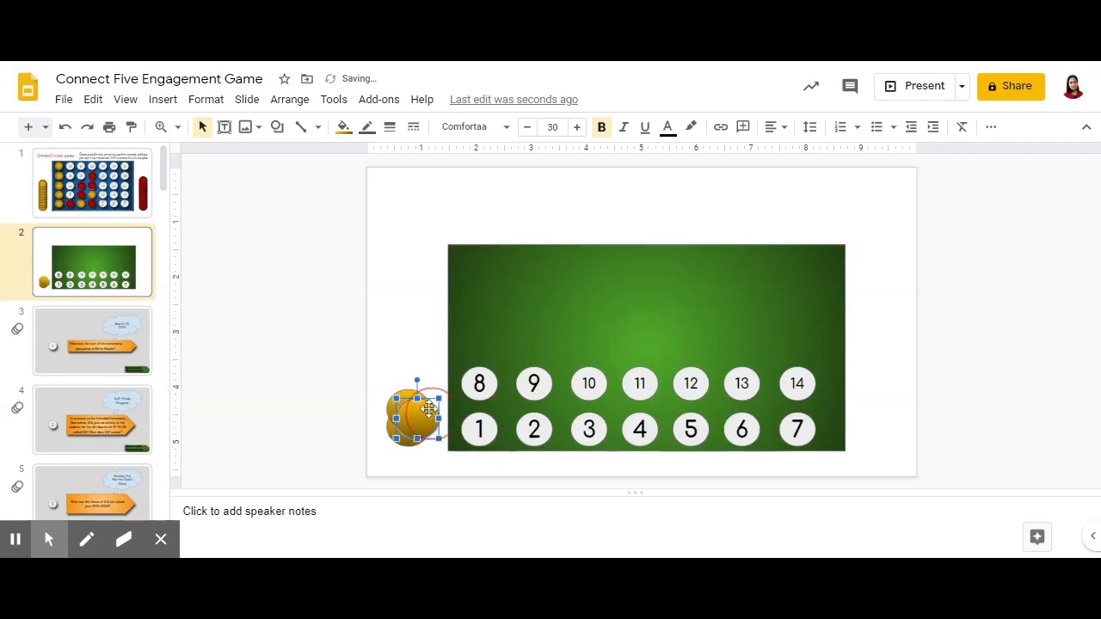
left_click_drag(416, 413, 409, 399)
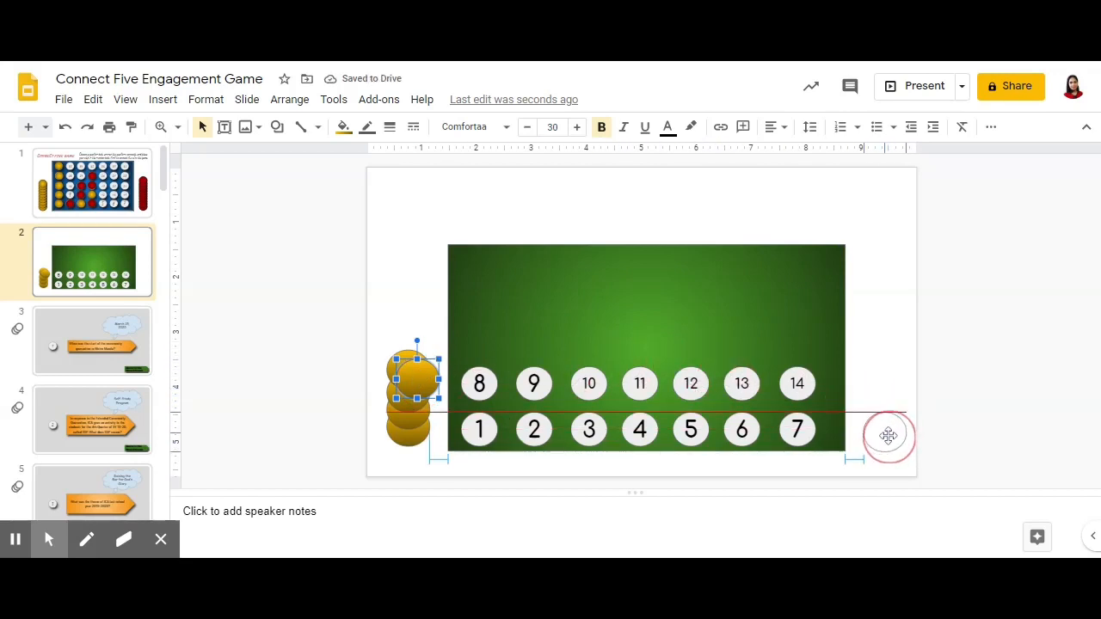
left_click_drag(413, 396, 886, 430)
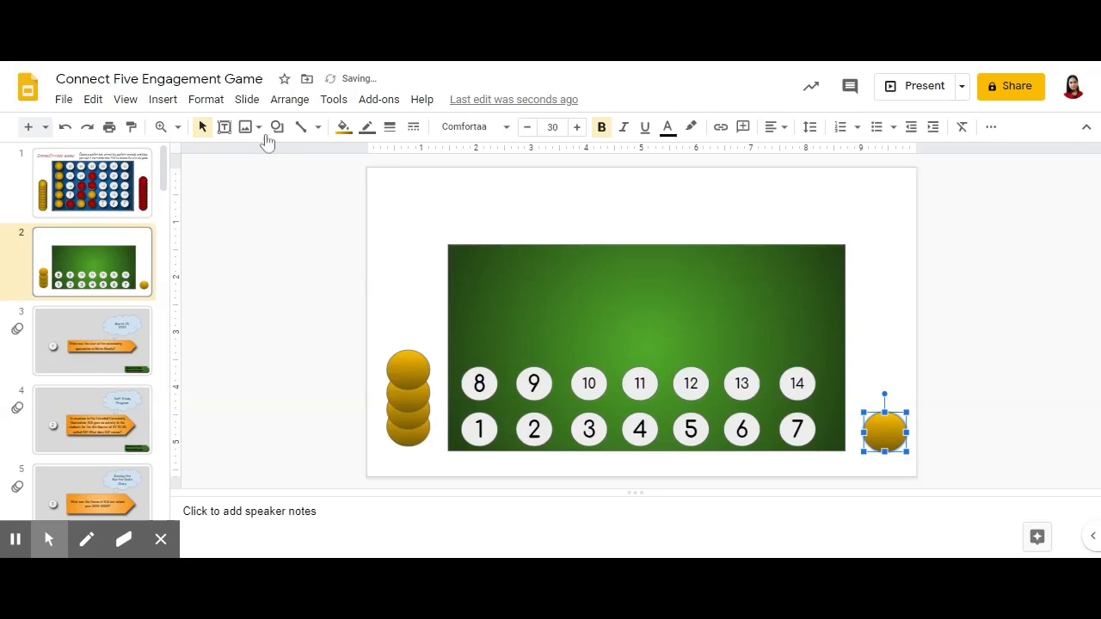
Turn the right chip to a red gradient and stack red copies beside the board
left_click(345, 127)
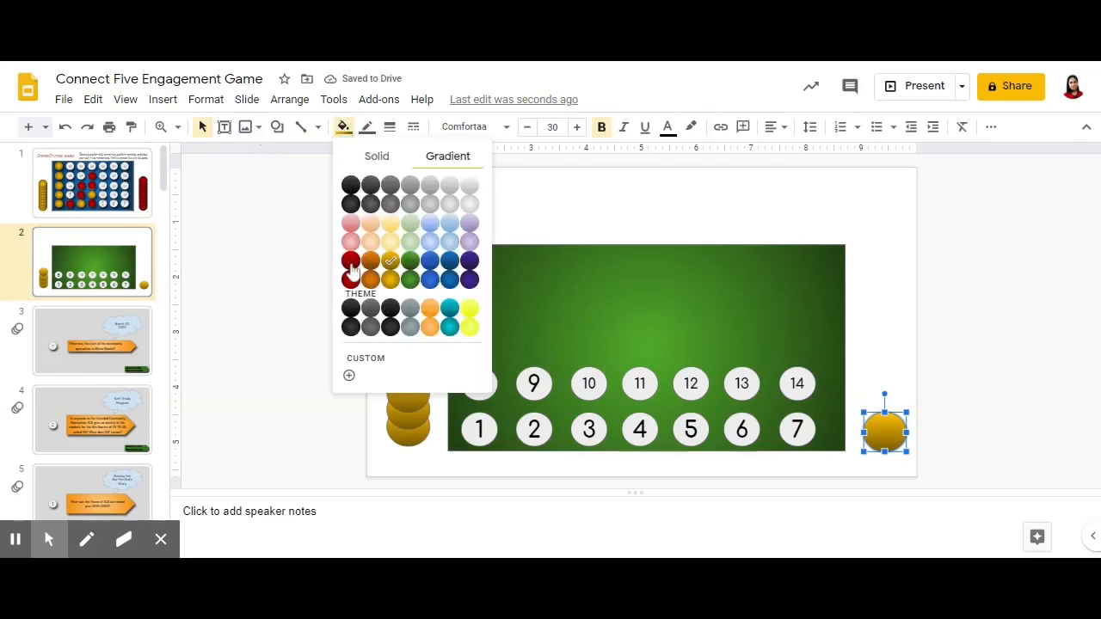
left_click(351, 260)
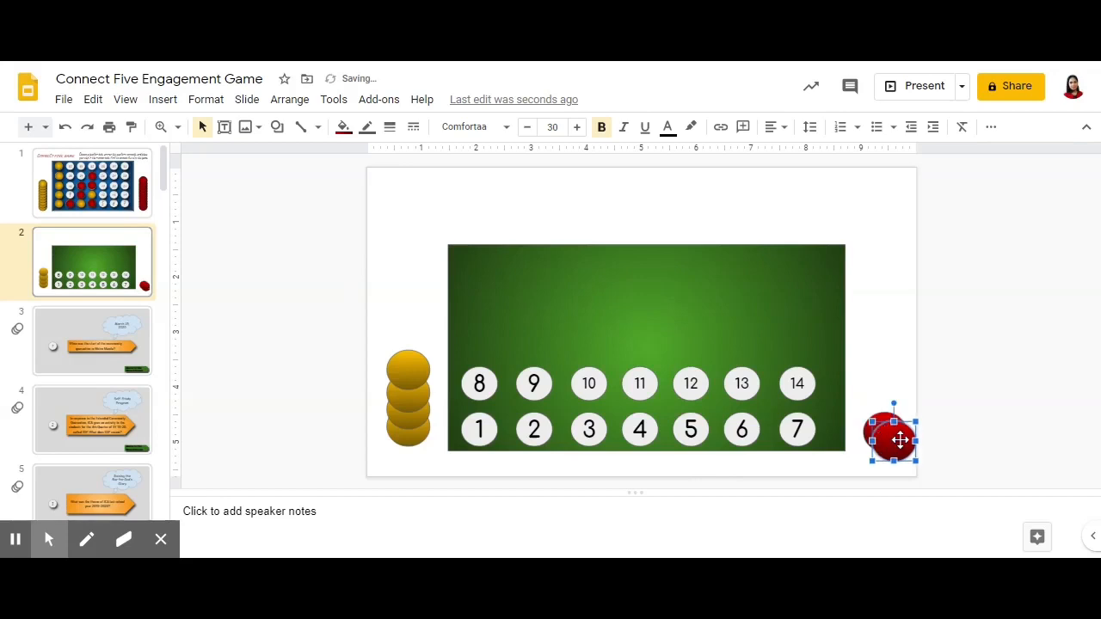
left_click_drag(895, 440, 885, 420)
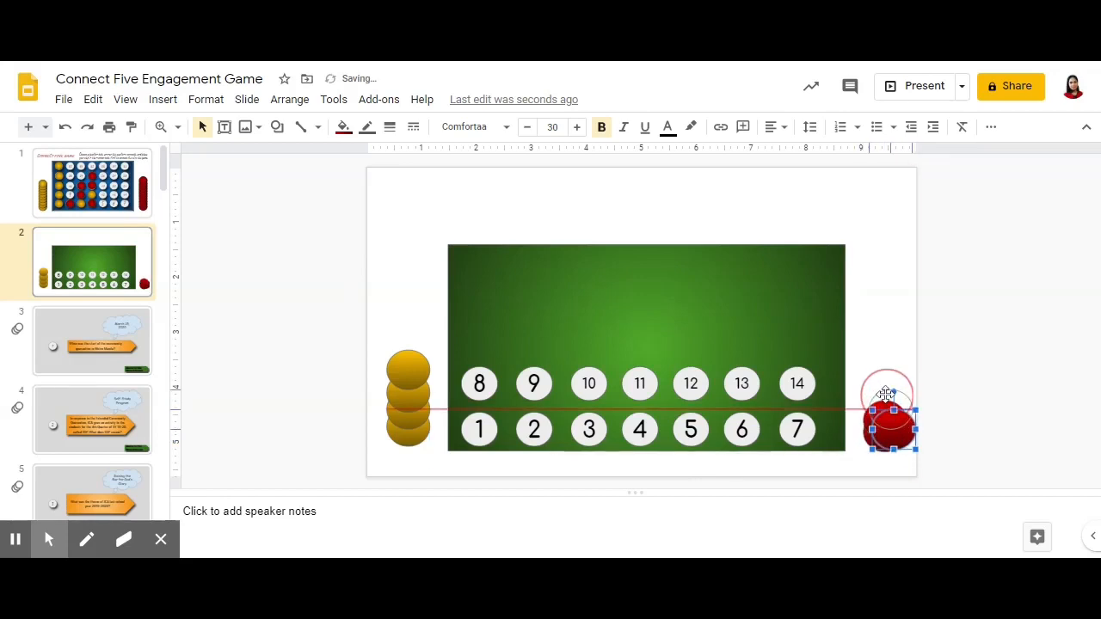
left_click_drag(891, 413, 887, 422)
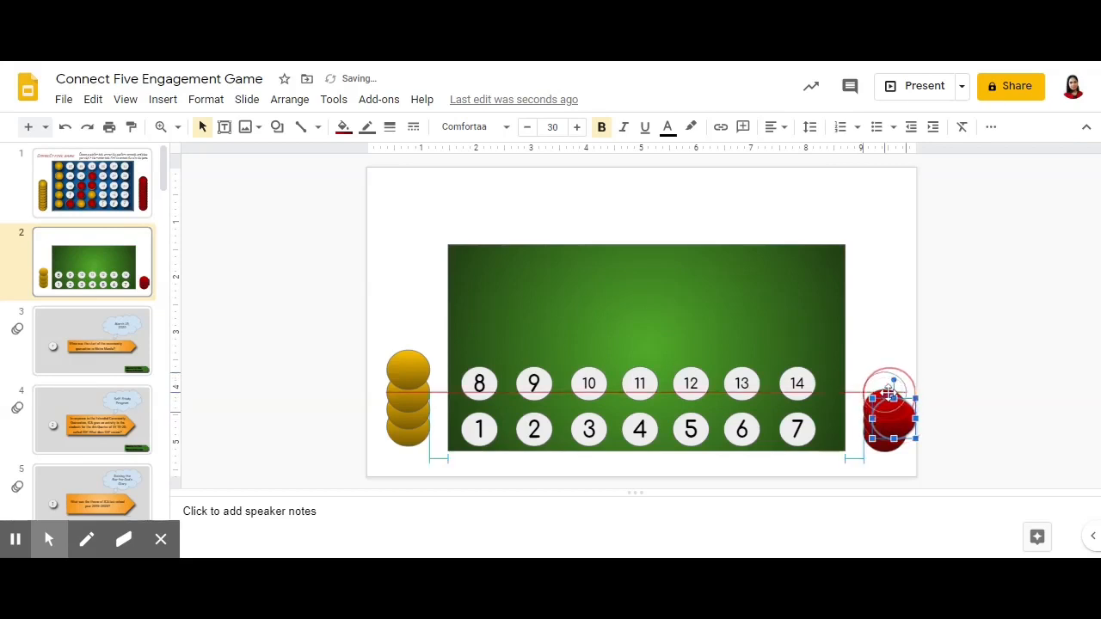
left_click(972, 381)
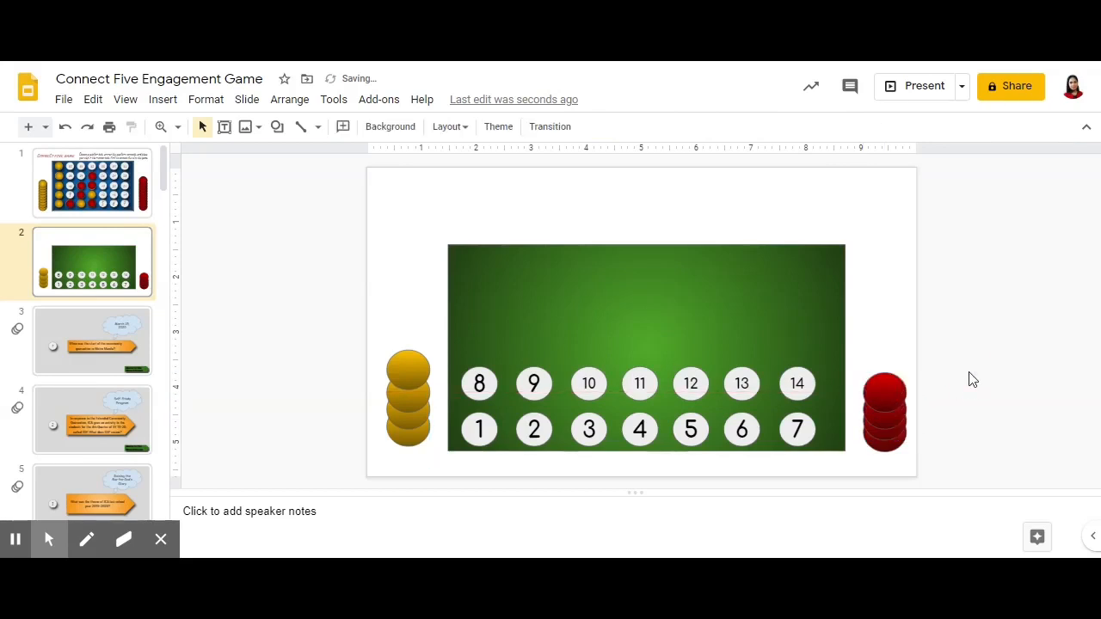
Nudge the top gold chip, then view the original Connect Five slide
left_click(408, 383)
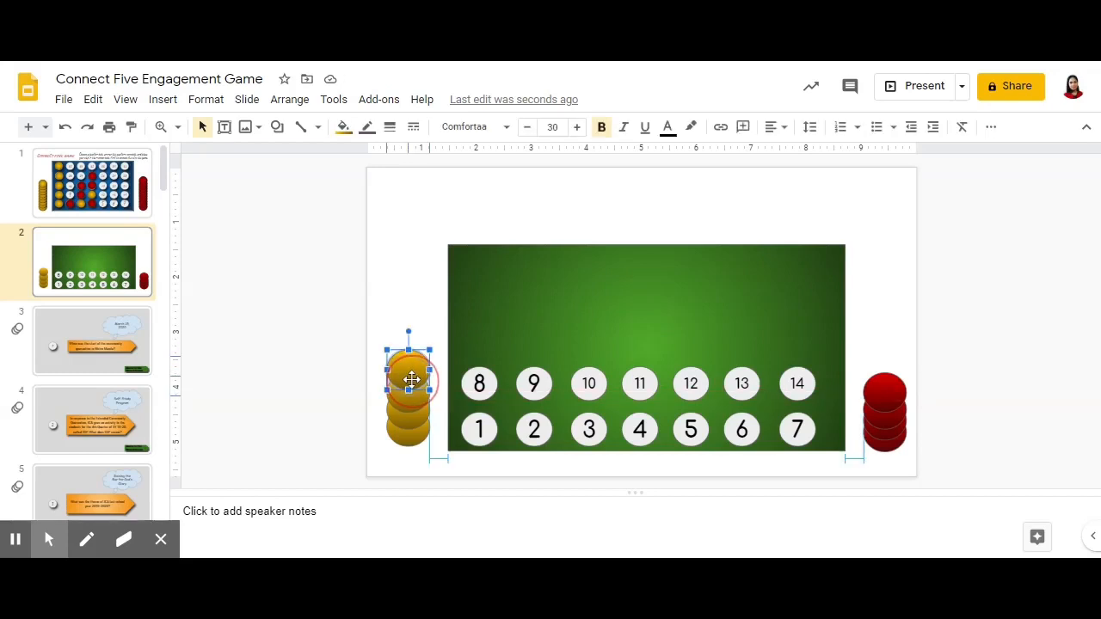
left_click_drag(411, 382, 409, 382)
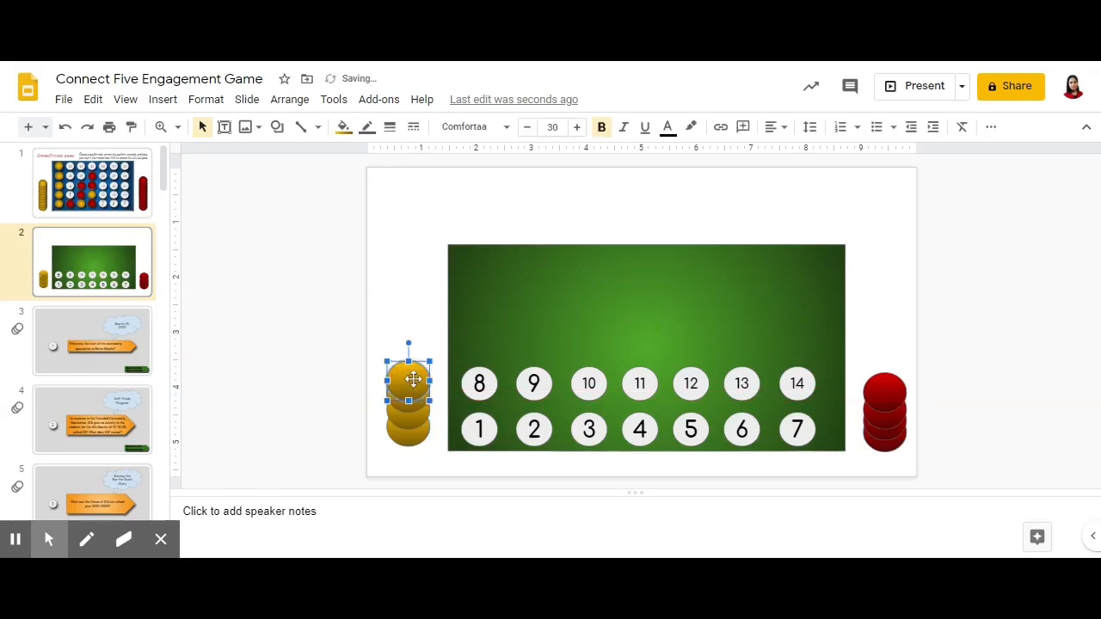
left_click(36, 199)
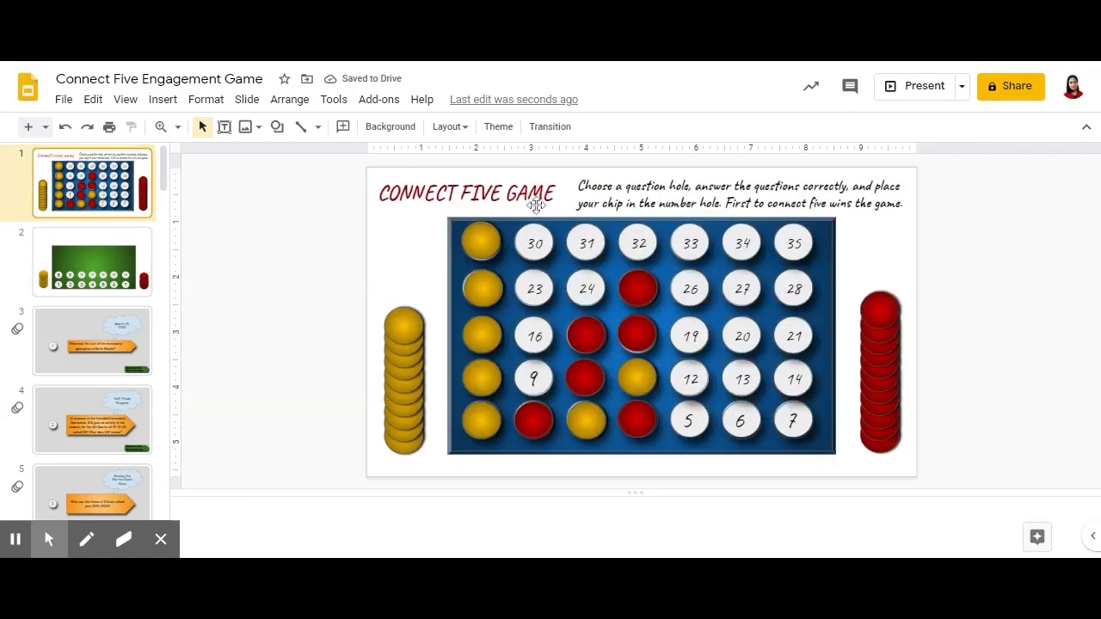
Head slide 2 with a red 'CONNECT FOUR GAME' title in Fredoka One at size 26
left_click(92, 261)
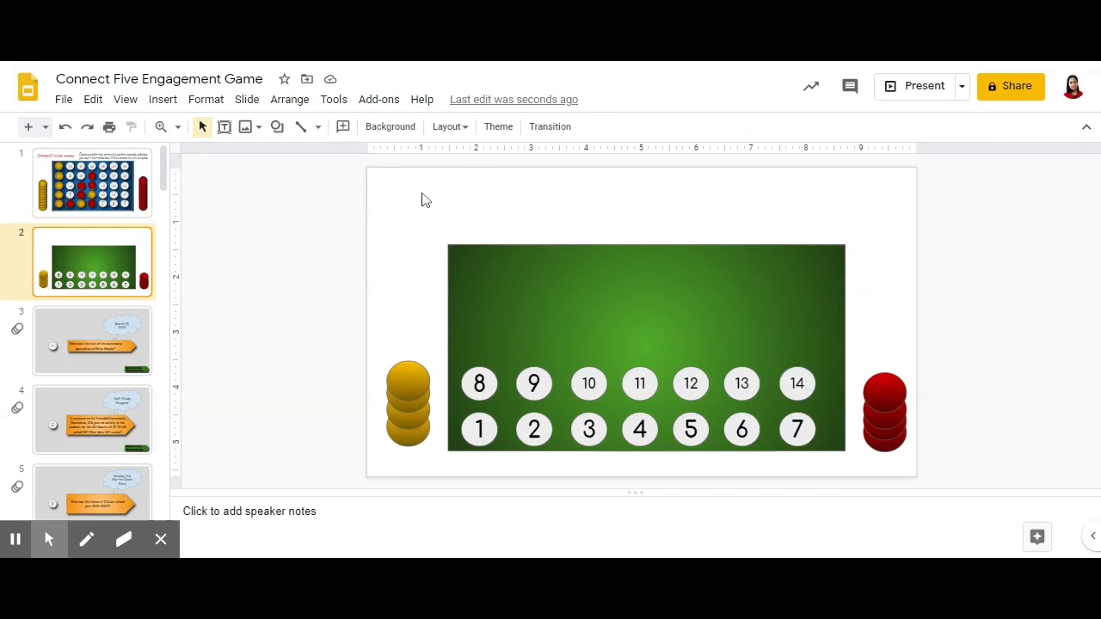
left_click(224, 127)
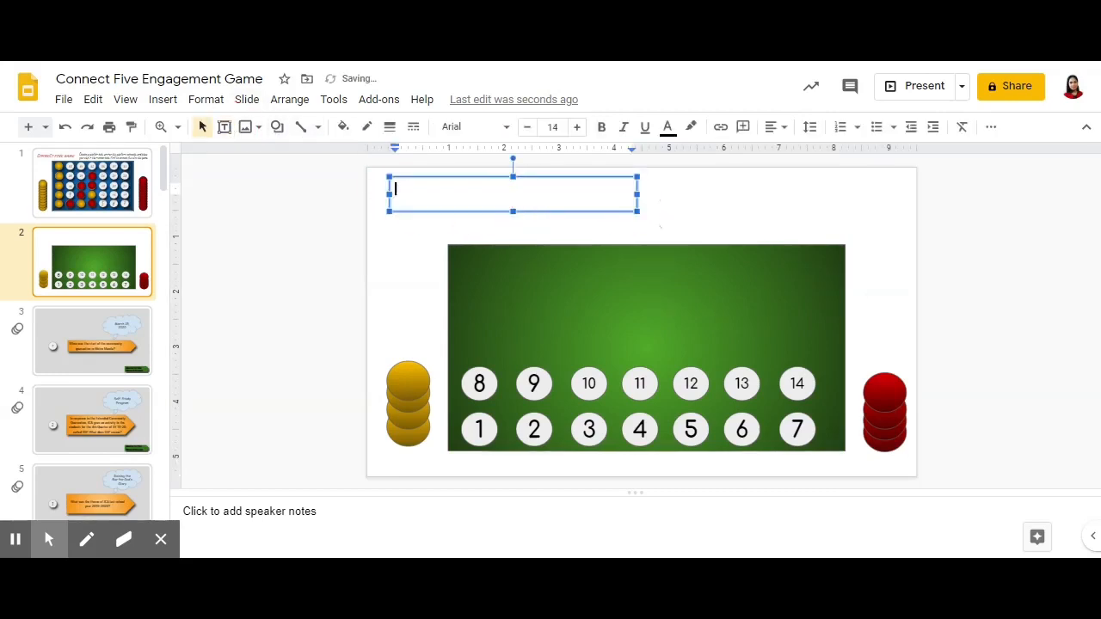
type("CONNECT FOUR GAME")
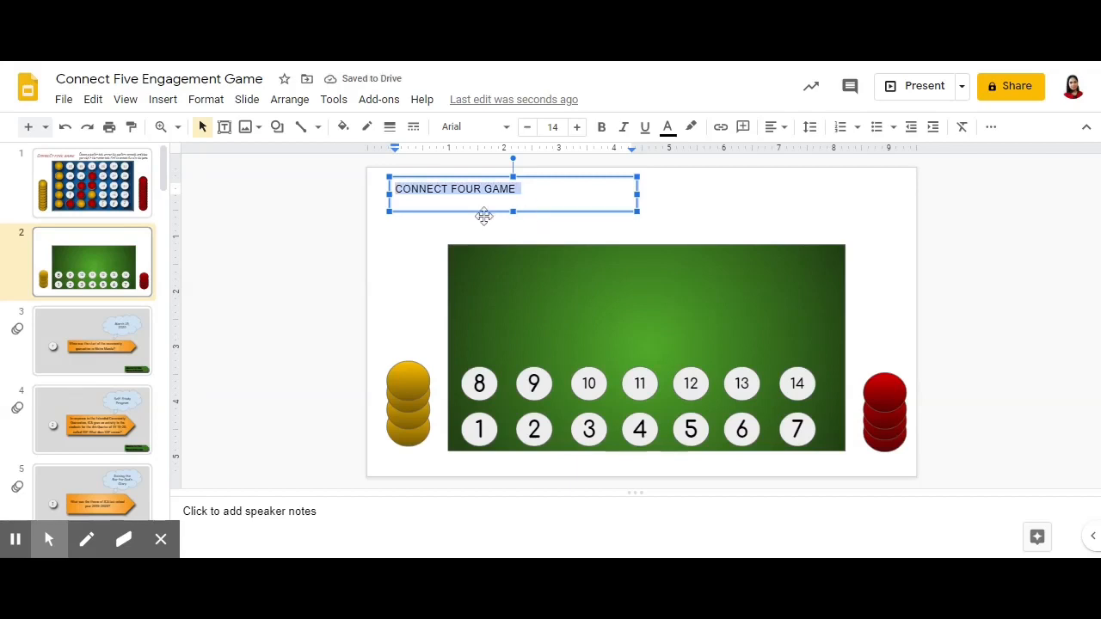
left_click(473, 127)
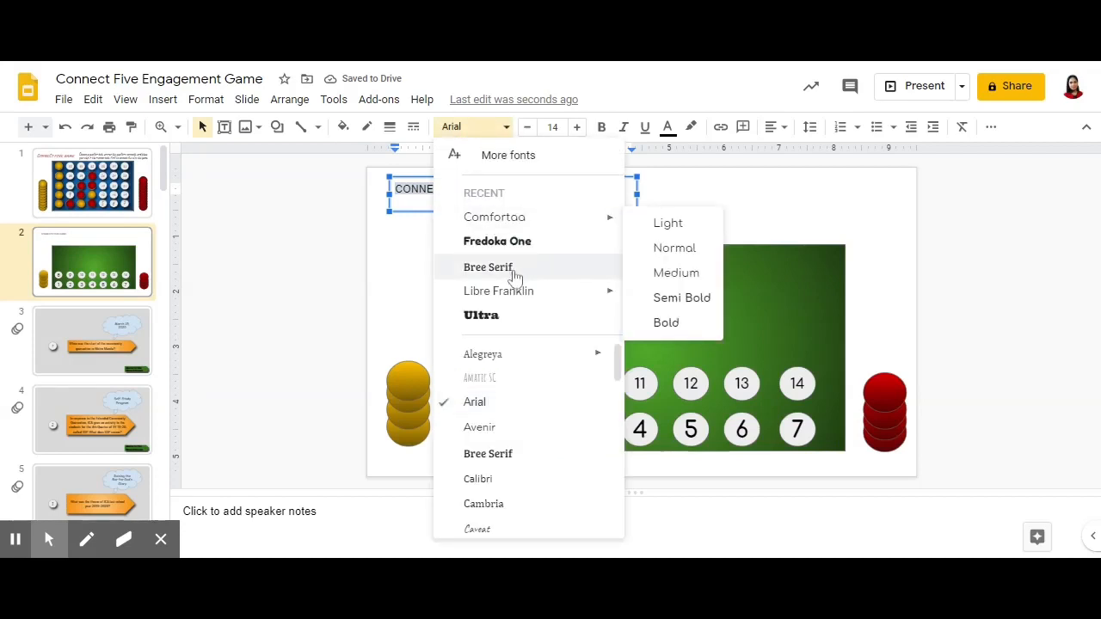
left_click(497, 241)
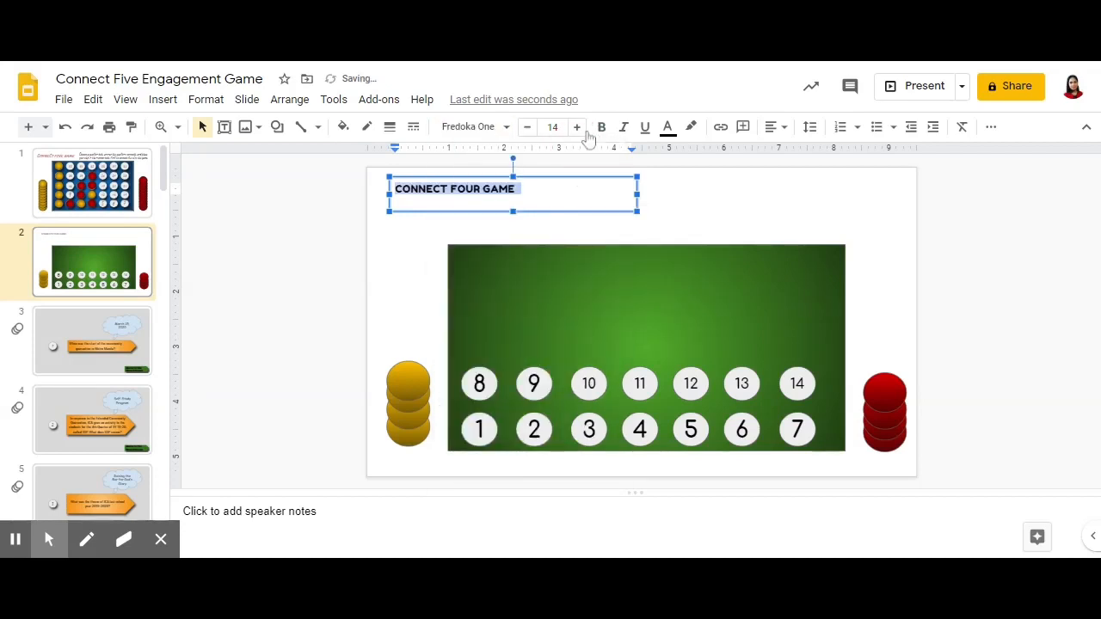
left_click(576, 128)
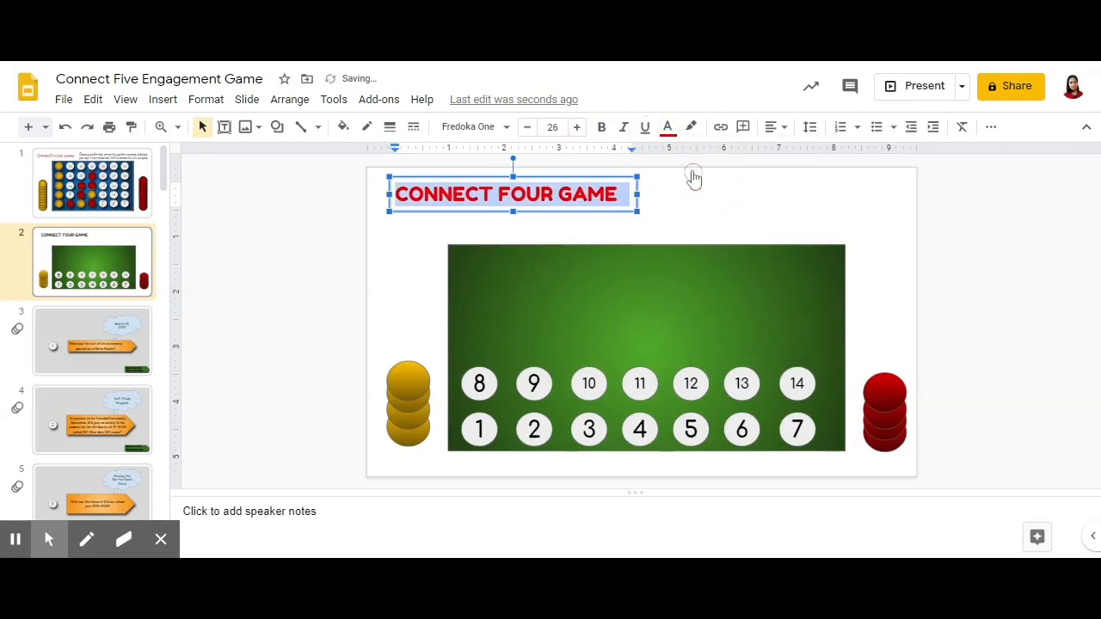
mouse_move(843, 207)
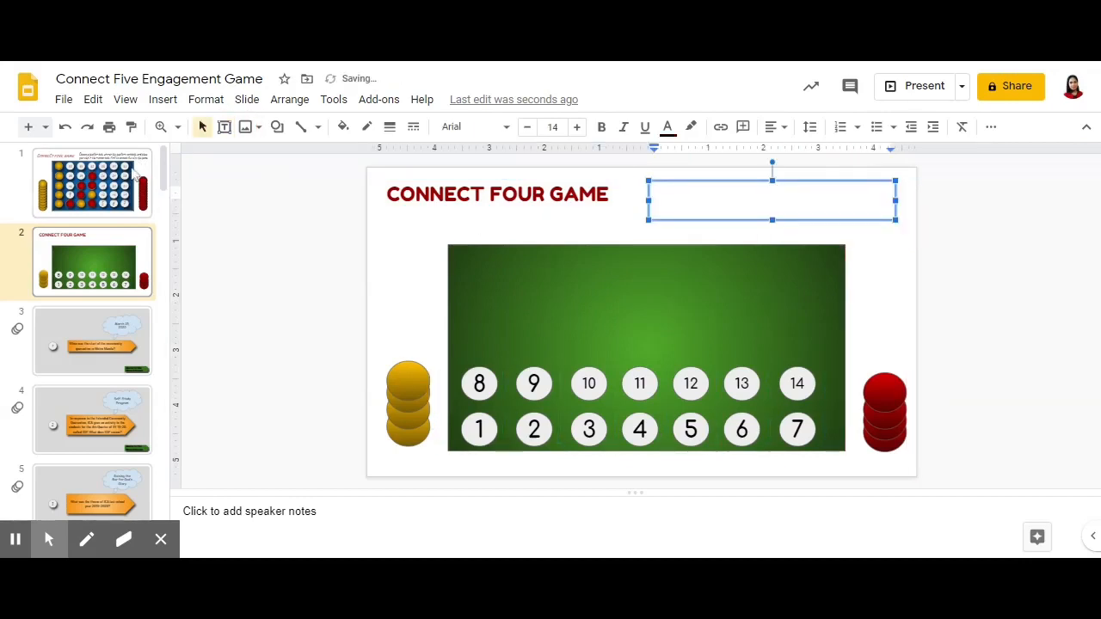
Copy slide 1's instructions onto the board slide, reworded so connecting four wins, and fit the box
left_click(770, 197)
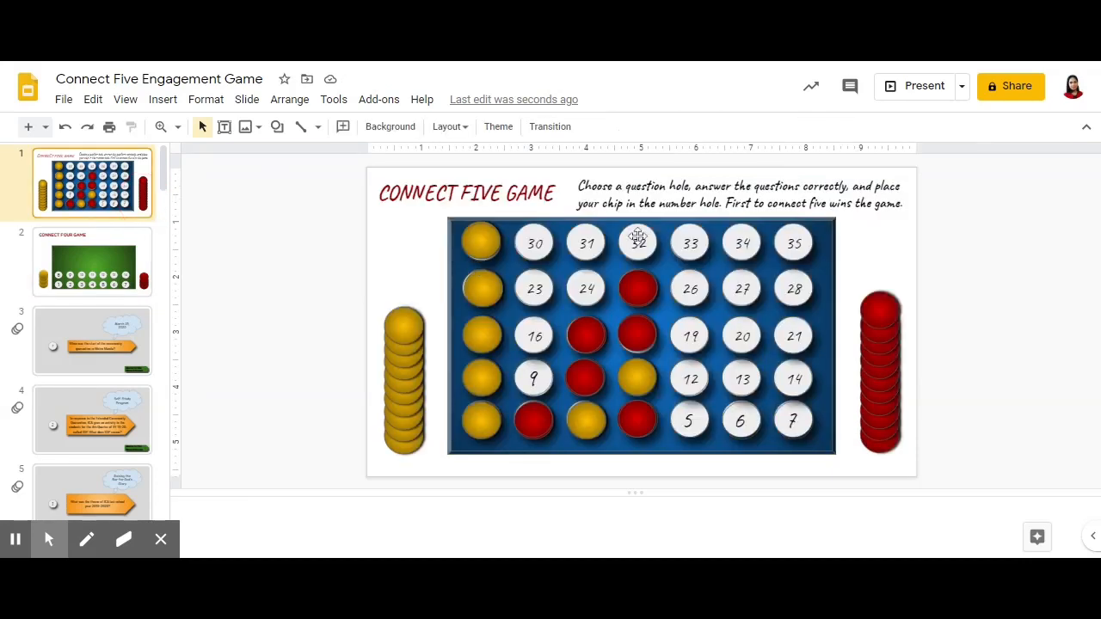
double_click(678, 186)
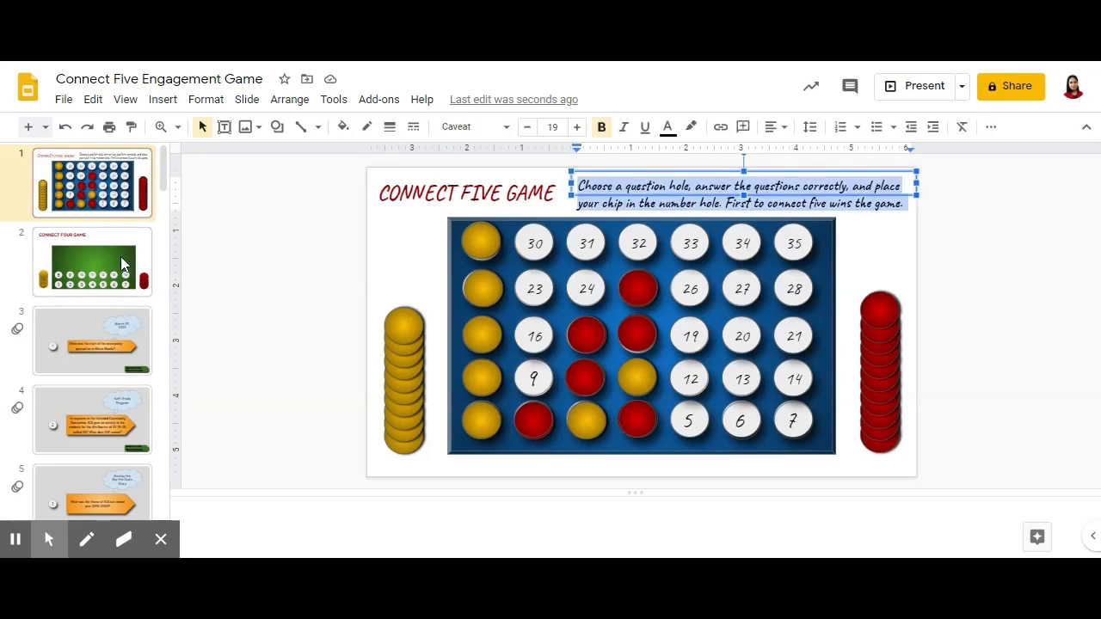
left_click(93, 262)
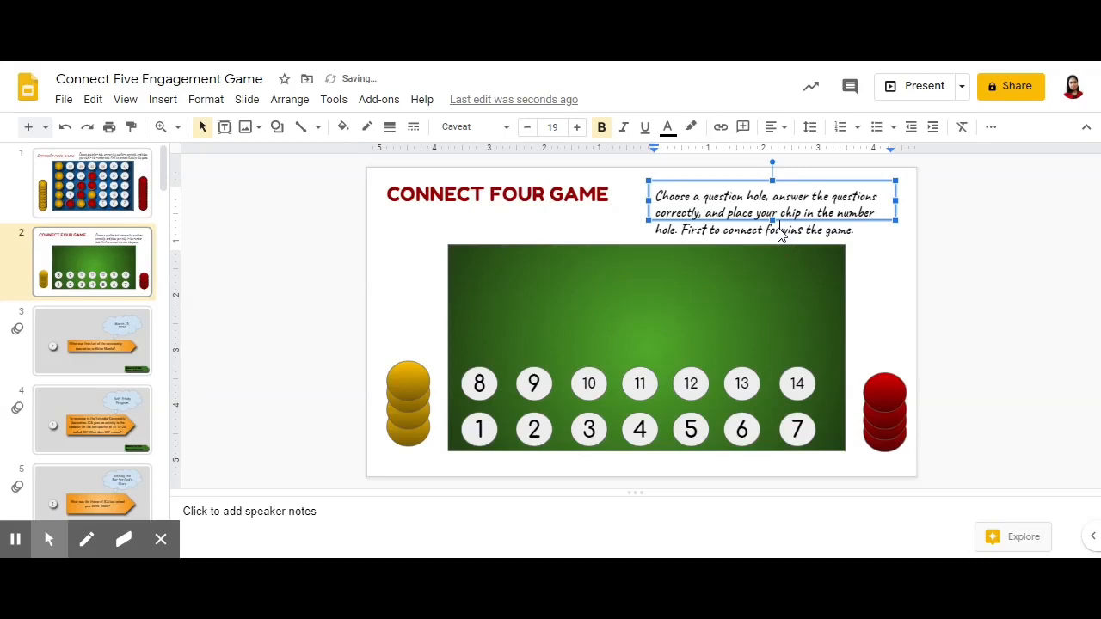
left_click(967, 248)
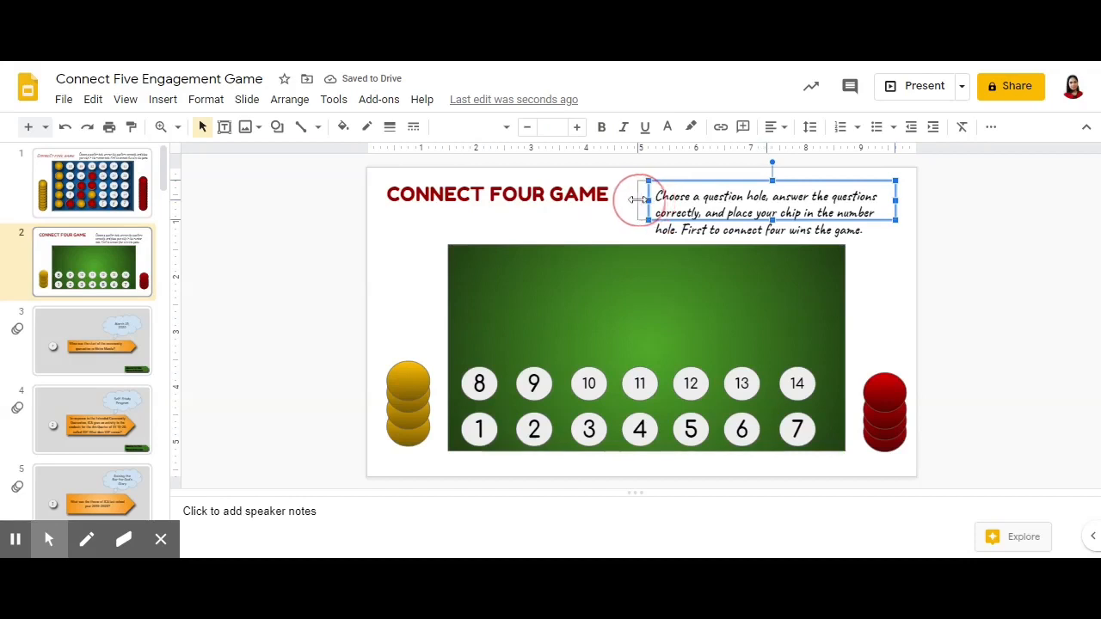
left_click(520, 316)
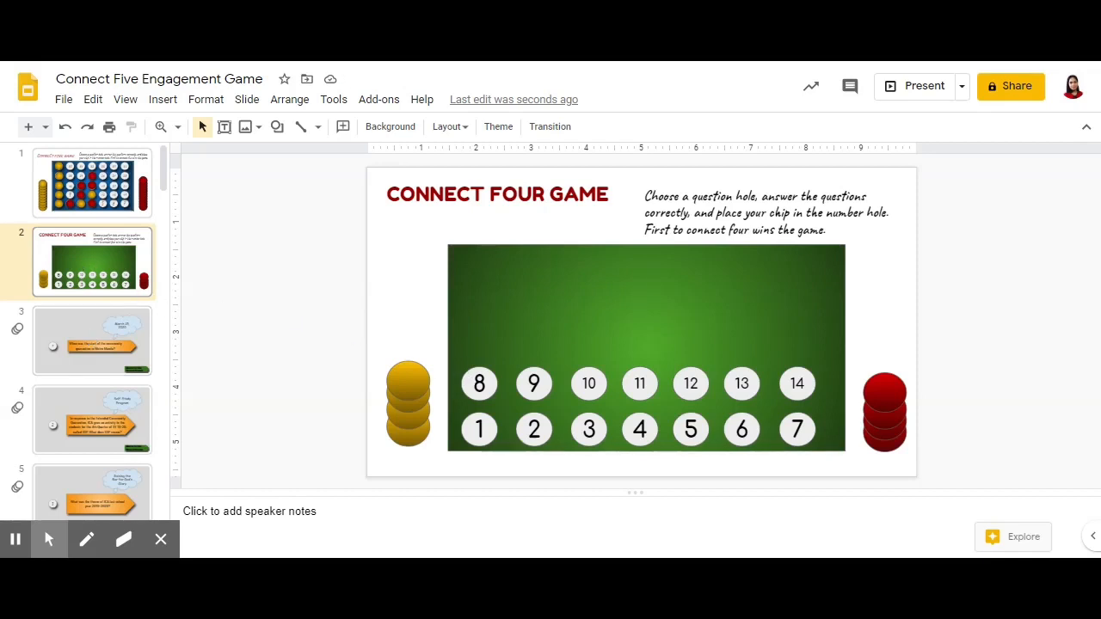
left_click(533, 384)
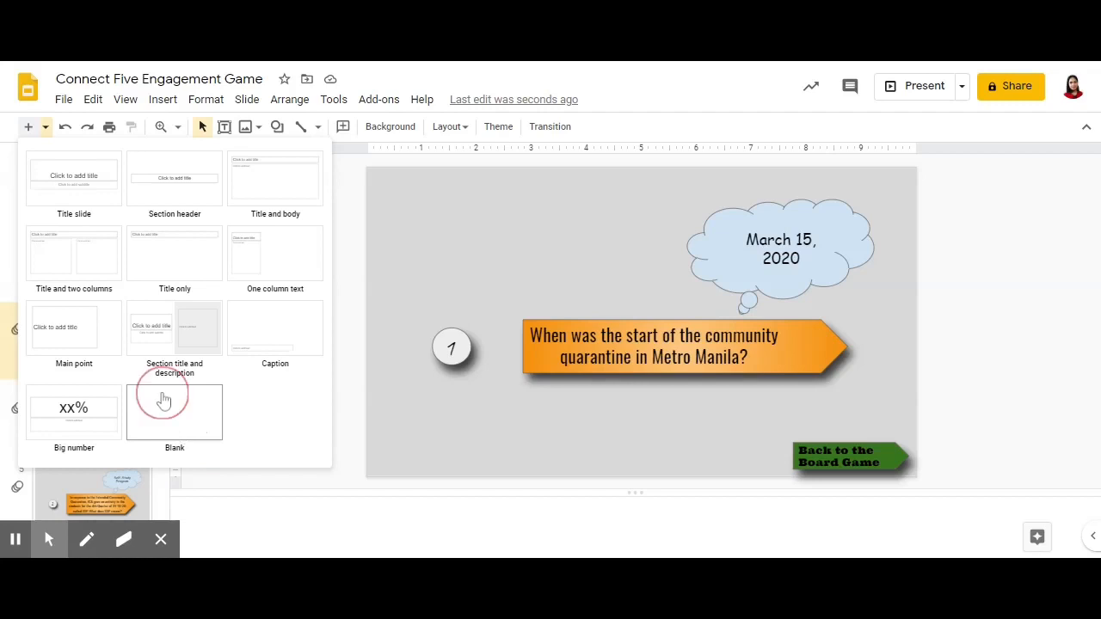
Add a new blank slide after the first question slide
left_click(173, 413)
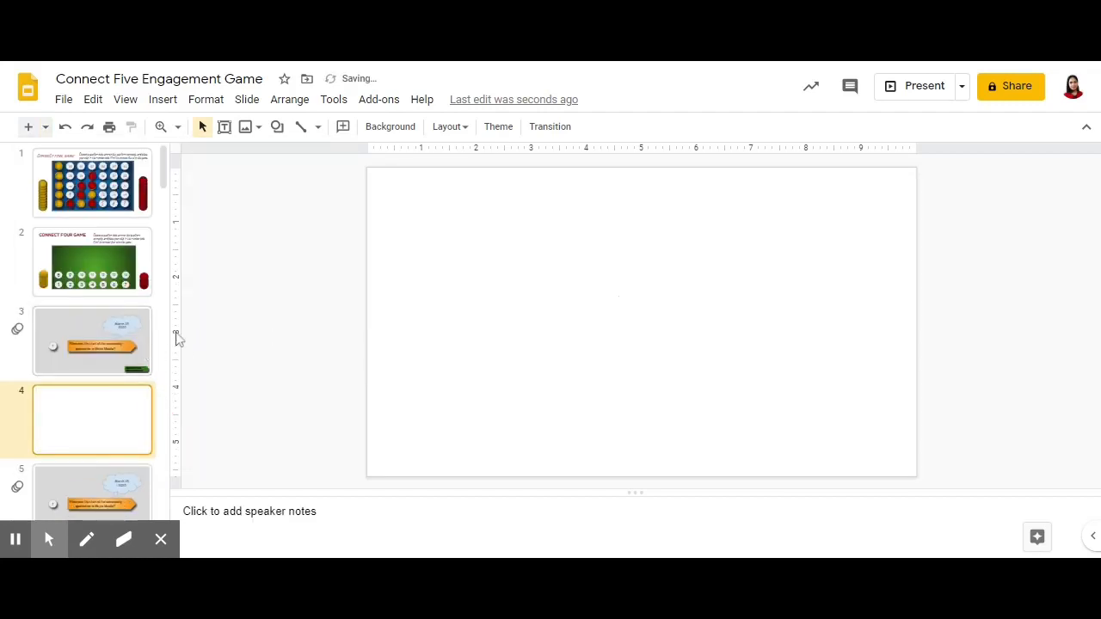
left_click(93, 262)
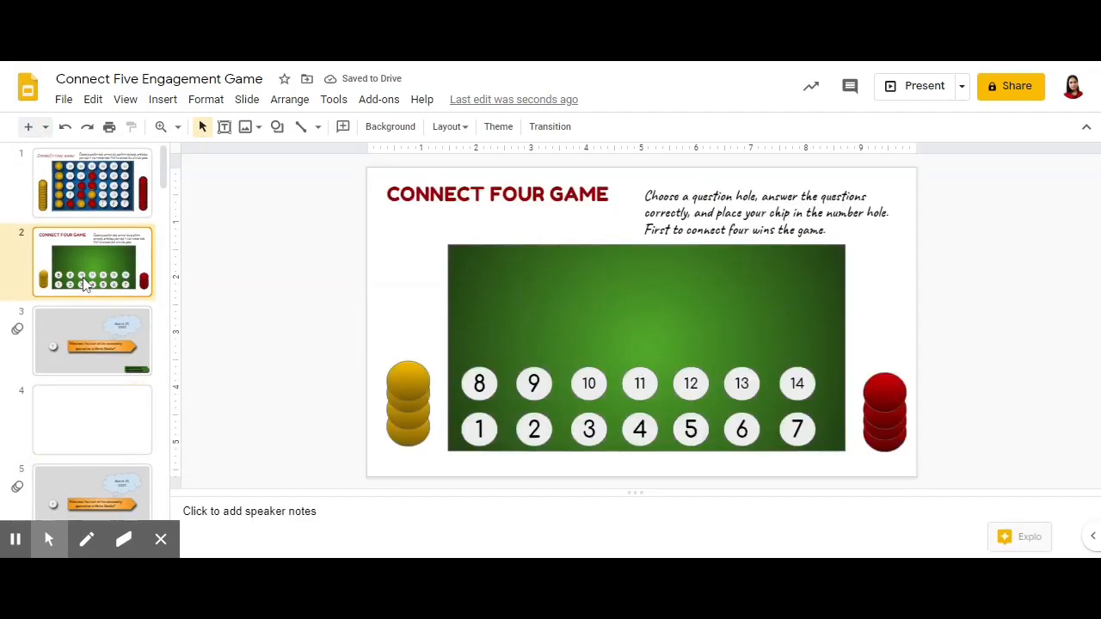
left_click(93, 420)
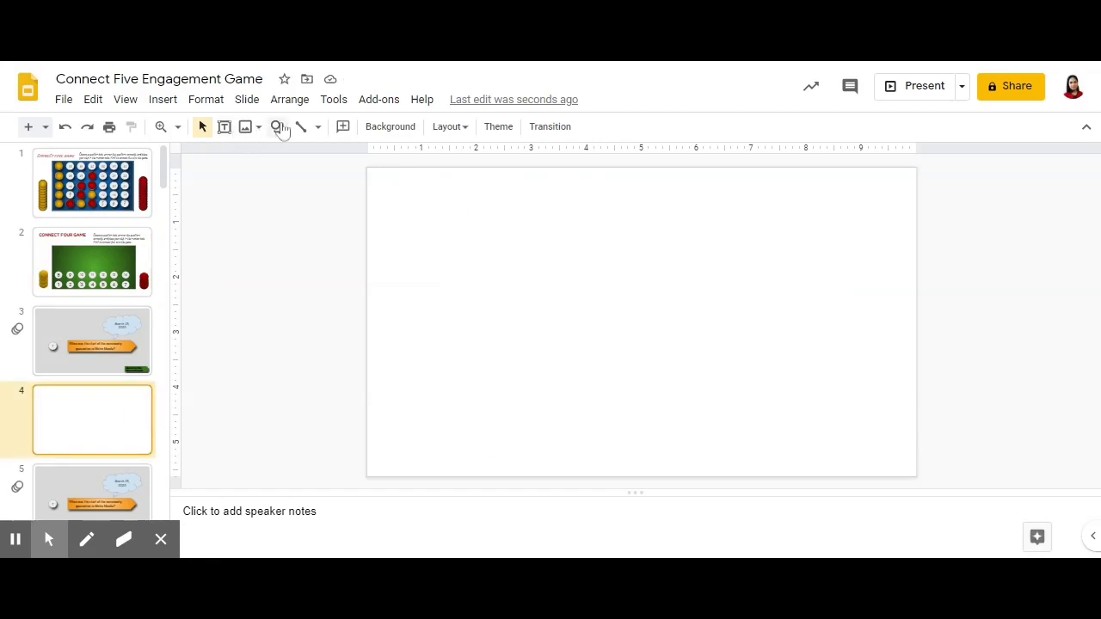
Place a grey oval holding a large Fredoka One number 1 near the top of the slide
left_click(277, 127)
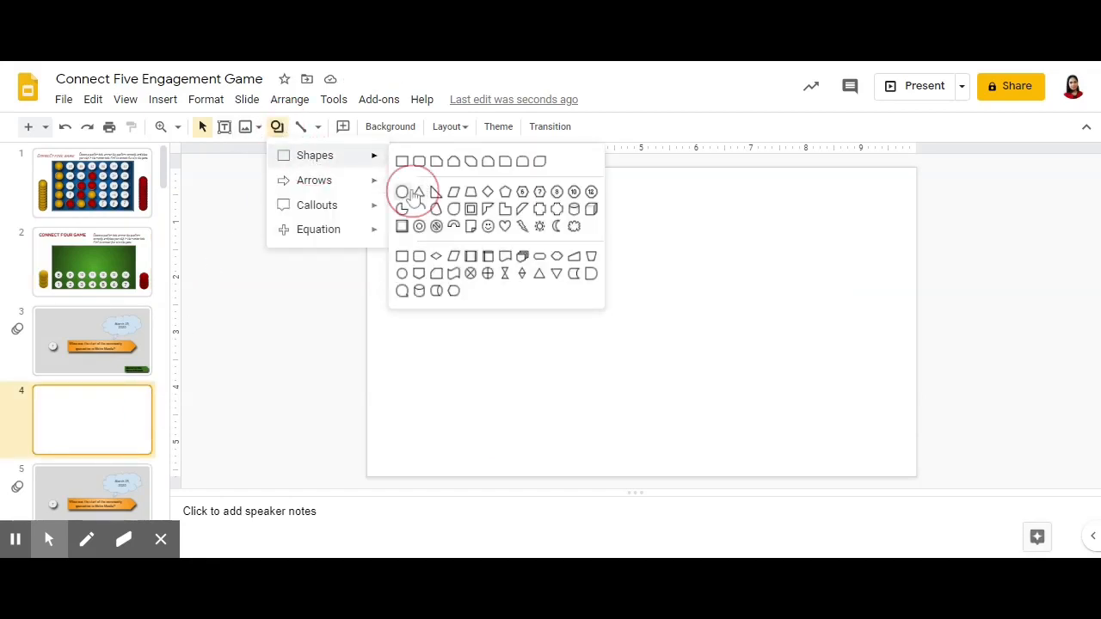
left_click(418, 192)
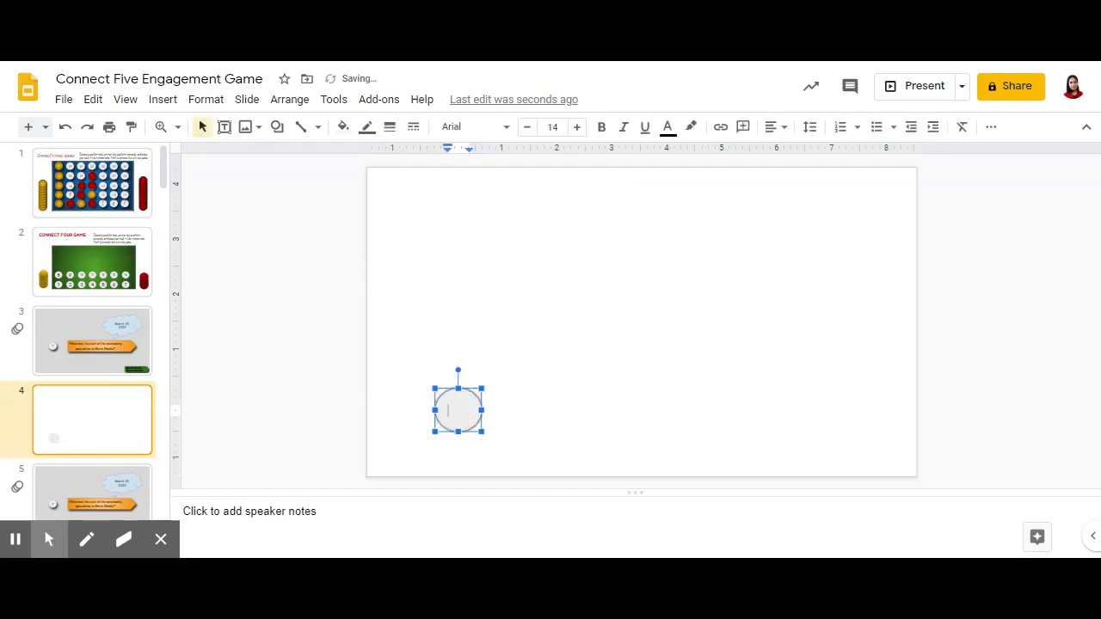
type("1")
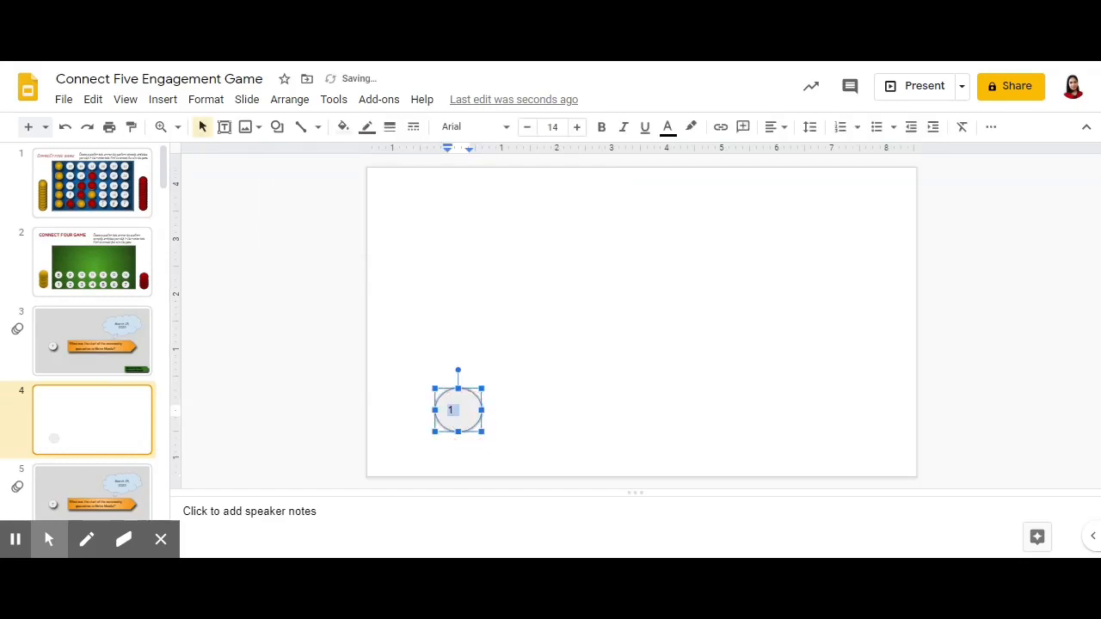
left_click(472, 127)
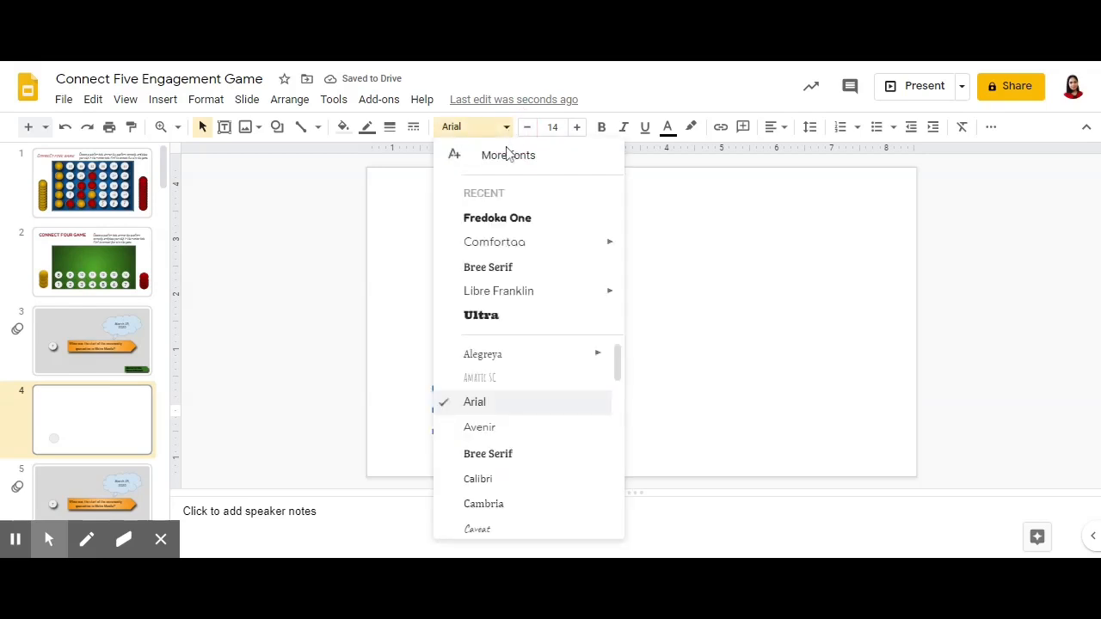
left_click(497, 217)
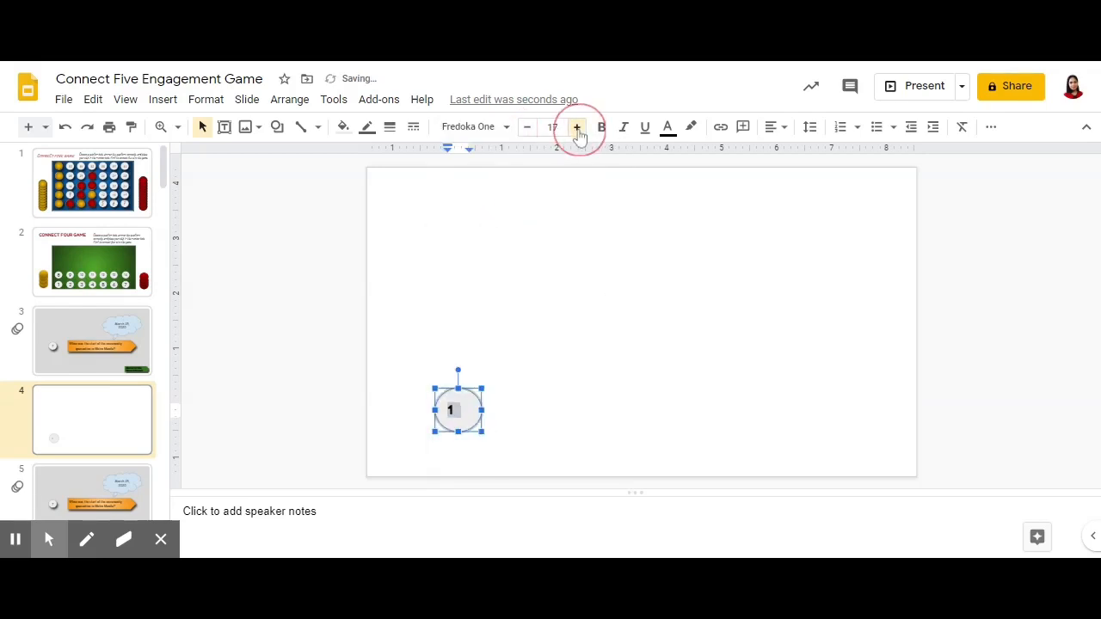
left_click(578, 128)
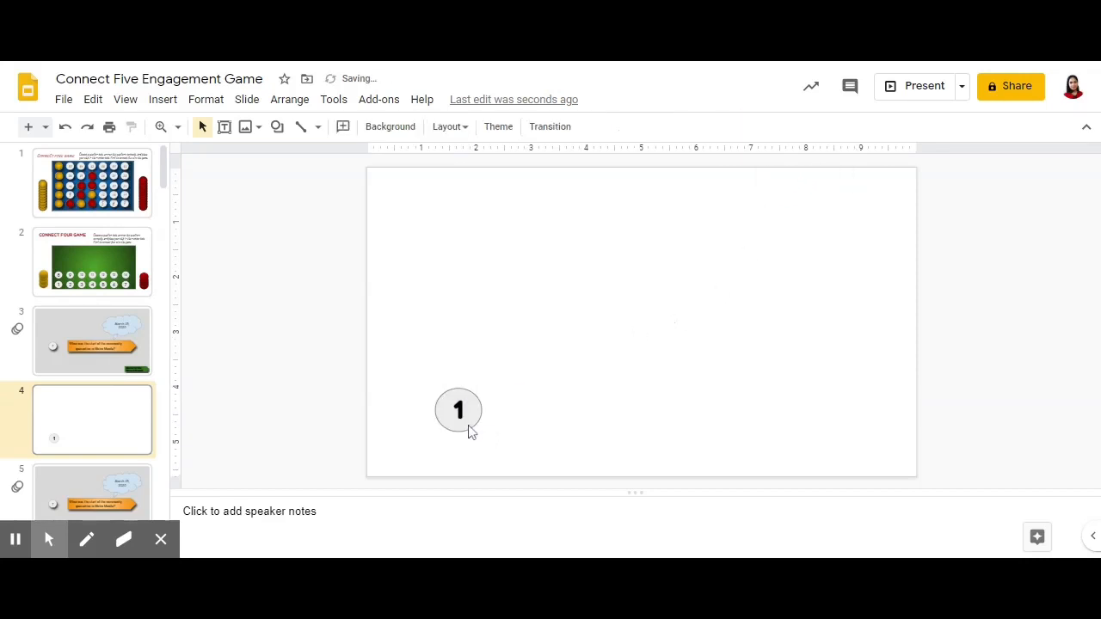
left_click_drag(458, 409, 454, 363)
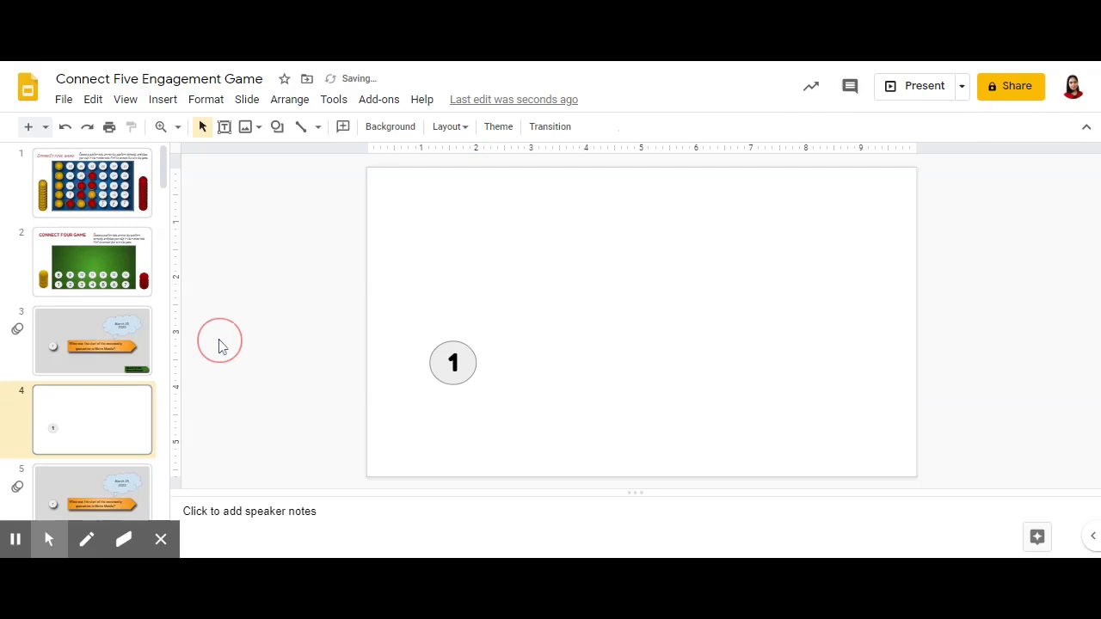
left_click(452, 361)
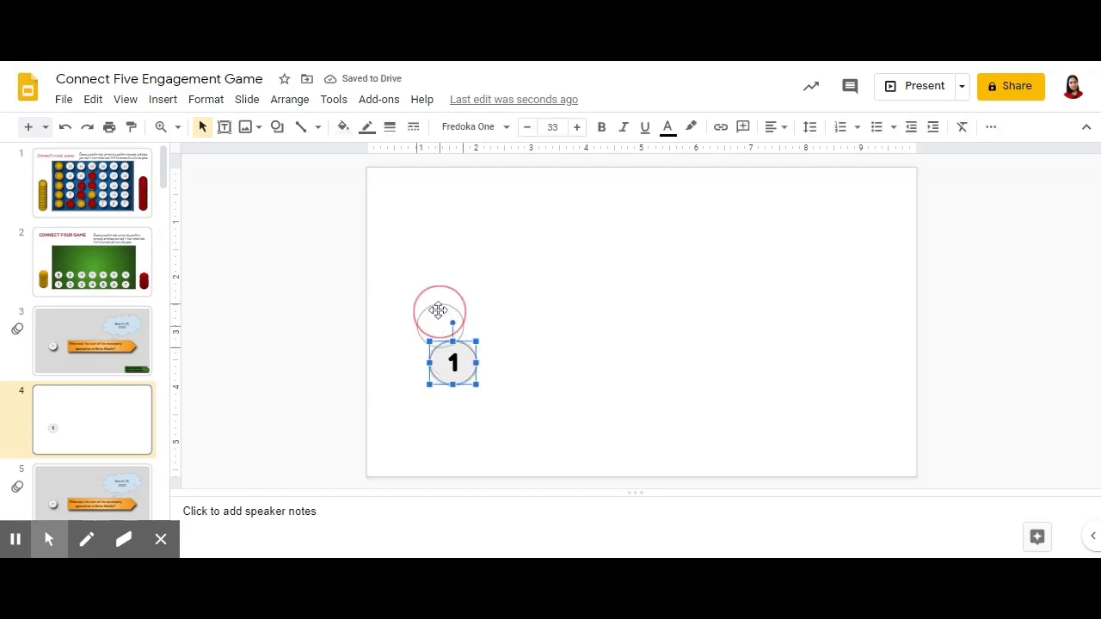
Draw a horizontal scroll beside circle 1 reading 'Grand Central Terminal, Park Avenue, New York is the world's ______' in larger Comic Sans MS
left_click(277, 128)
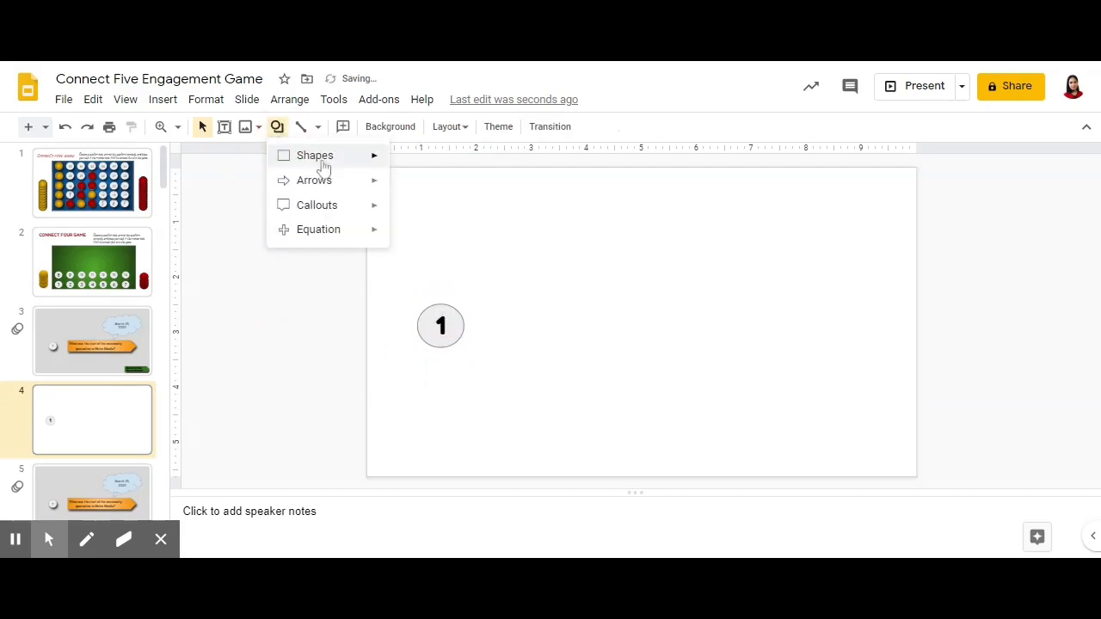
mouse_move(313, 180)
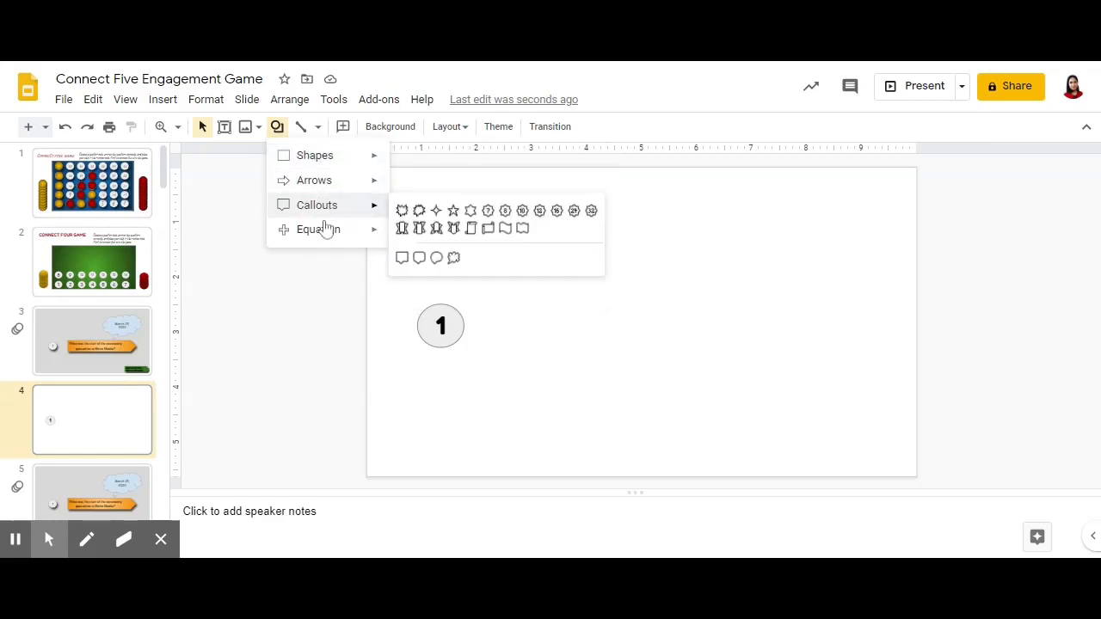
mouse_move(525, 244)
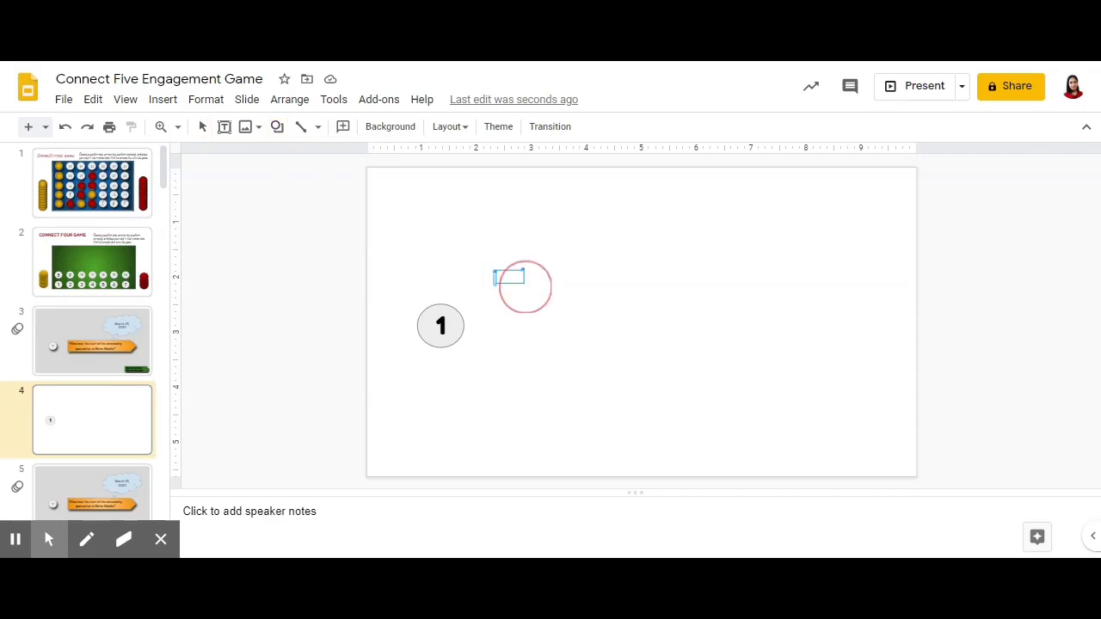
left_click_drag(513, 278, 830, 365)
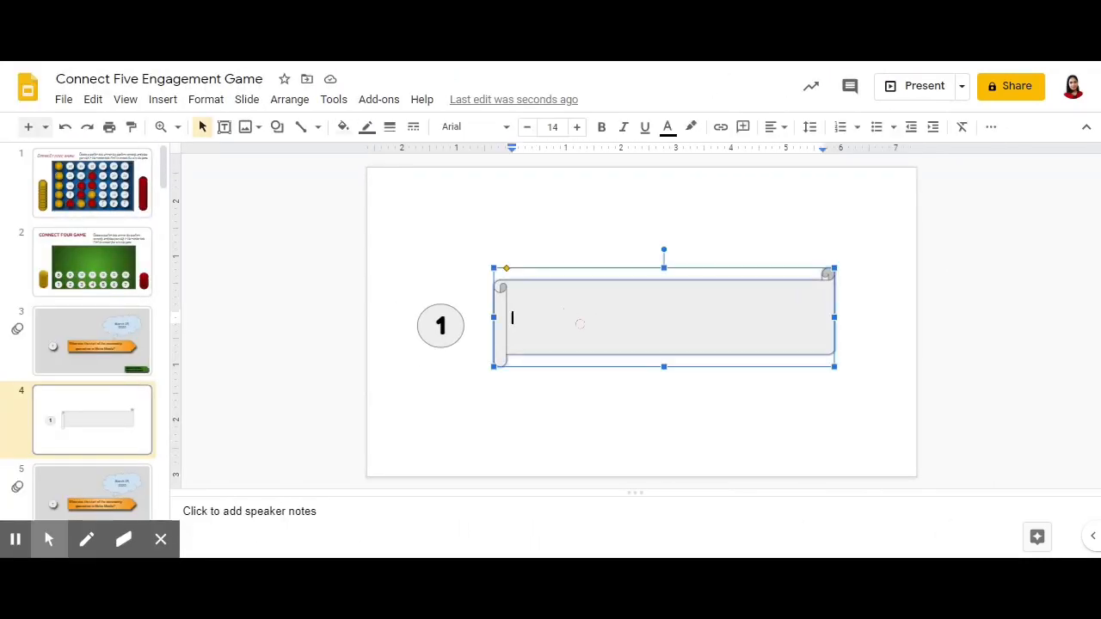
type("Grand Central Terminal, Park Avenue, New York is the world's")
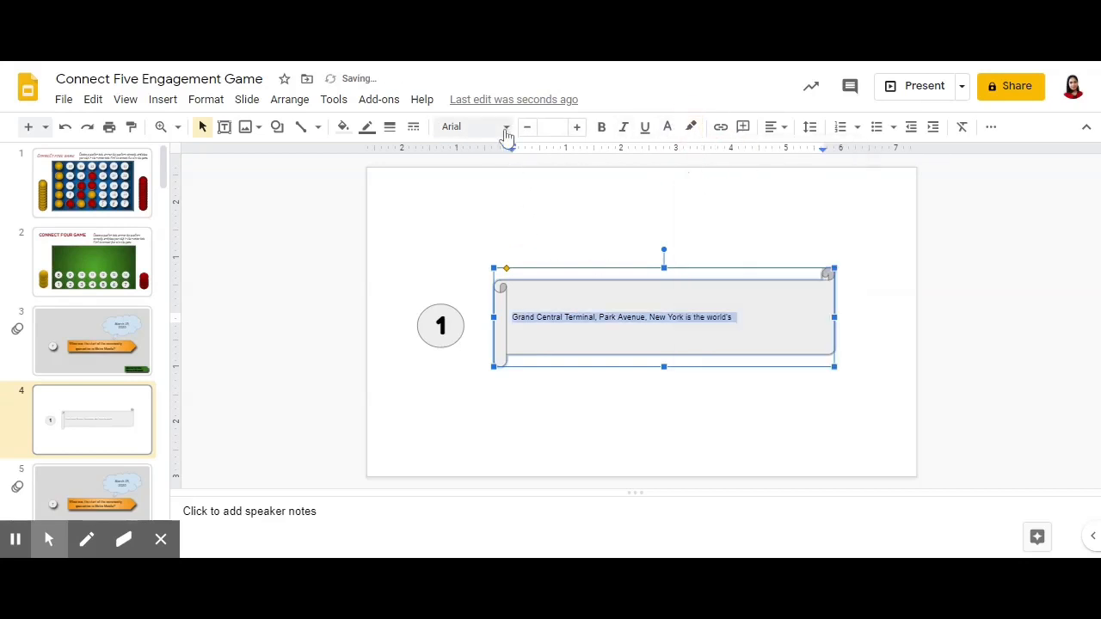
left_click(473, 128)
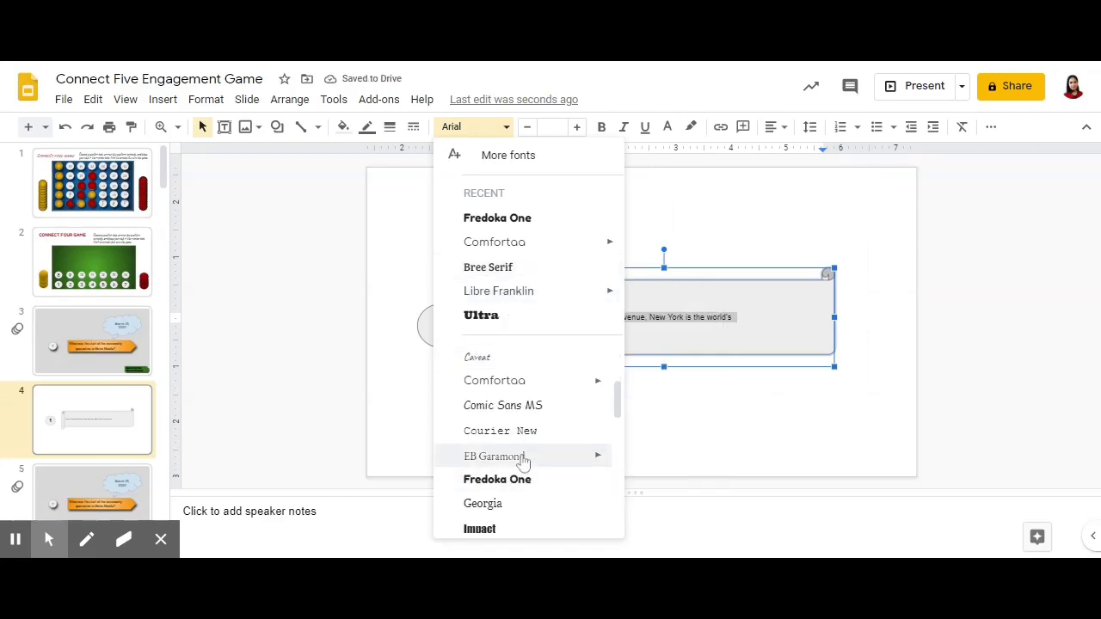
left_click(503, 406)
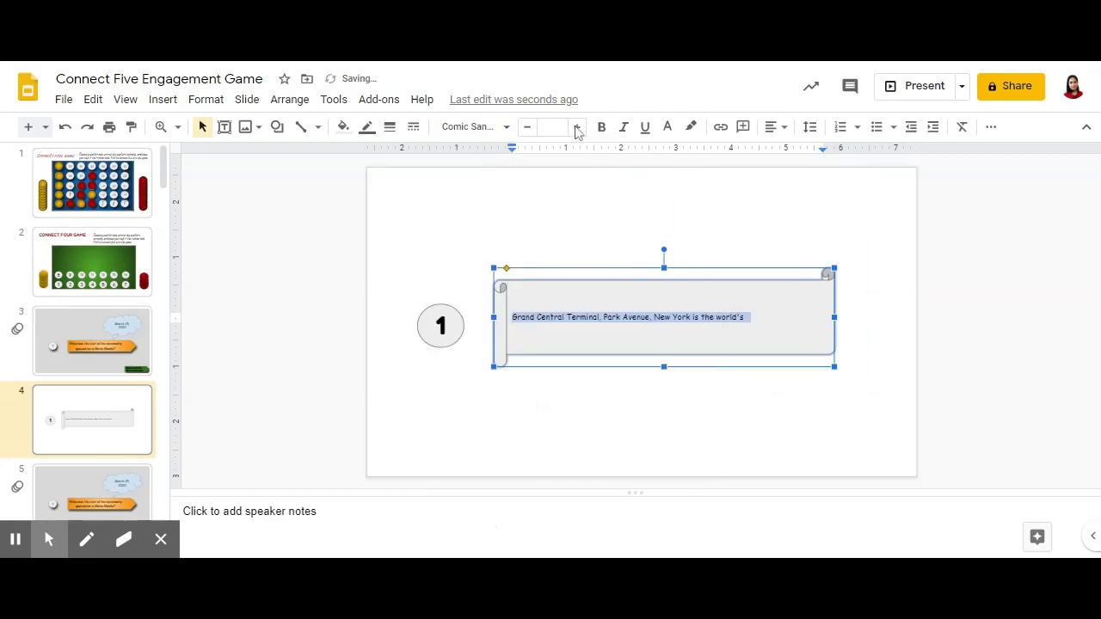
left_click(578, 127)
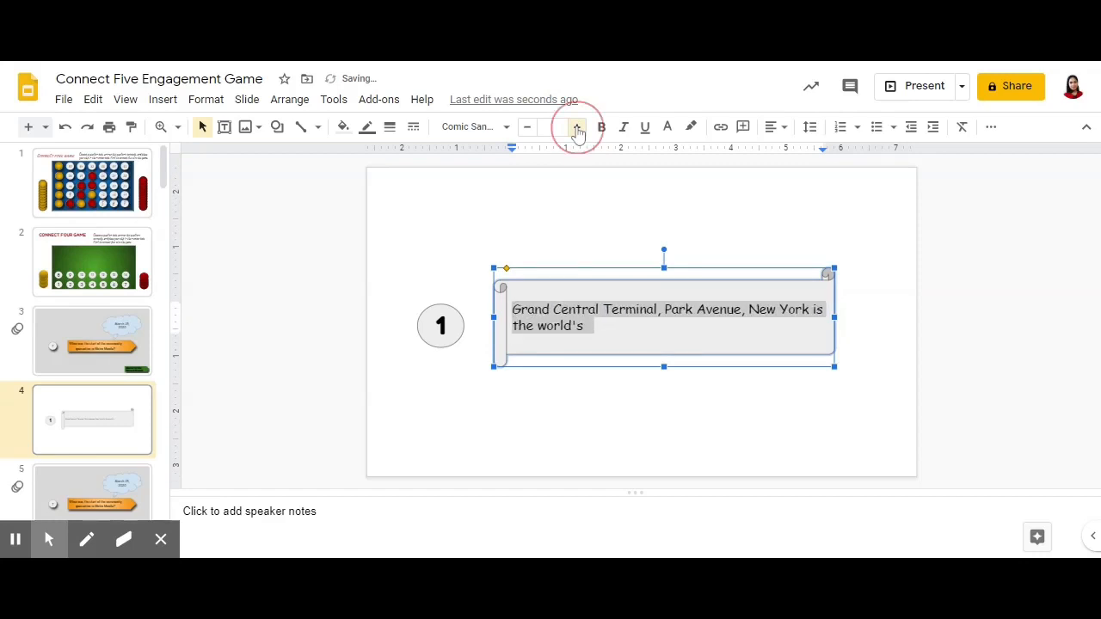
left_click(577, 128)
type(" ________")
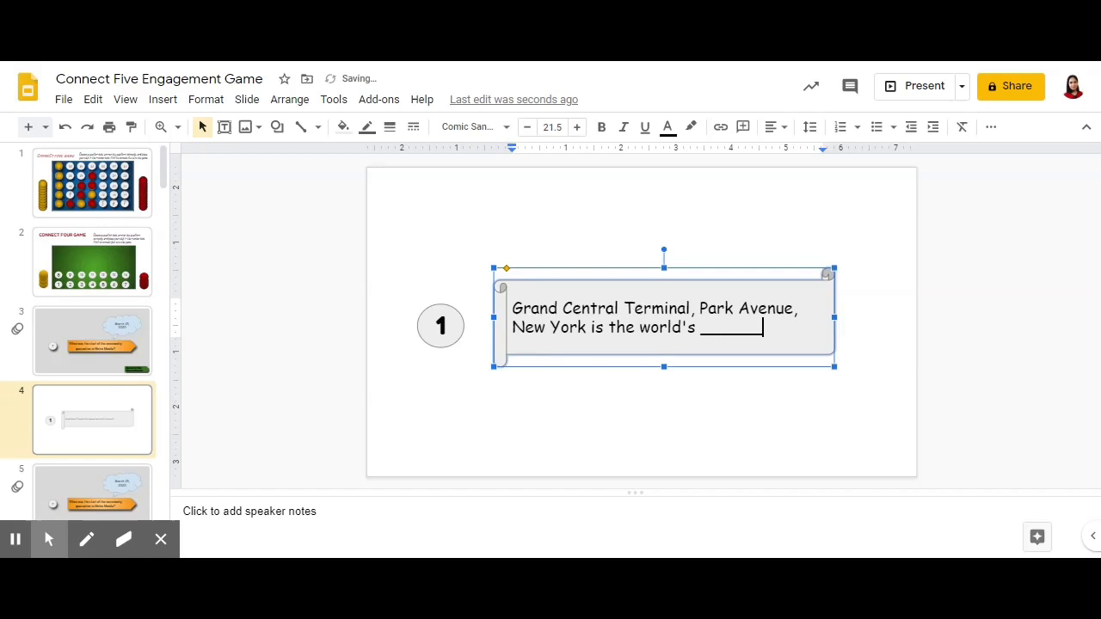
left_click(1005, 330)
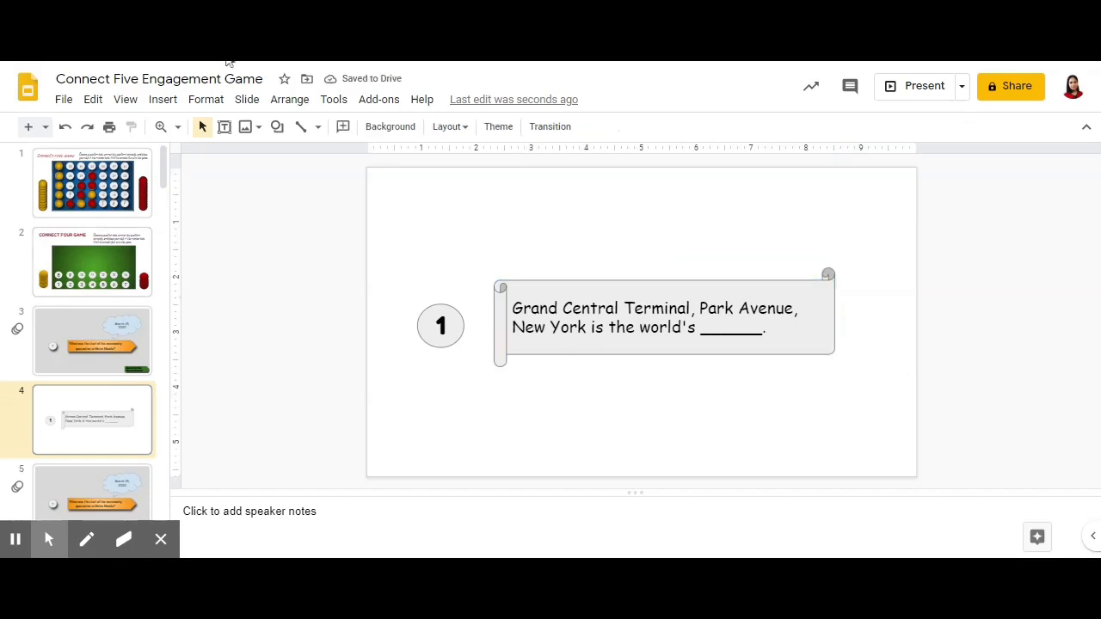
Add a cloud above the question holding the answer 'Largest Railway Station'
left_click(277, 127)
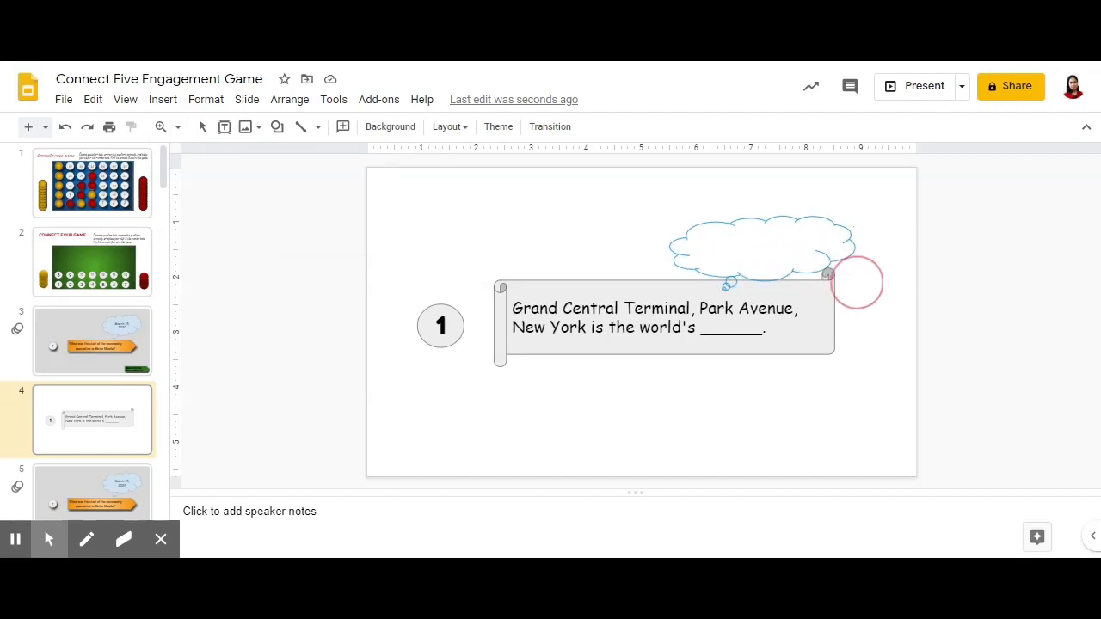
left_click(766, 250)
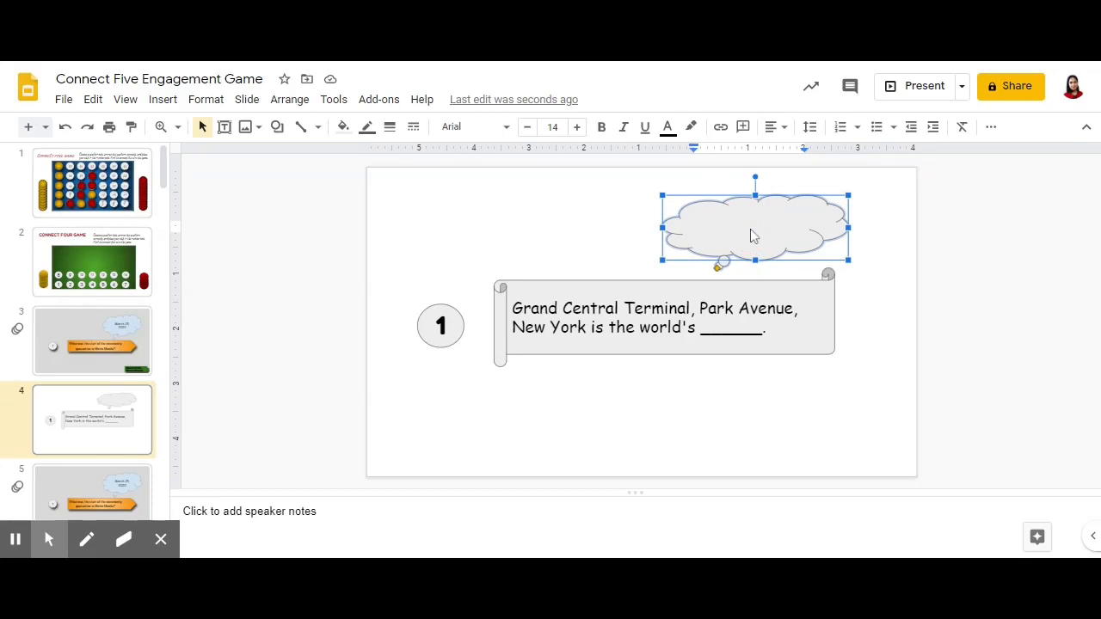
type("Largest Ra")
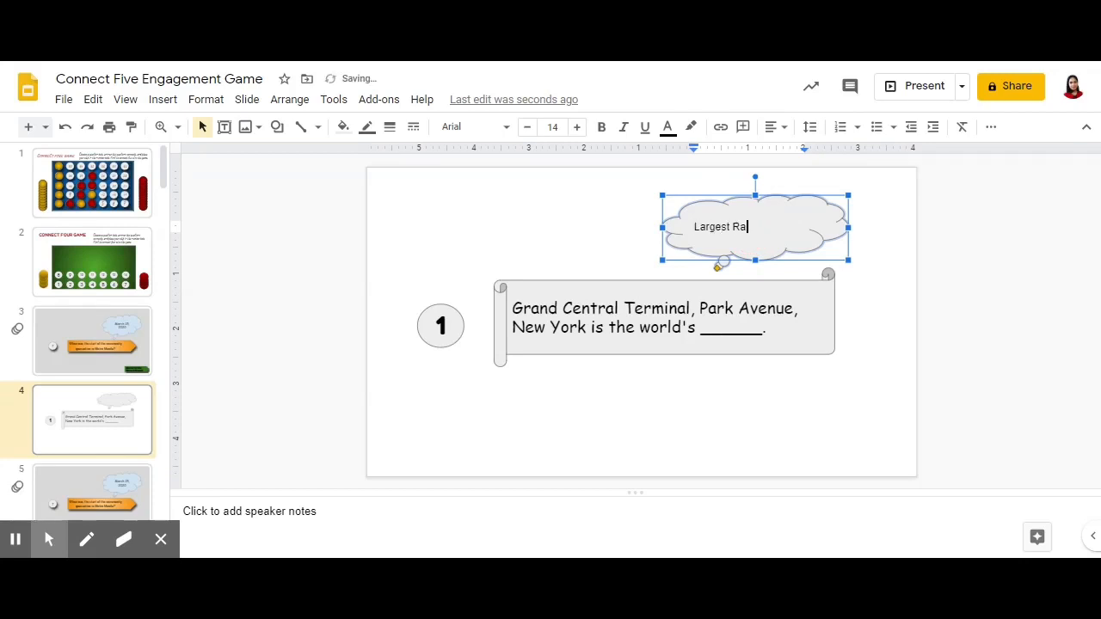
type("ilway station")
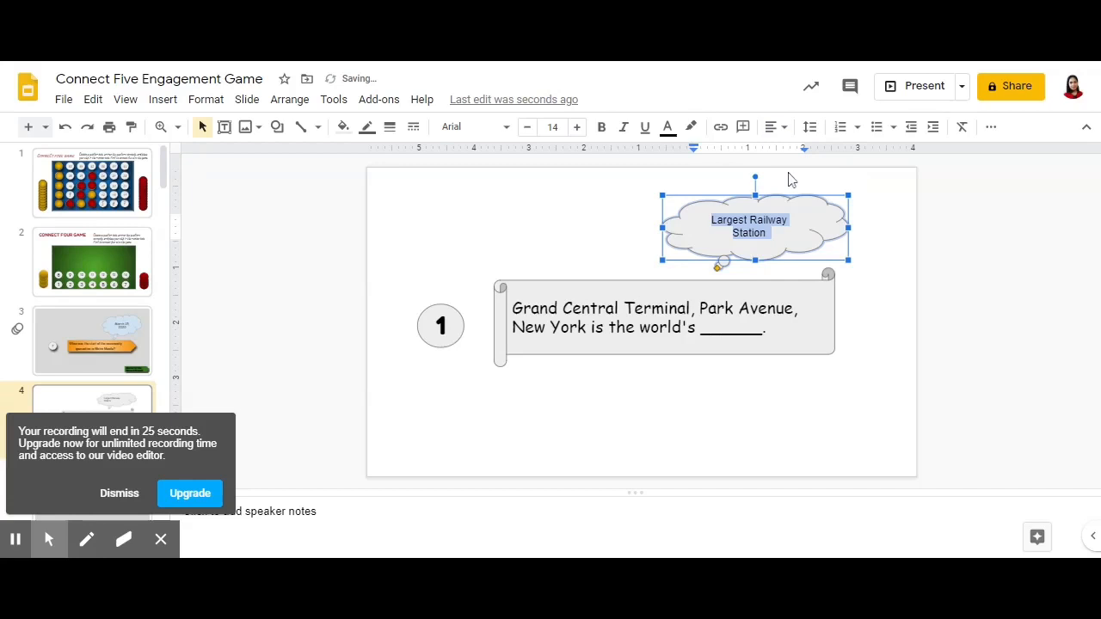
left_click(474, 127)
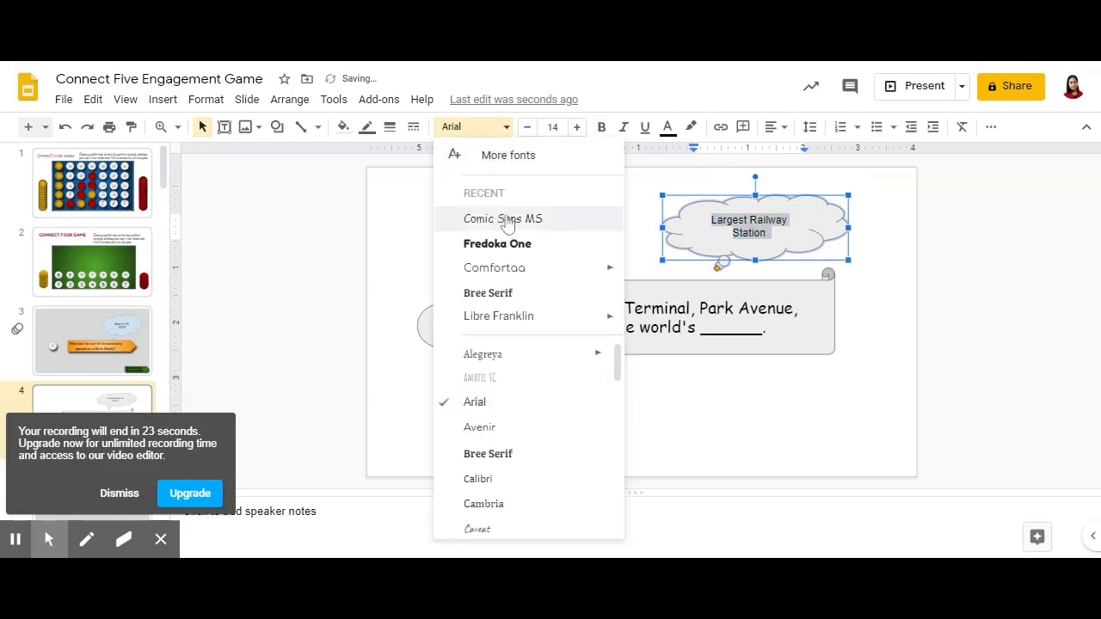
Set the answer in a bold font, fill the cloud light blue and the scroll pale yellow
left_click(497, 244)
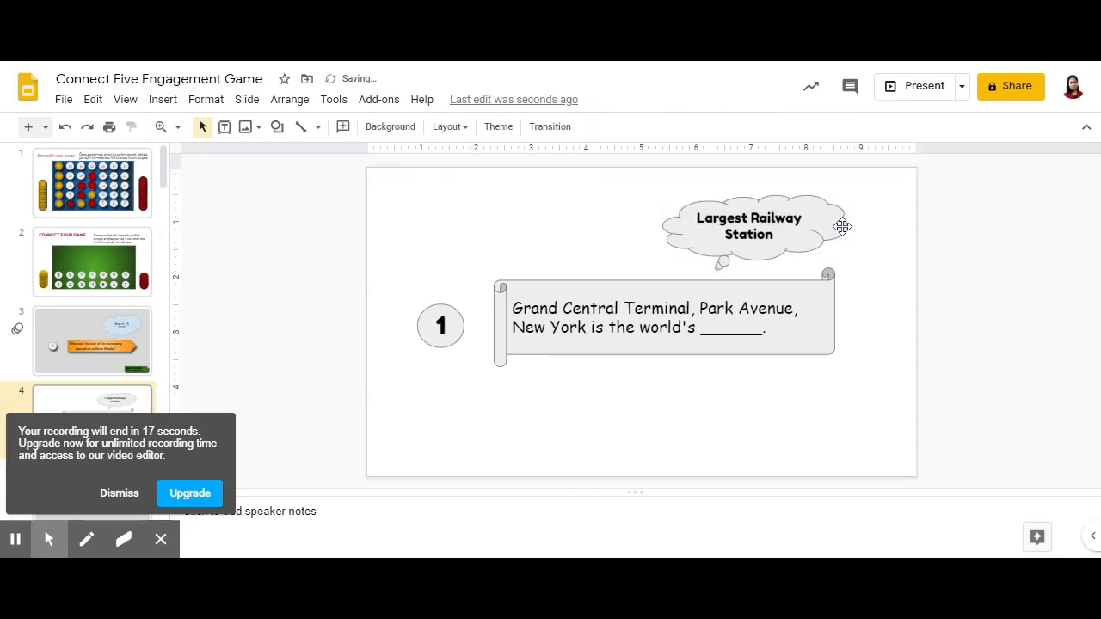
left_click(344, 127)
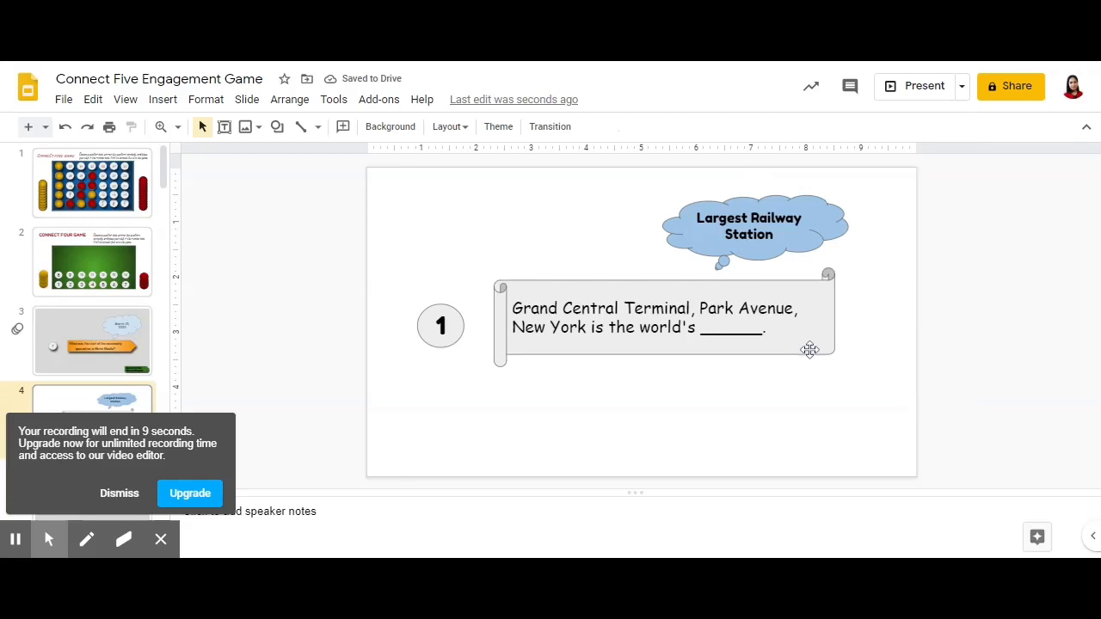
left_click(342, 127)
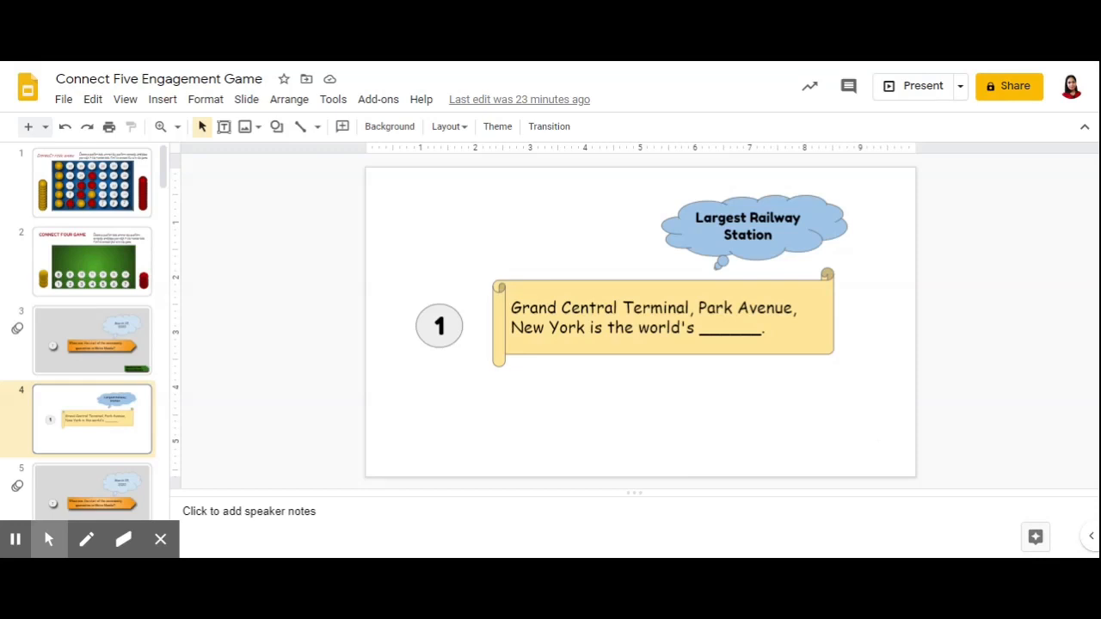
mouse_move(136, 379)
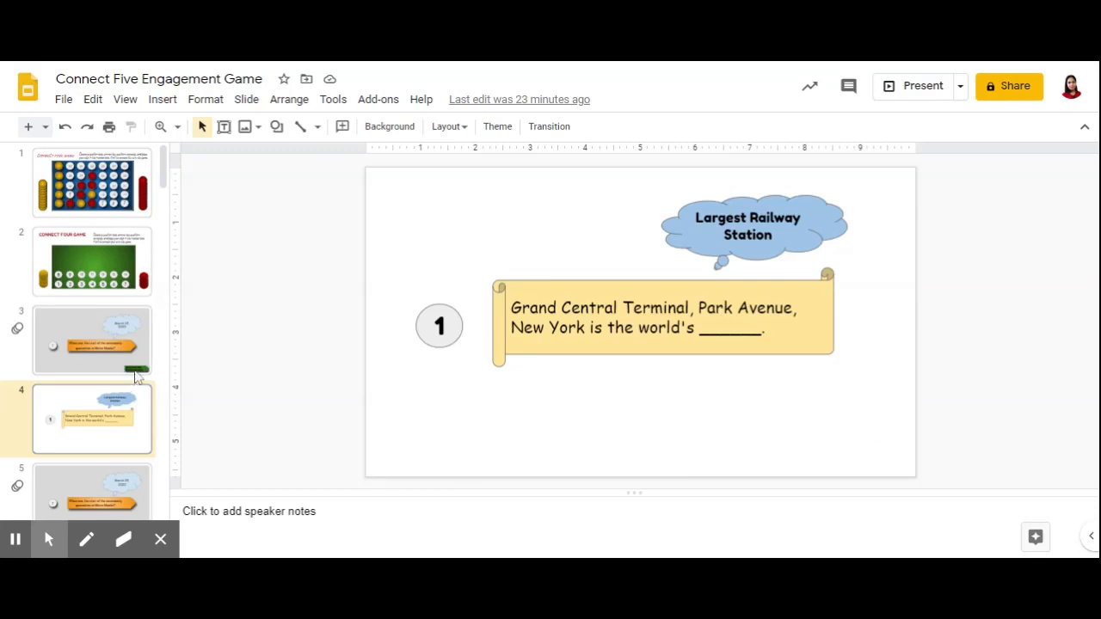
left_click(91, 341)
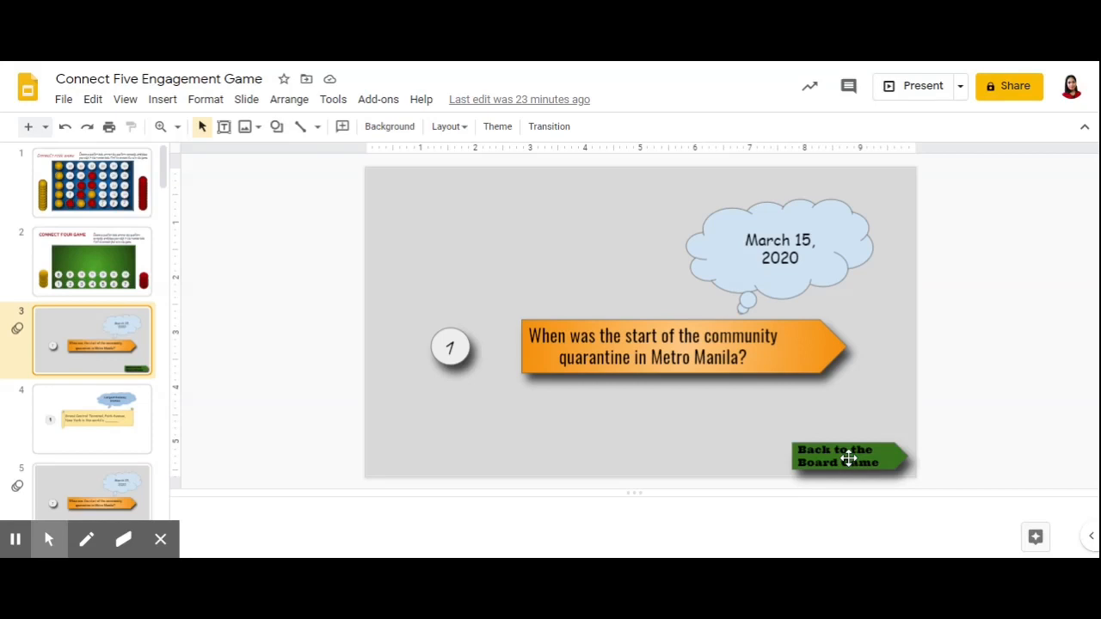
left_click(850, 456)
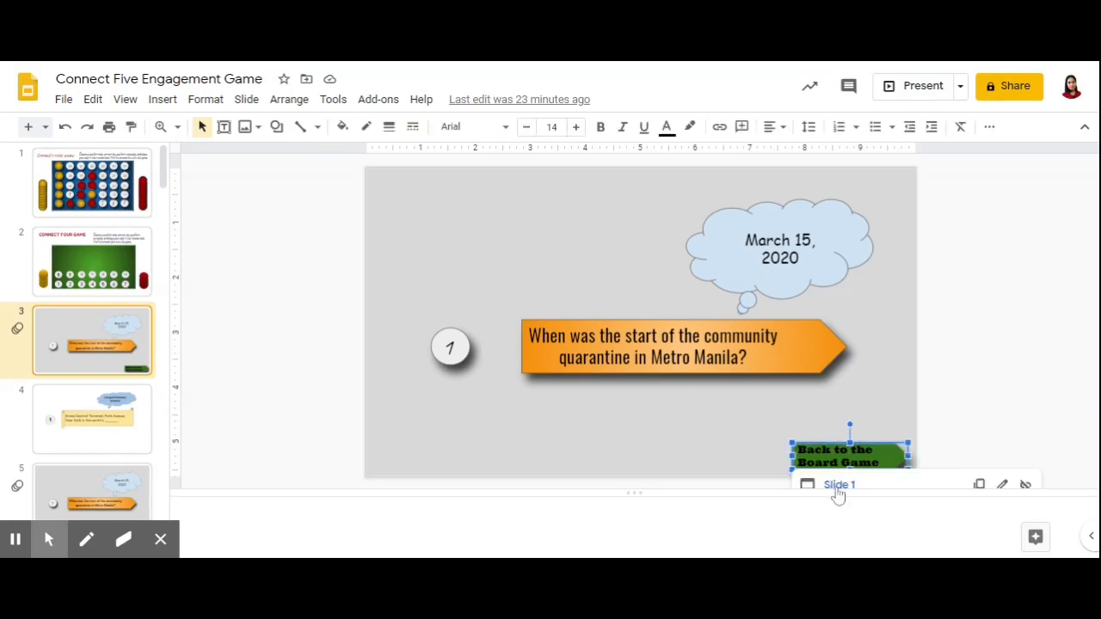
left_click(840, 486)
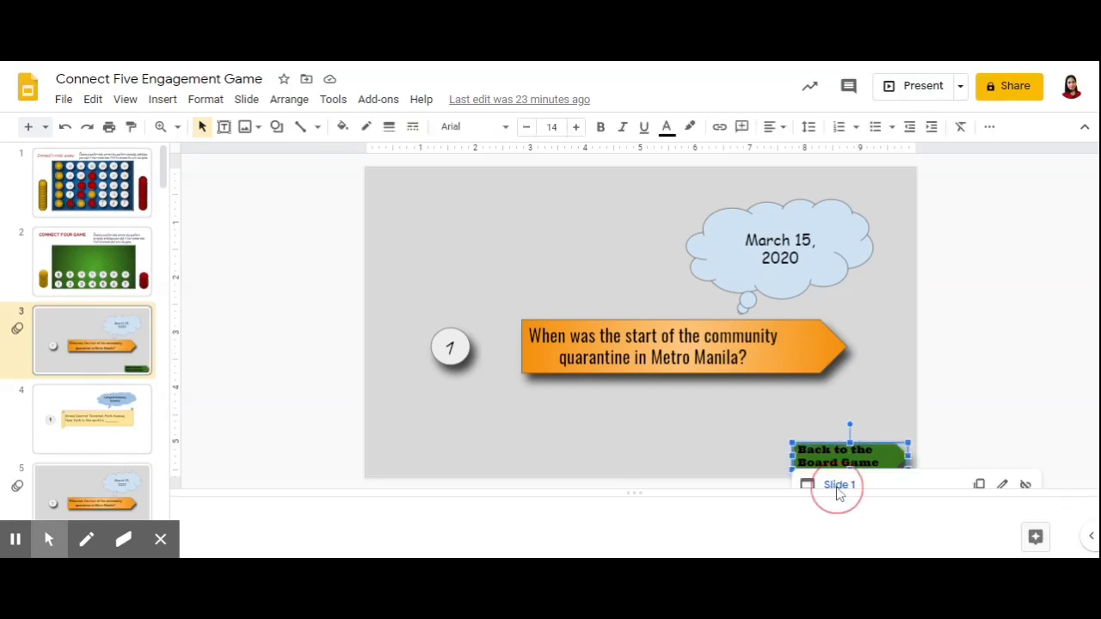
left_click(93, 183)
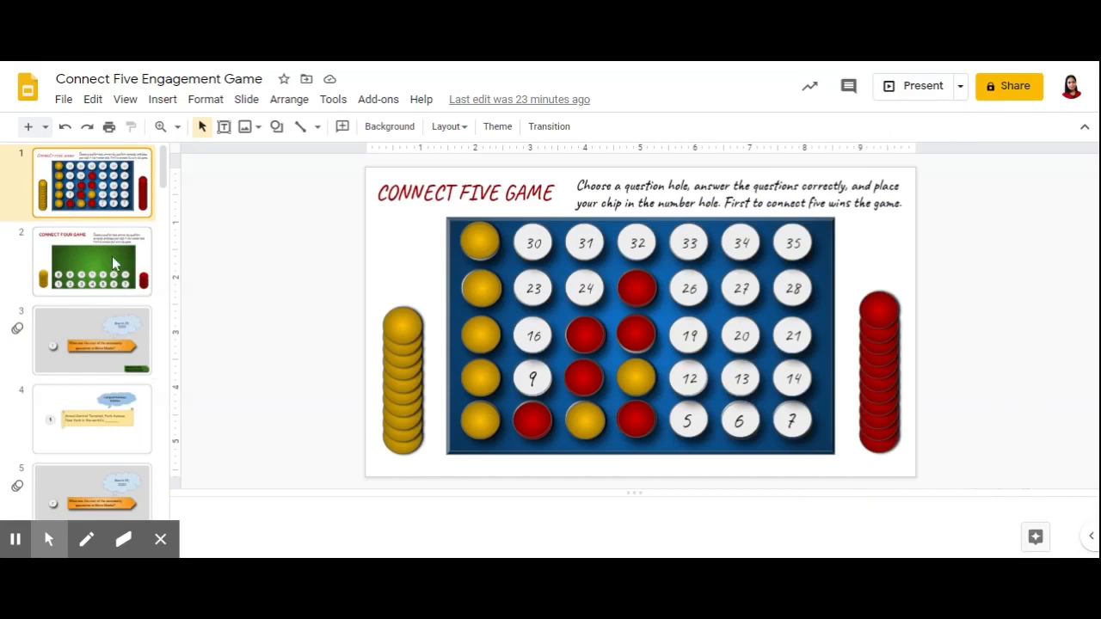
left_click(93, 261)
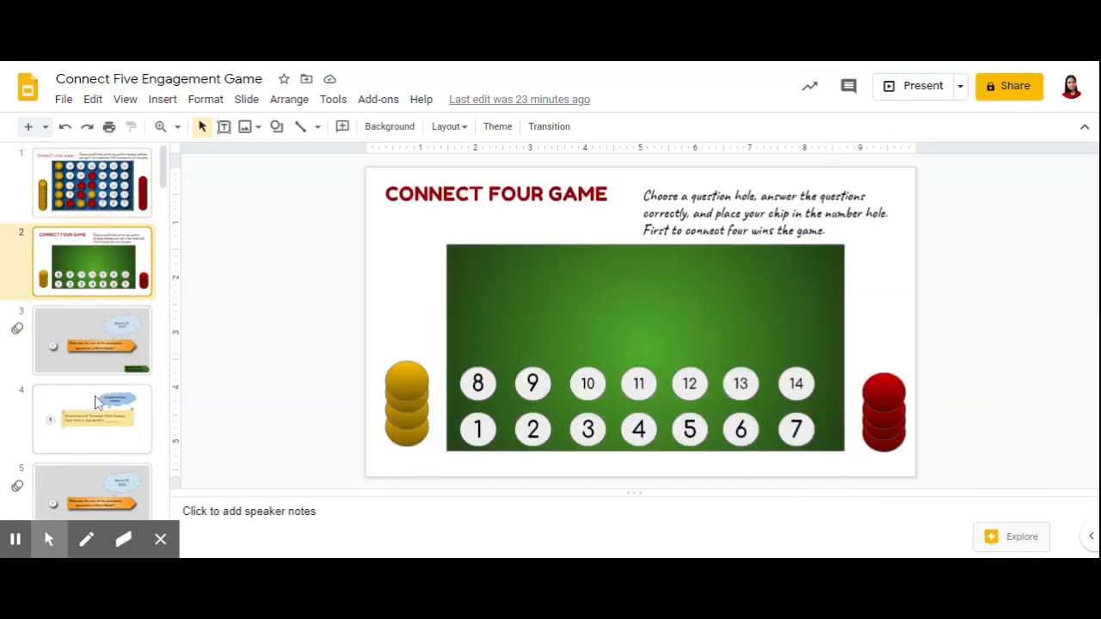
left_click(92, 420)
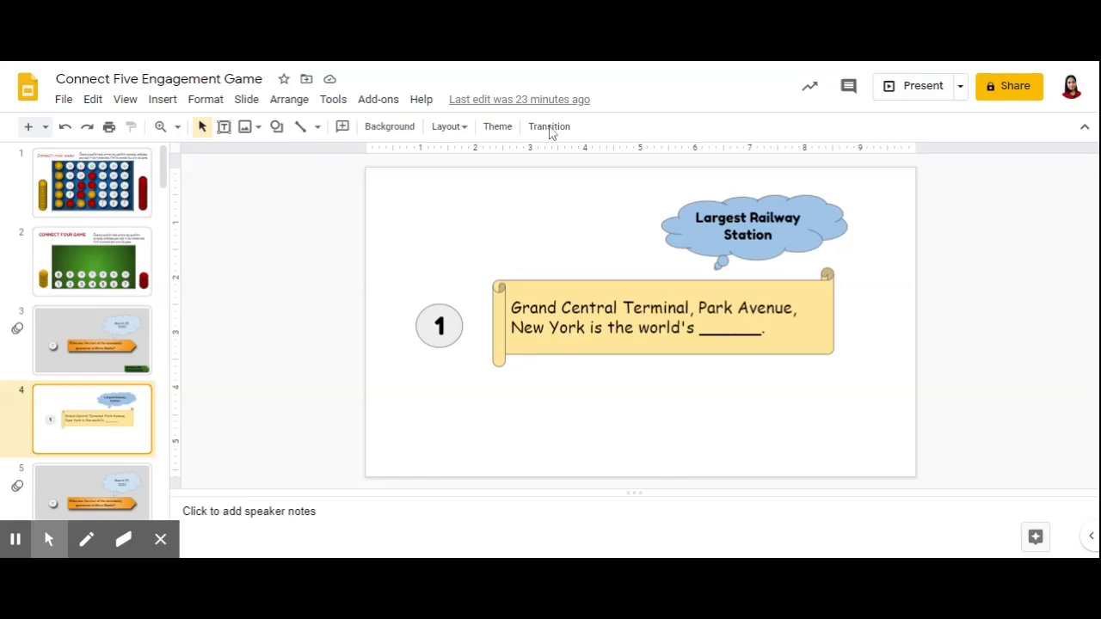
mouse_move(277, 127)
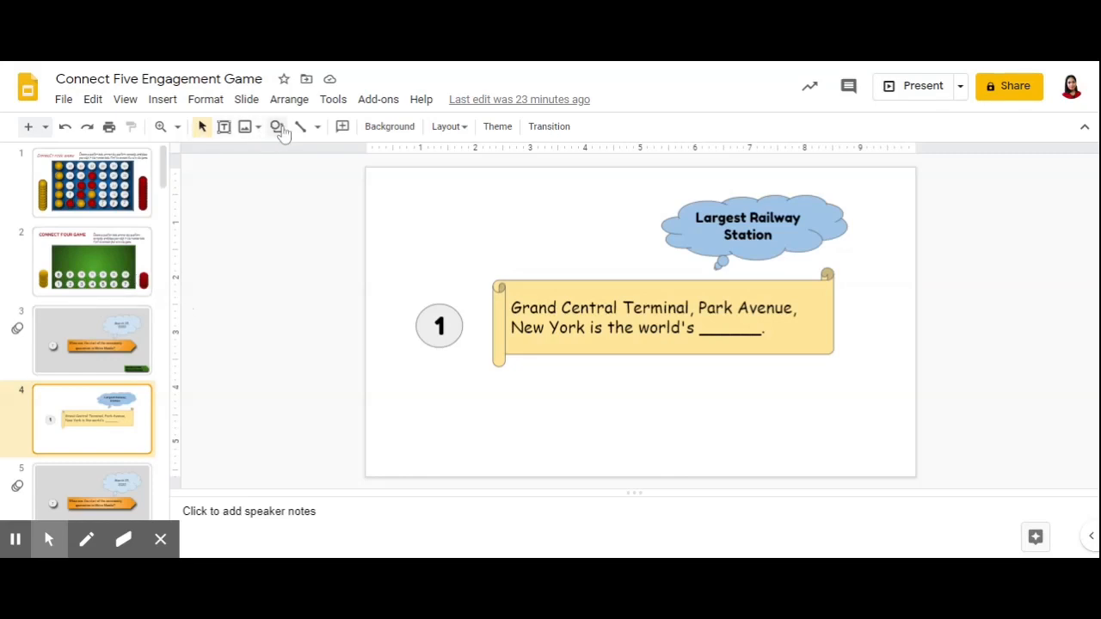
Draw an arrow below the scroll labelled 'Back to the Board Game'
left_click(275, 128)
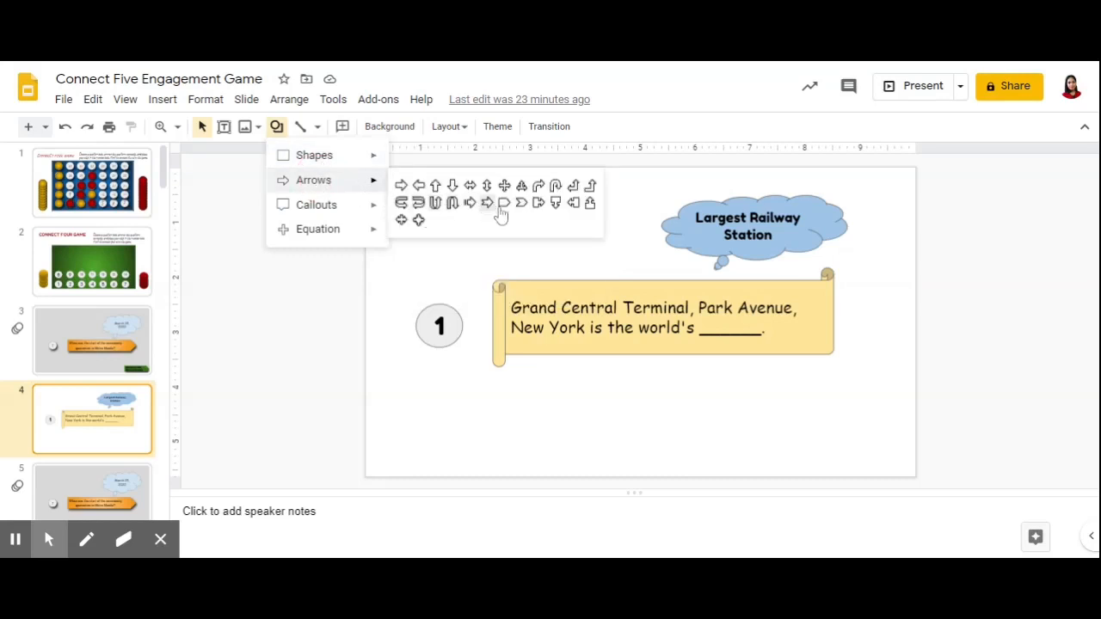
mouse_move(416, 227)
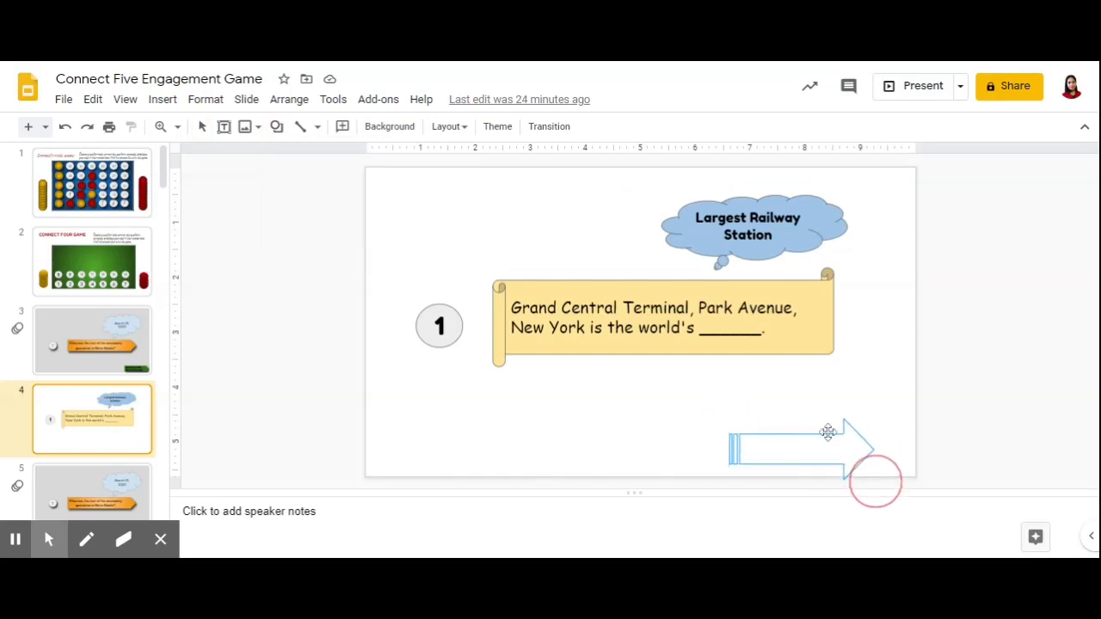
left_click(801, 447)
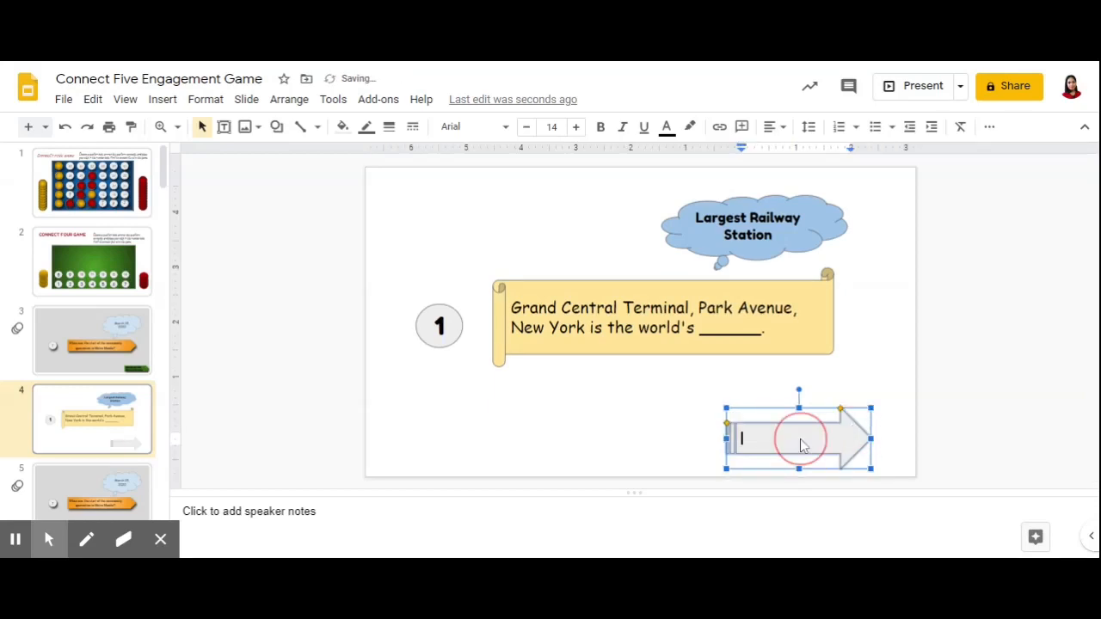
type("Bad")
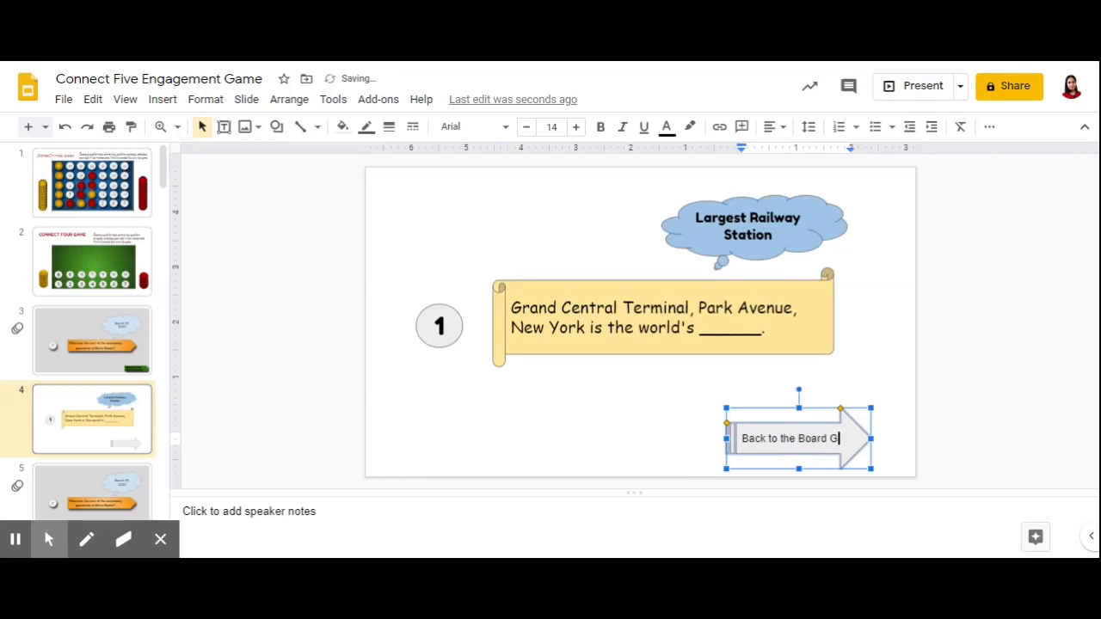
type("ame")
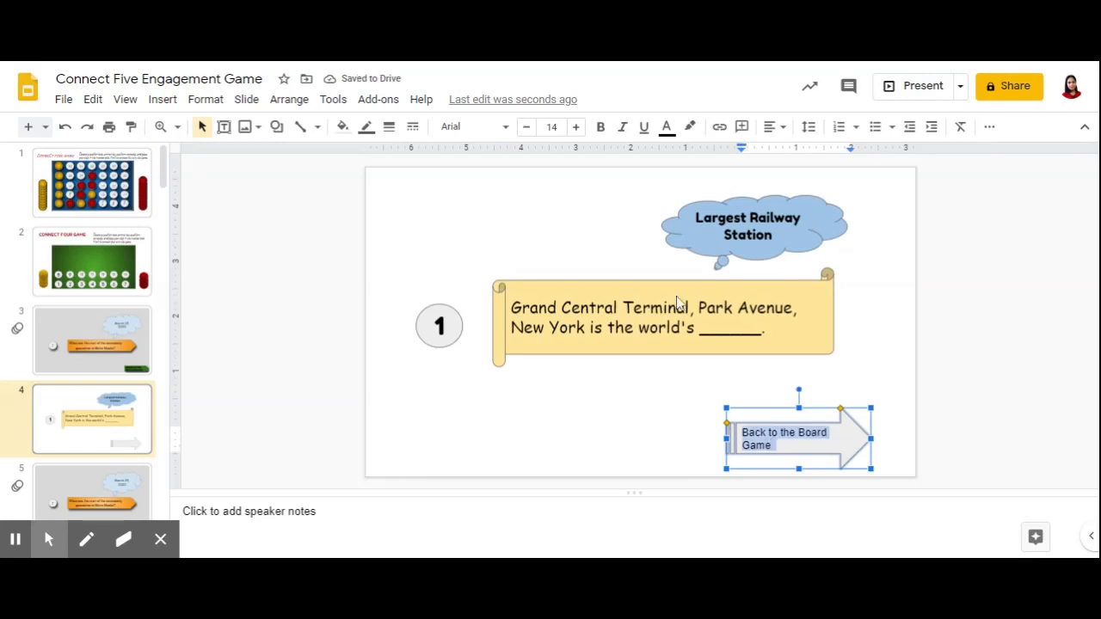
Centre the label in bold, larger Comic Sans MS and fill the arrow yellow
left_click(767, 127)
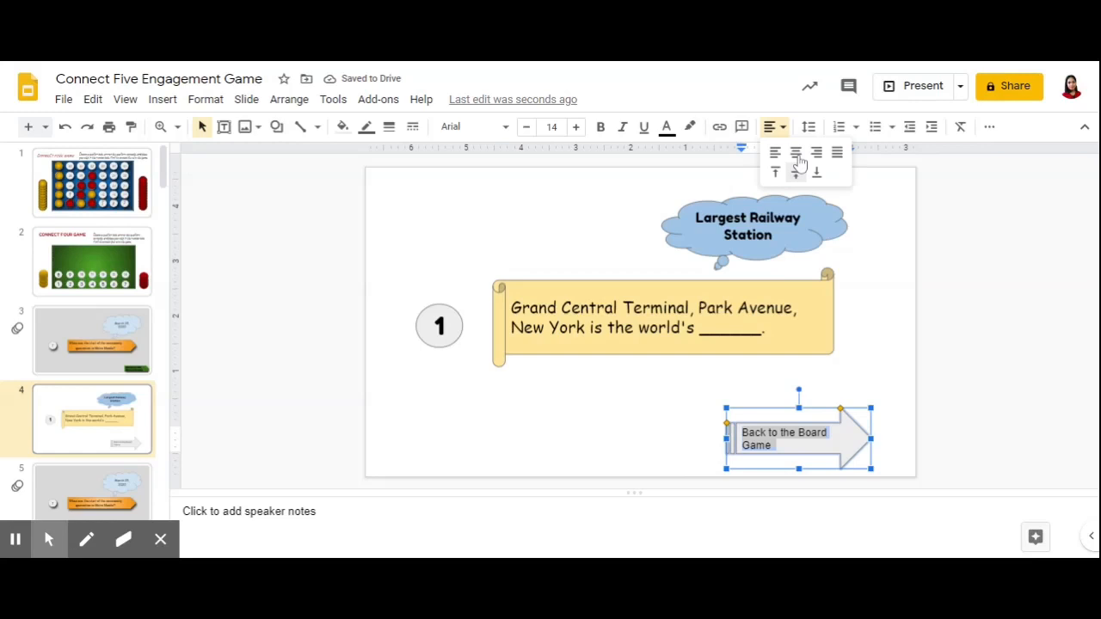
left_click(795, 151)
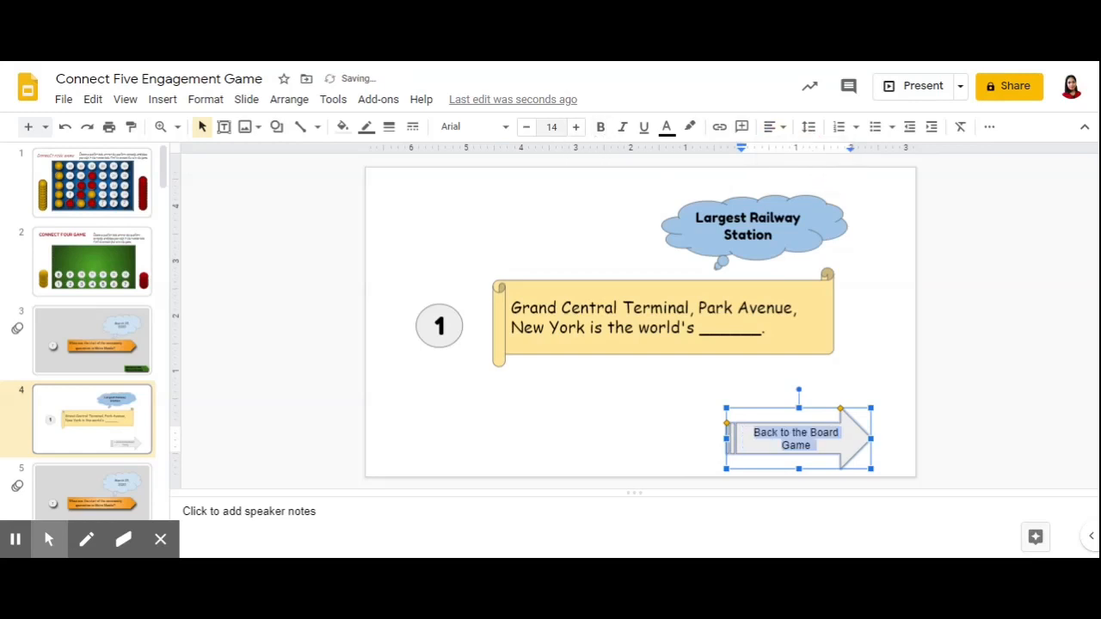
left_click(471, 128)
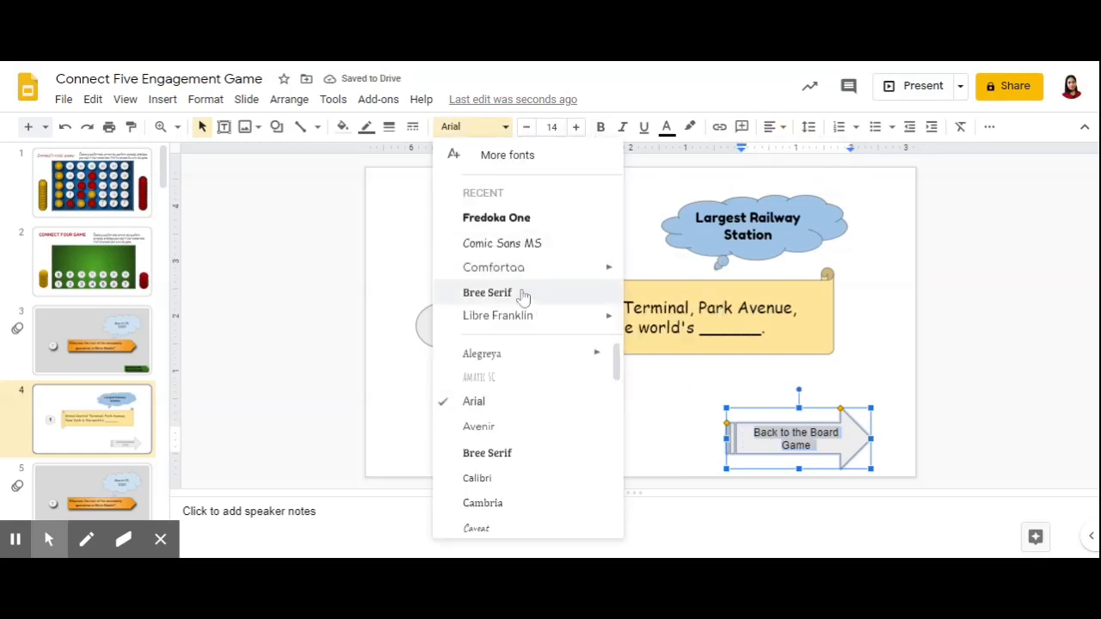
left_click(503, 243)
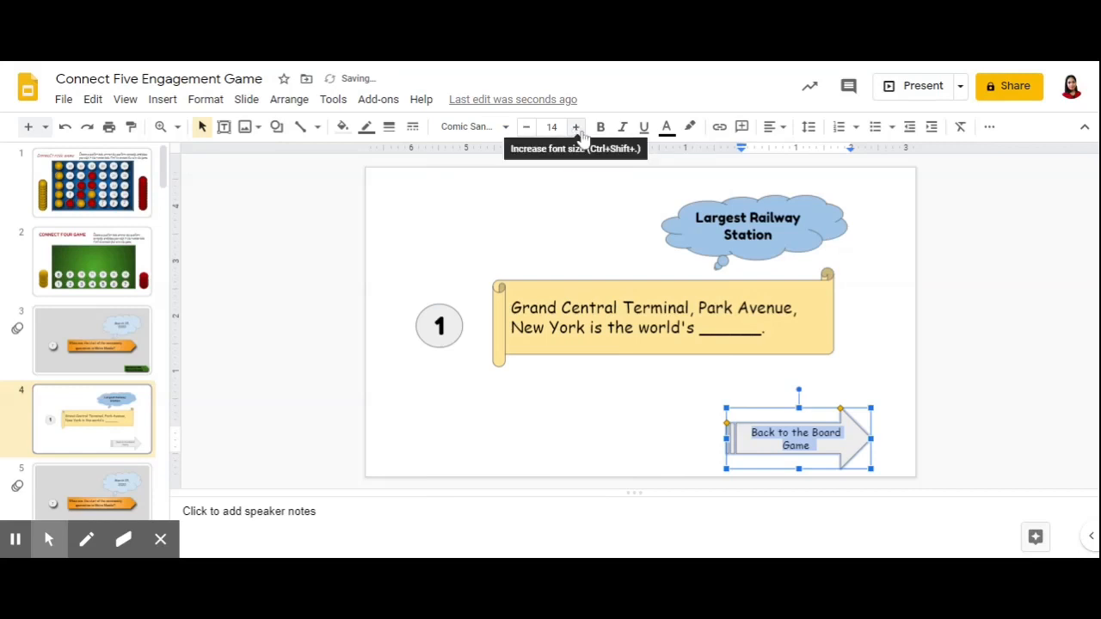
left_click(575, 127)
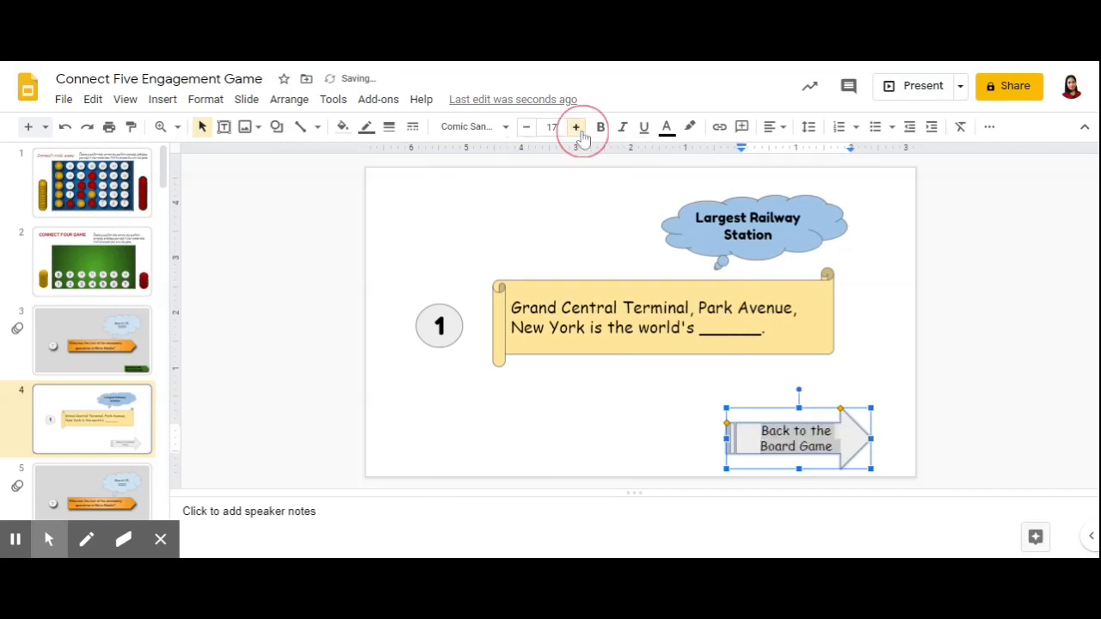
left_click(575, 127)
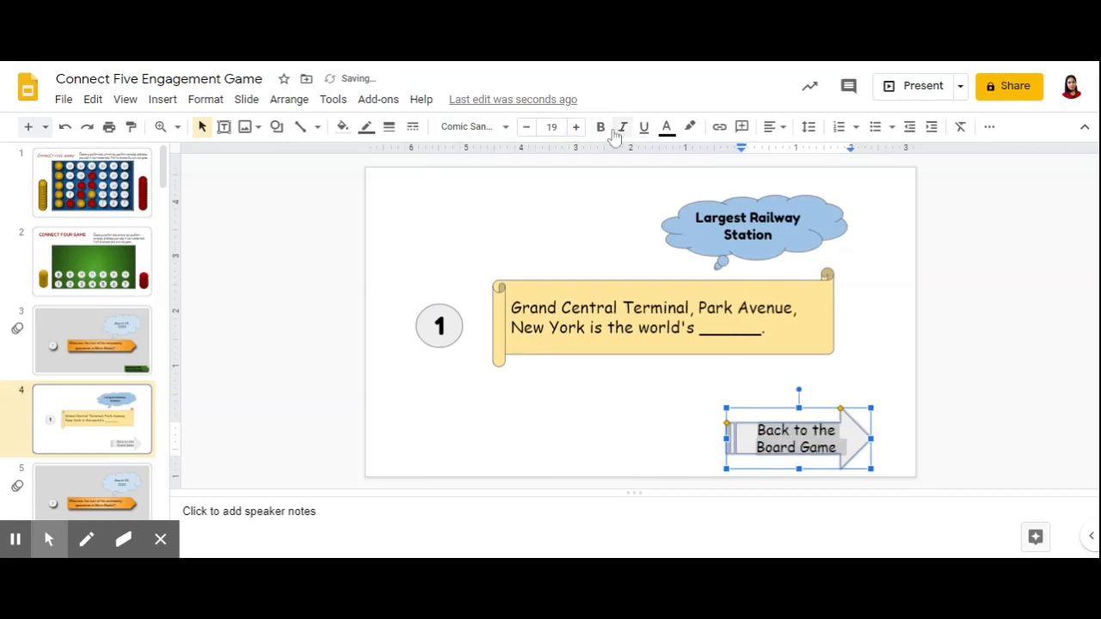
left_click(602, 127)
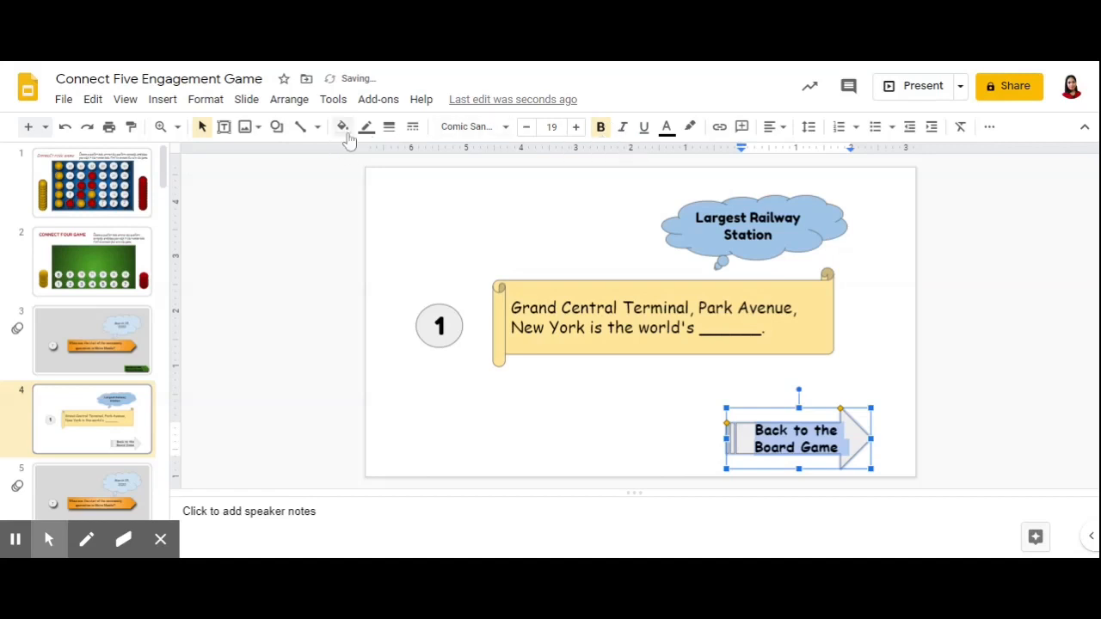
left_click(343, 127)
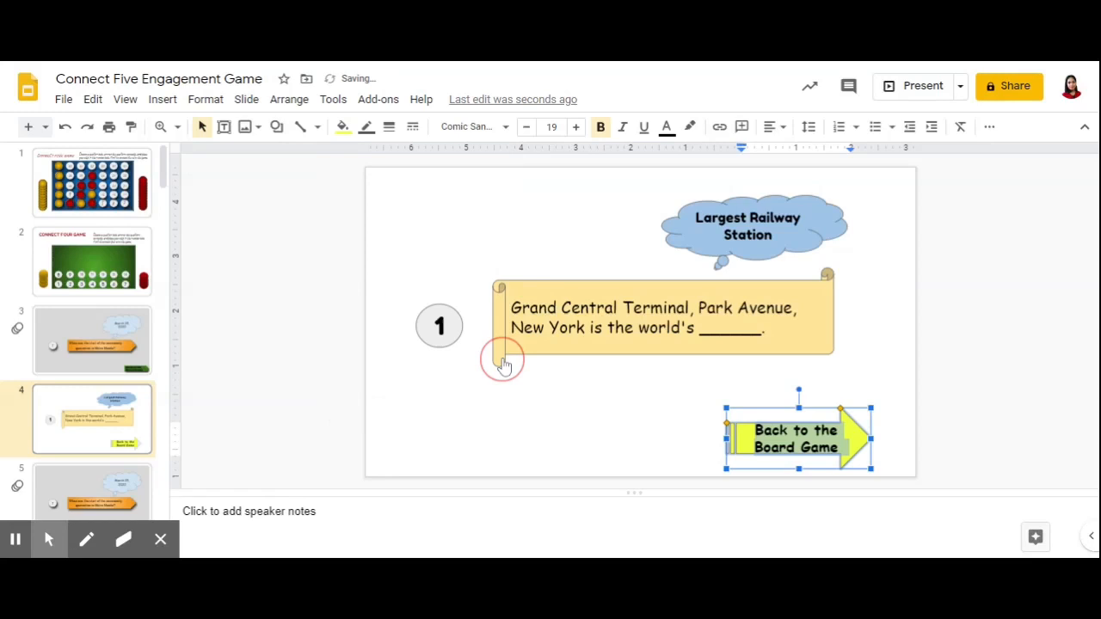
mouse_move(885, 373)
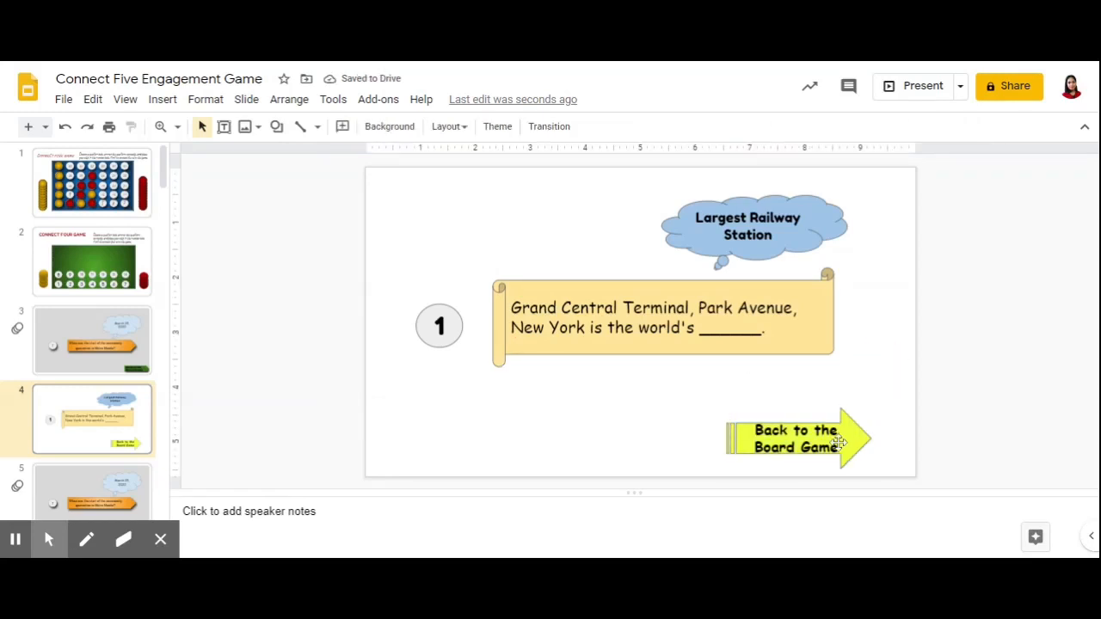
Select the whole Back to the Board Game arrow on slide 4 and bring up its context menu
left_click(275, 128)
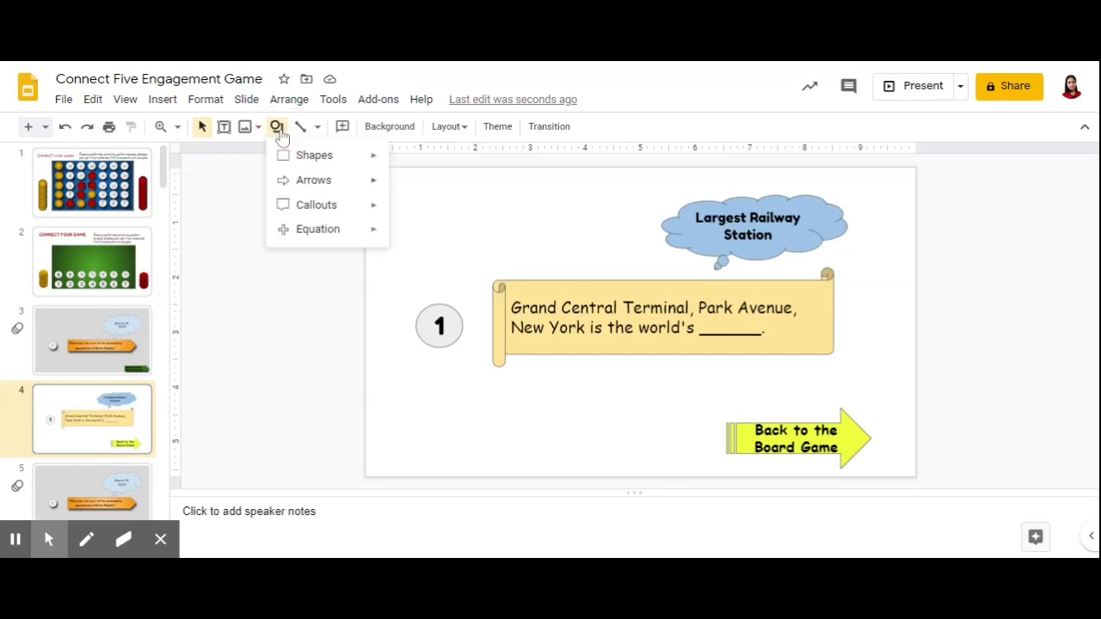
left_click(313, 155)
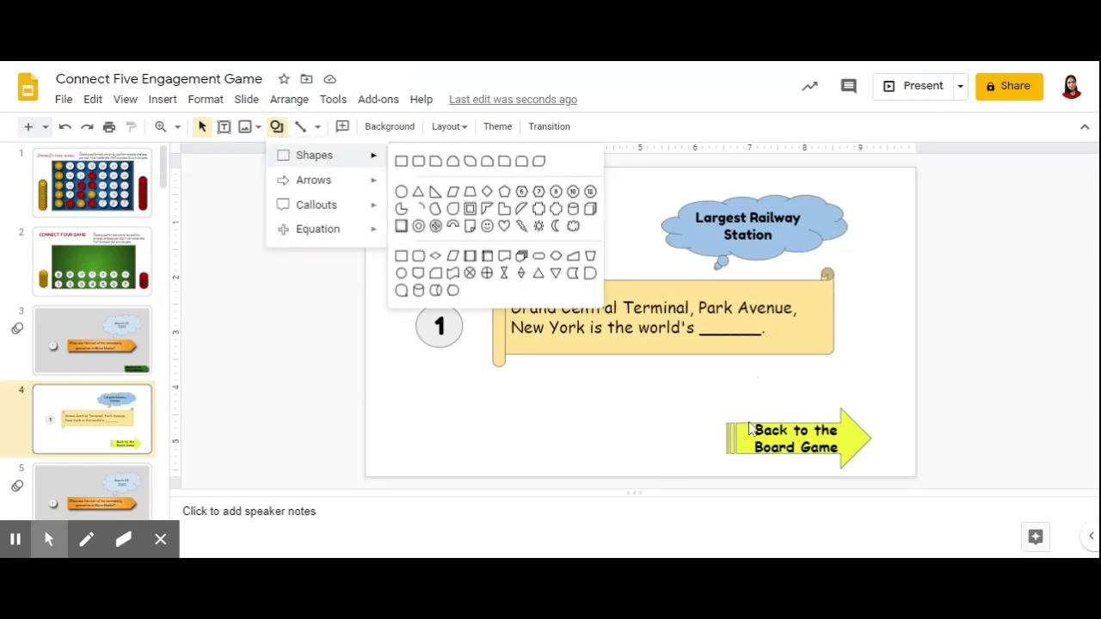
left_click(795, 439)
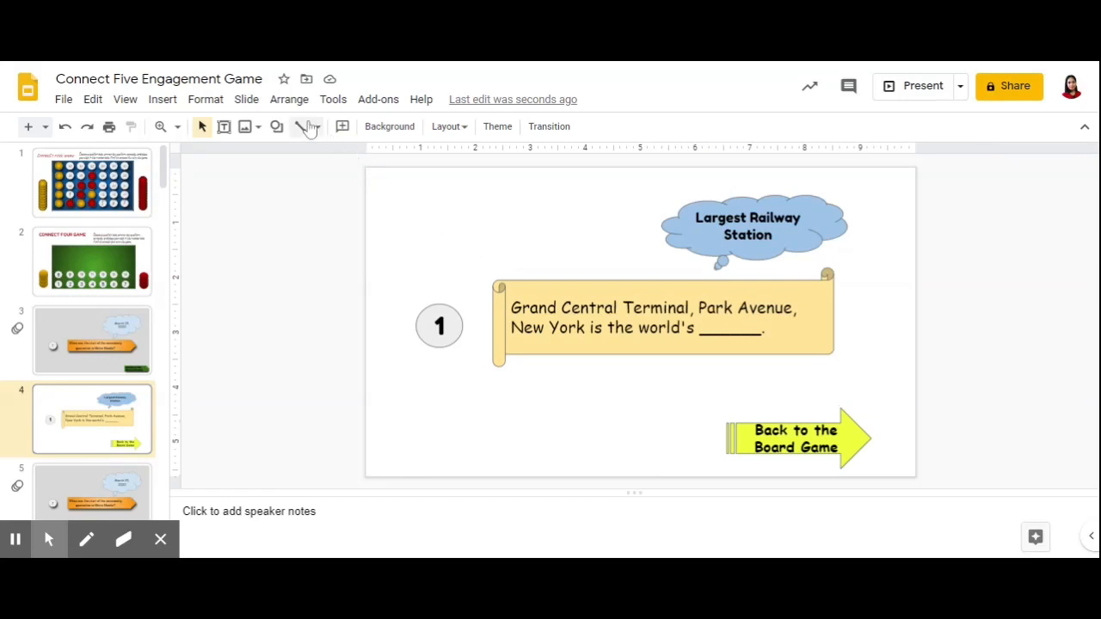
left_click(276, 127)
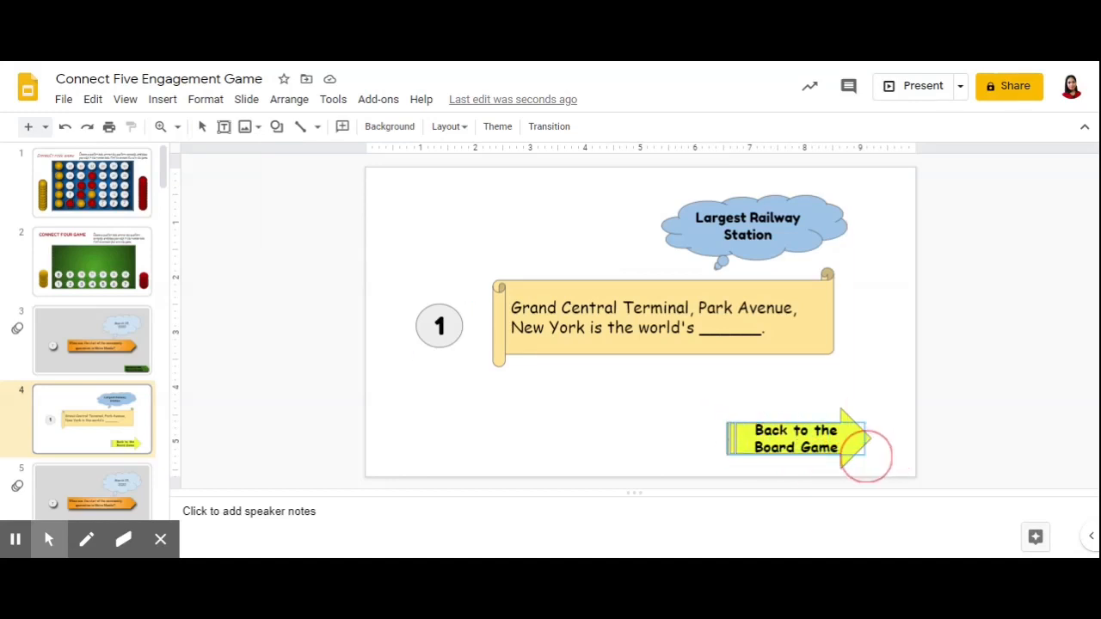
left_click(795, 439)
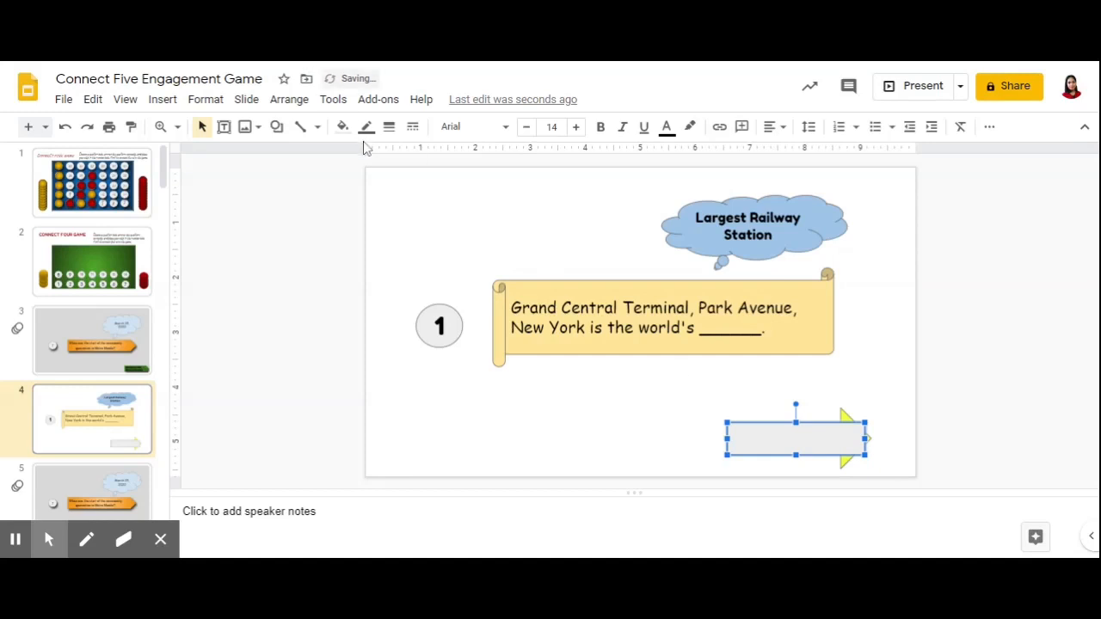
left_click(342, 127)
type("Back to the Board Game")
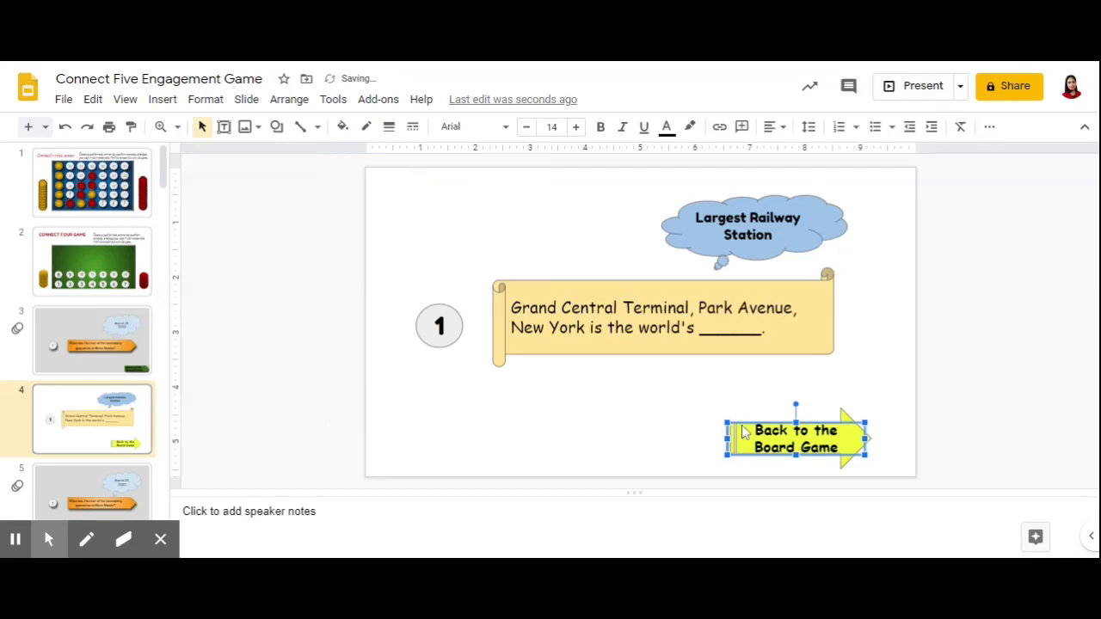
right_click(795, 437)
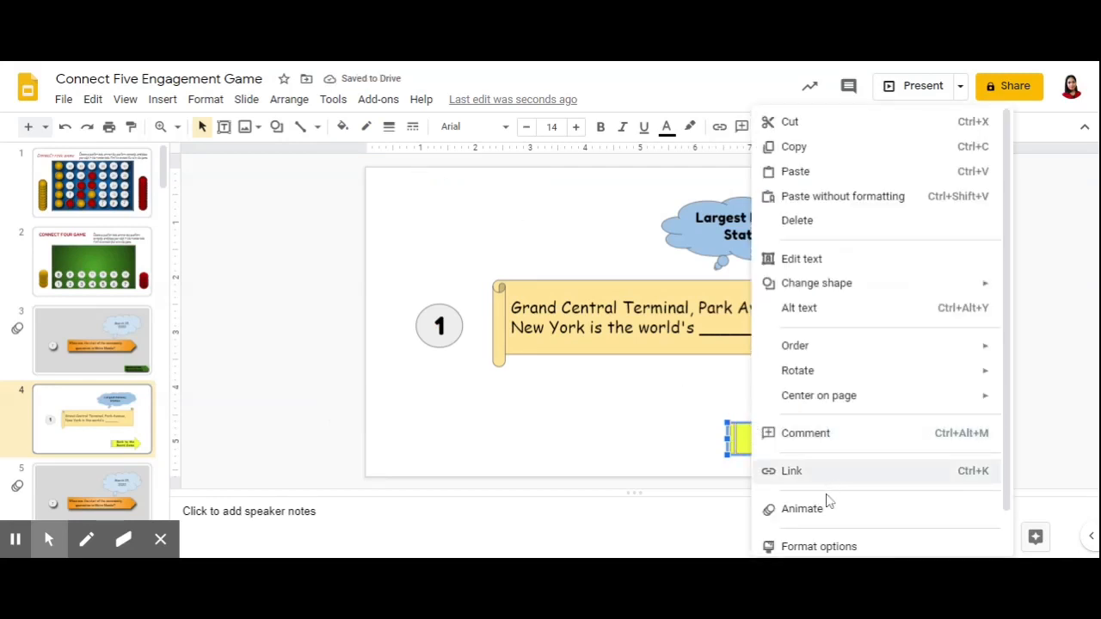
Link the arrow to Slide 2 and return to the Connect Four board slide
left_click(791, 471)
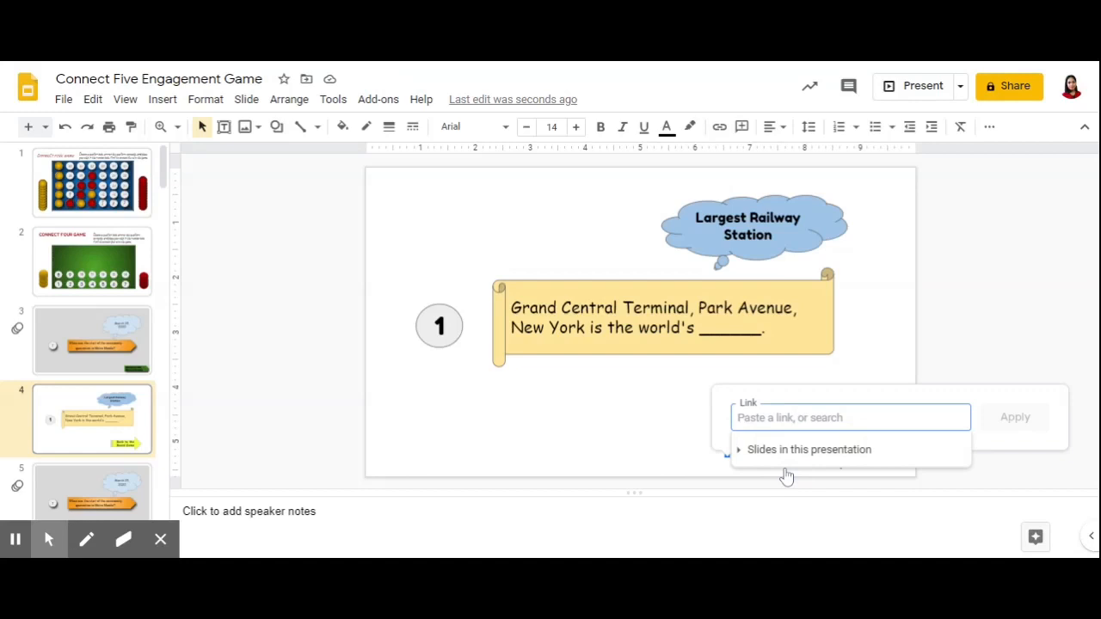
left_click(807, 449)
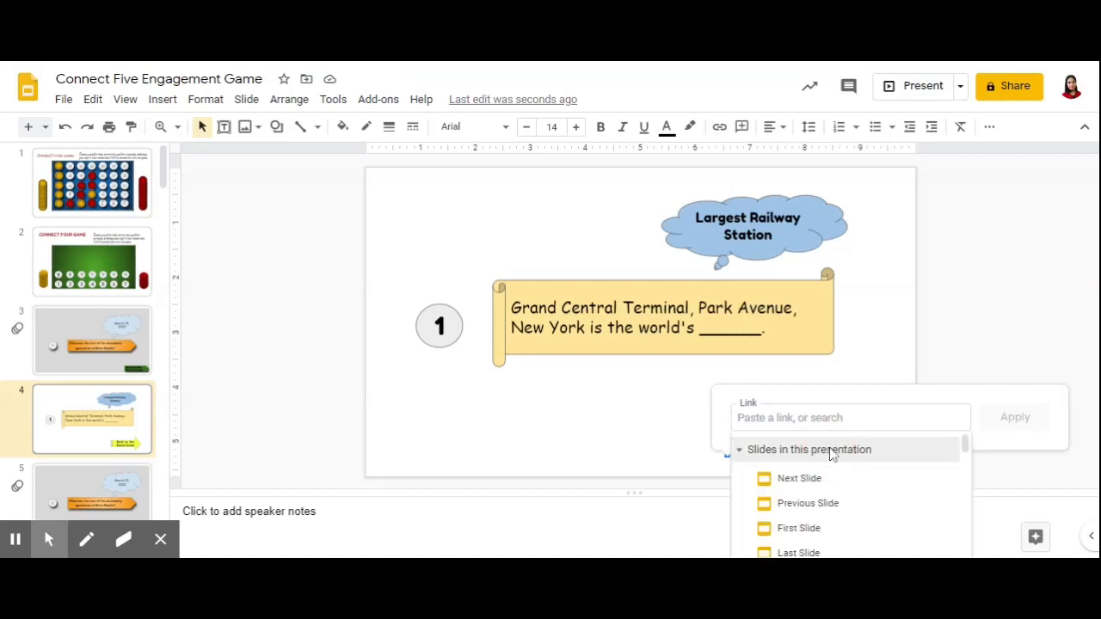
scroll("down", 3)
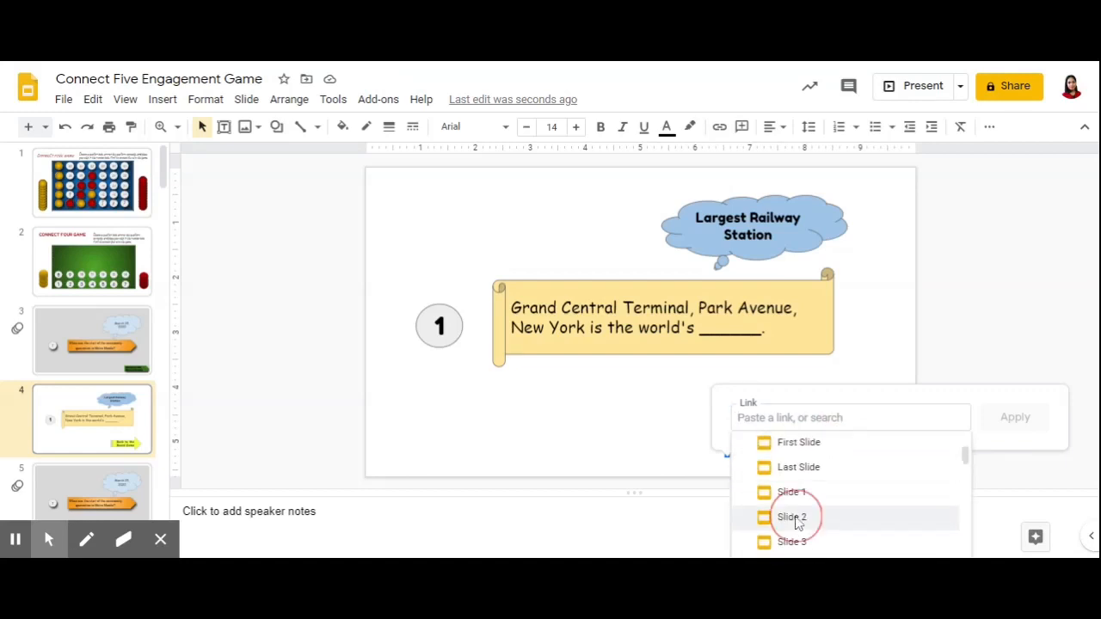
left_click(792, 517)
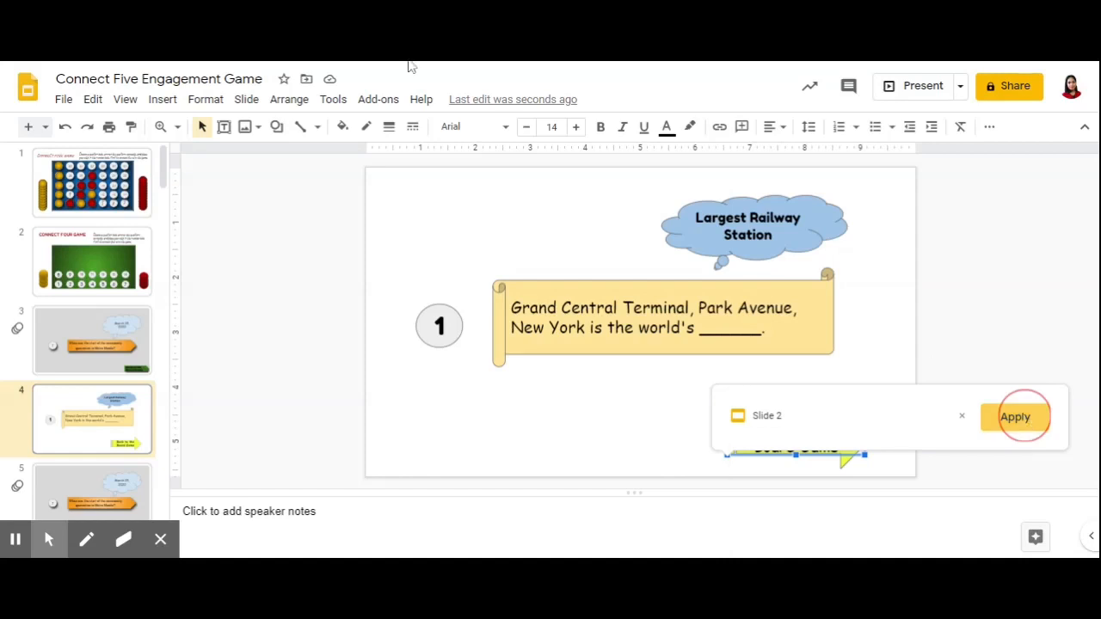
left_click(1015, 416)
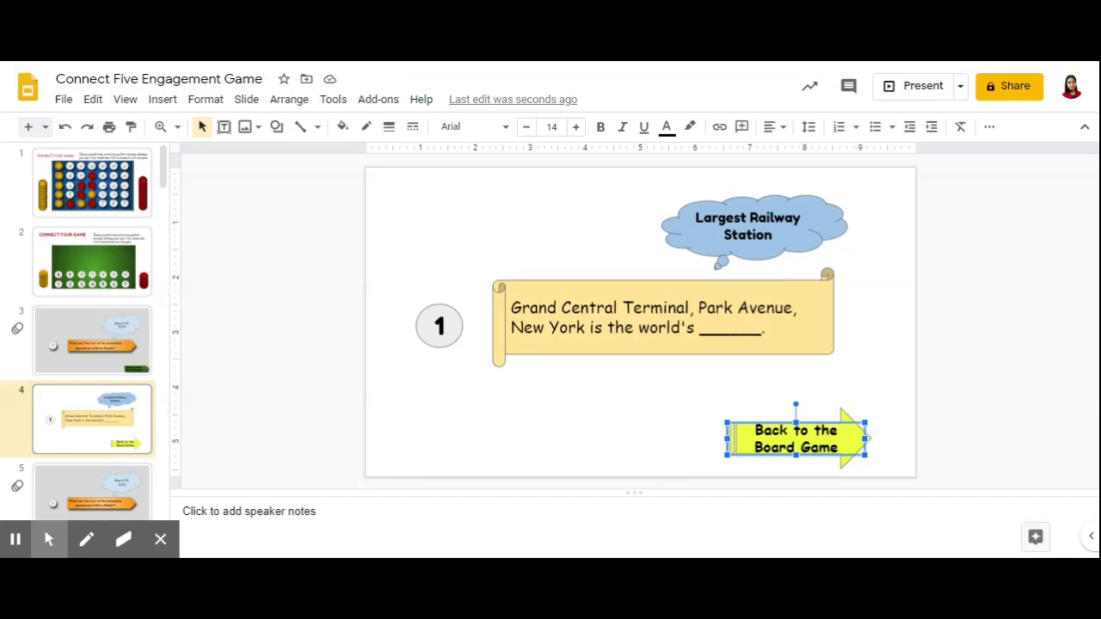
left_click(92, 262)
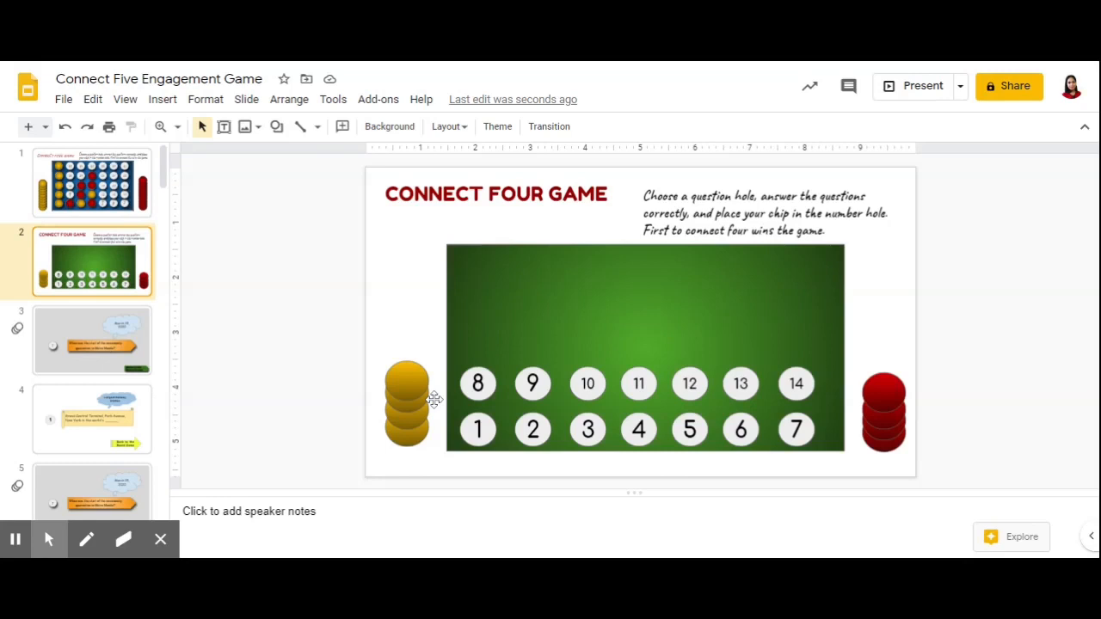
Check circle 1's existing link and retarget it to Slide 4
left_click(478, 431)
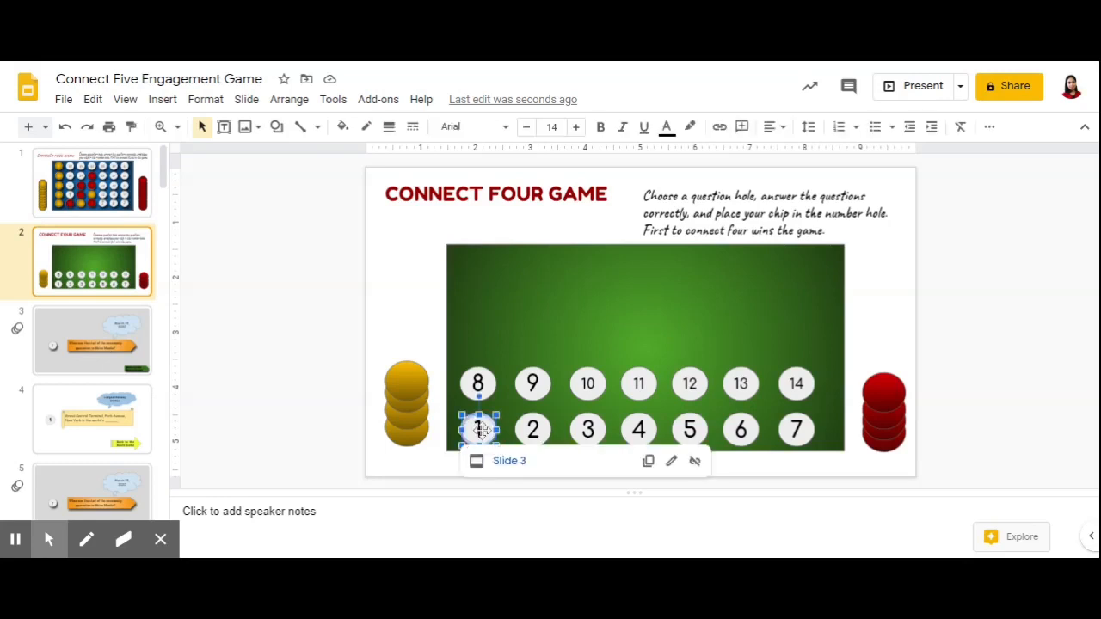
mouse_move(671, 461)
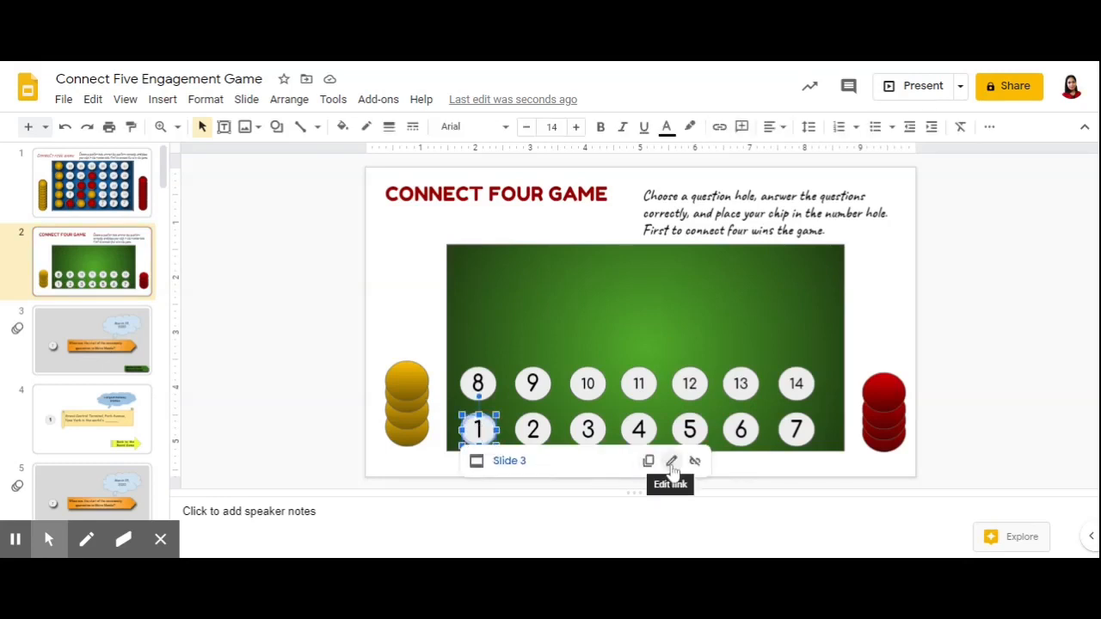
left_click(673, 461)
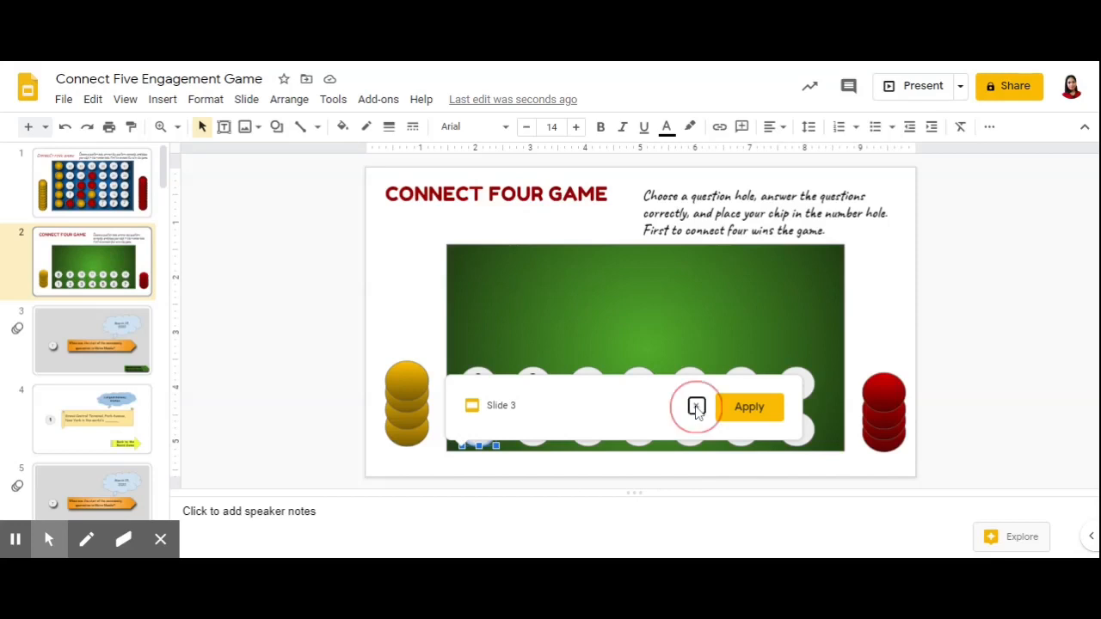
left_click(695, 406)
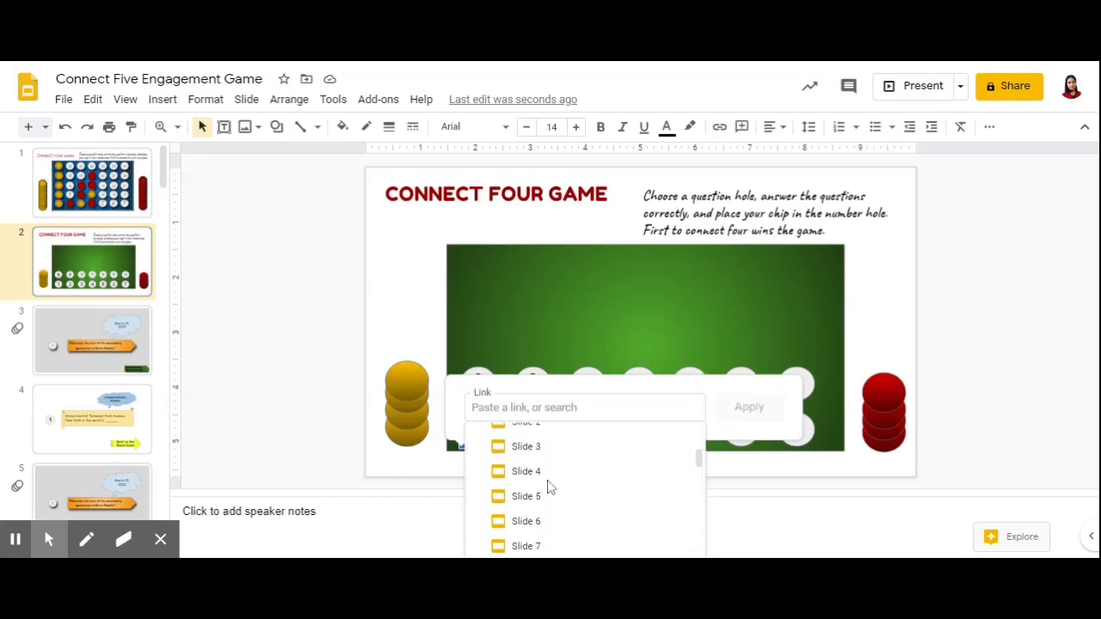
left_click(527, 471)
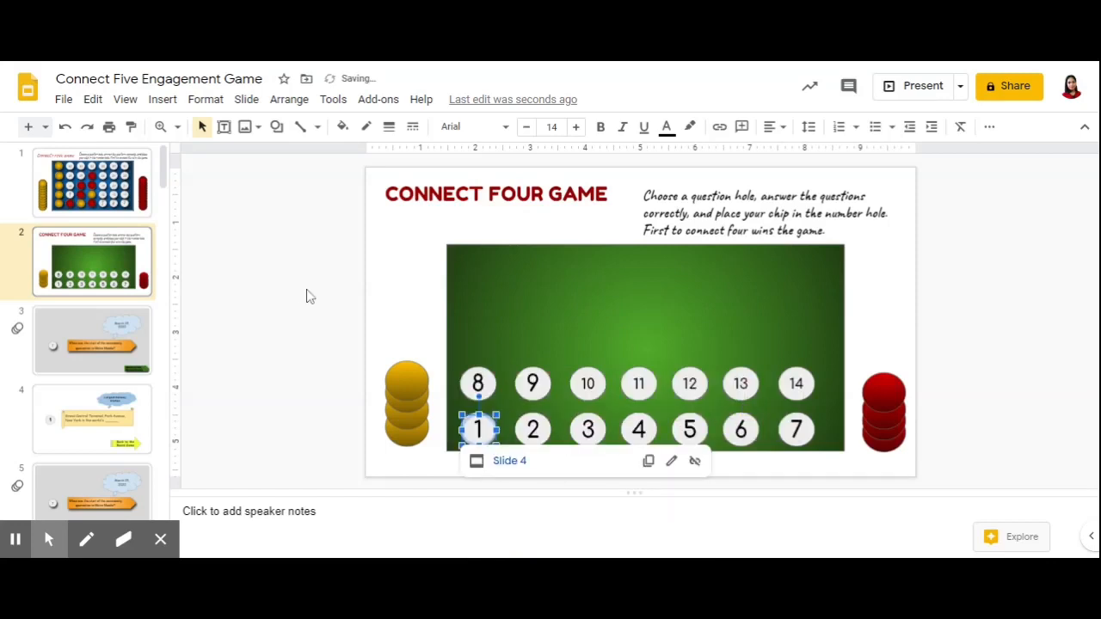
left_click(275, 127)
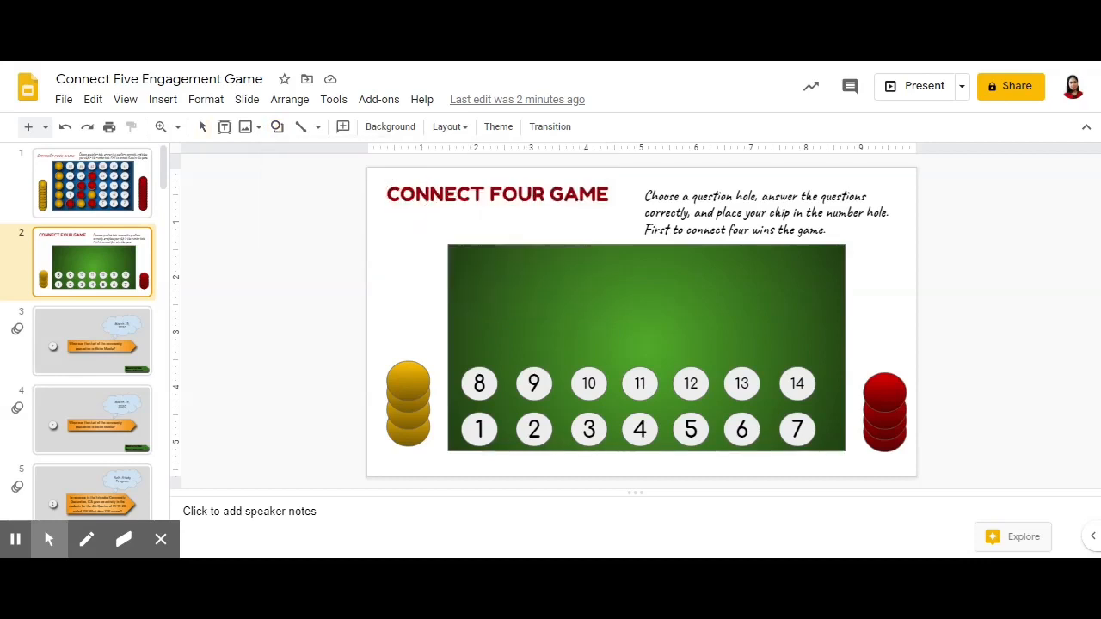
Link circle 1 on the board to Slide 3, its question slide
left_click(478, 431)
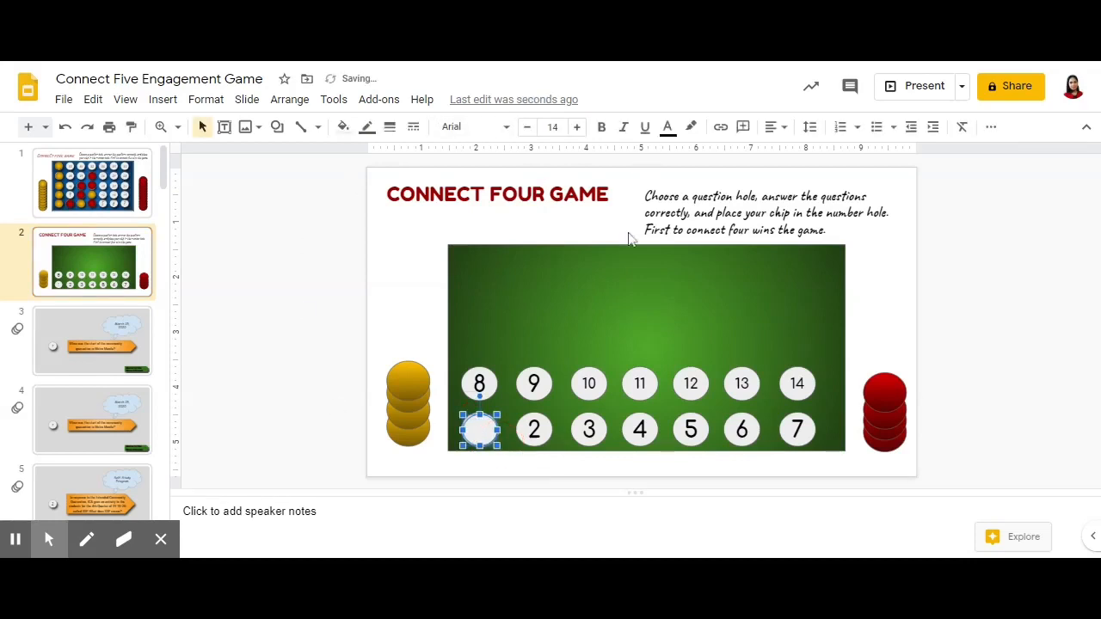
right_click(478, 430)
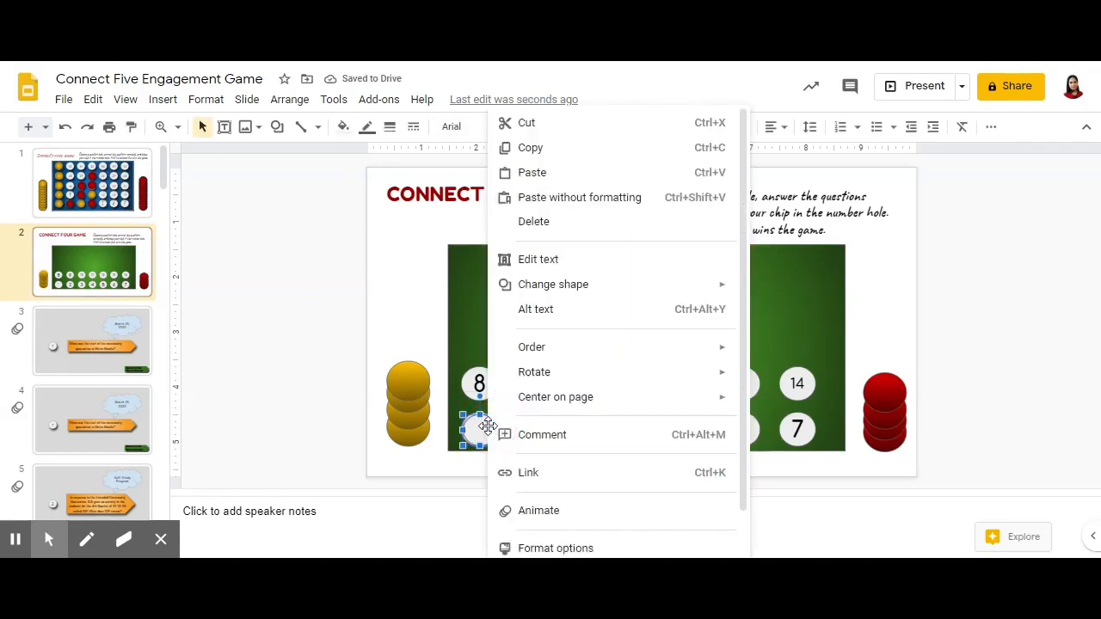
mouse_move(532, 348)
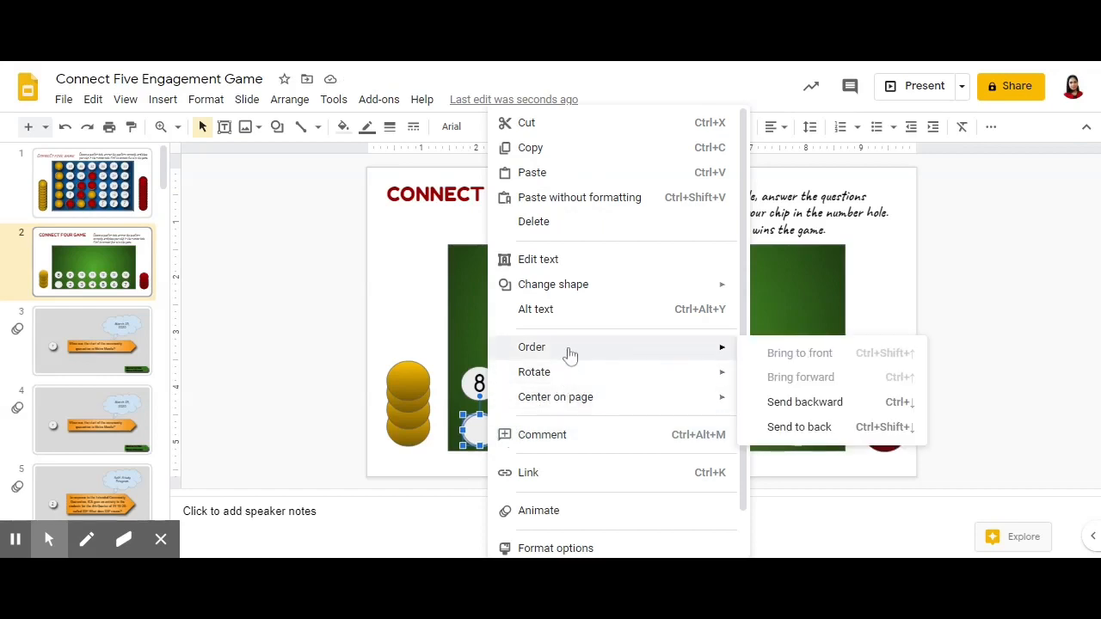
mouse_move(359, 136)
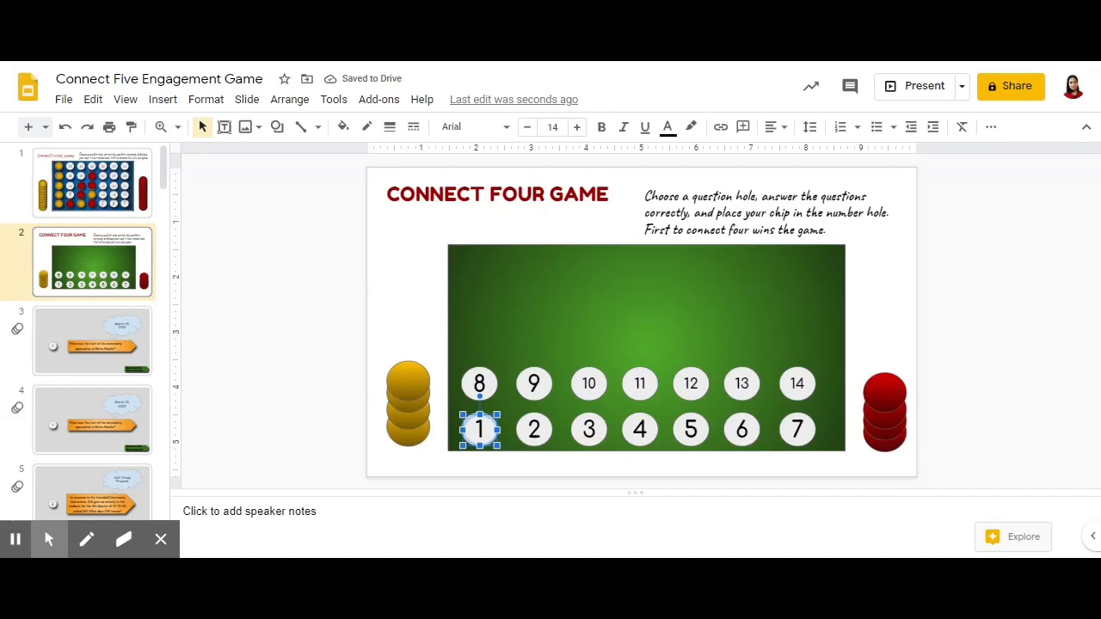
right_click(479, 431)
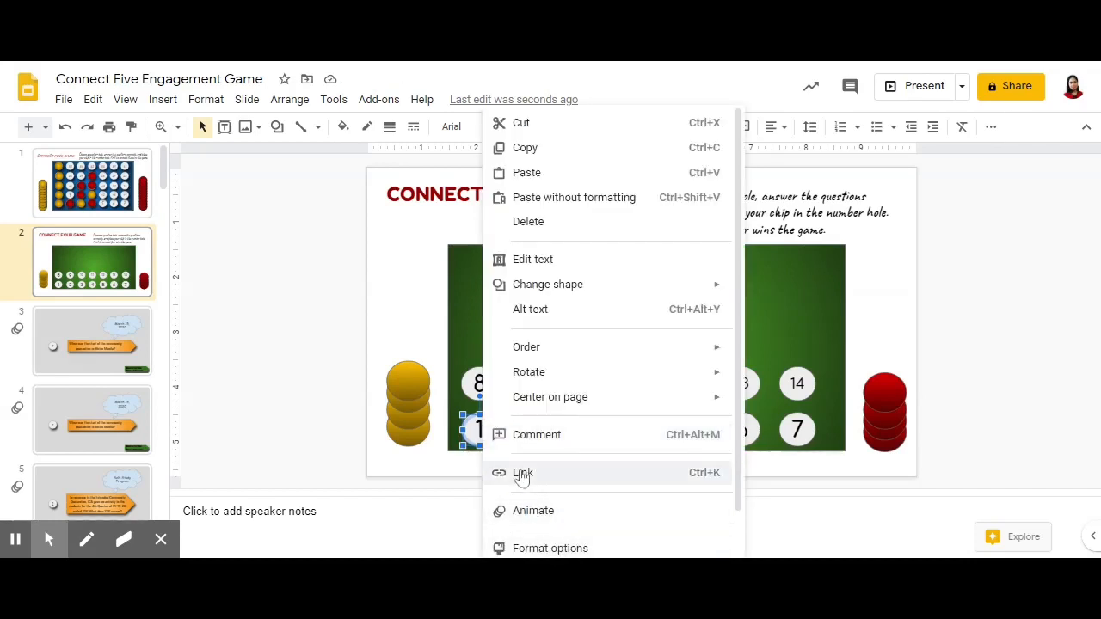
left_click(524, 472)
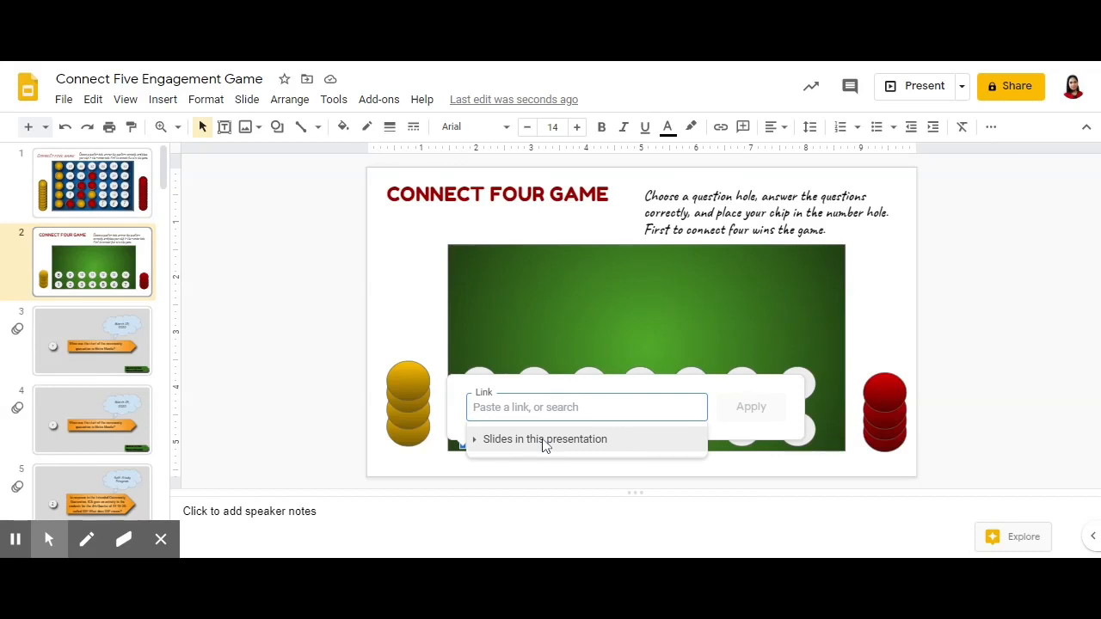
left_click(544, 439)
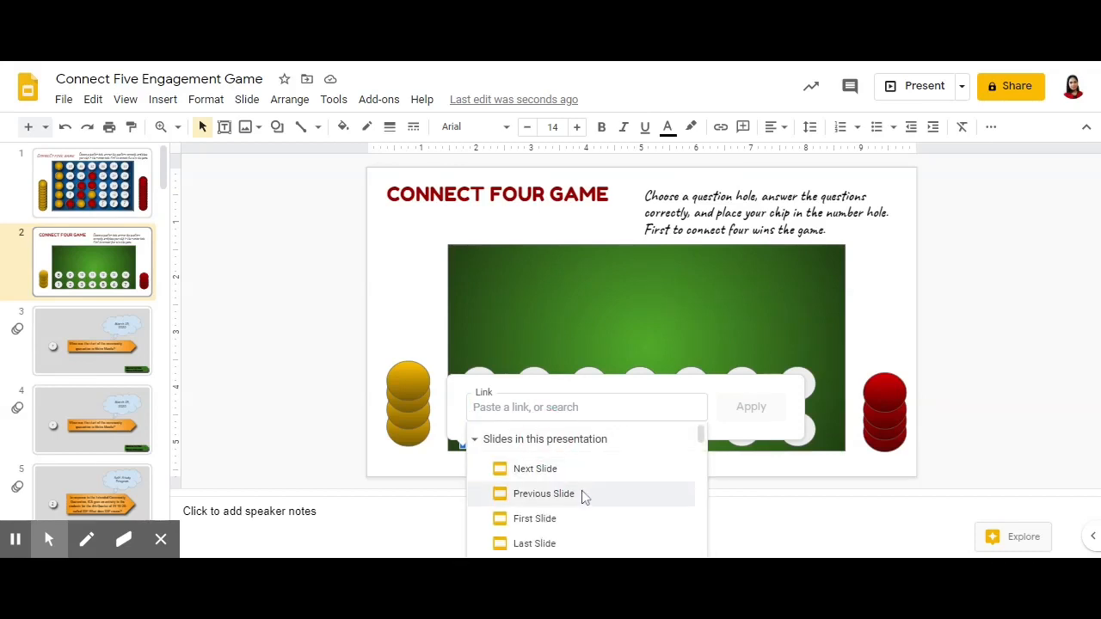
scroll("down", 3)
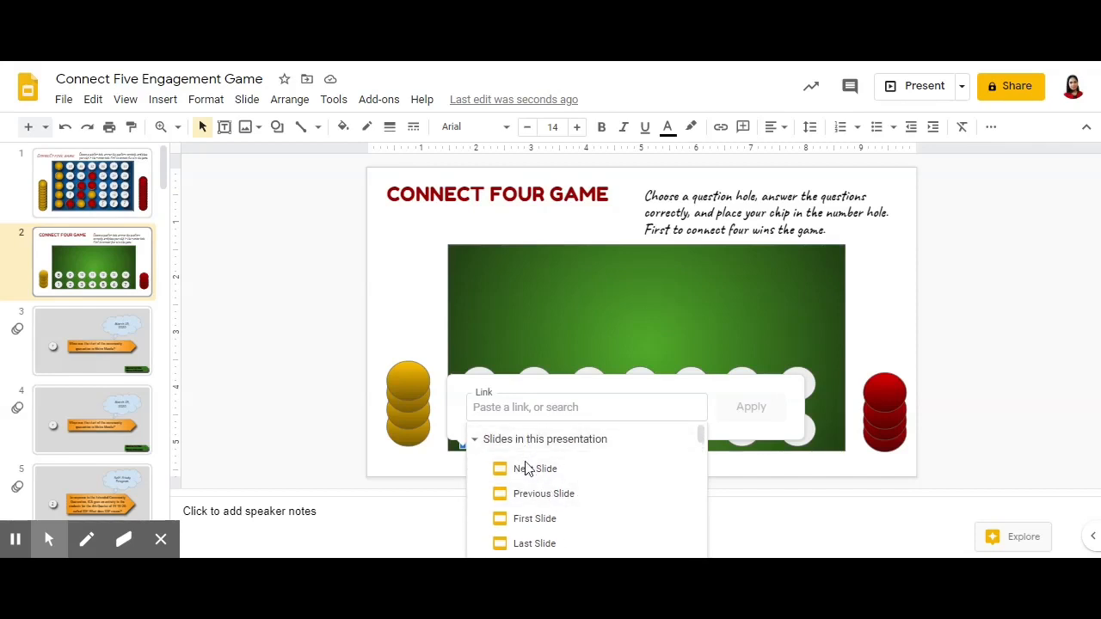
scroll("down", 3)
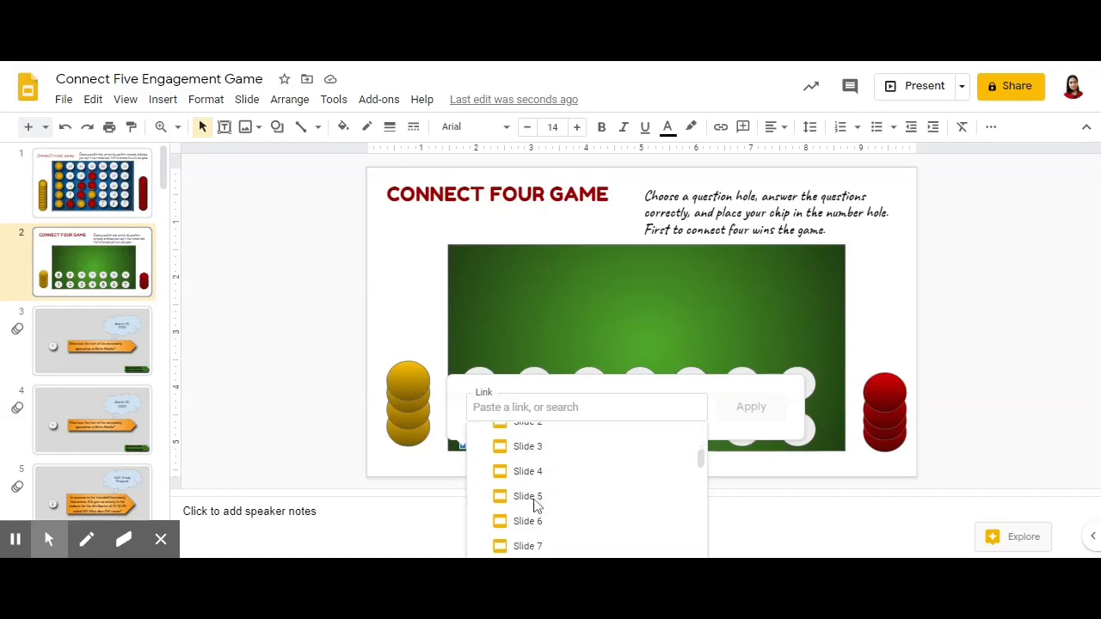
left_click(526, 445)
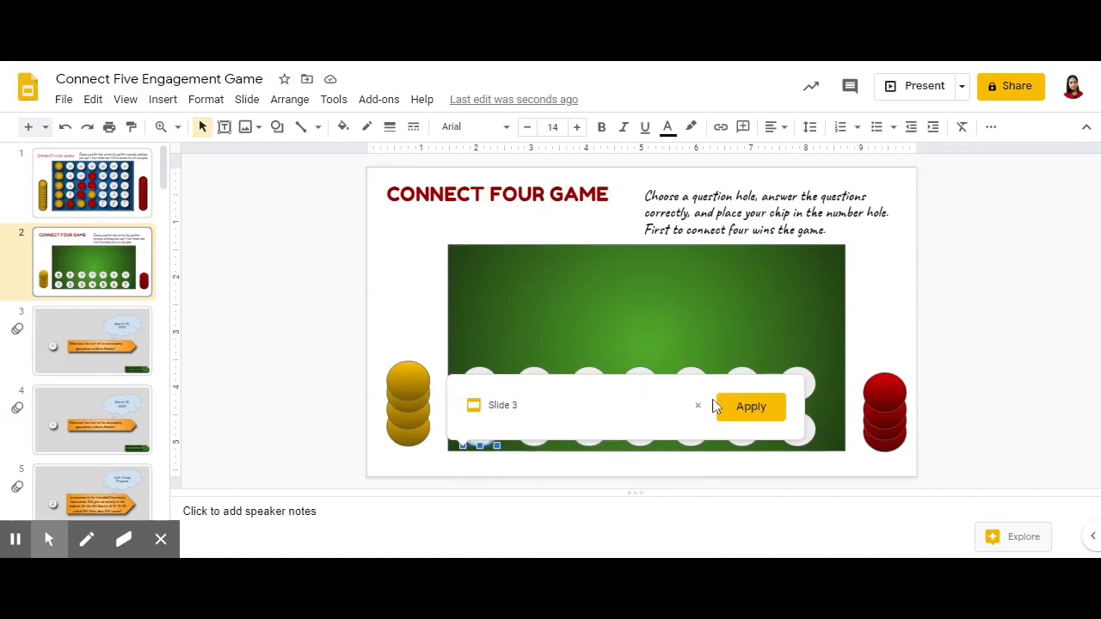
left_click(750, 406)
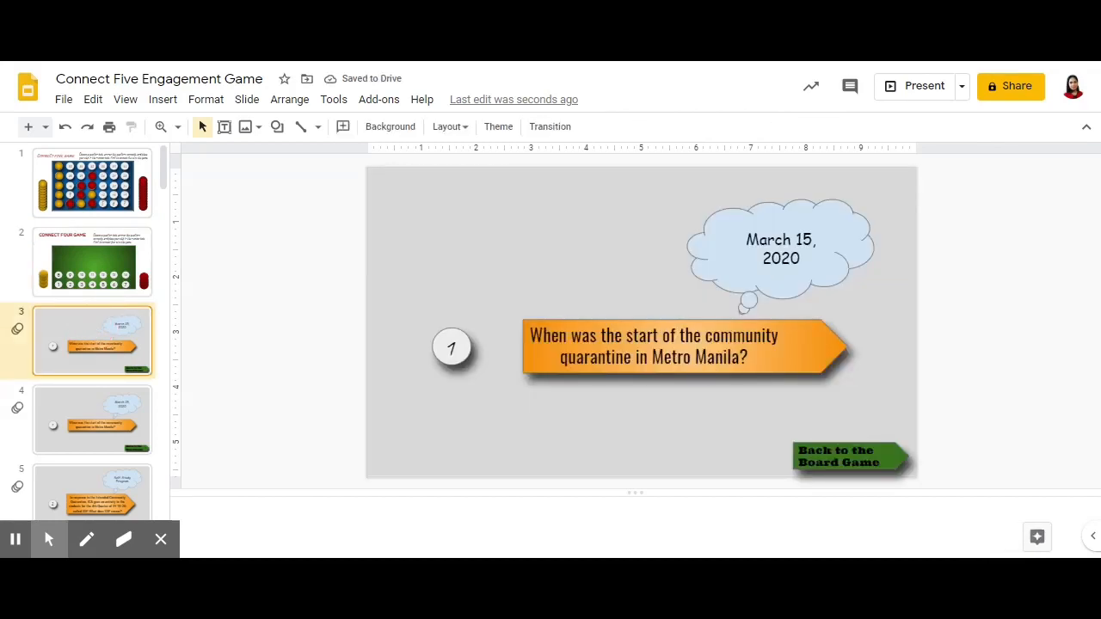
Return to the game board and select the number 2 circle to see its current link
left_click(653, 348)
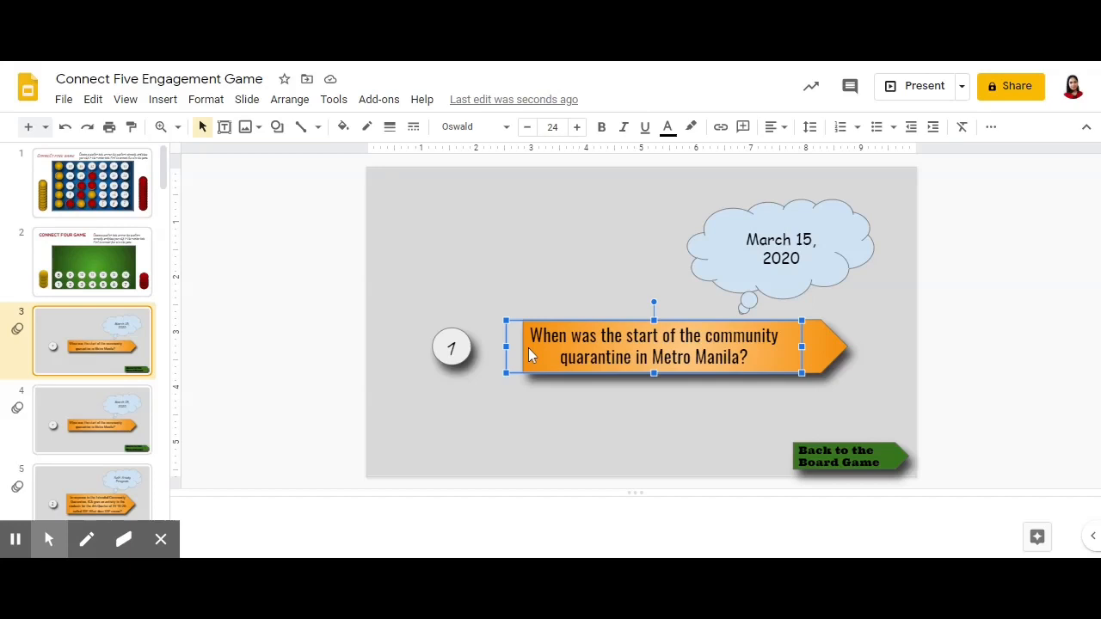
left_click(93, 261)
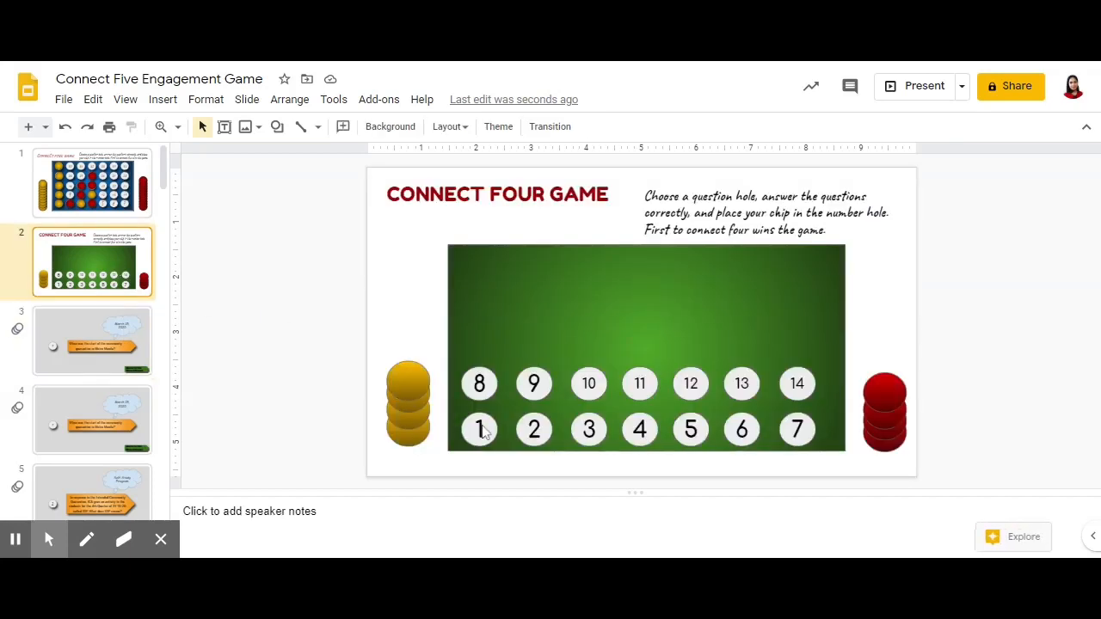
left_click(479, 430)
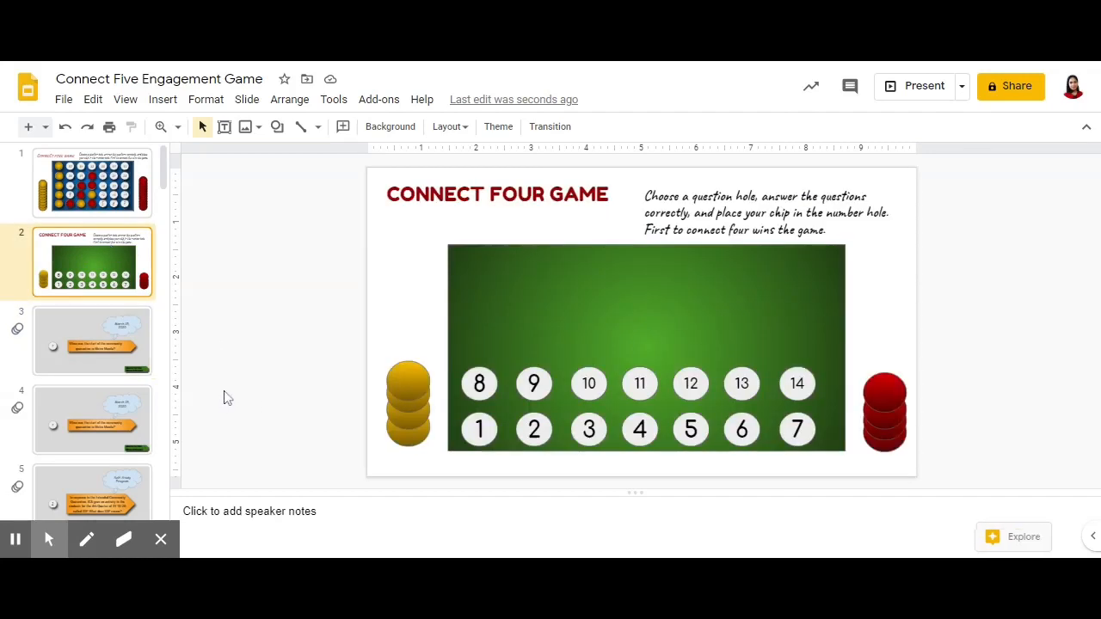
mouse_move(404, 396)
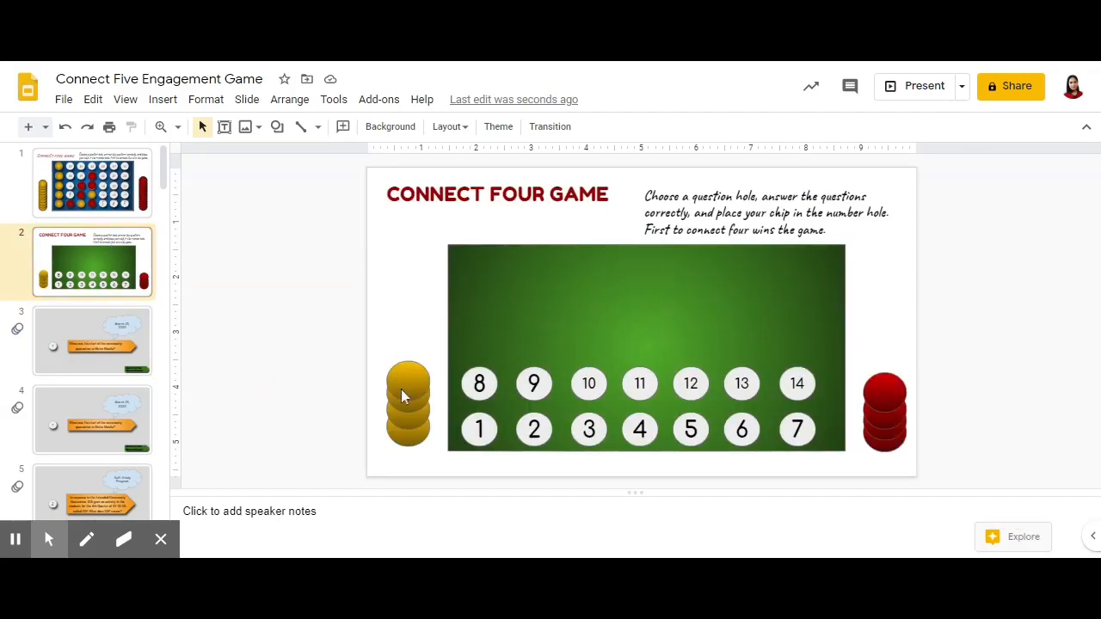
left_click(478, 430)
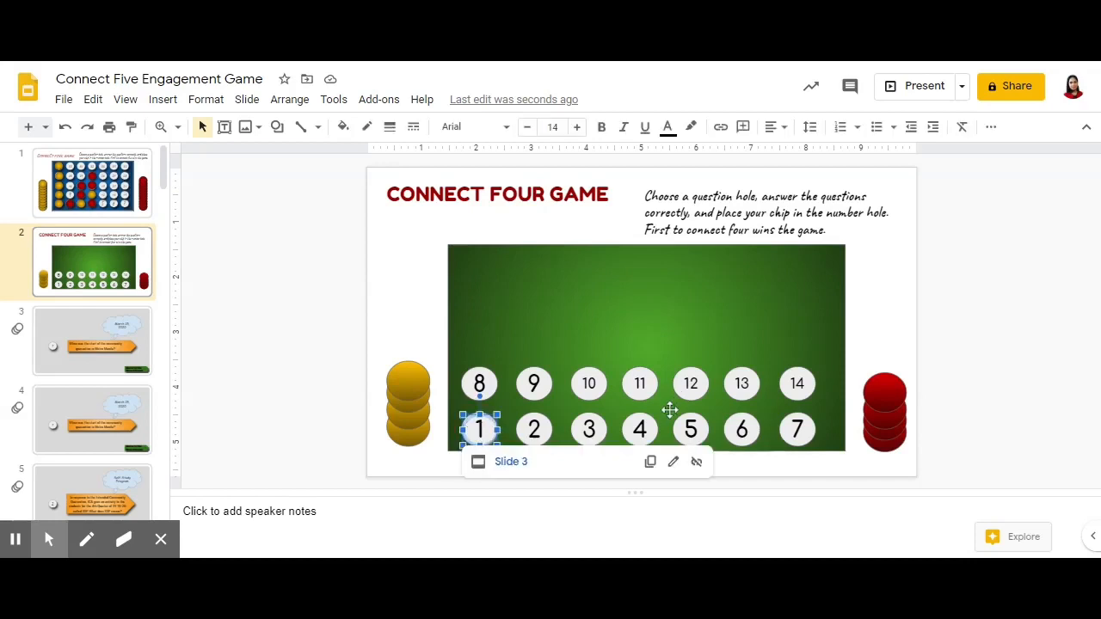
left_click_drag(479, 429, 491, 432)
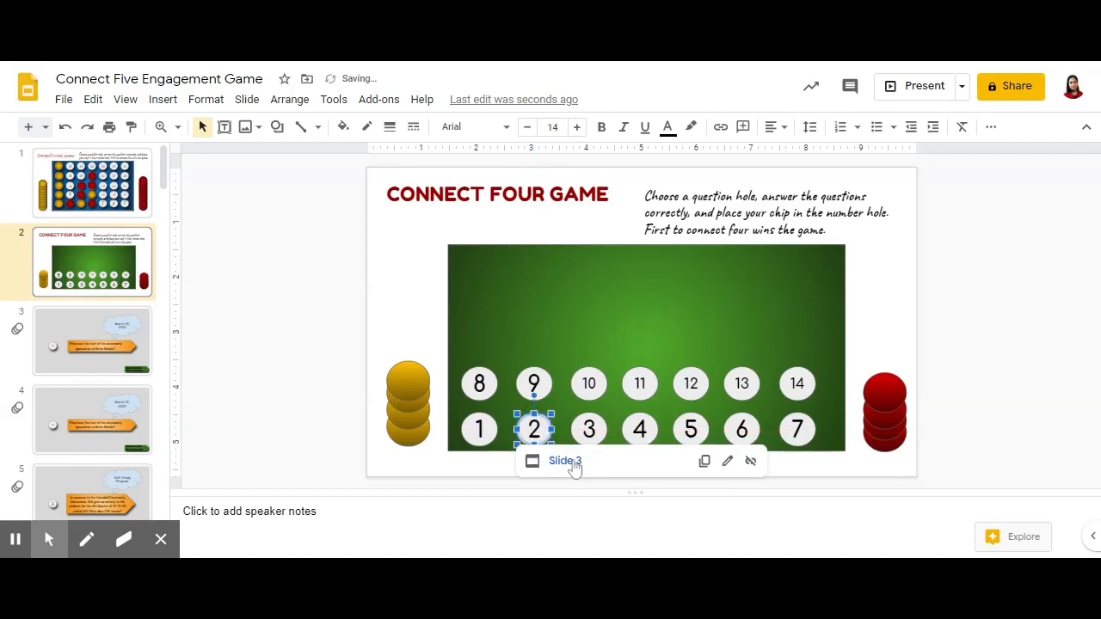
mouse_move(706, 461)
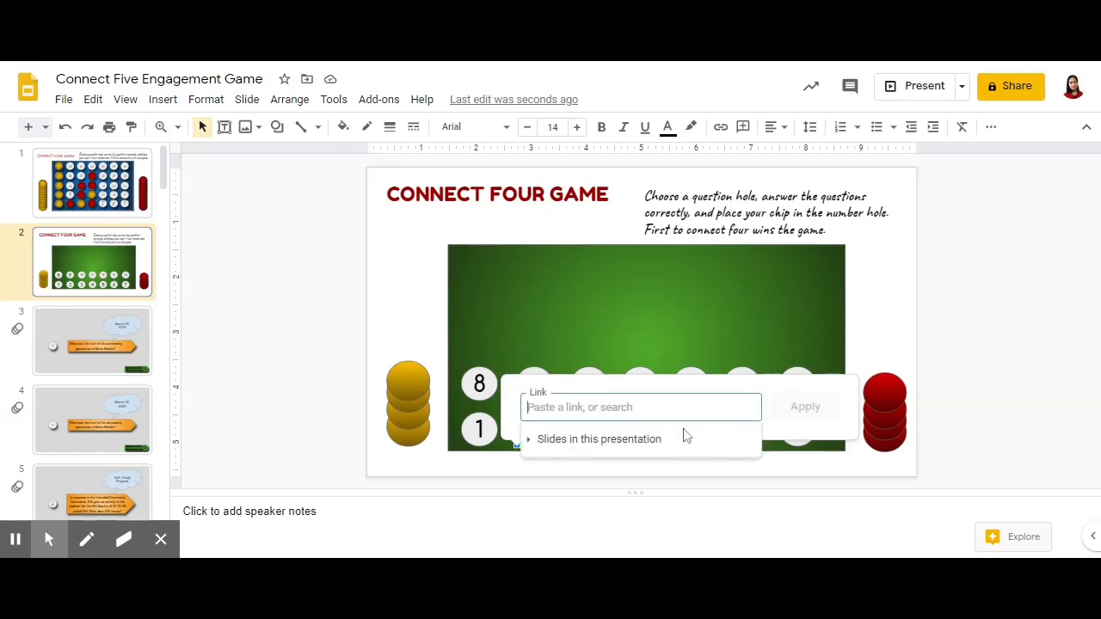
Relink the circle to Slide 4 in this presentation and apply the change
left_click(599, 439)
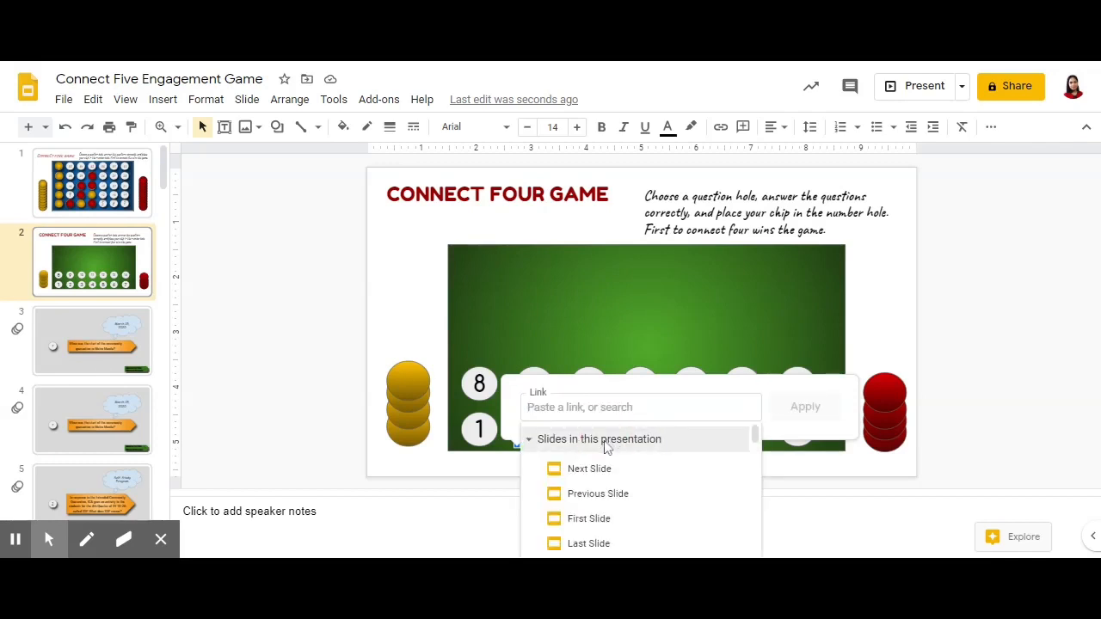
scroll("down", 3)
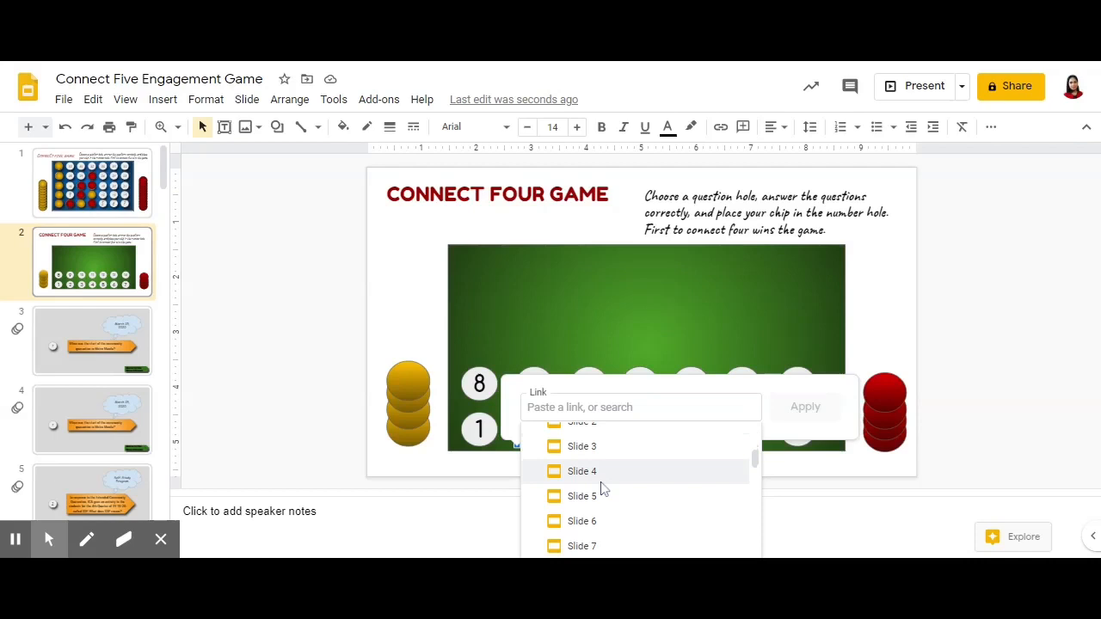
left_click(582, 471)
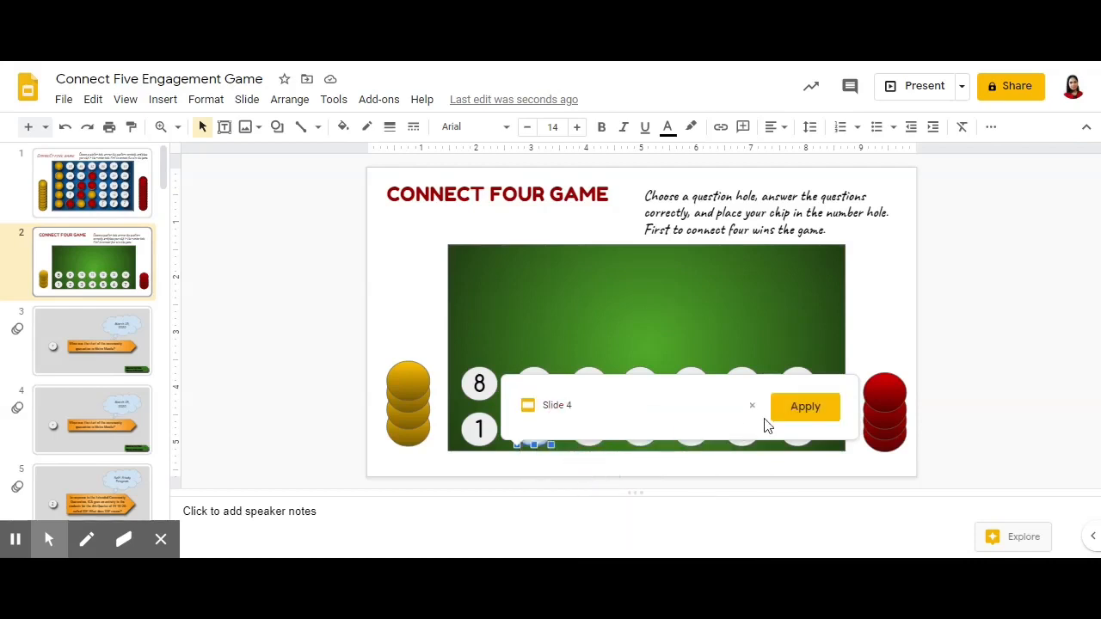
left_click(805, 406)
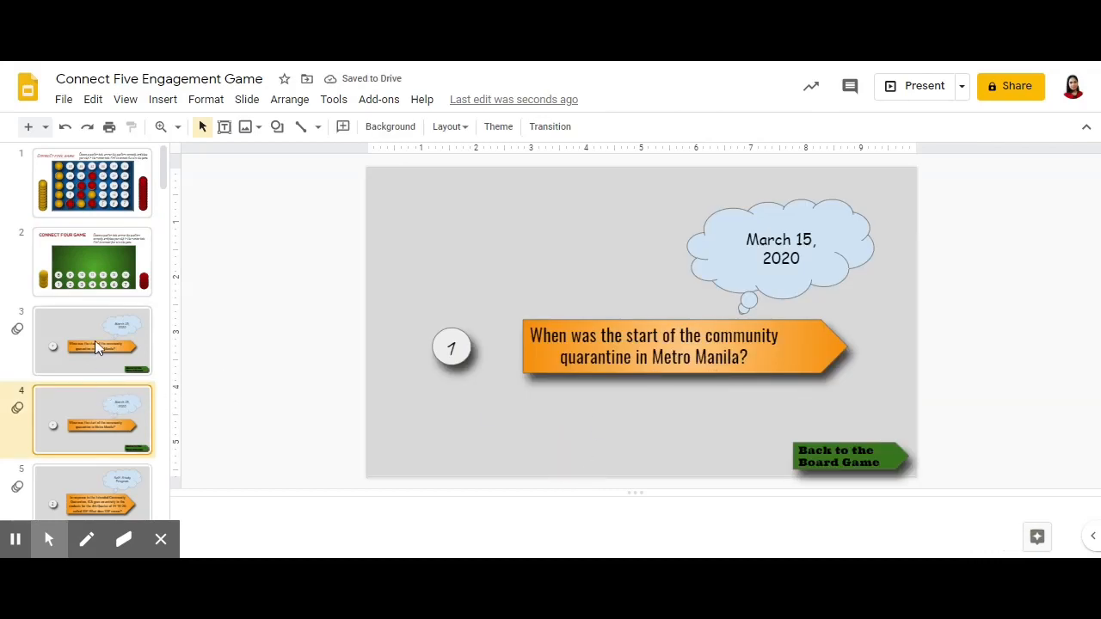
left_click(93, 340)
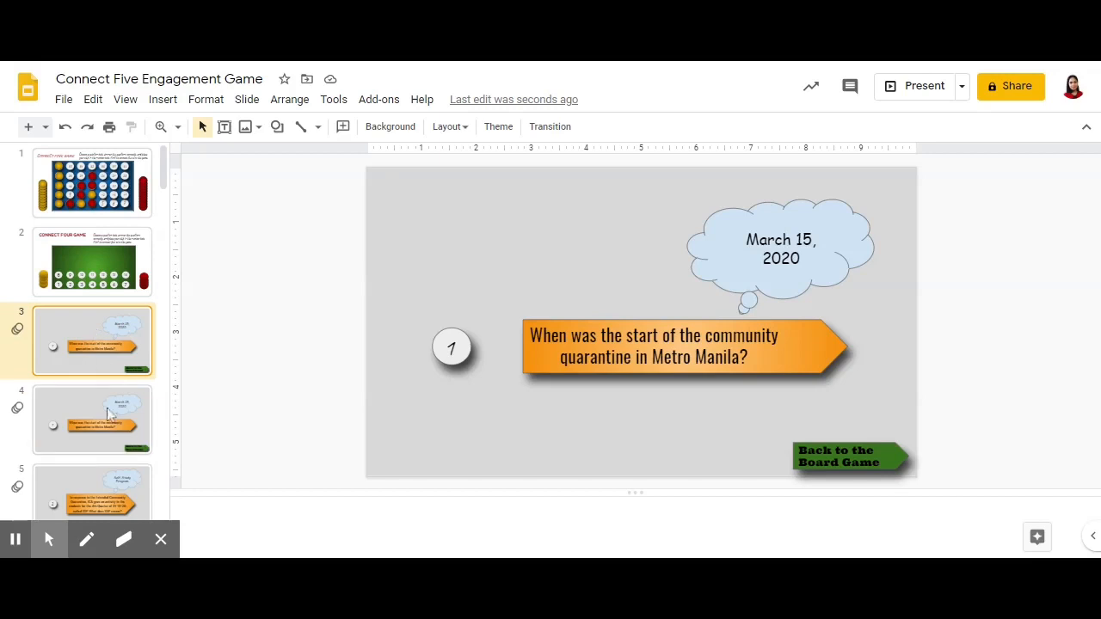
left_click(93, 262)
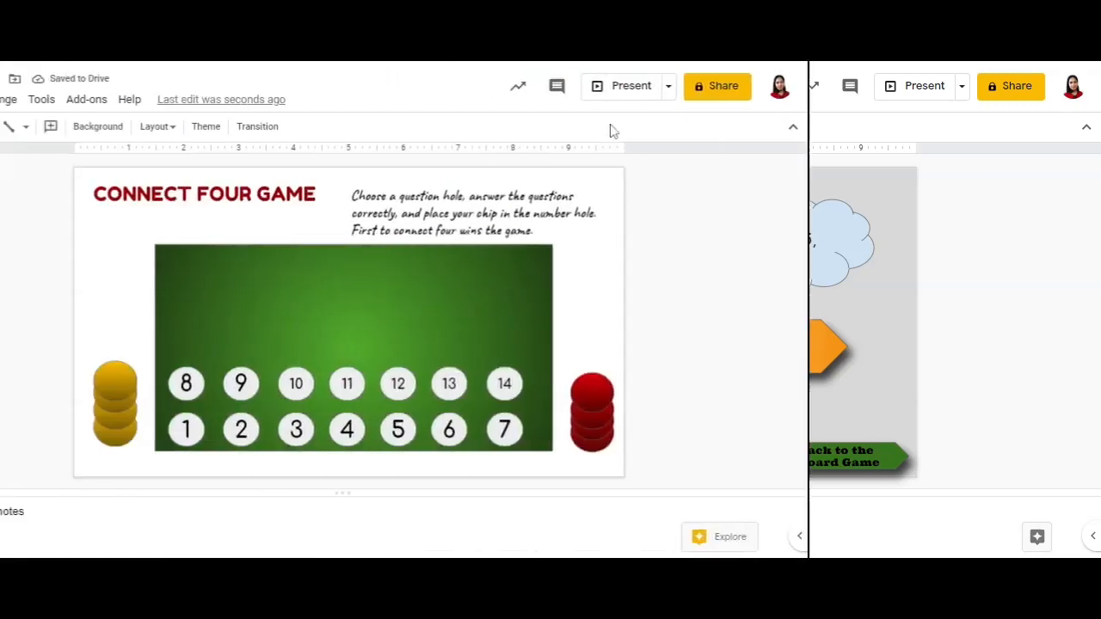
Run the slideshow to confirm slide 4 shows the Grand Central Terminal question, then exit
left_click(630, 86)
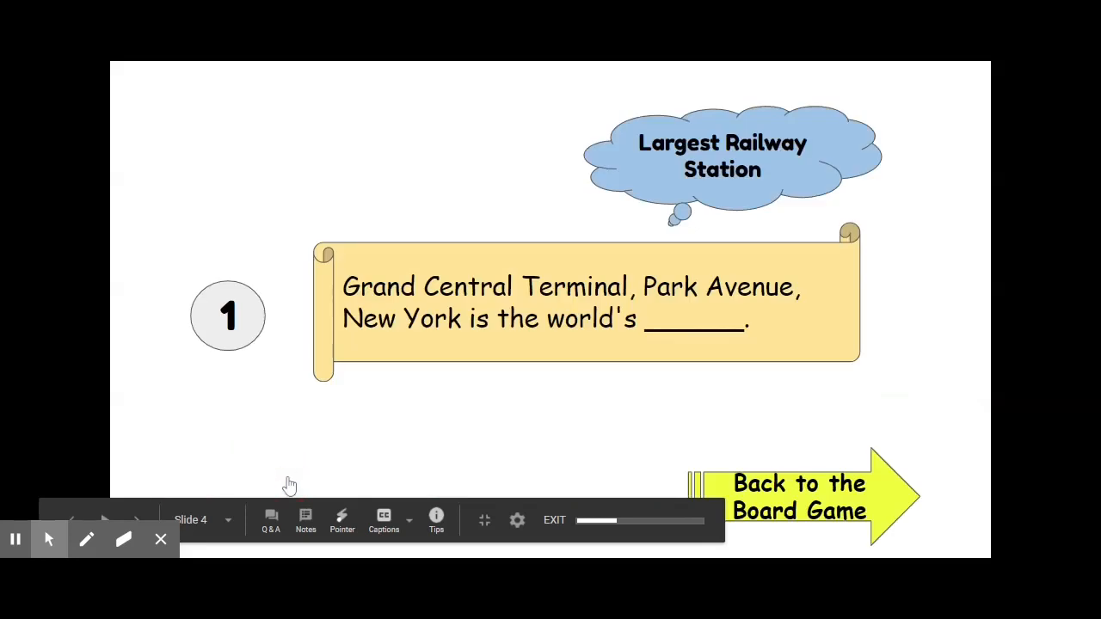
mouse_move(765, 210)
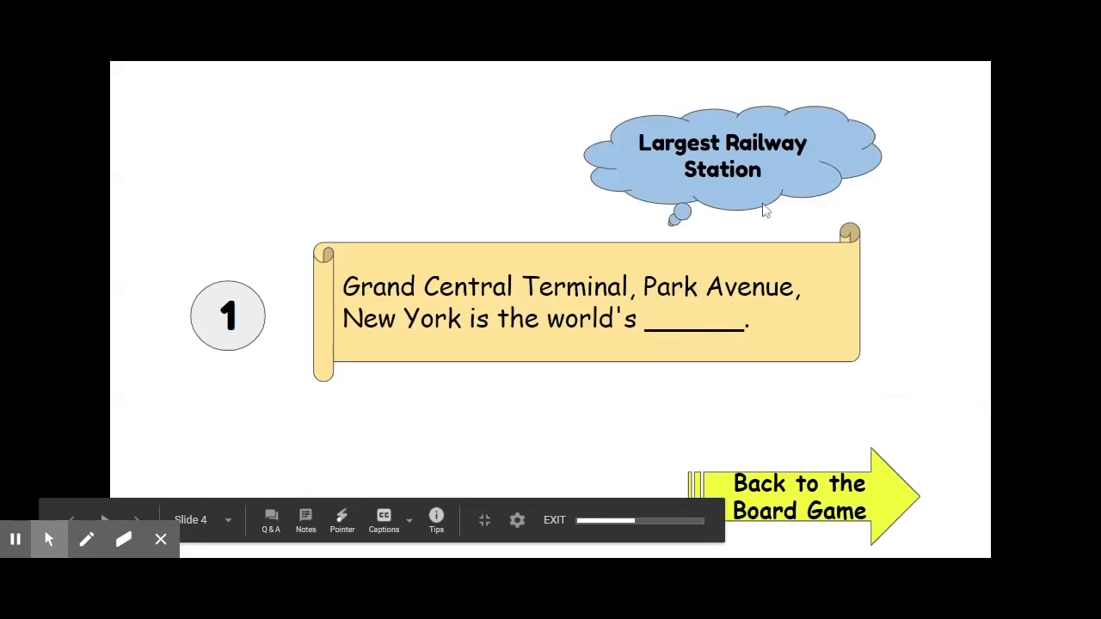
mouse_move(727, 193)
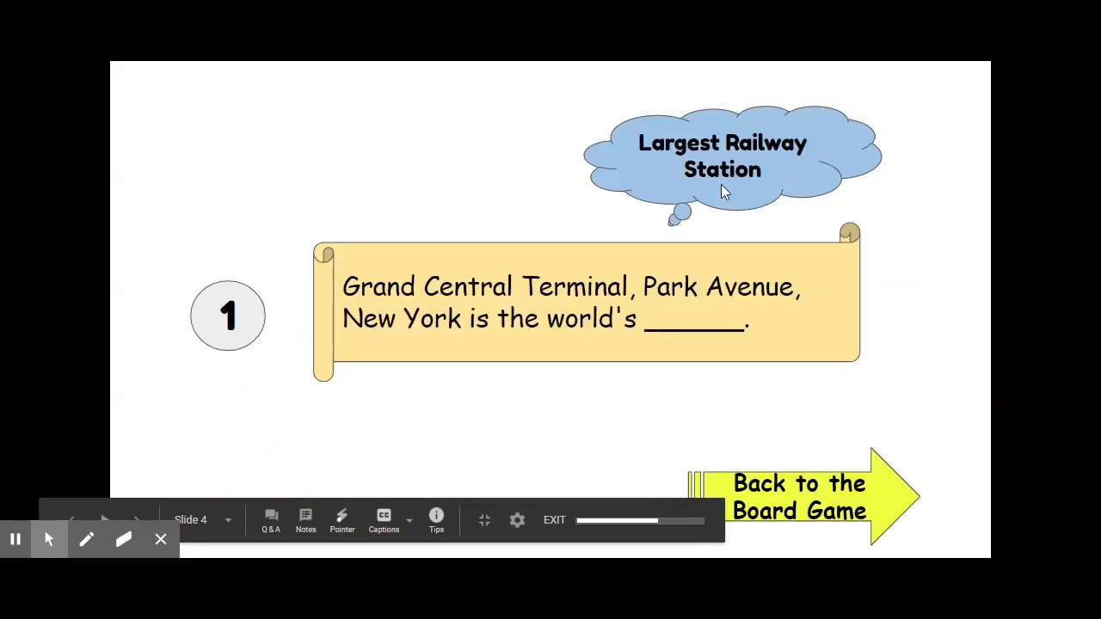
left_click(799, 496)
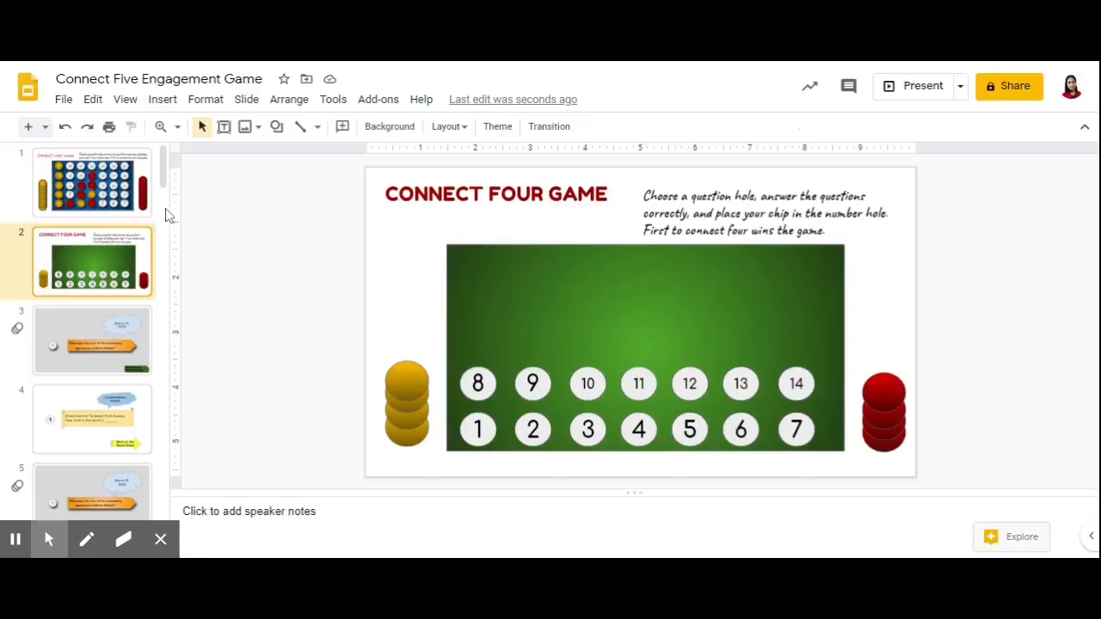
Add an animation to the answer cloud on slide 4
left_click(91, 420)
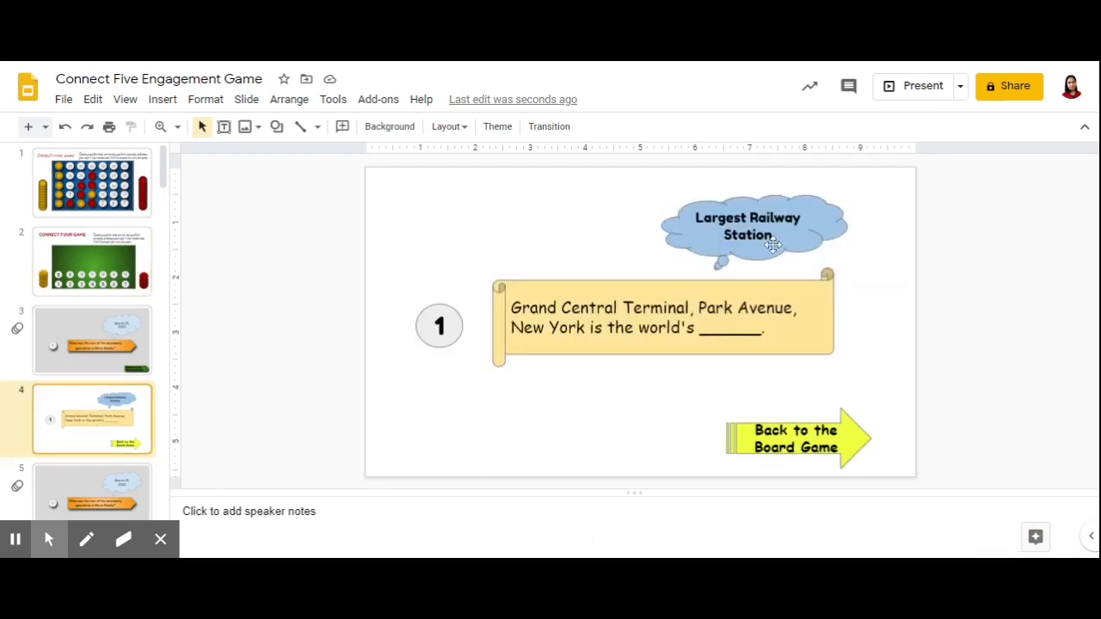
left_click(748, 227)
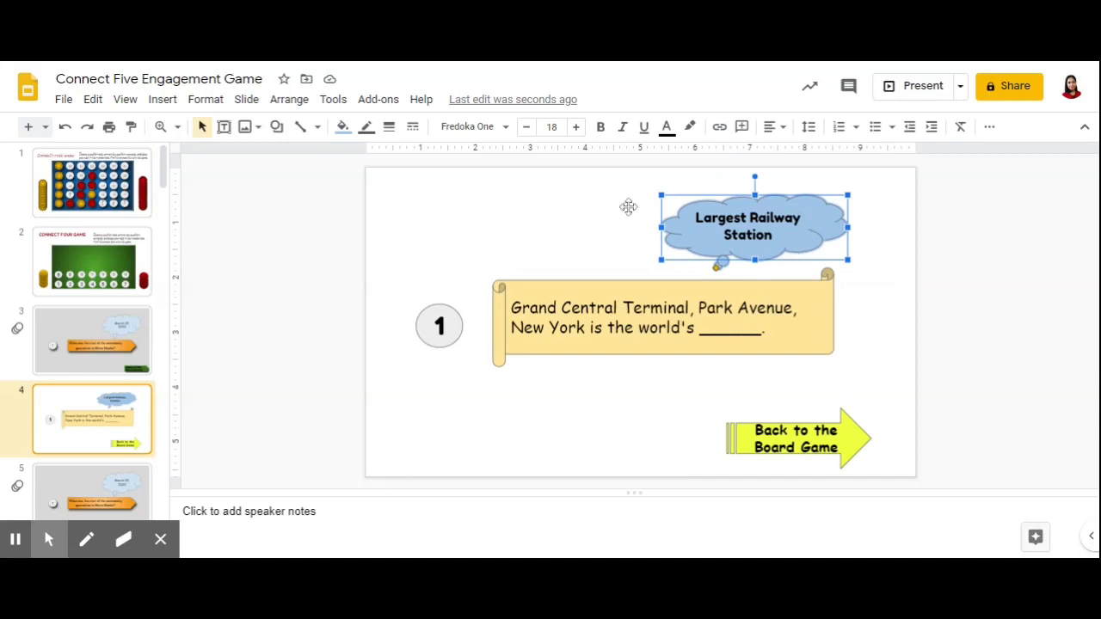
mouse_move(795, 203)
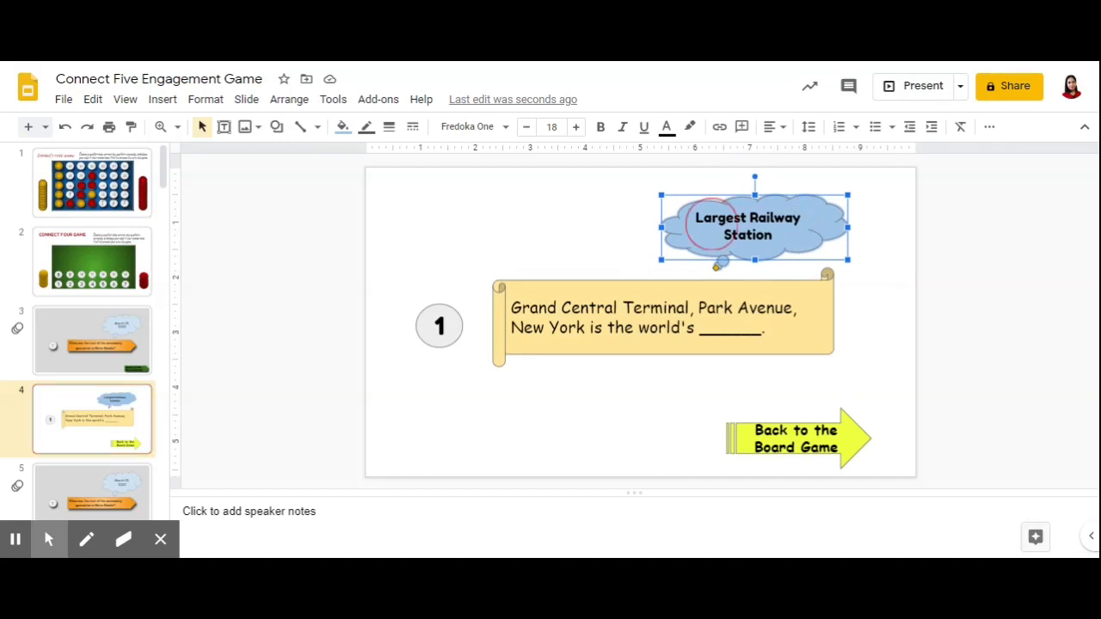
right_click(754, 227)
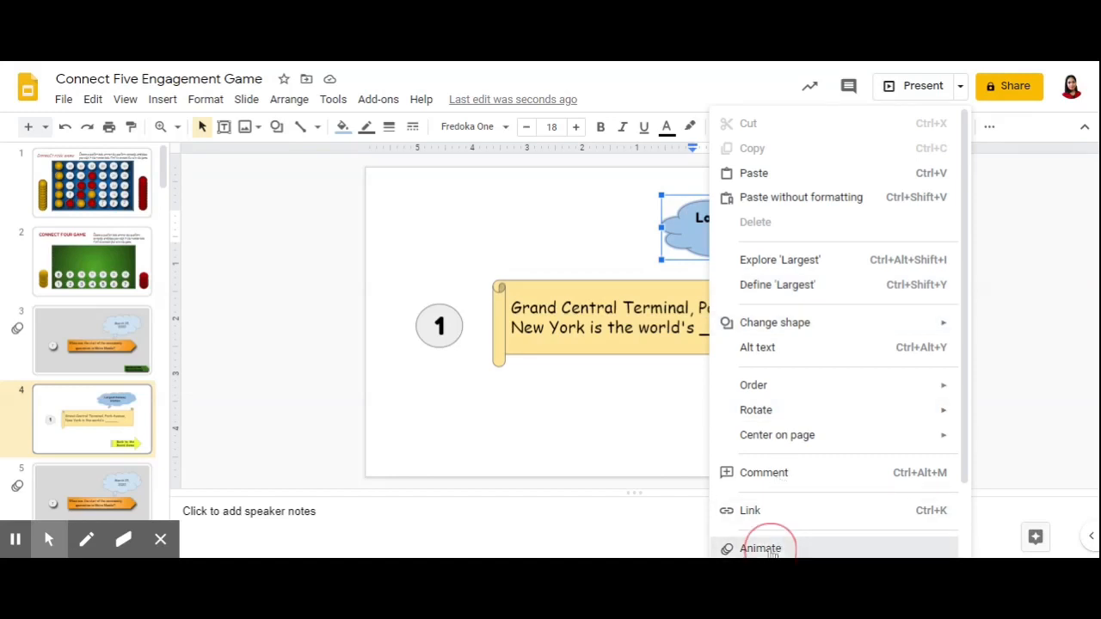
left_click(761, 548)
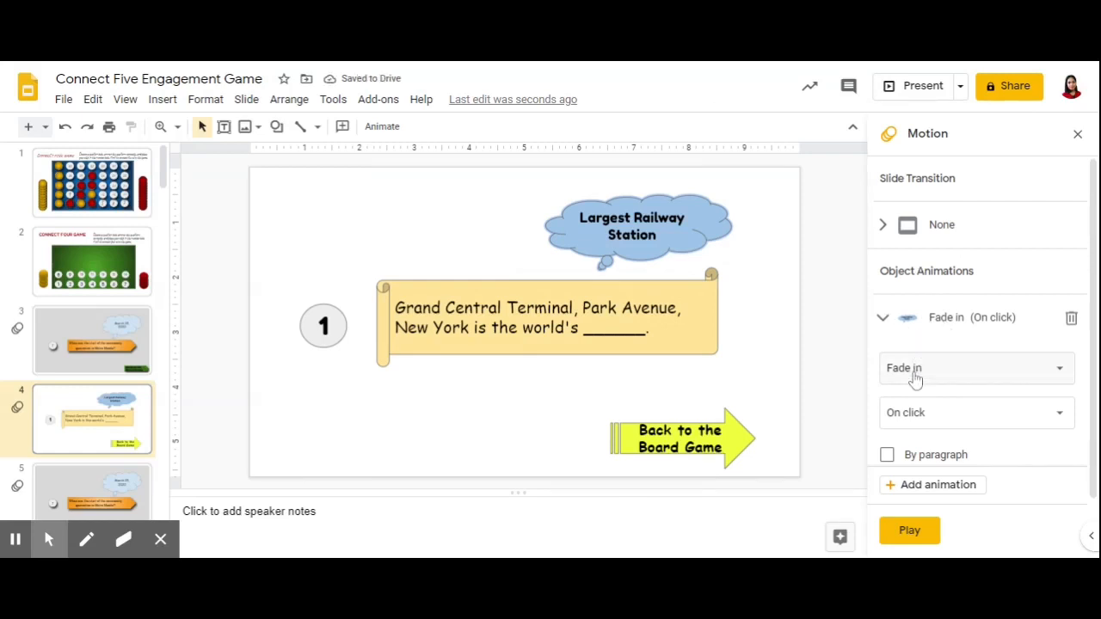
Set the cloud's effect to Fly in from bottom on click and preview it
left_click(977, 369)
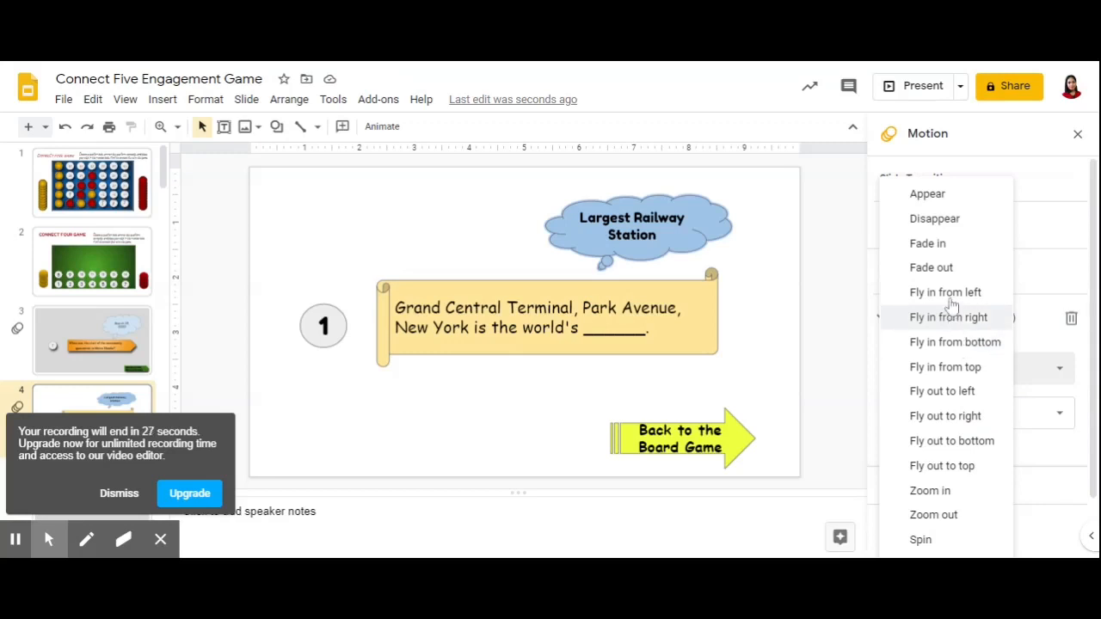
left_click(955, 341)
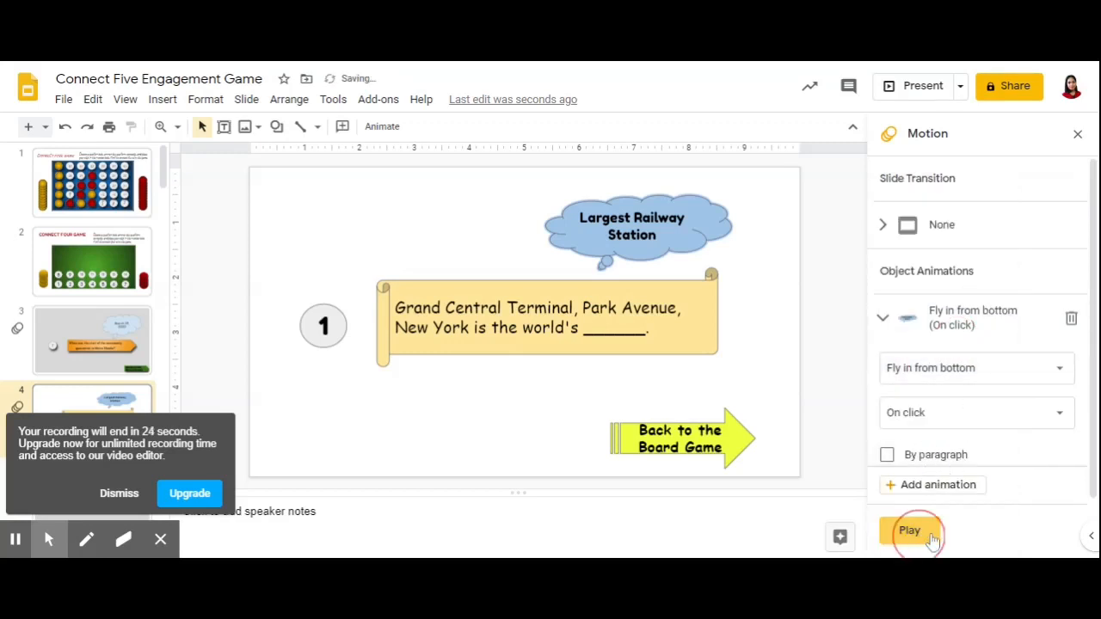
mouse_move(848, 396)
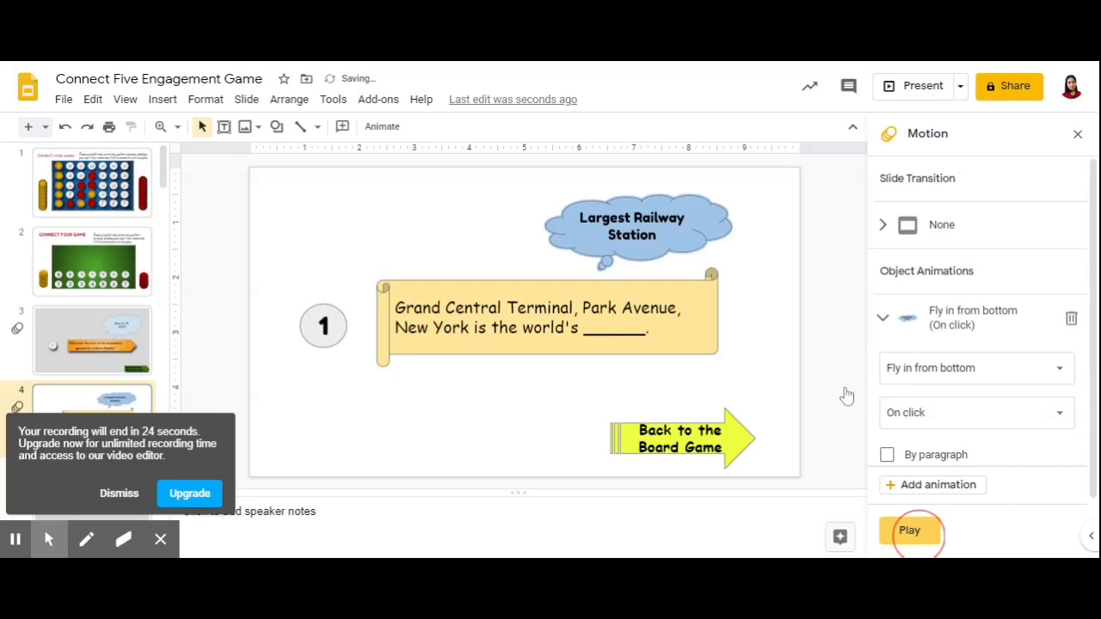
left_click(909, 530)
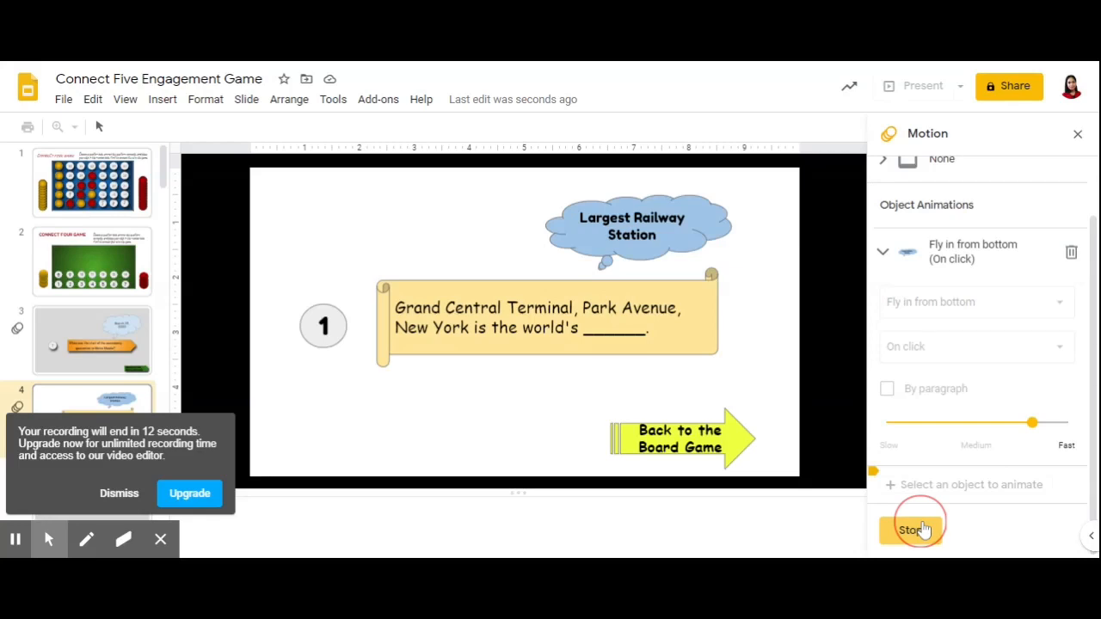
mouse_move(94, 247)
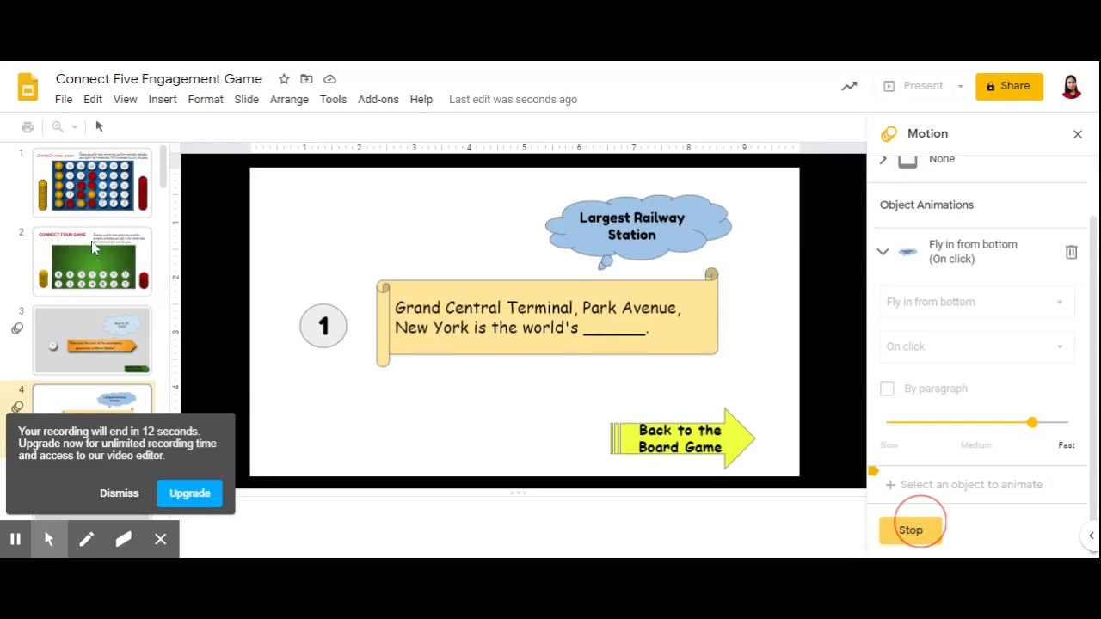